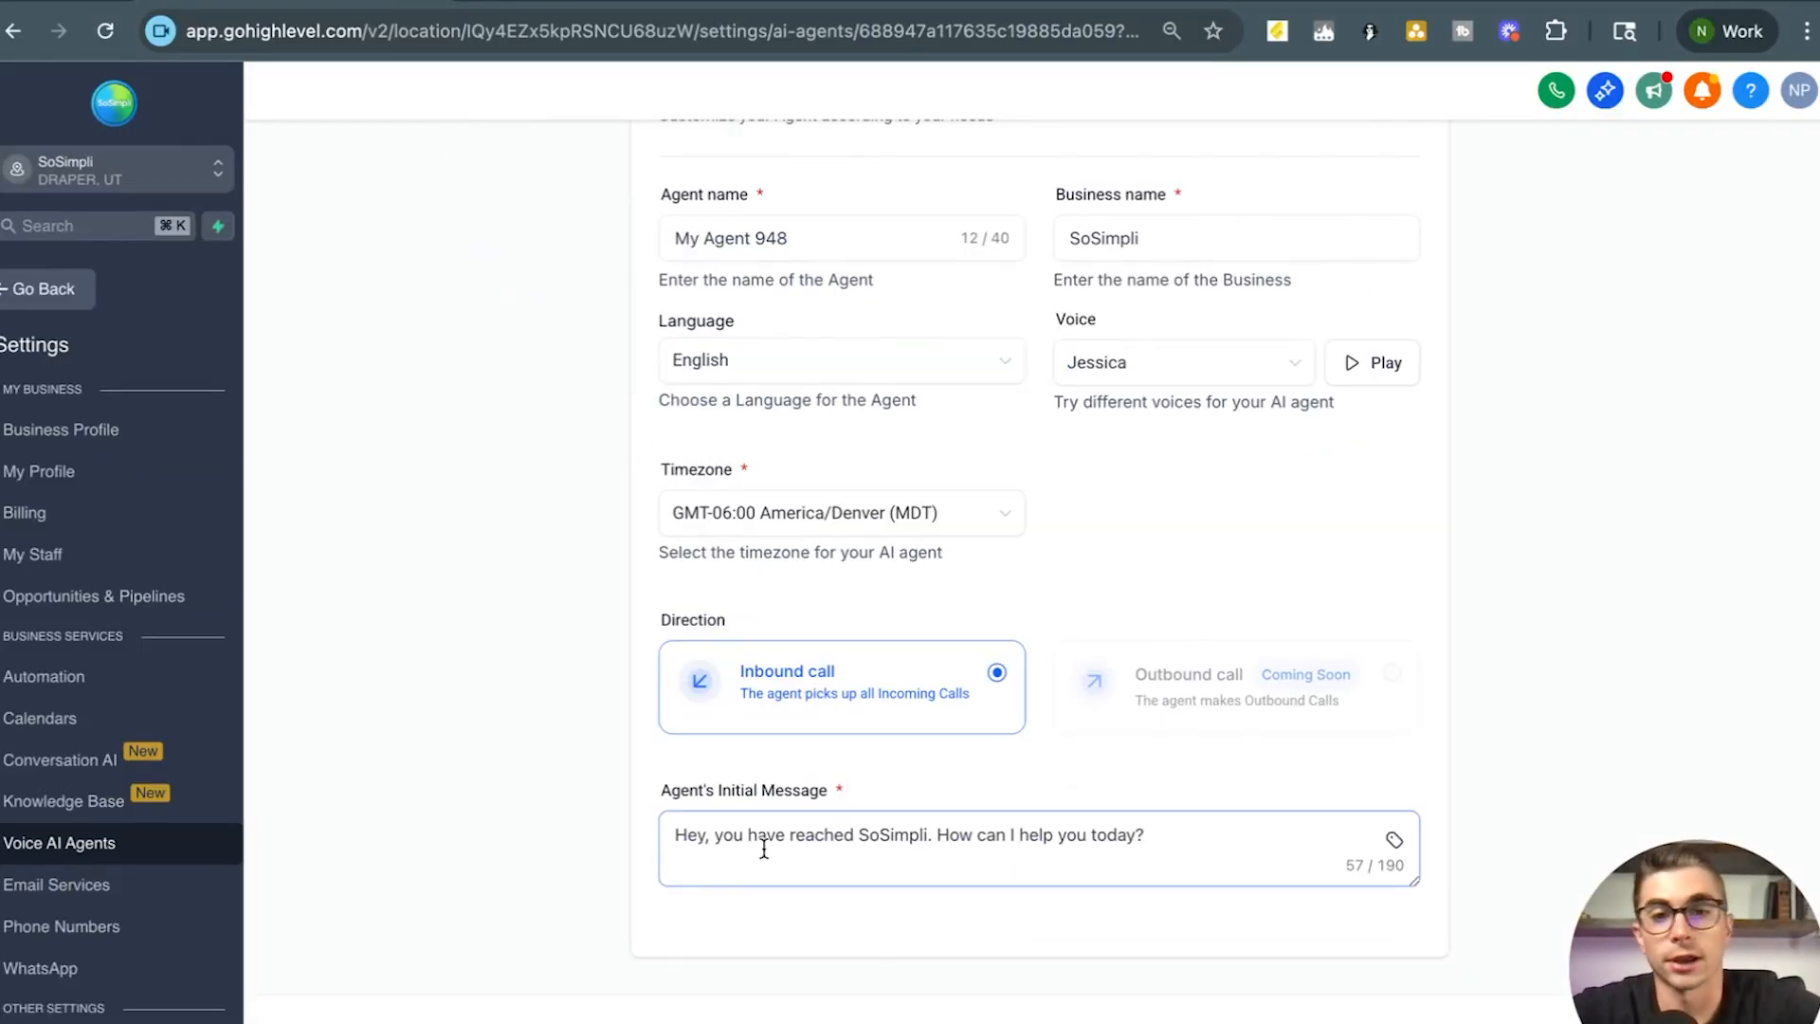
- Return from the agent settings preview to the Getting Started Training Center page
left_click(756, 707)
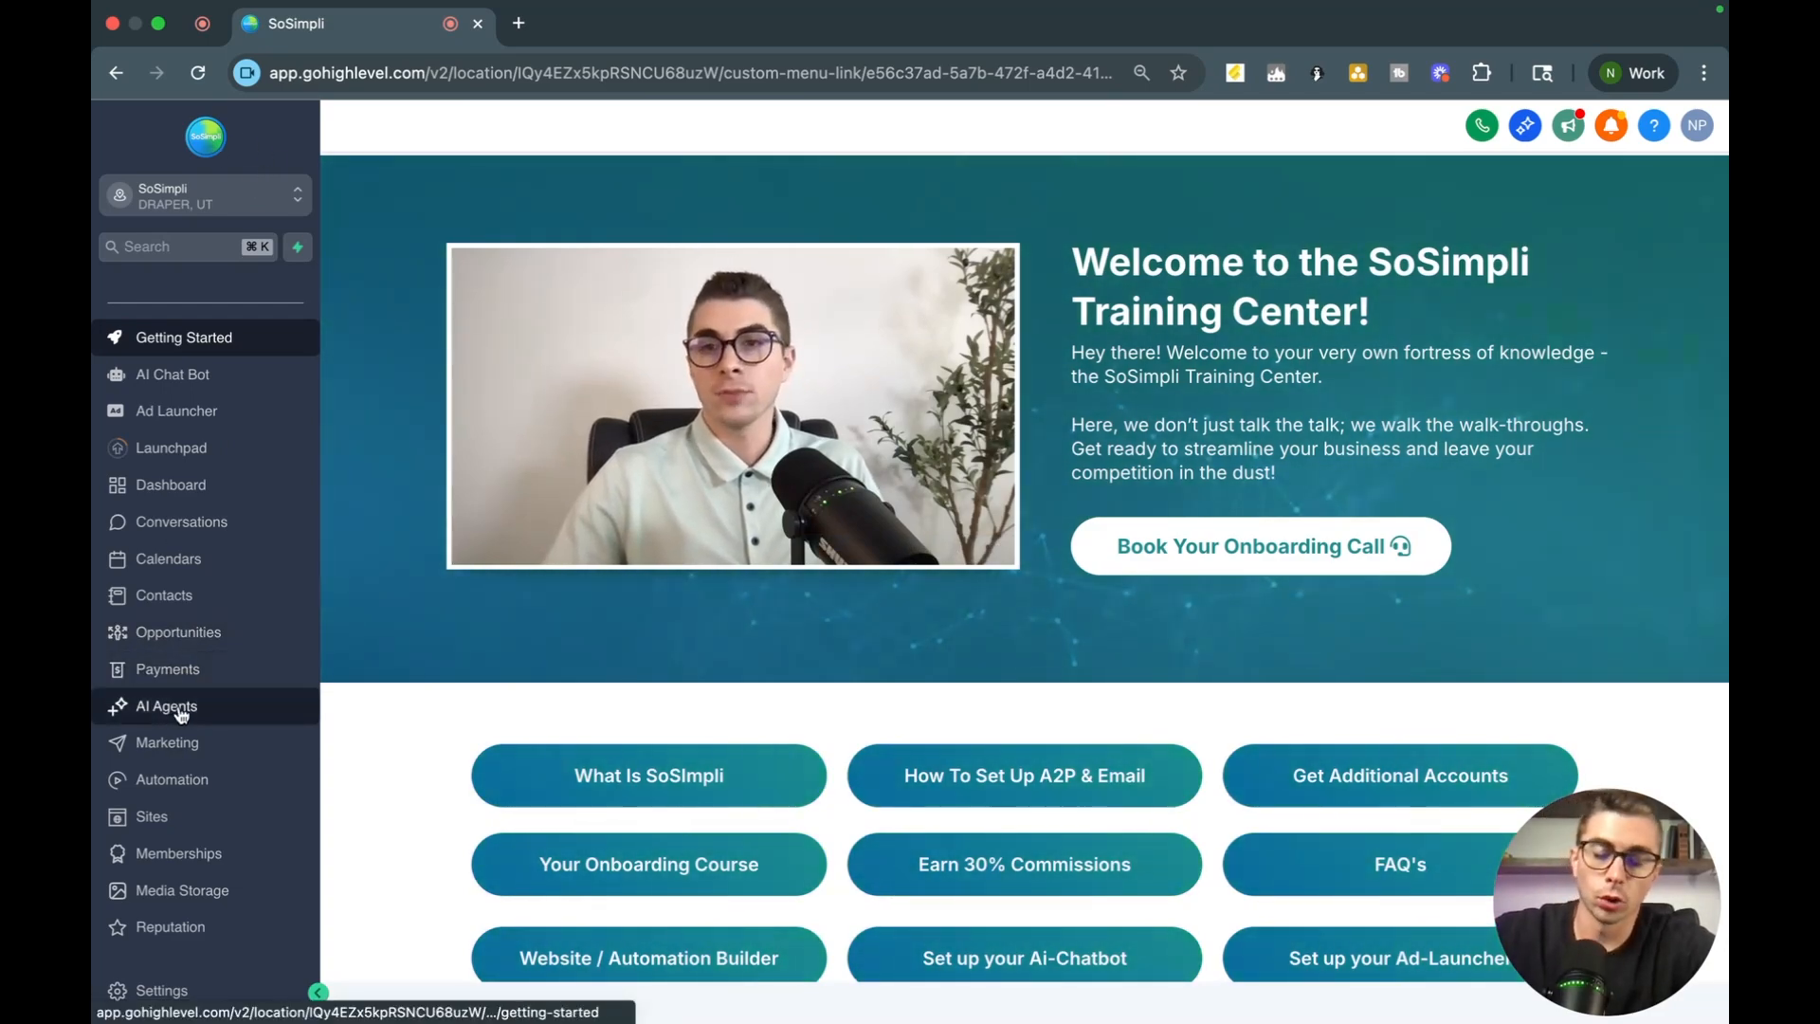
- Start creating a new voice AI agent from the AI Agents area
left_click(167, 705)
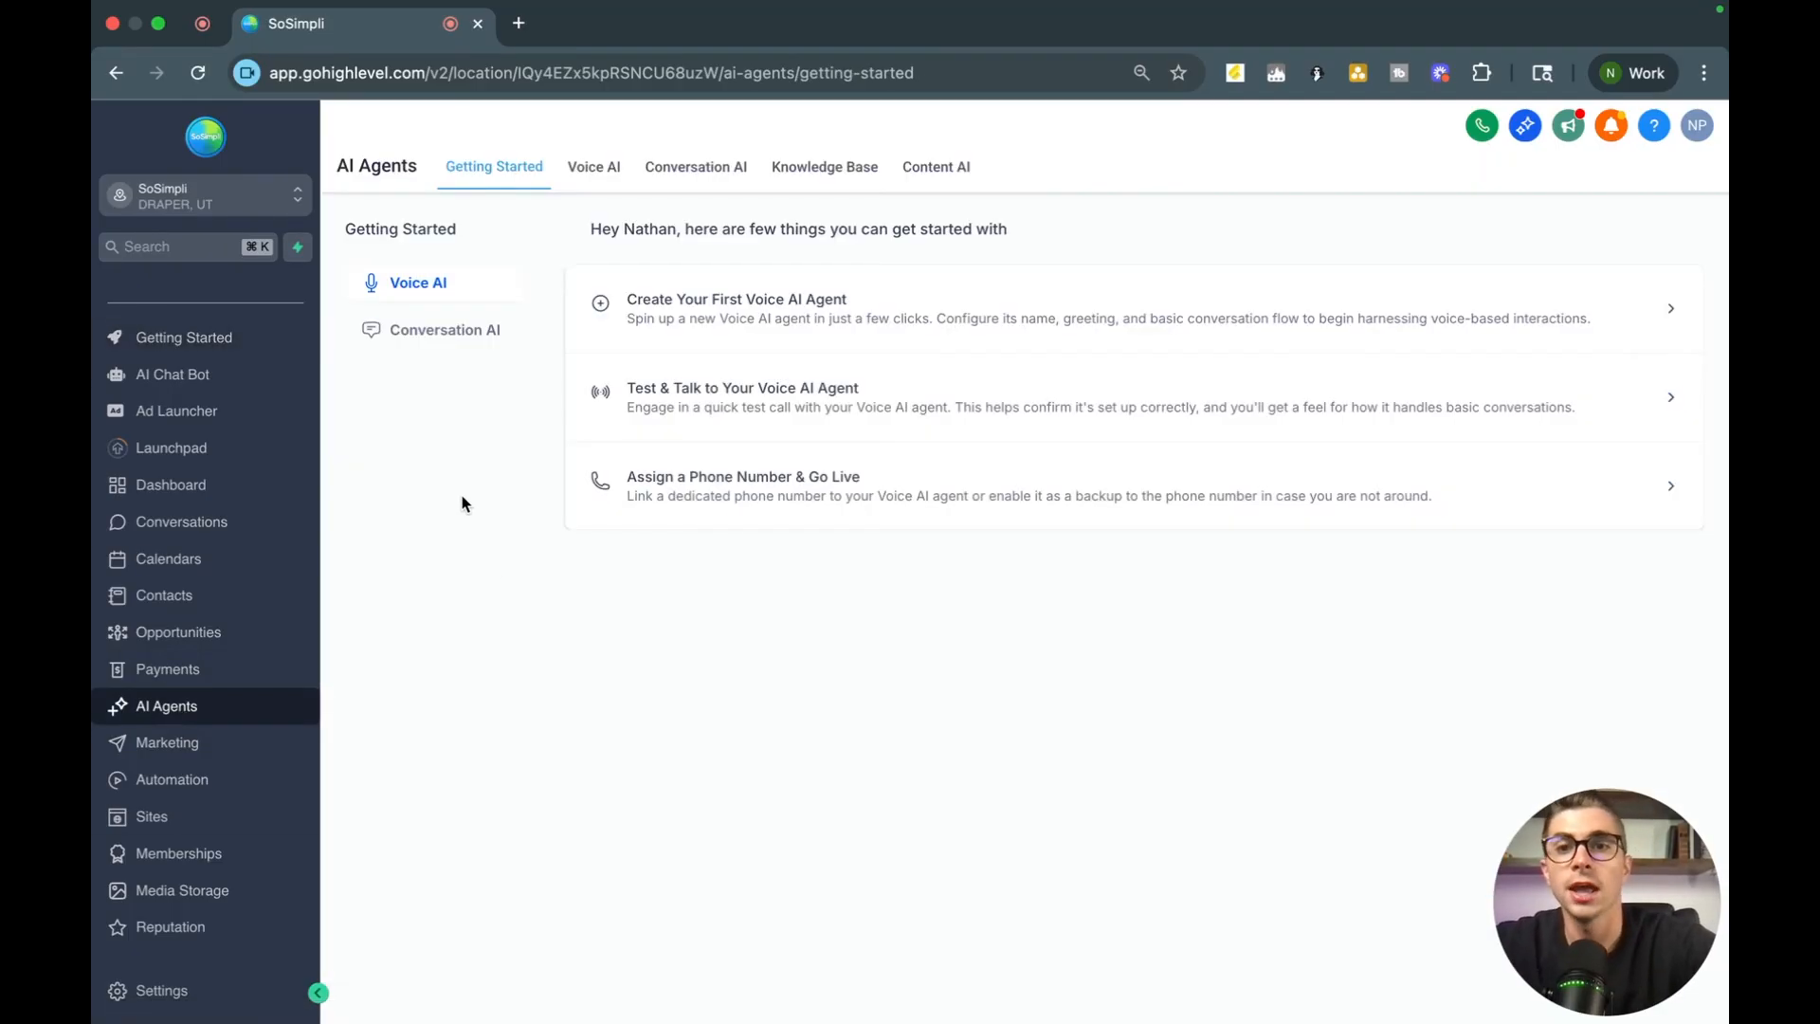
mouse_move(696, 167)
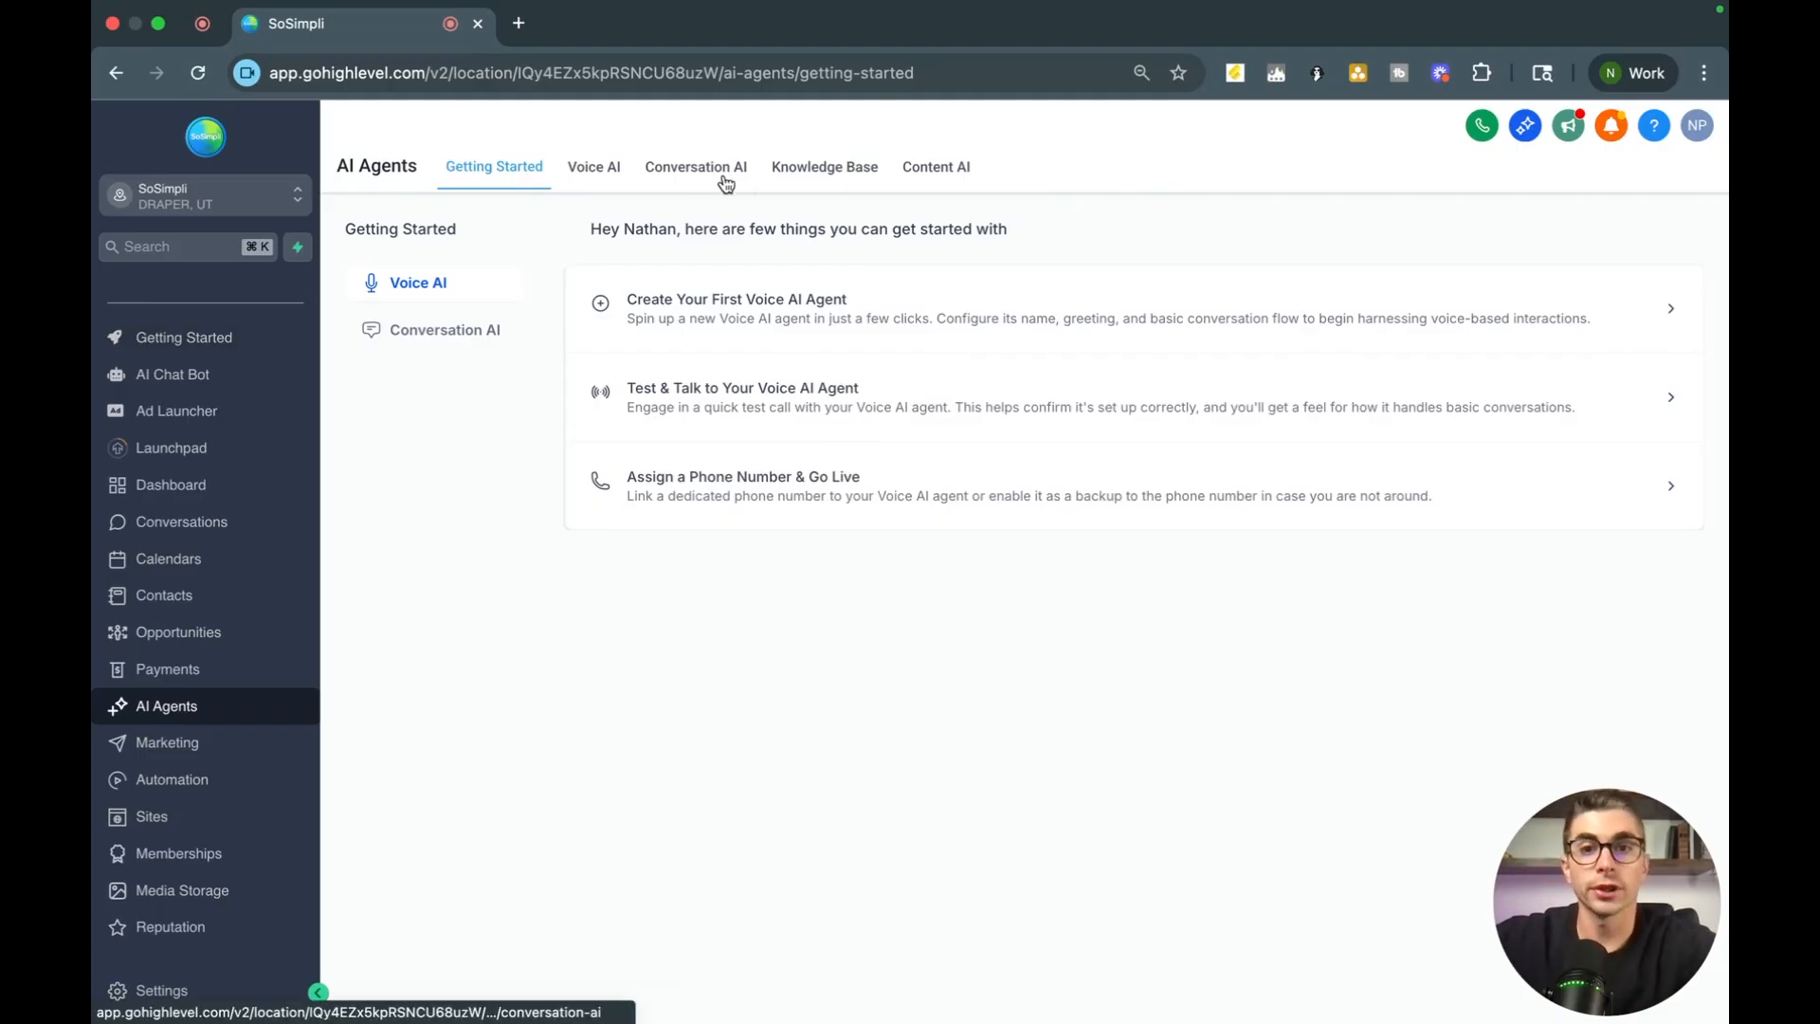
mouse_move(472, 529)
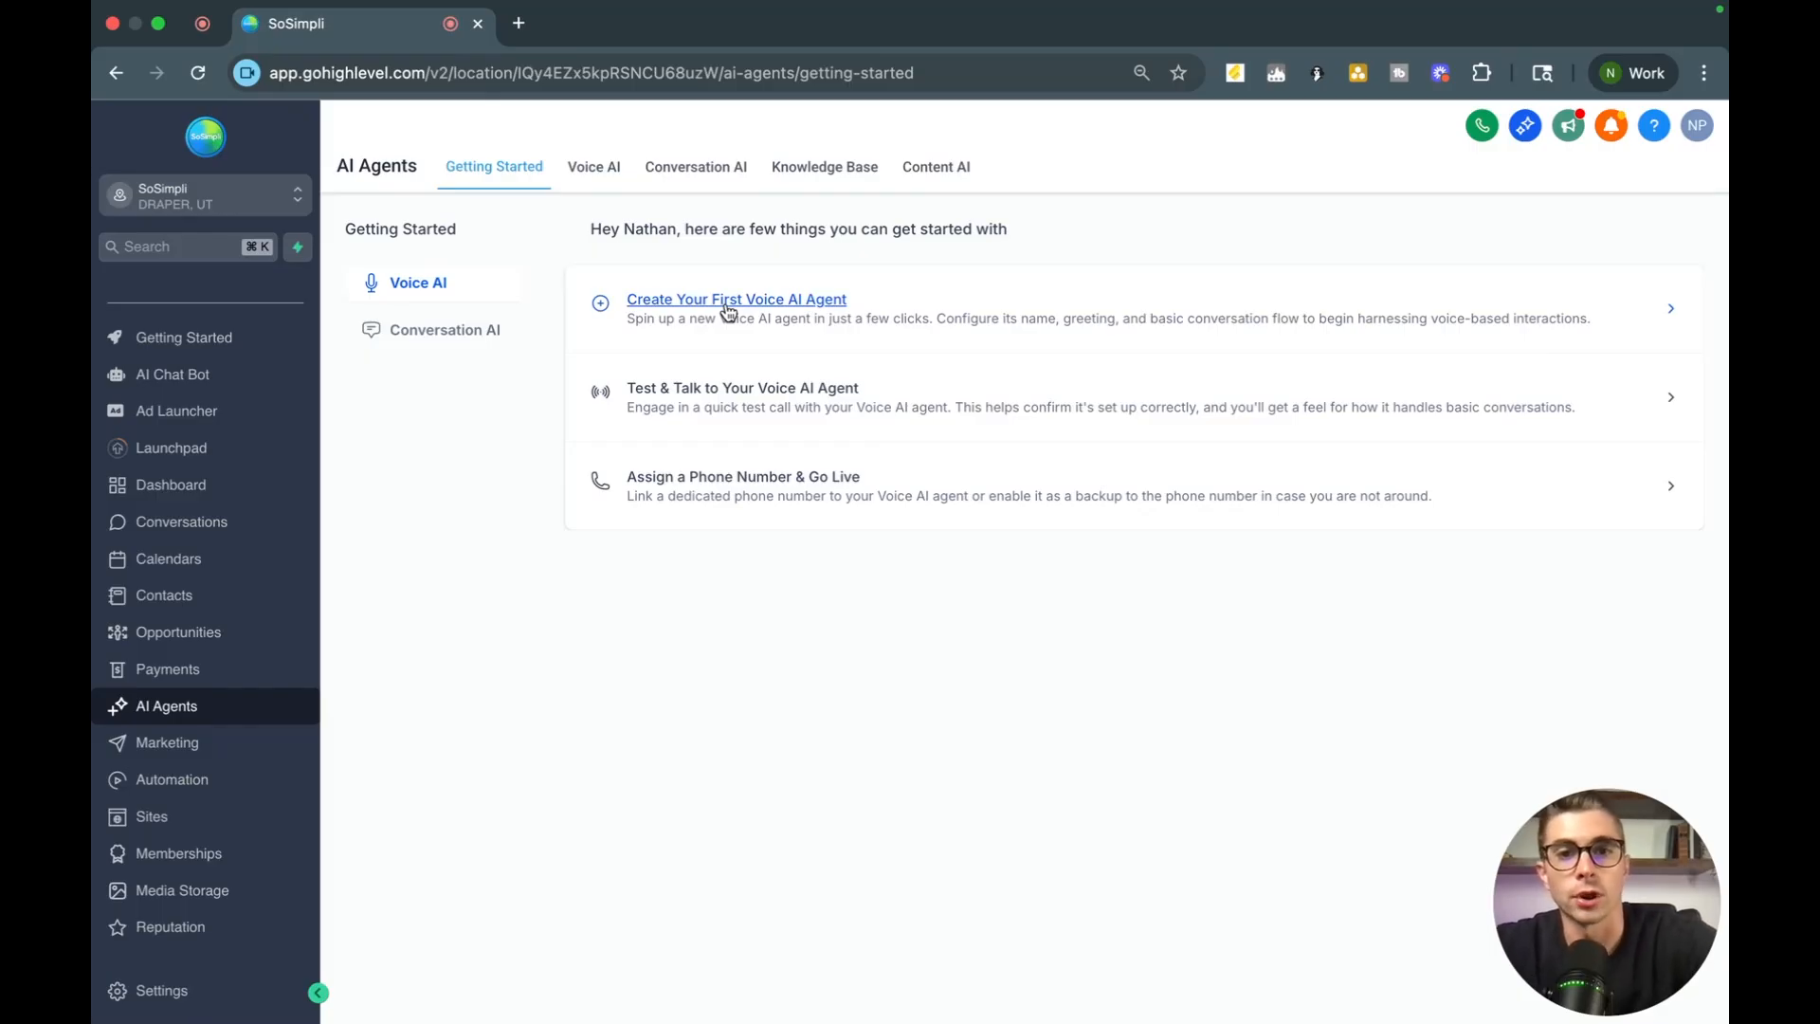
left_click(735, 299)
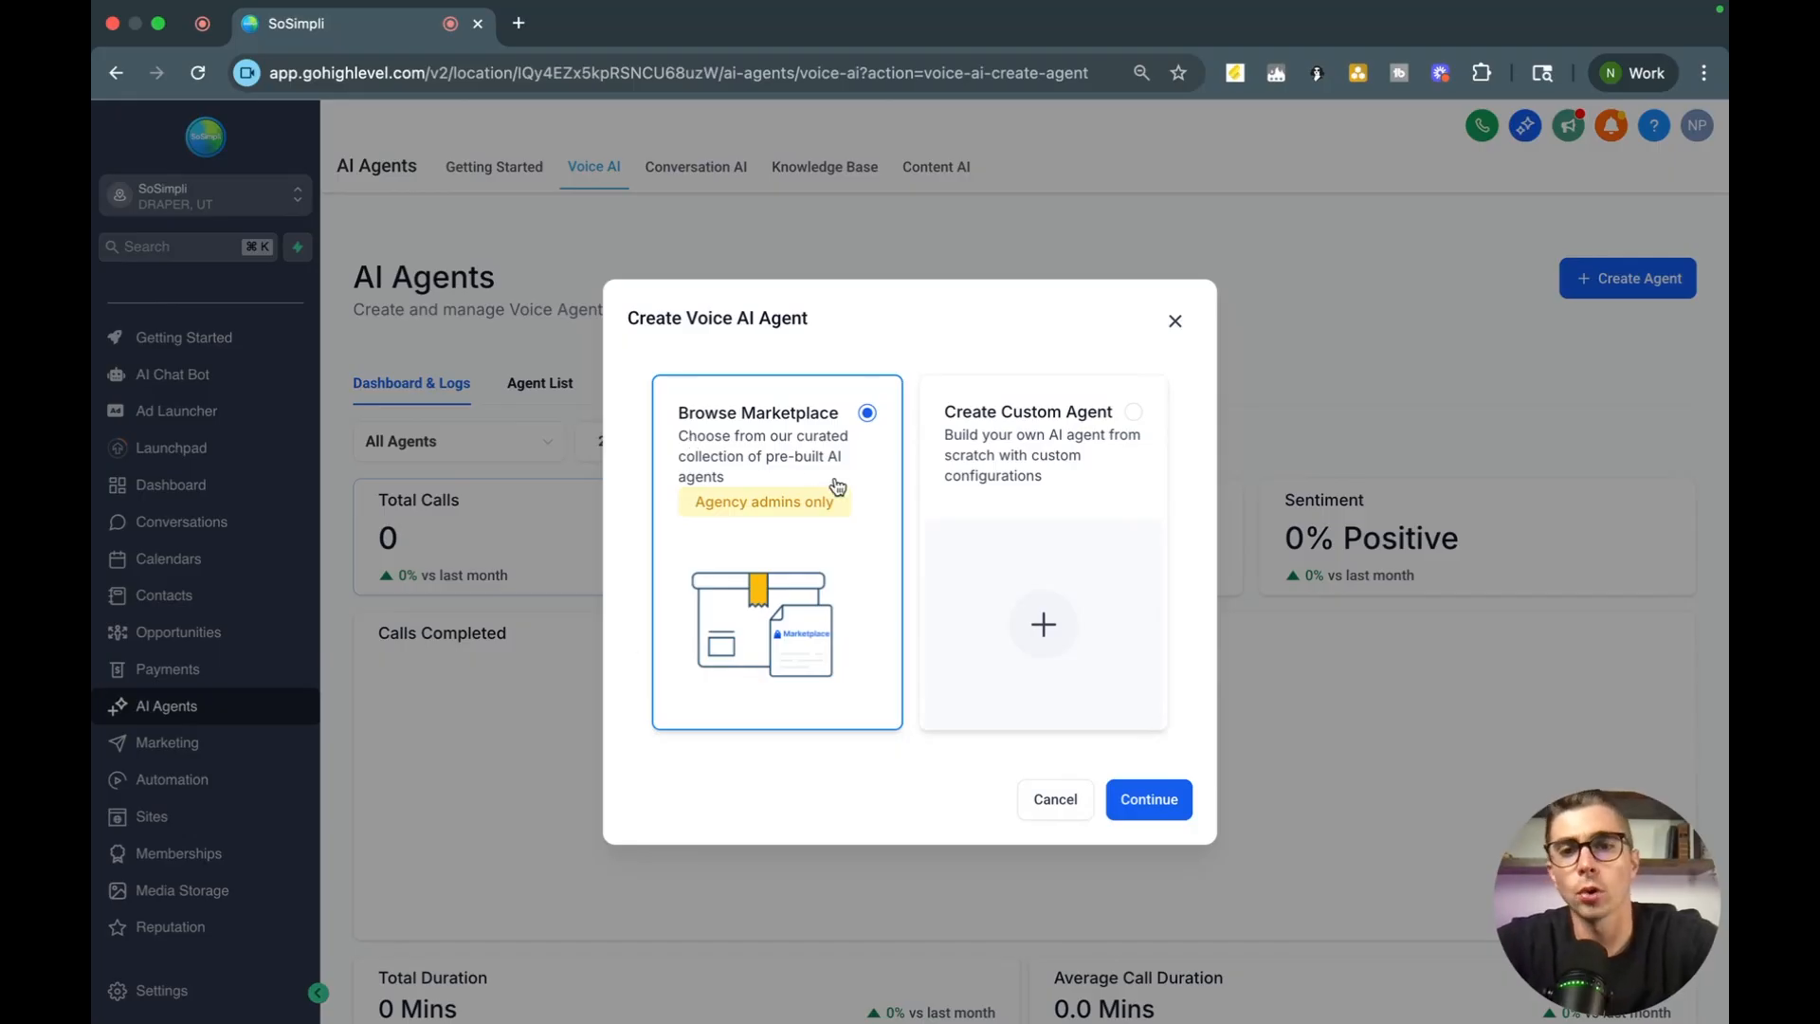
mouse_move(1073, 453)
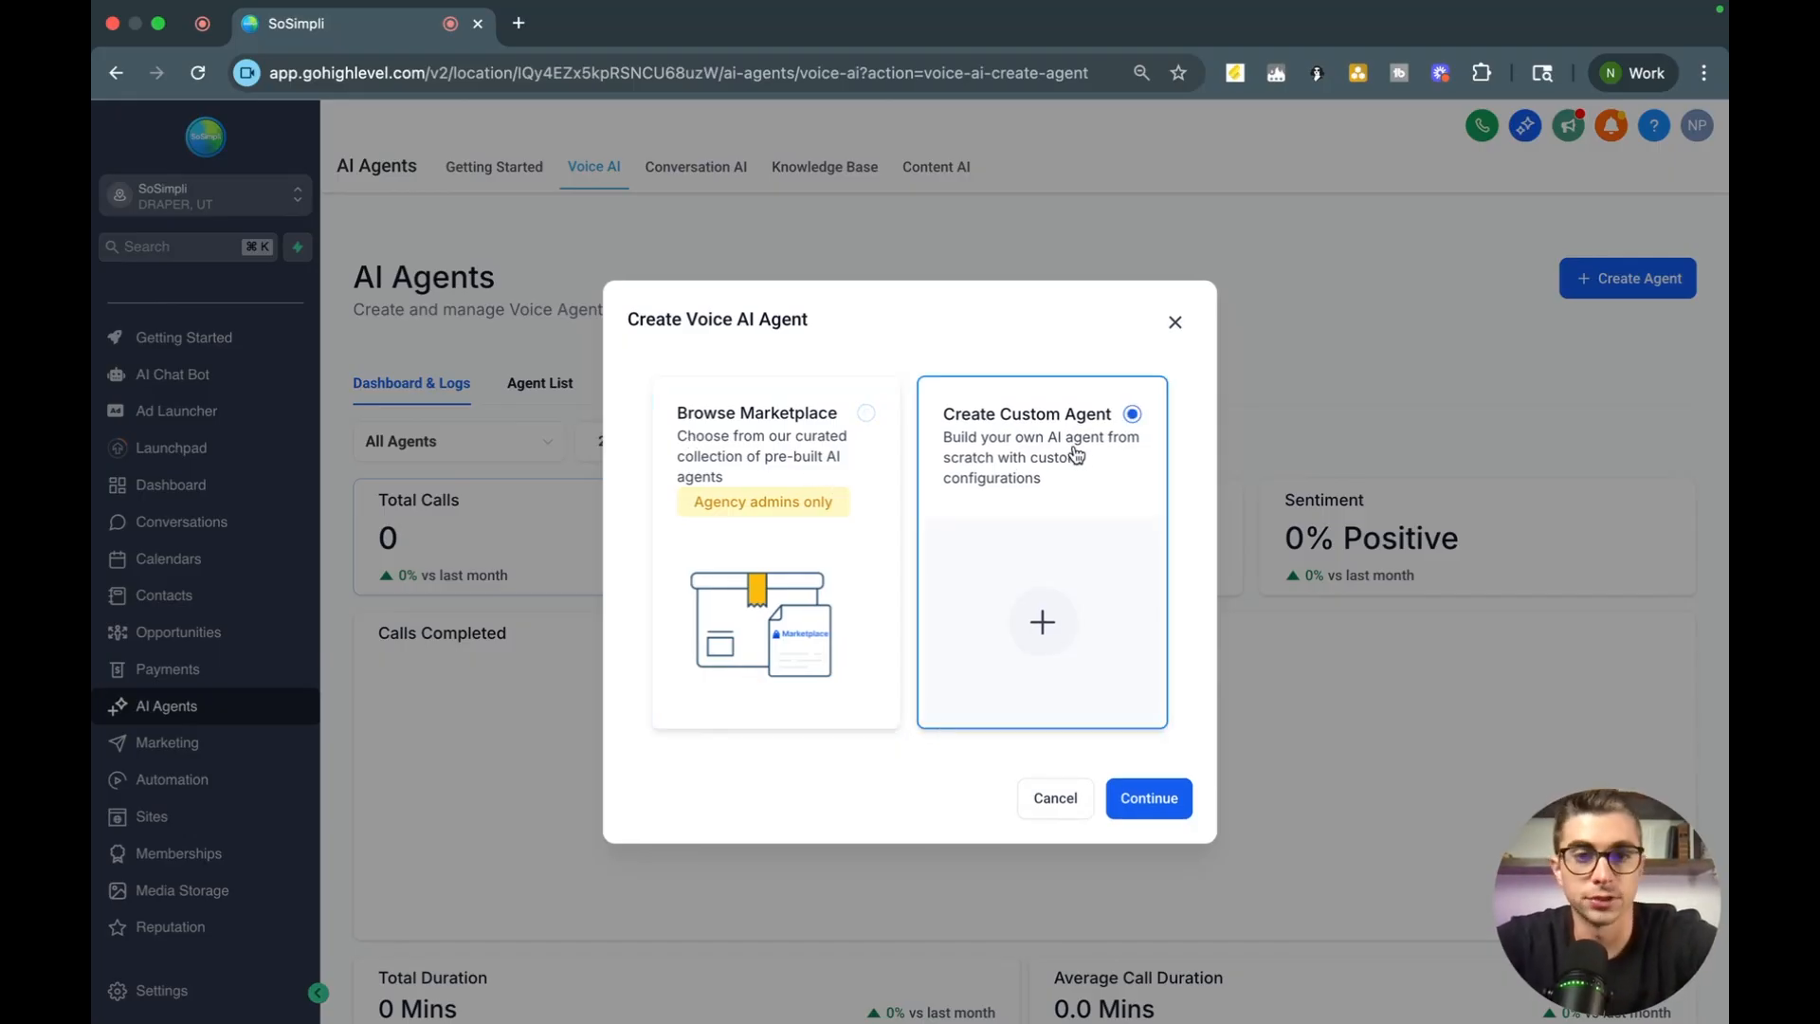
mouse_move(1122, 536)
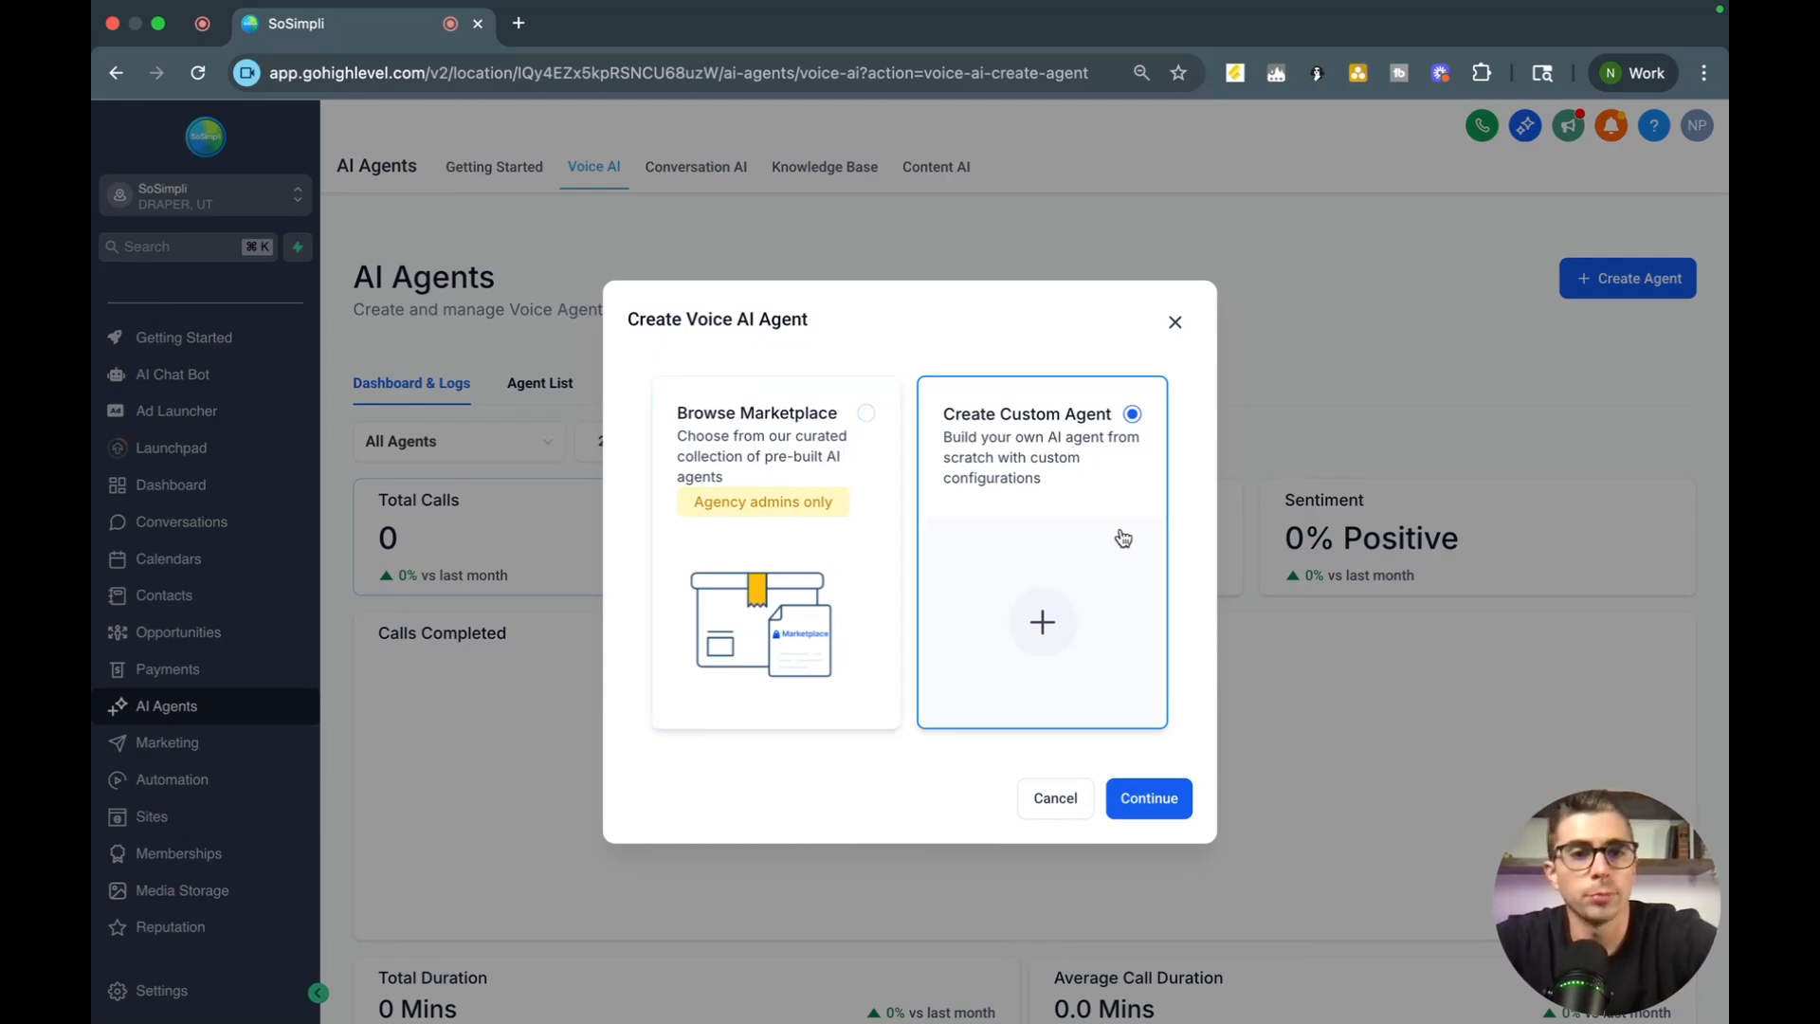
mouse_move(986, 326)
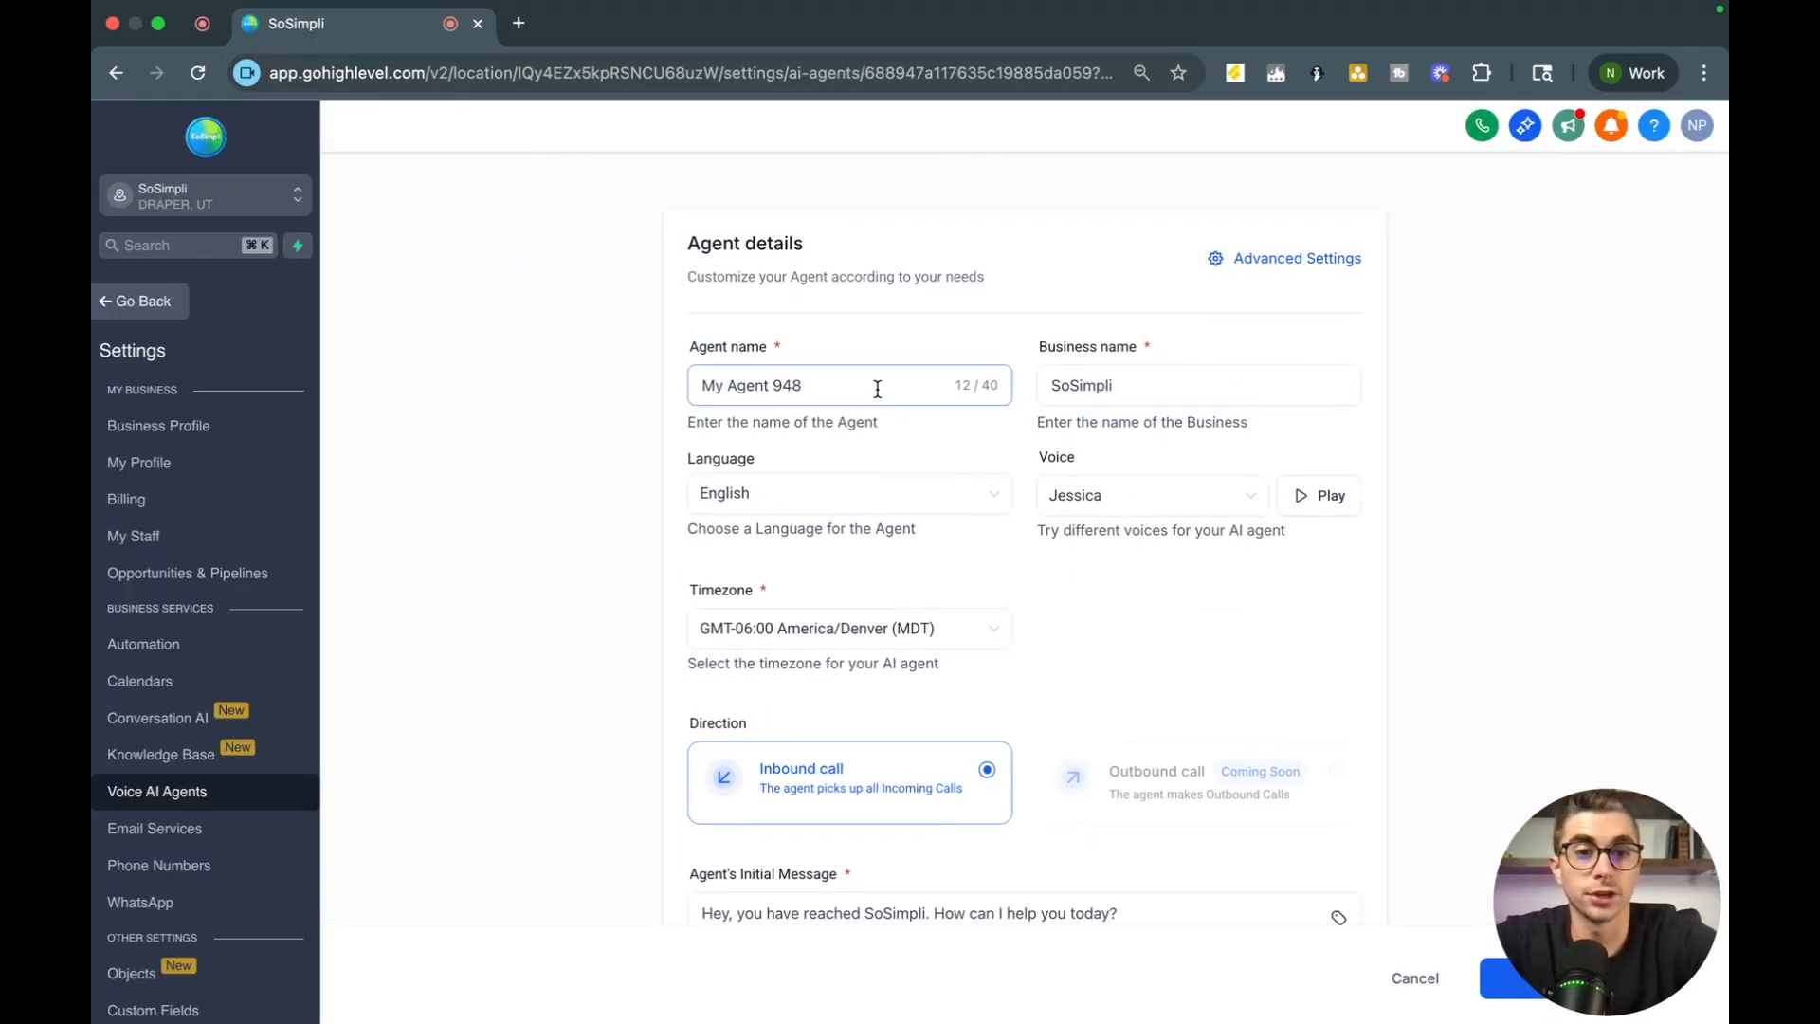
left_click(1196, 385)
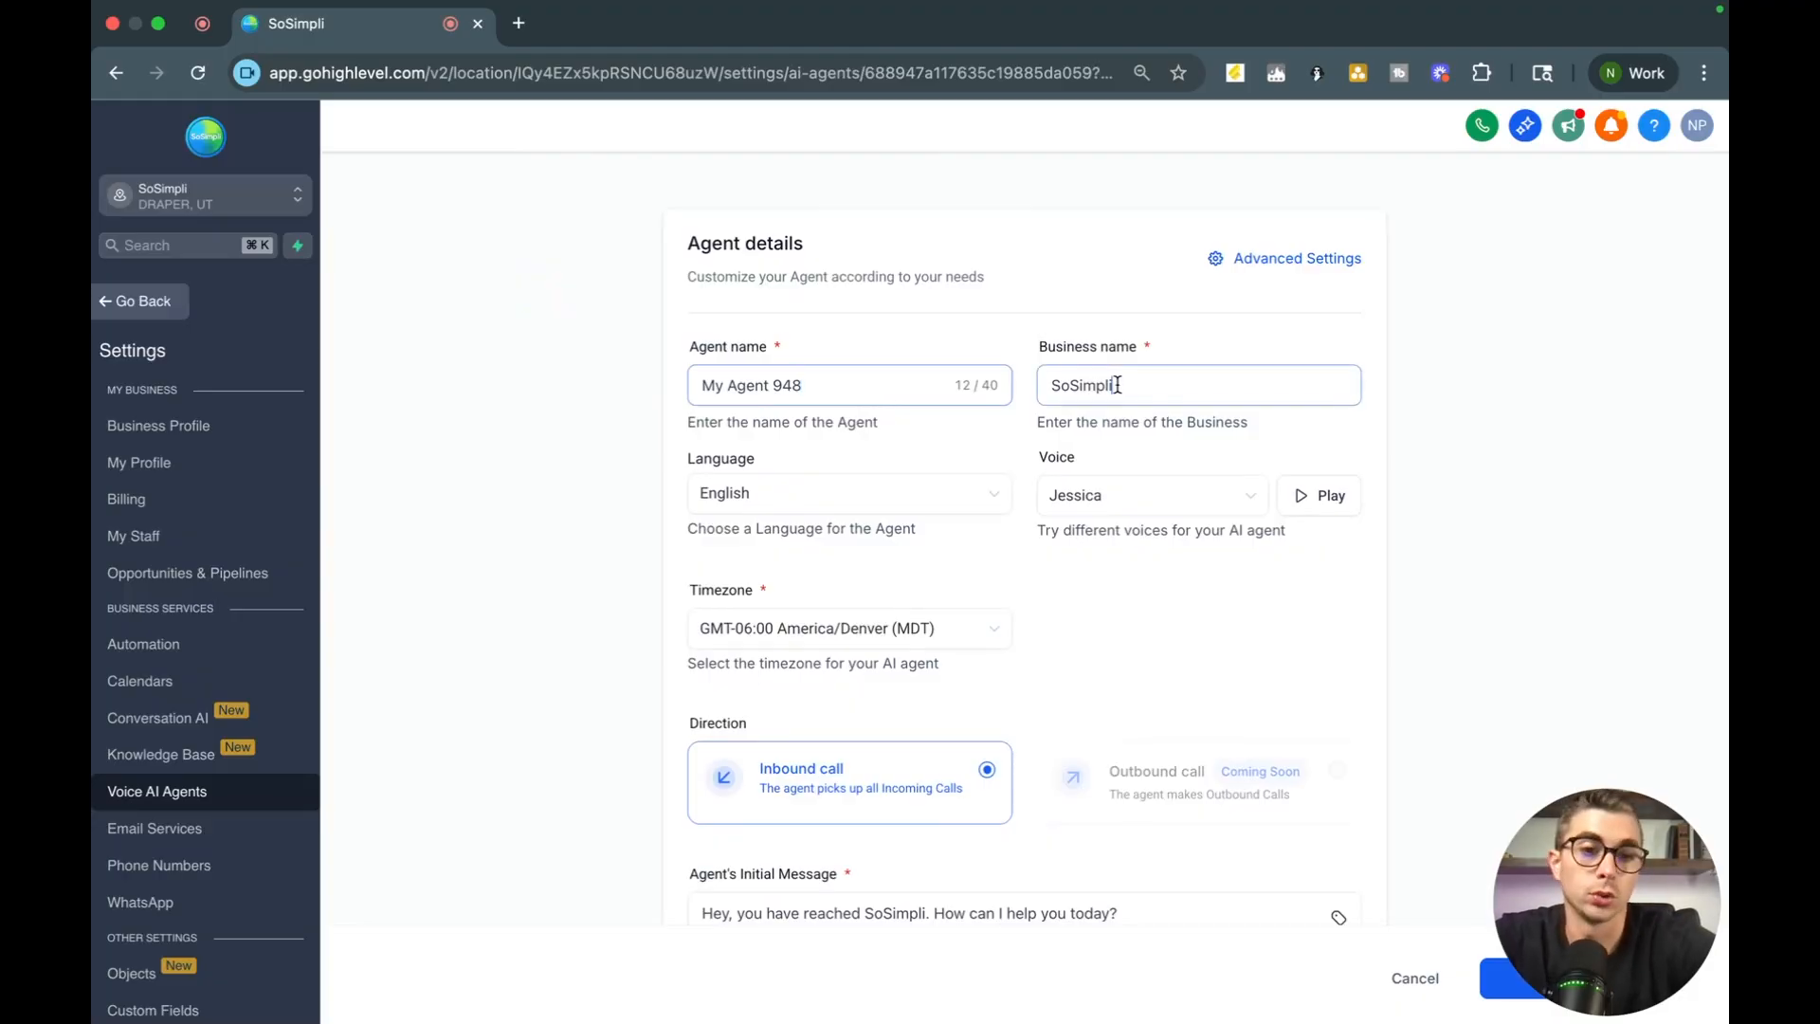
double_click(1081, 385)
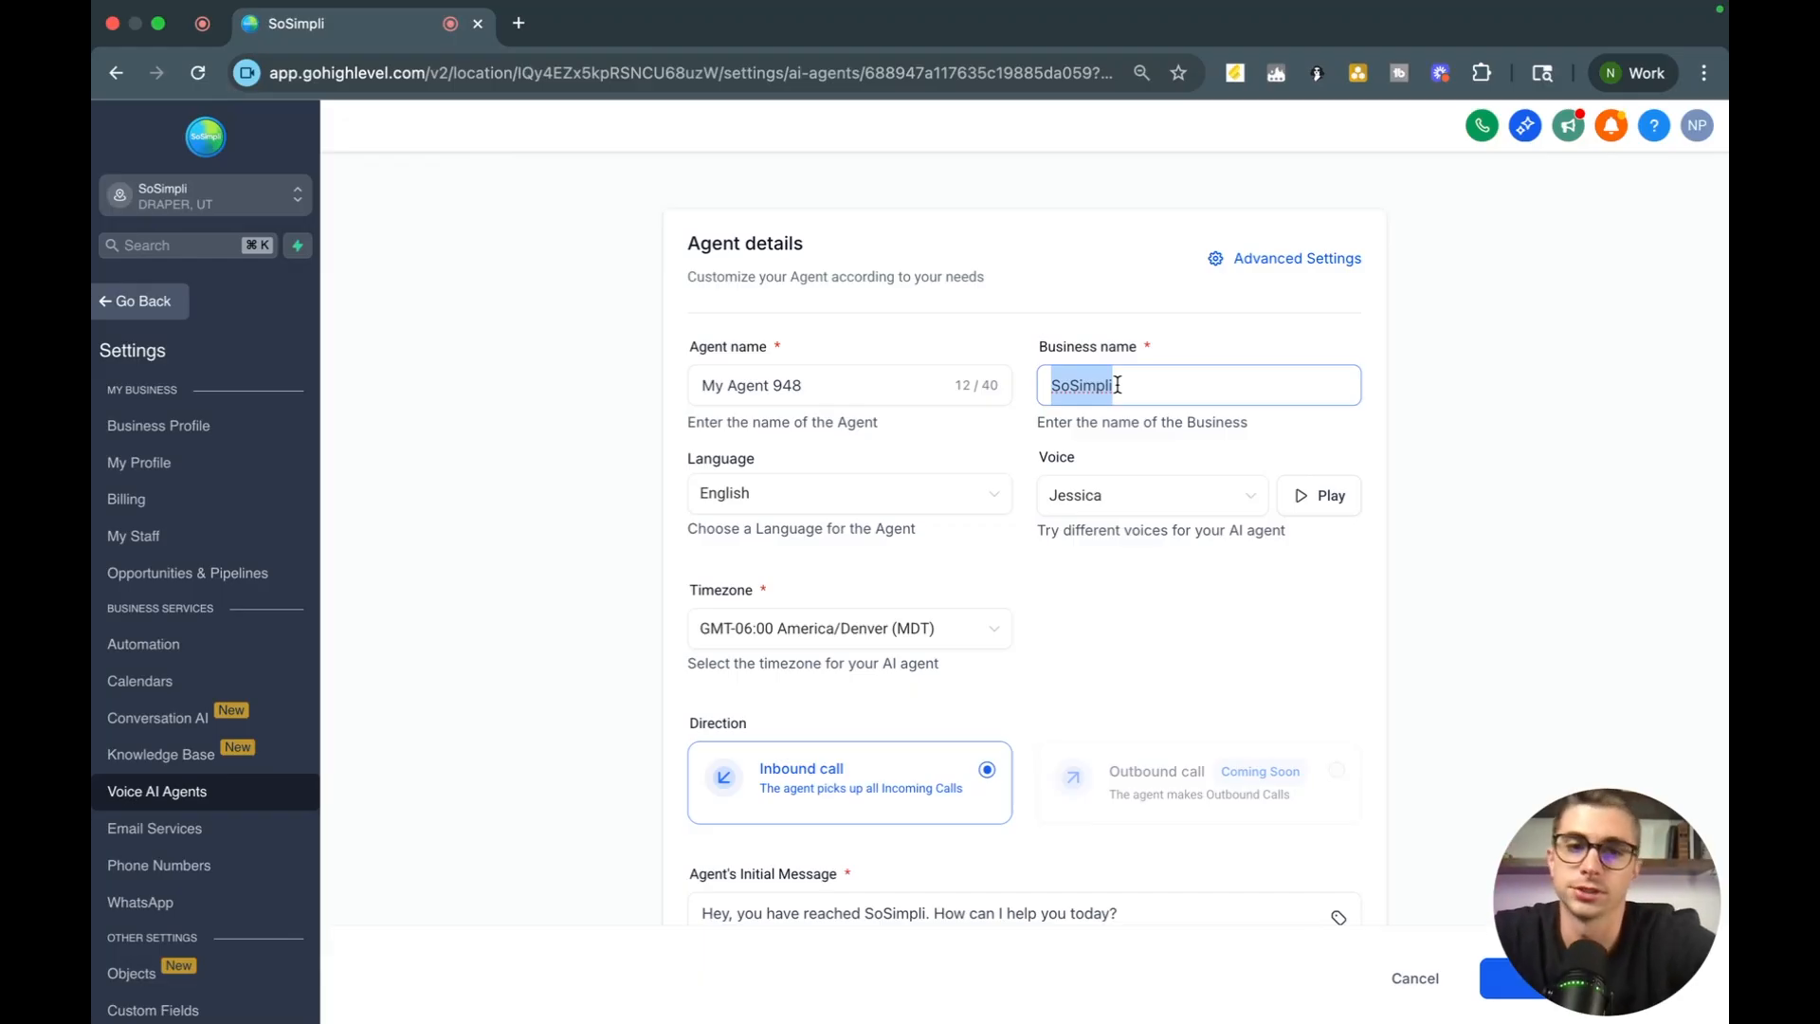
left_click(1144, 495)
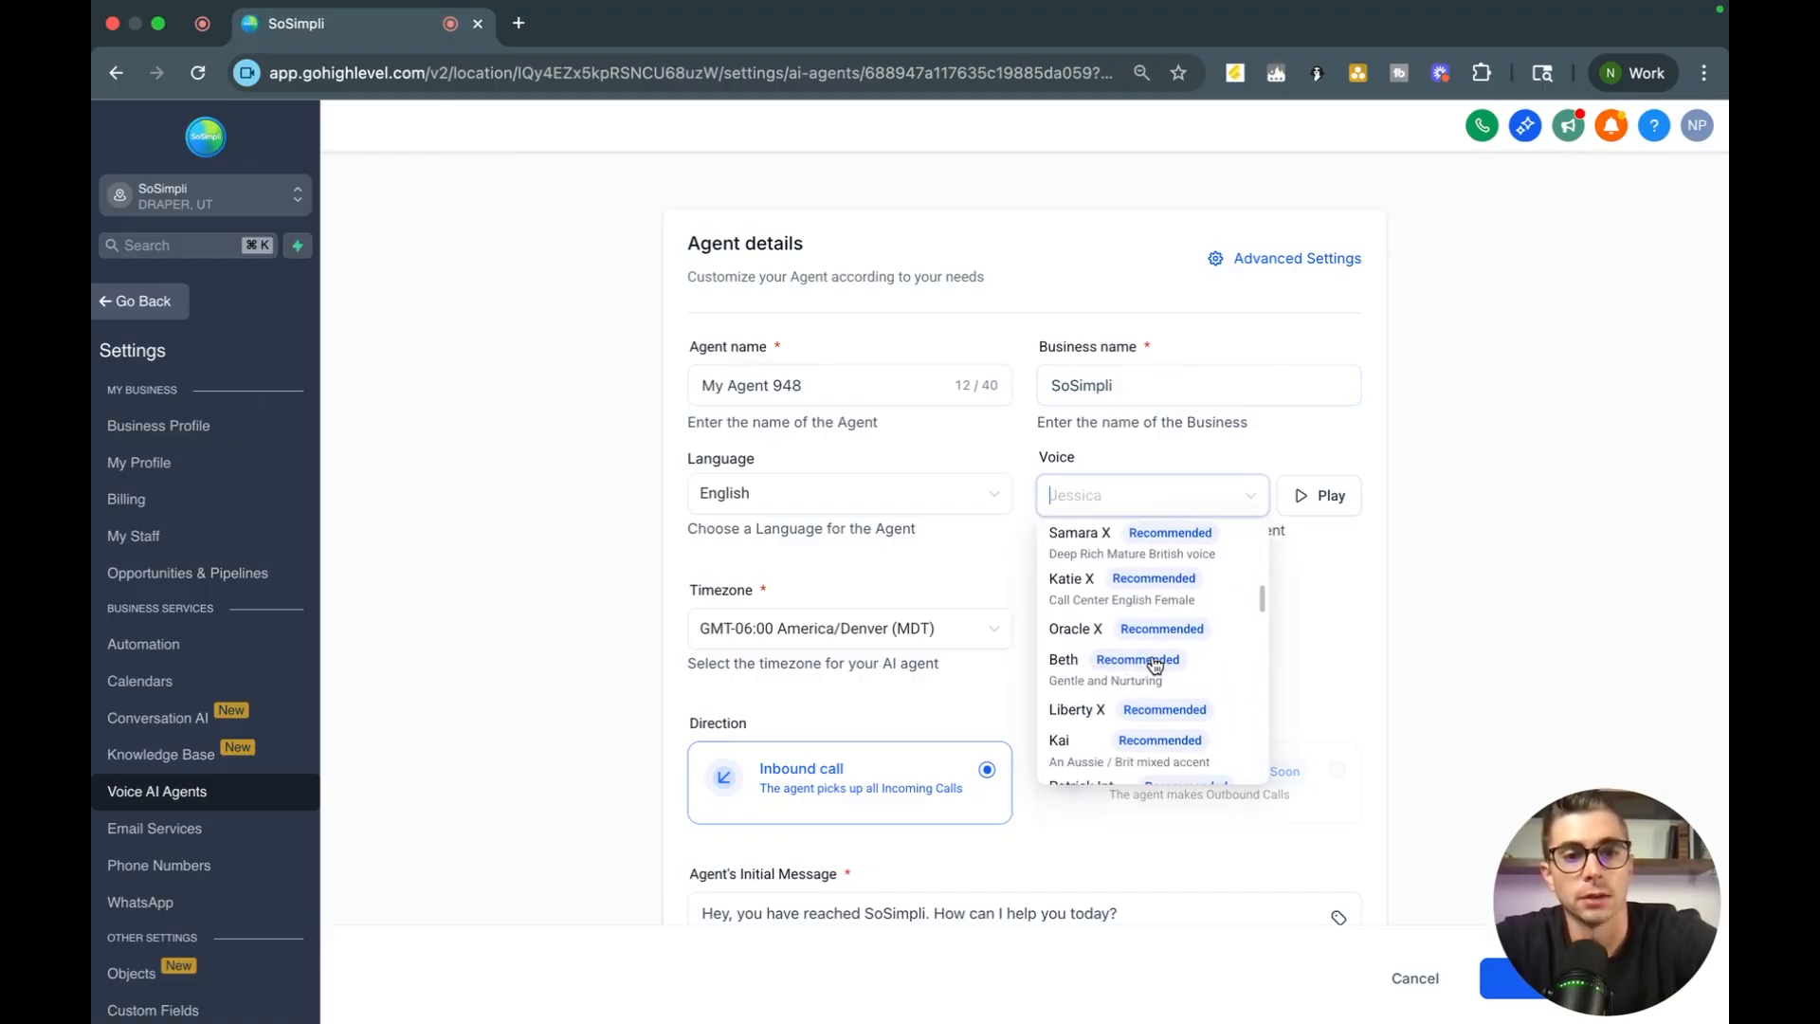
scroll("down", 3)
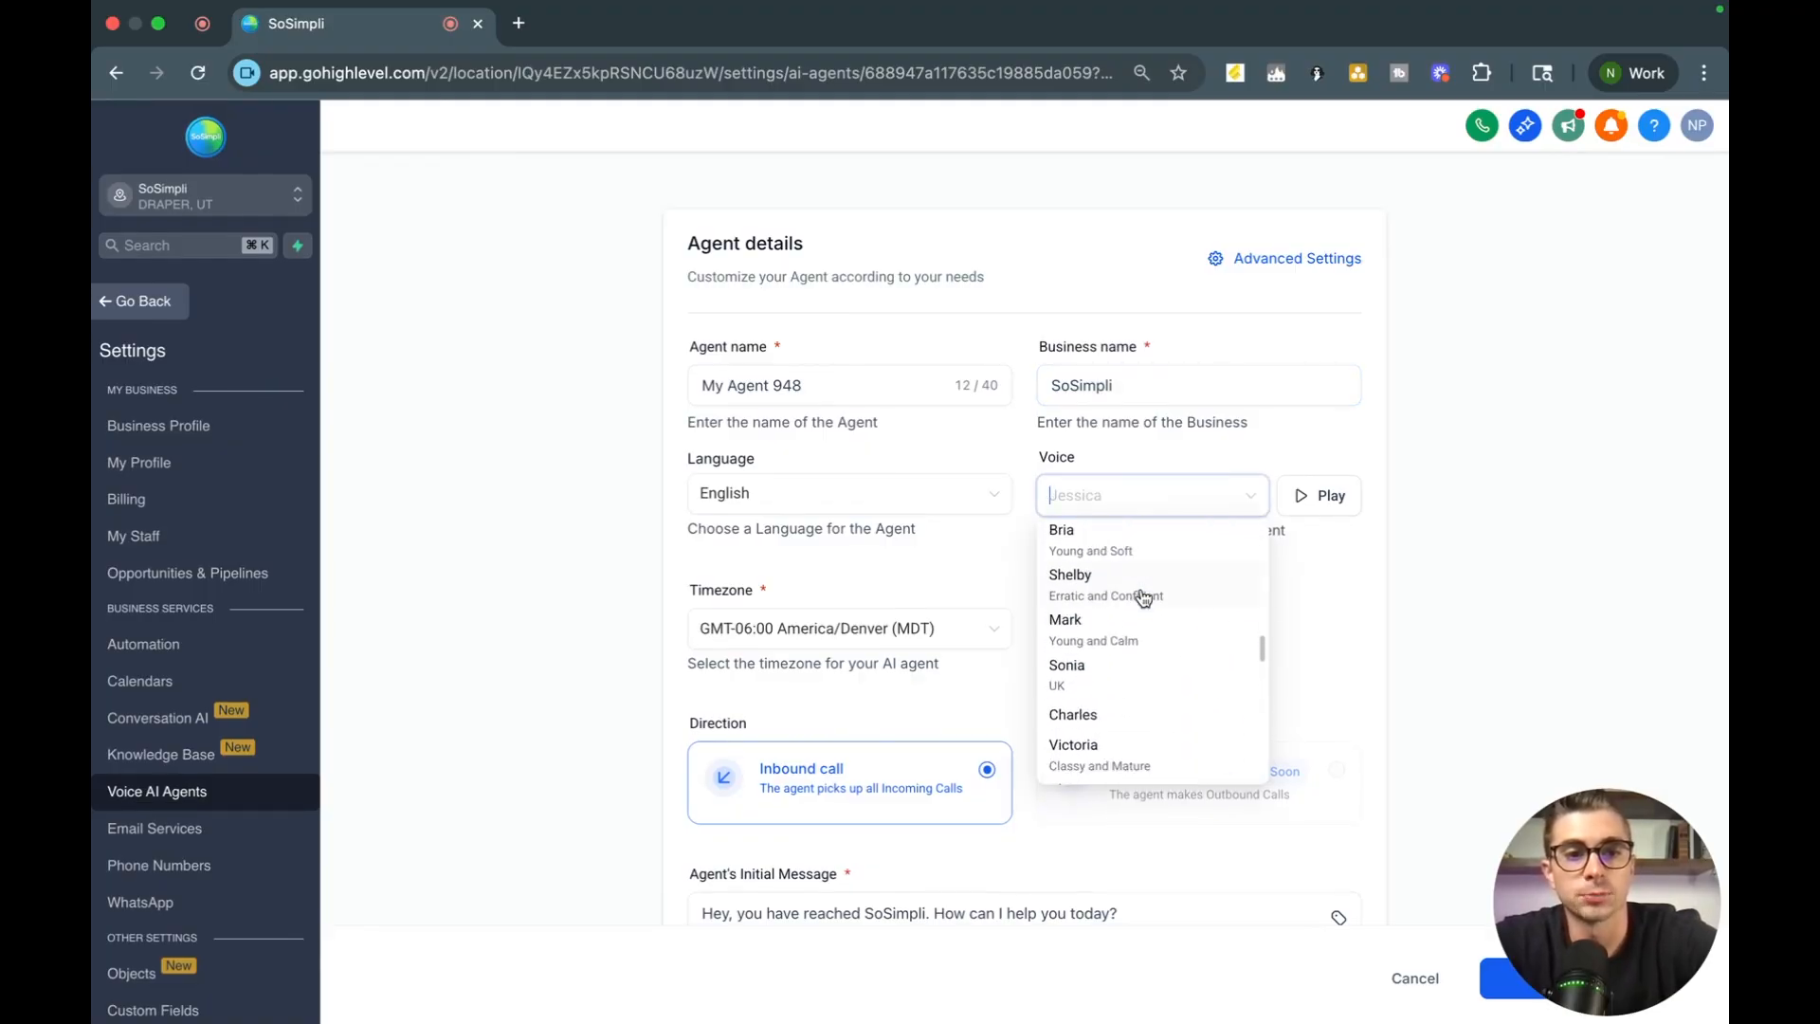
scroll("down", 3)
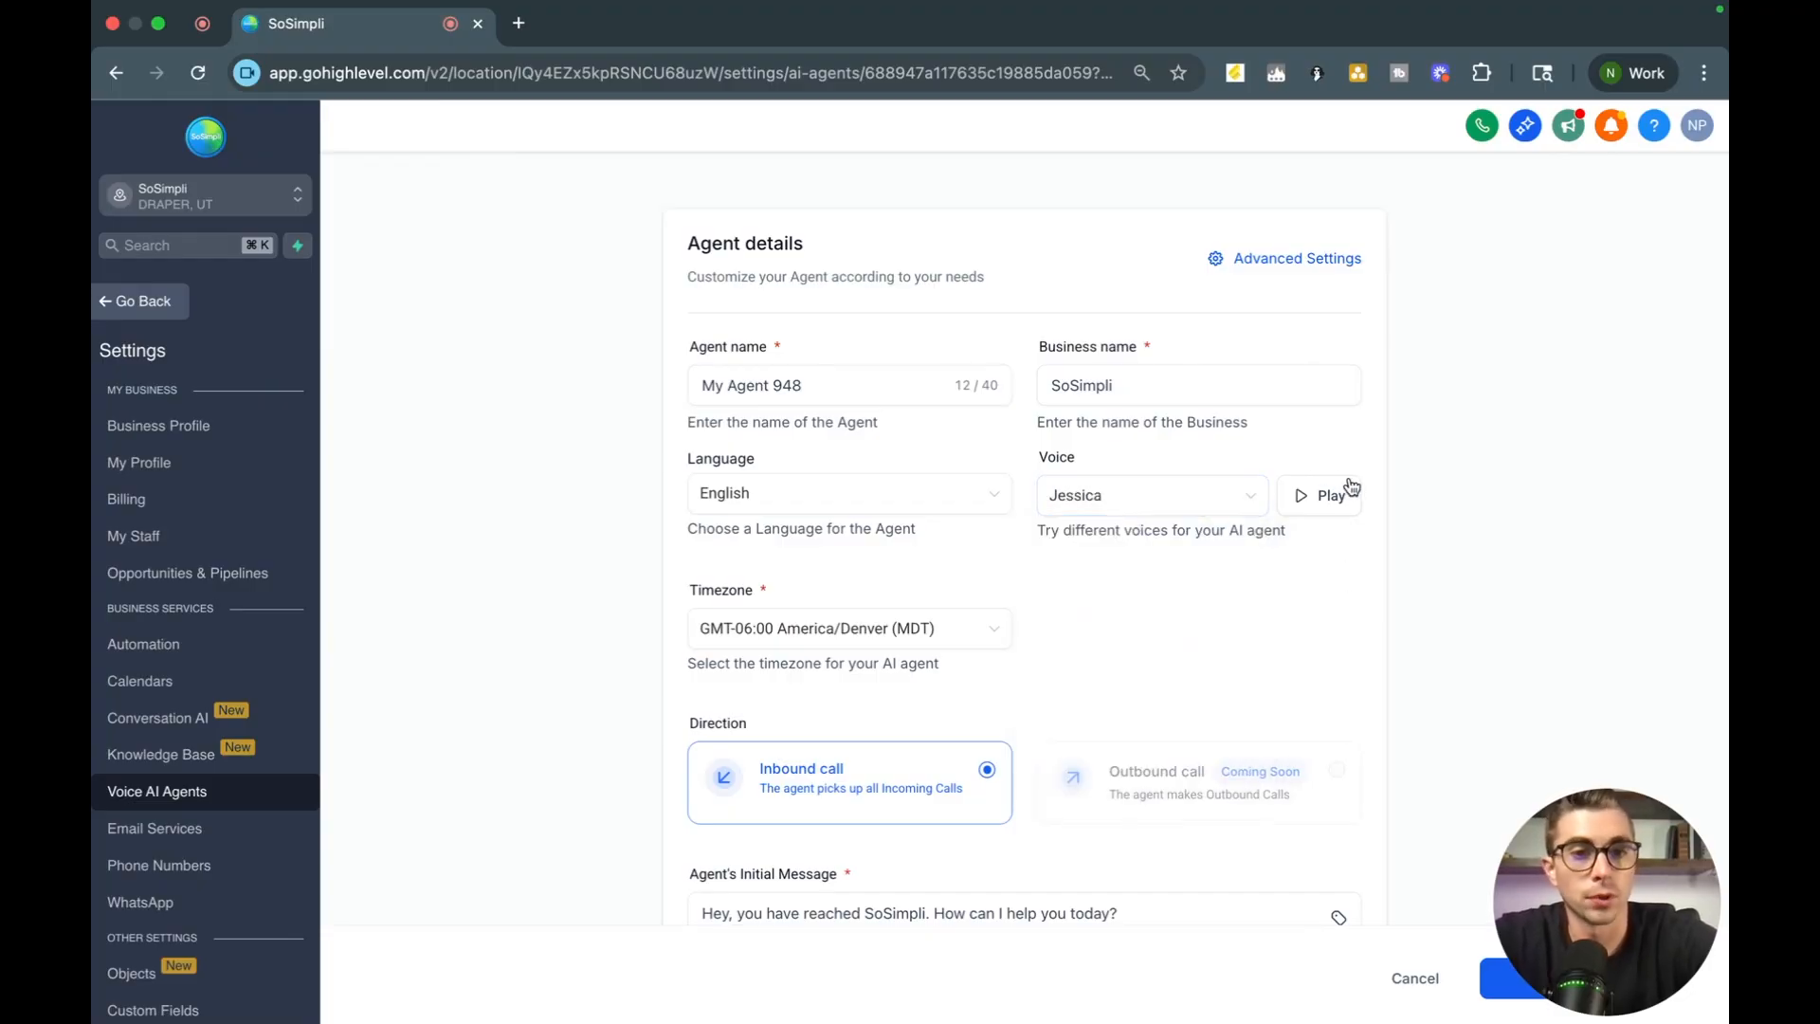
scroll("down", 3)
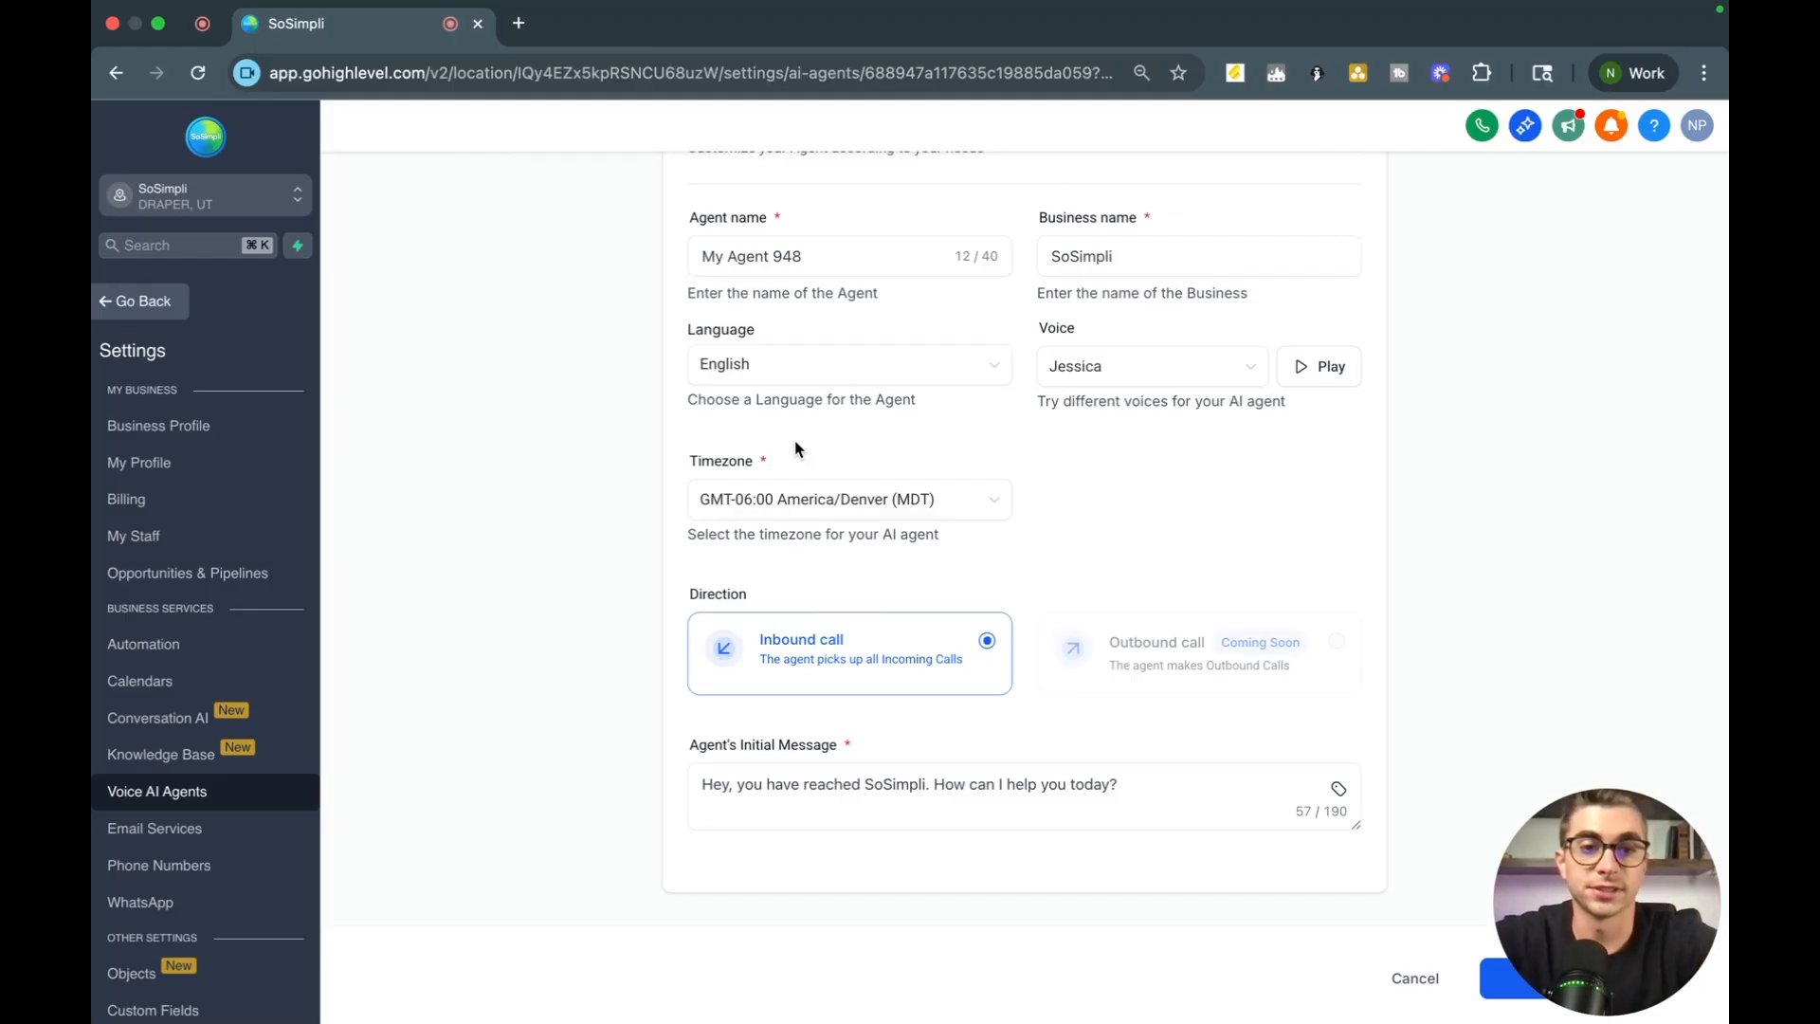
mouse_move(912, 630)
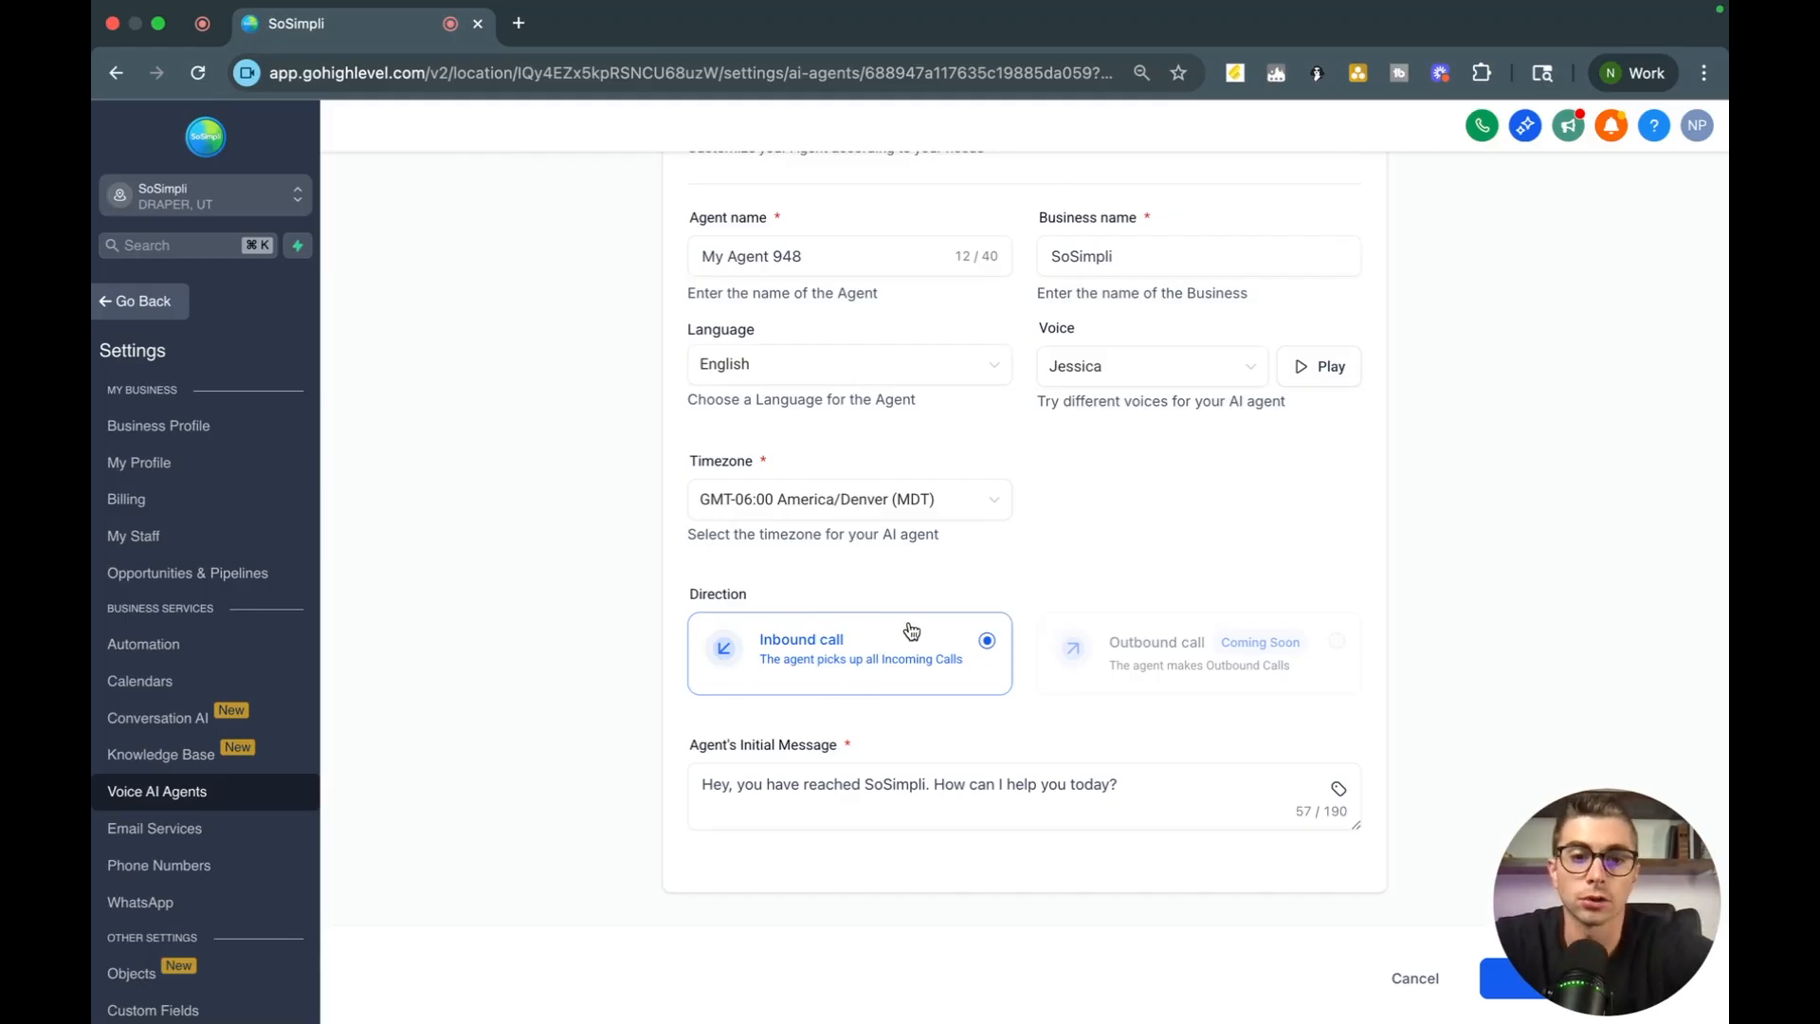
left_click(929, 797)
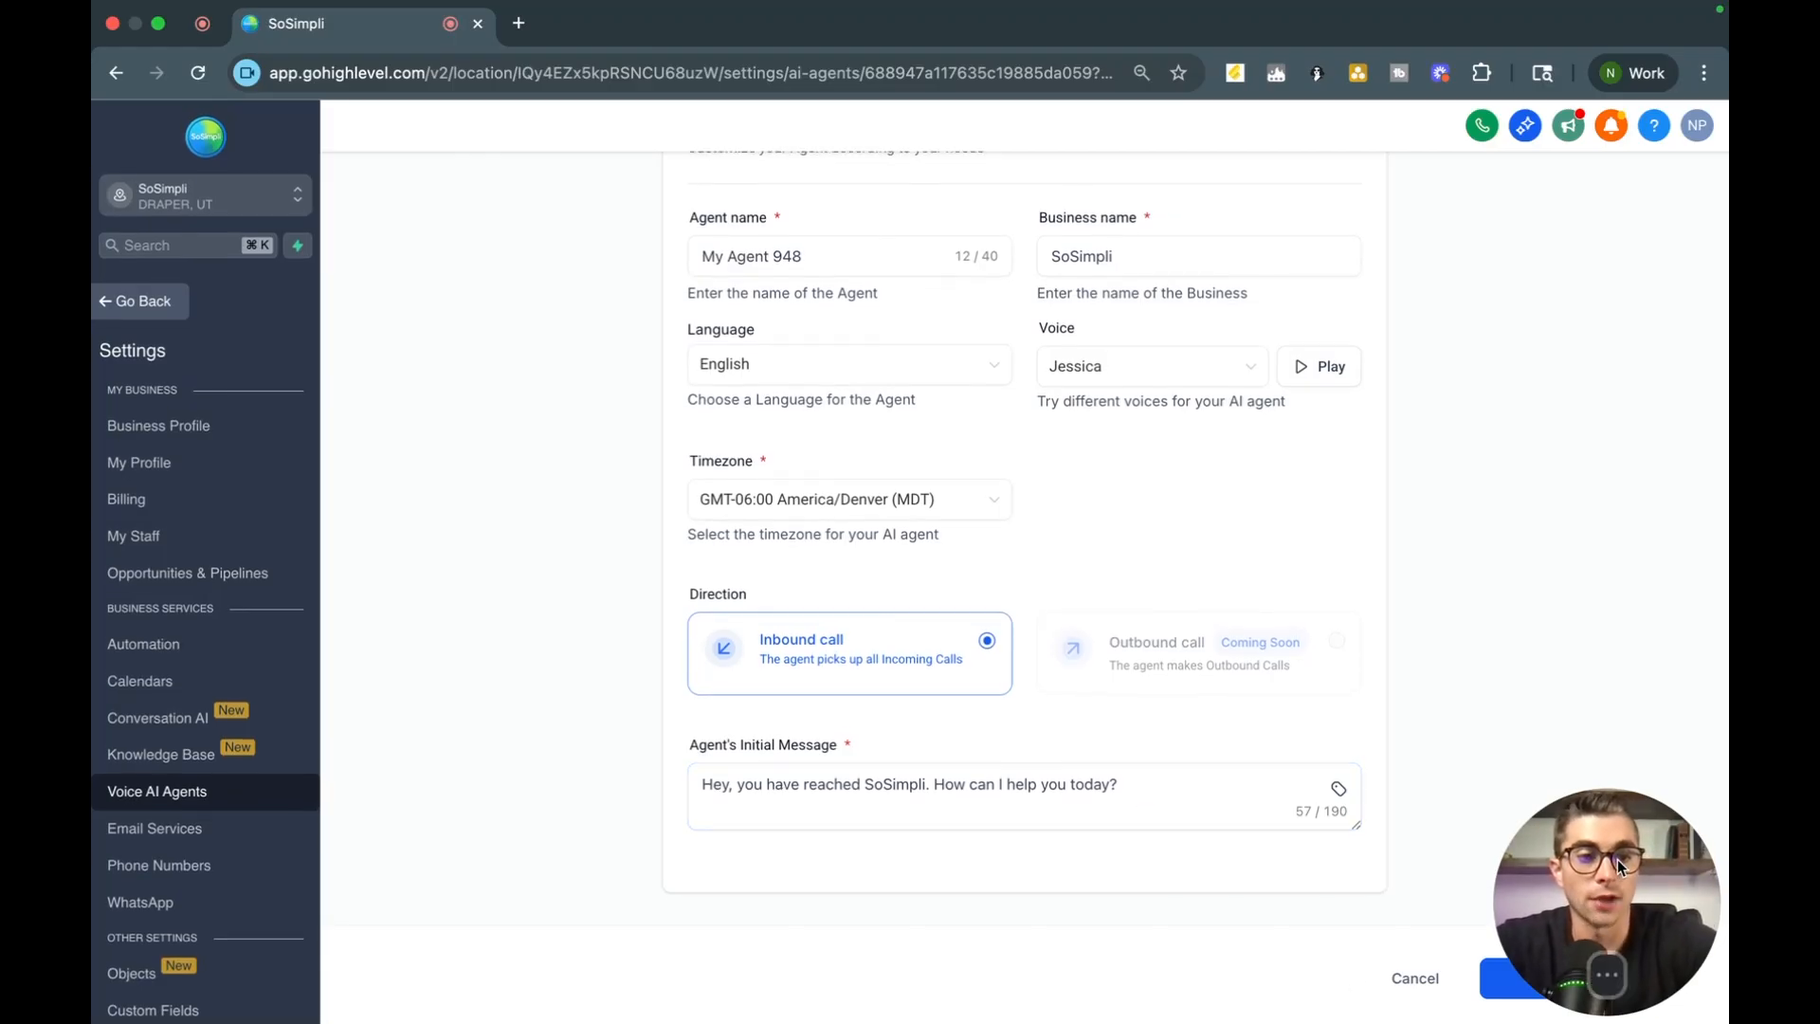
- Move to the Agent Goals step and create a new knowledge base beside Select knowledge base
left_click(1553, 978)
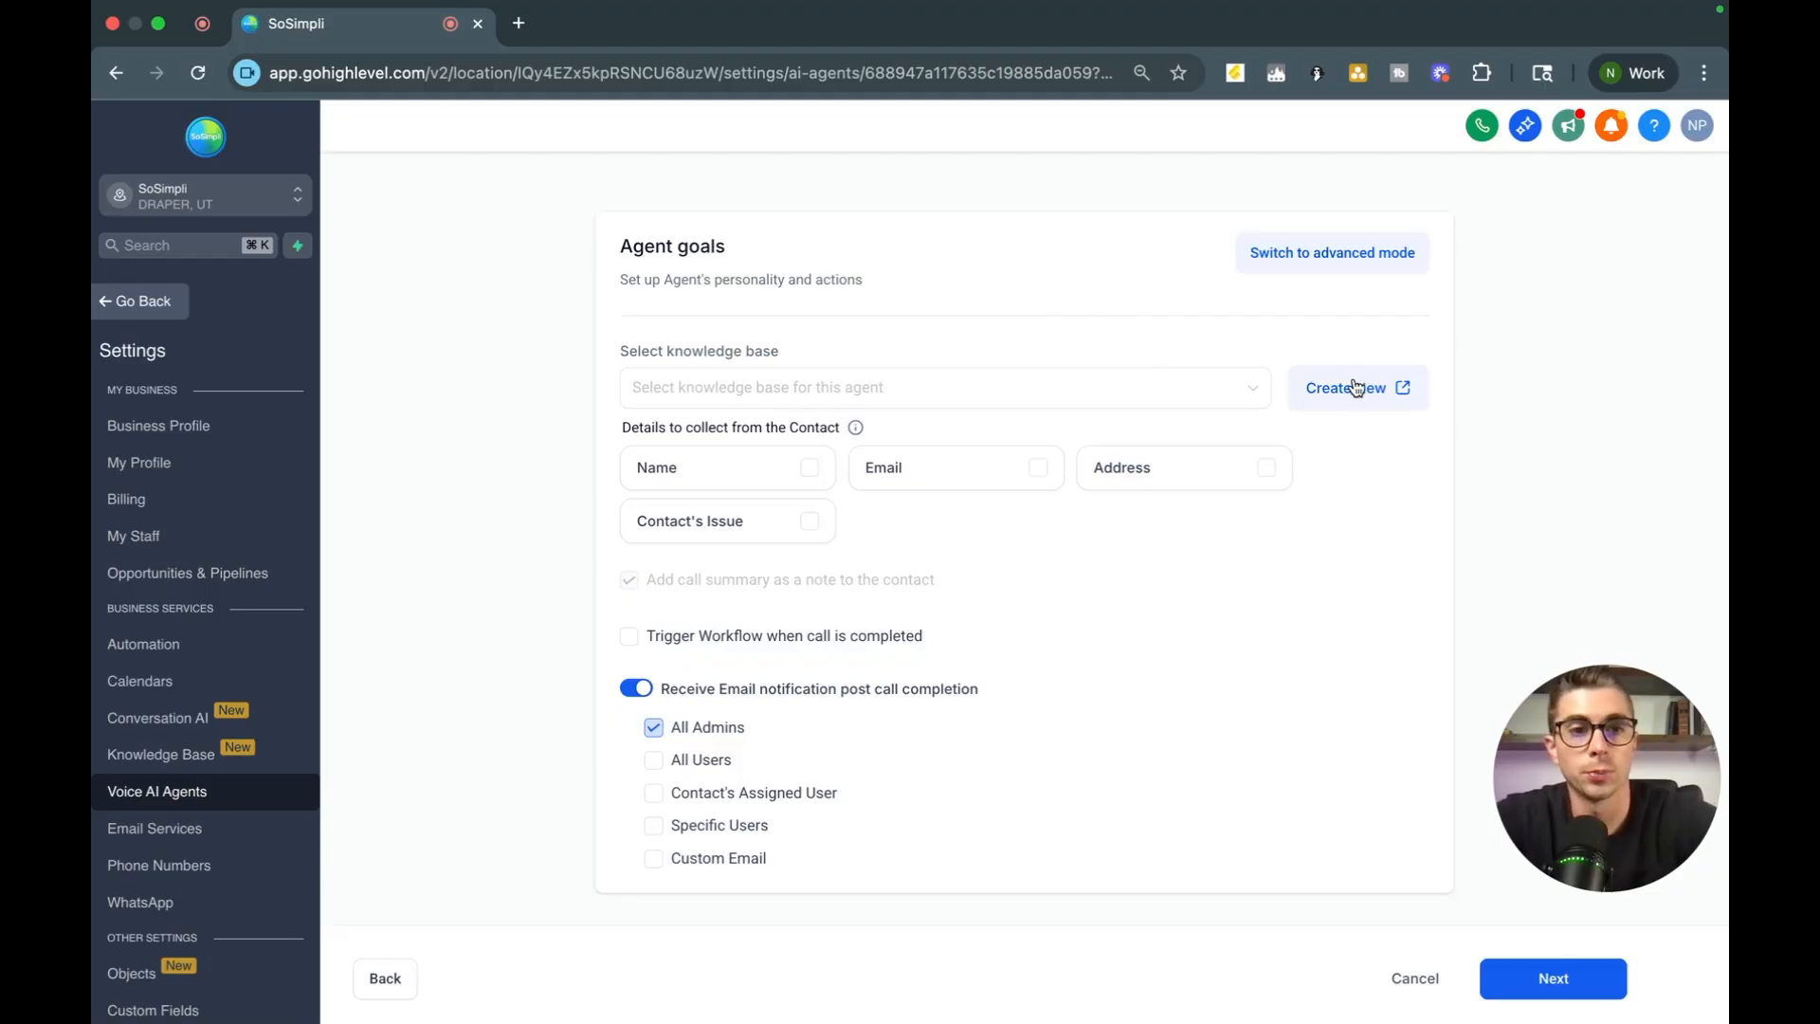
left_click(1352, 387)
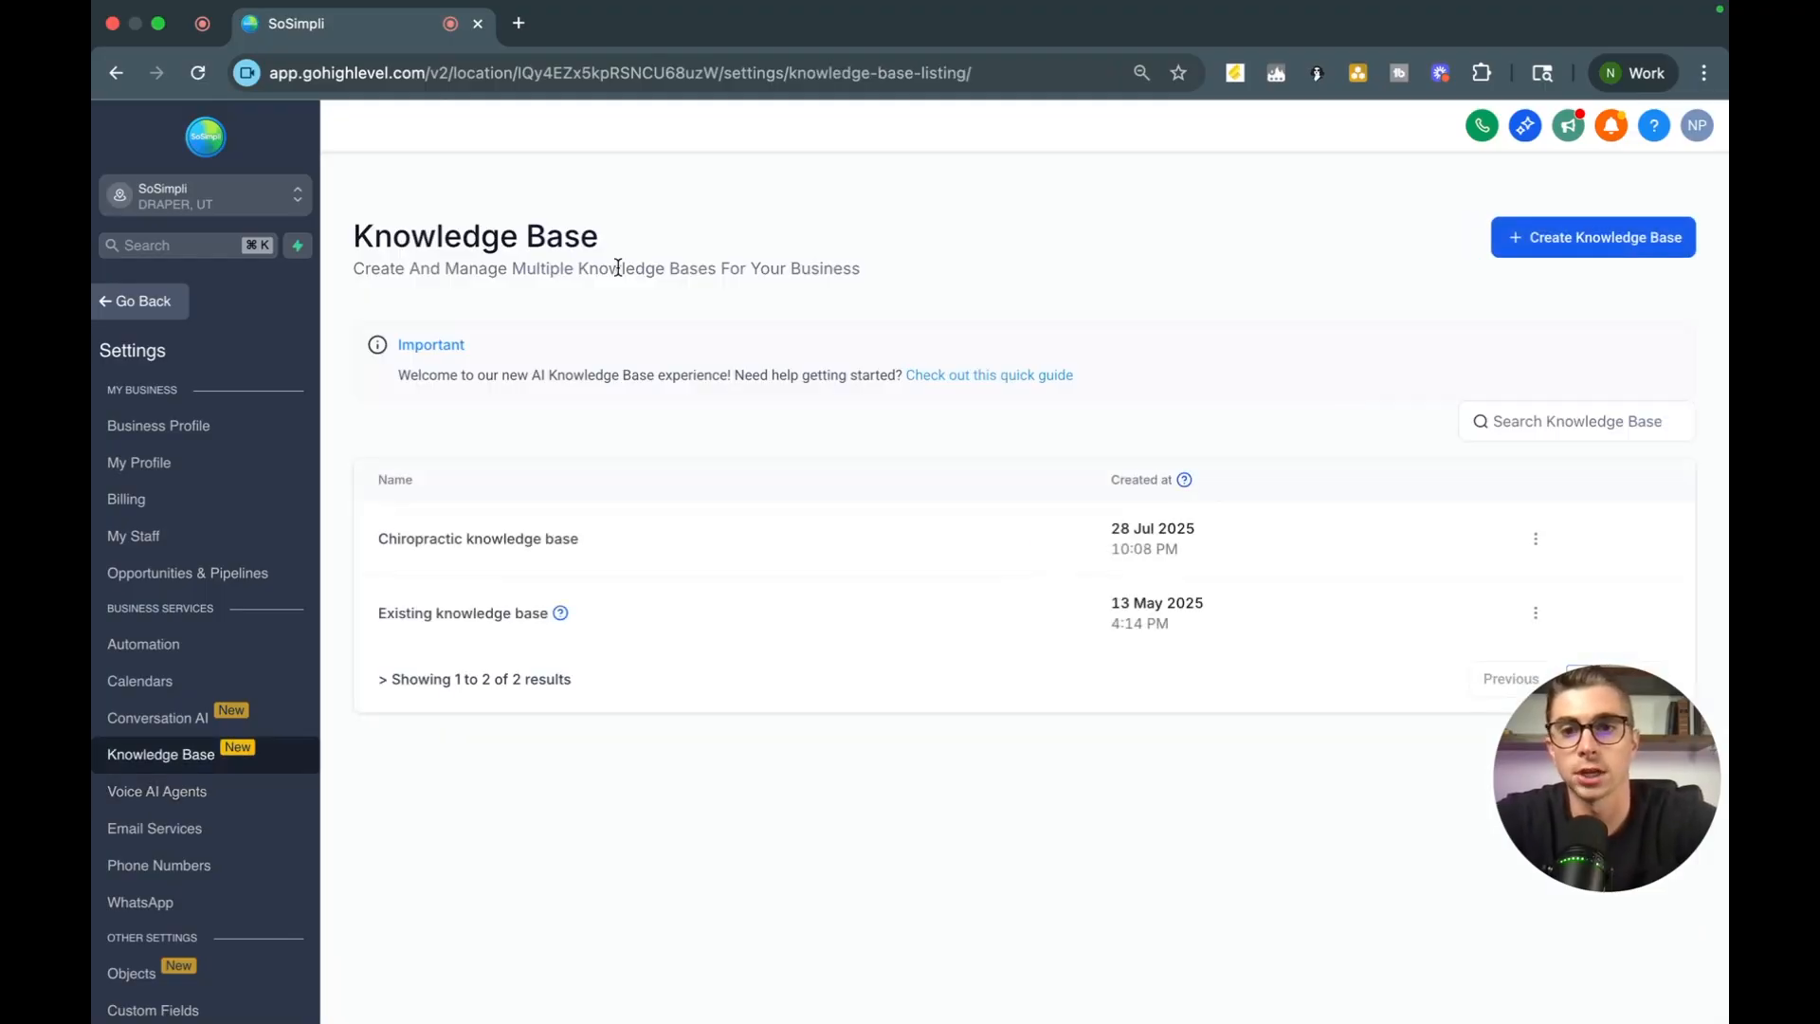
mouse_move(714, 643)
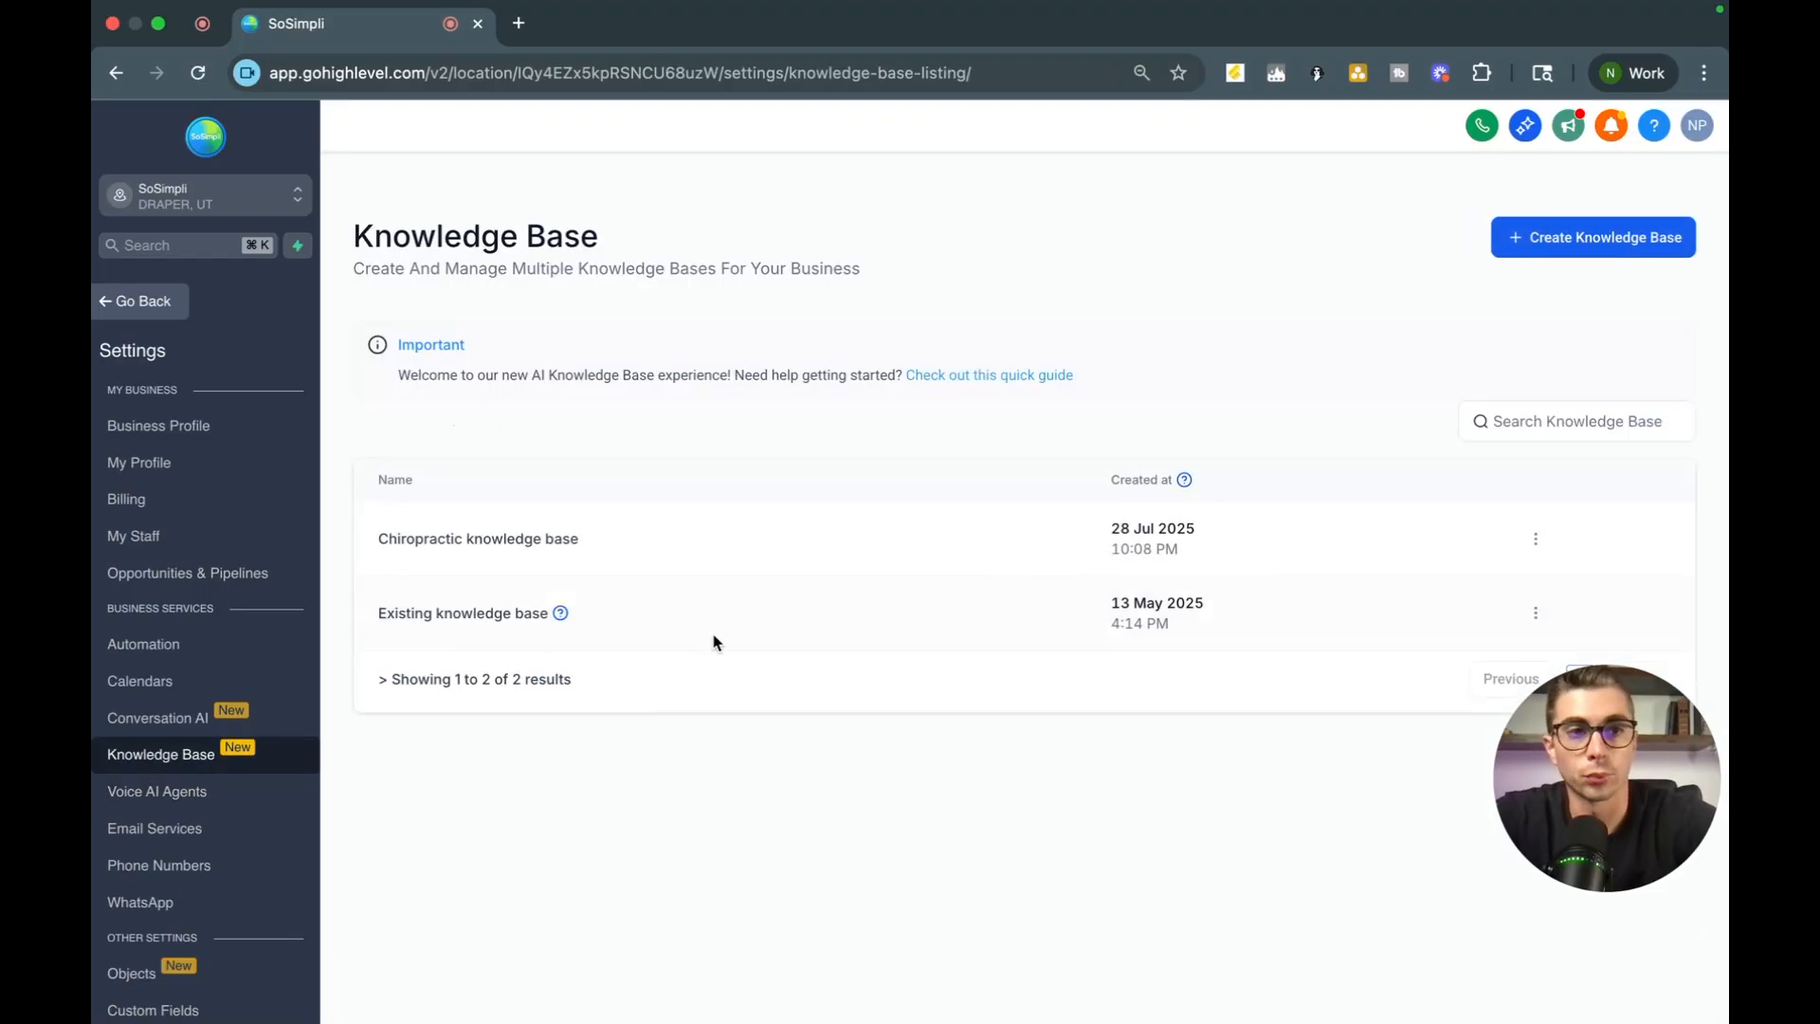
mouse_move(1591, 237)
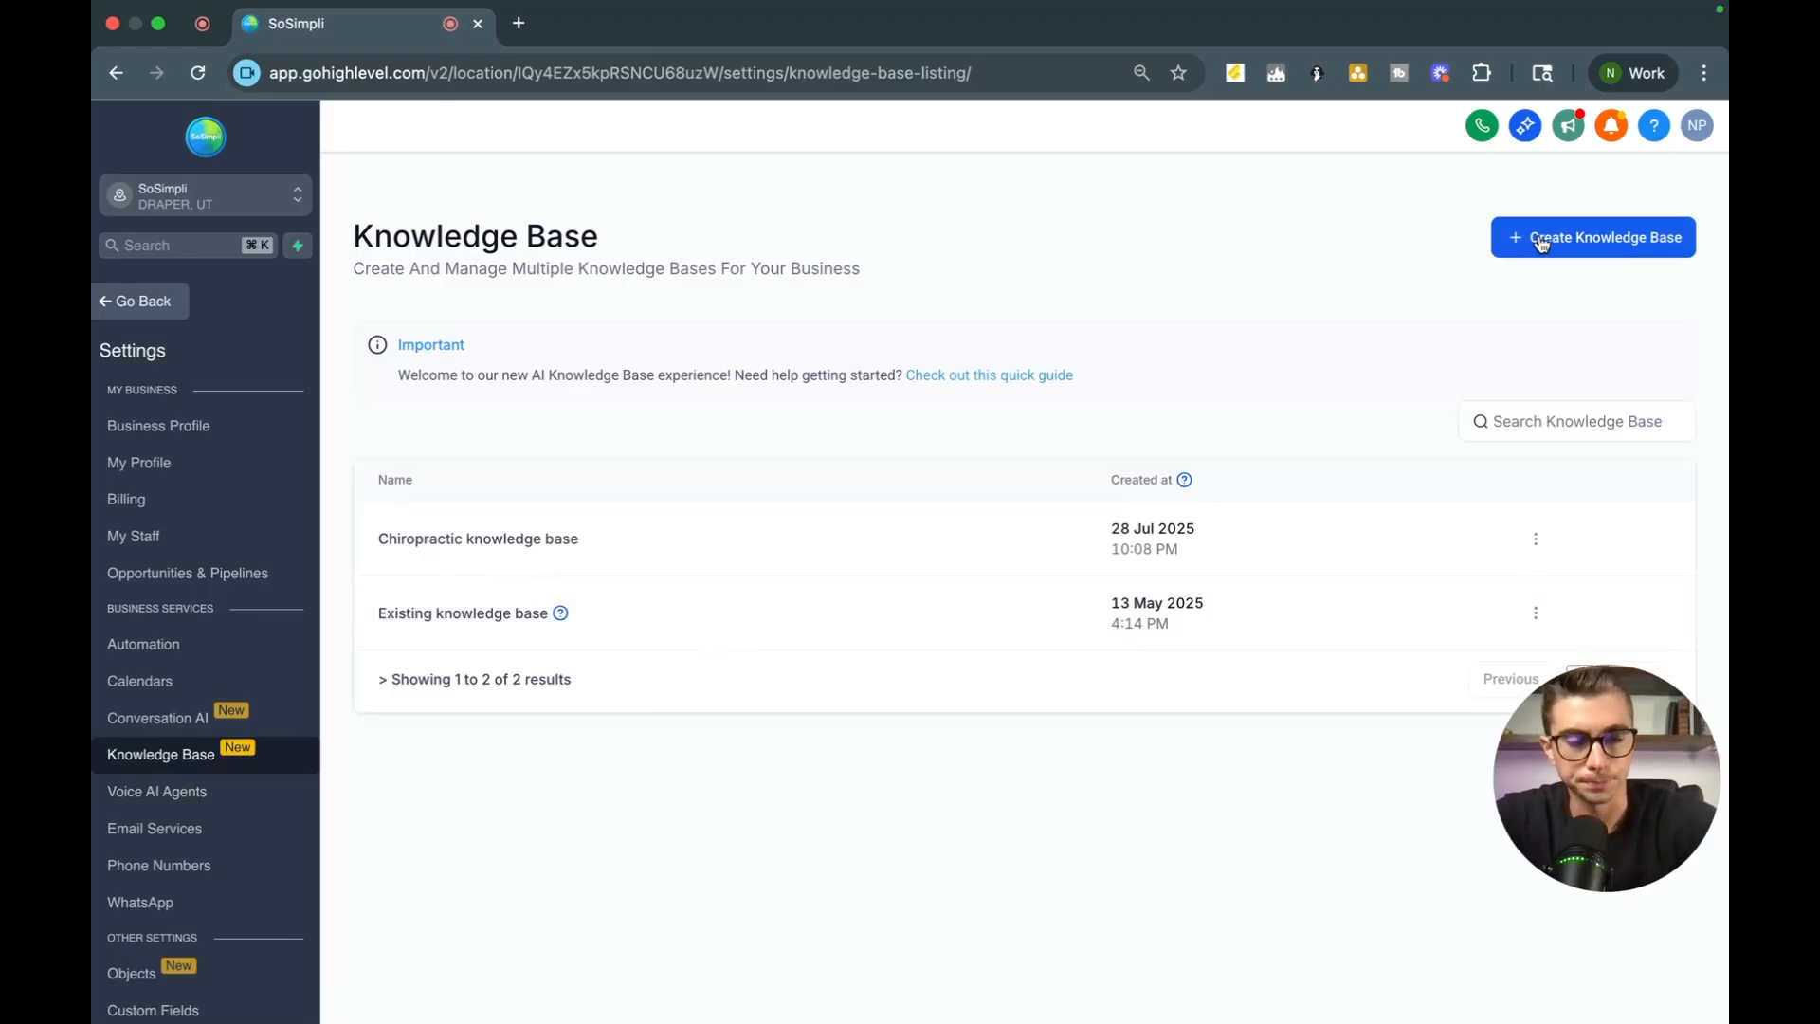
- Create a knowledge base named Test and review its Tables and FAQs source tabs
left_click(1593, 237)
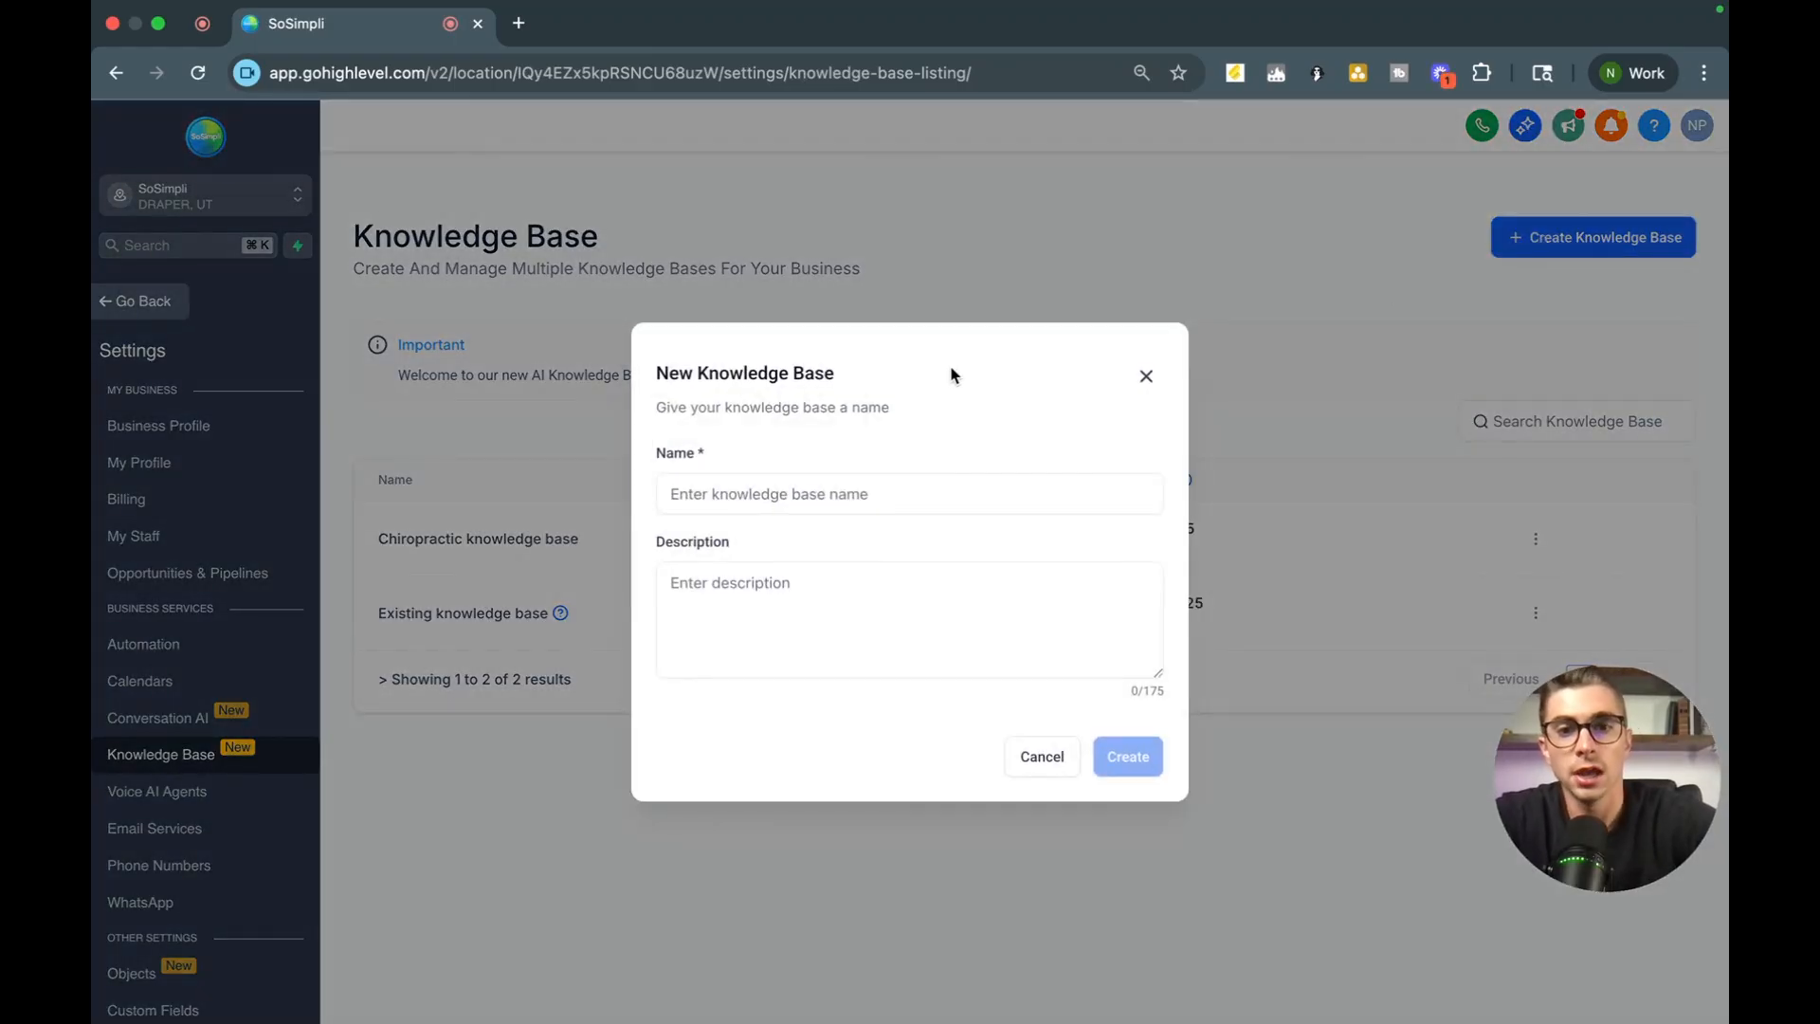
type("Te")
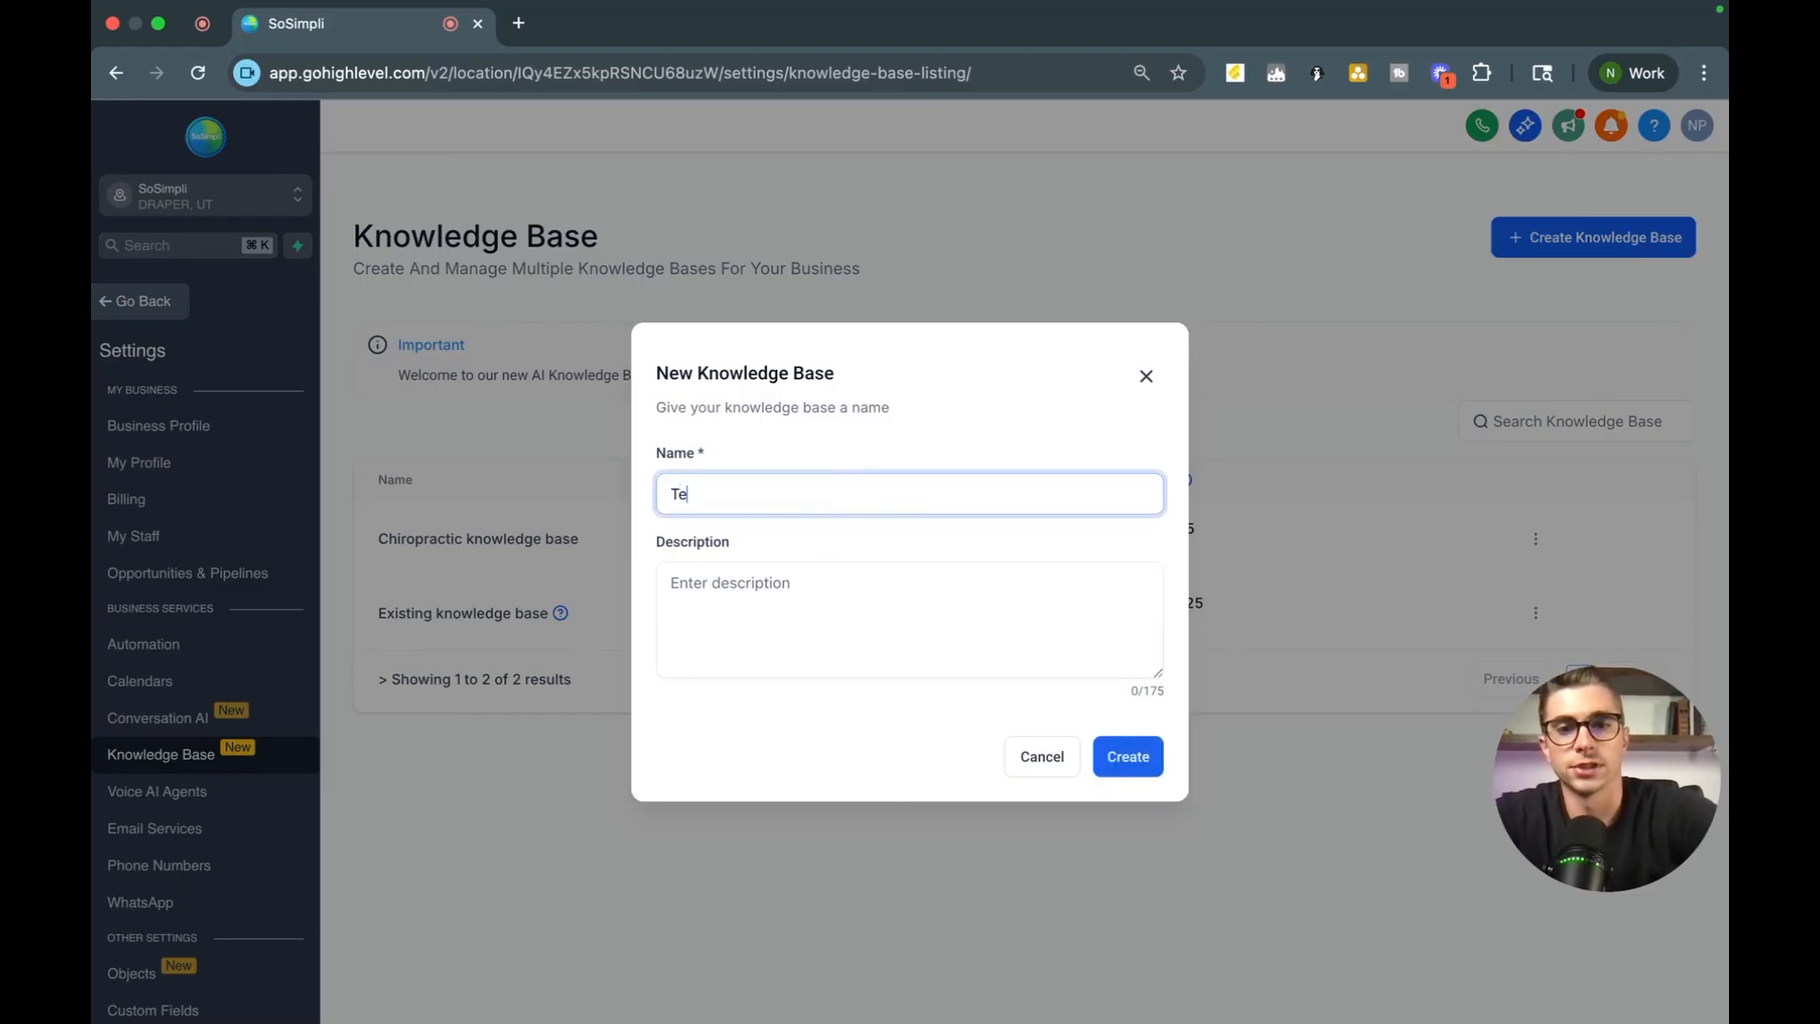
left_click(1124, 756)
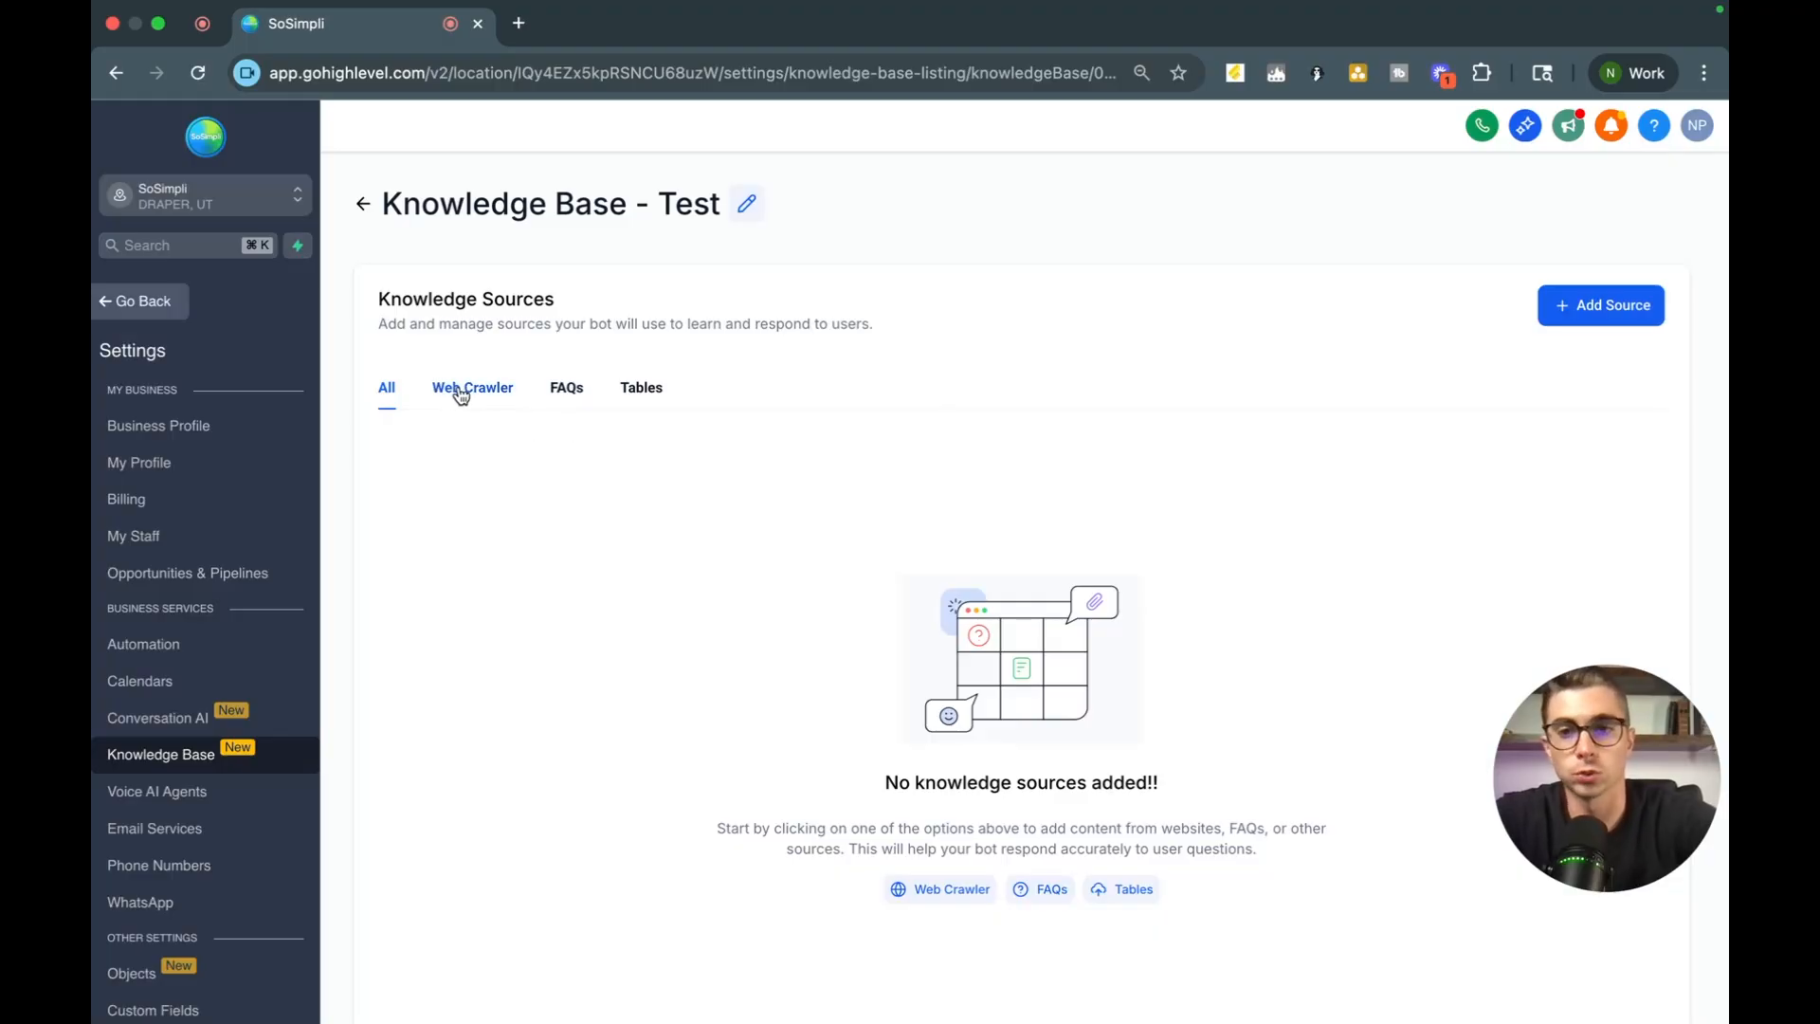
left_click(641, 387)
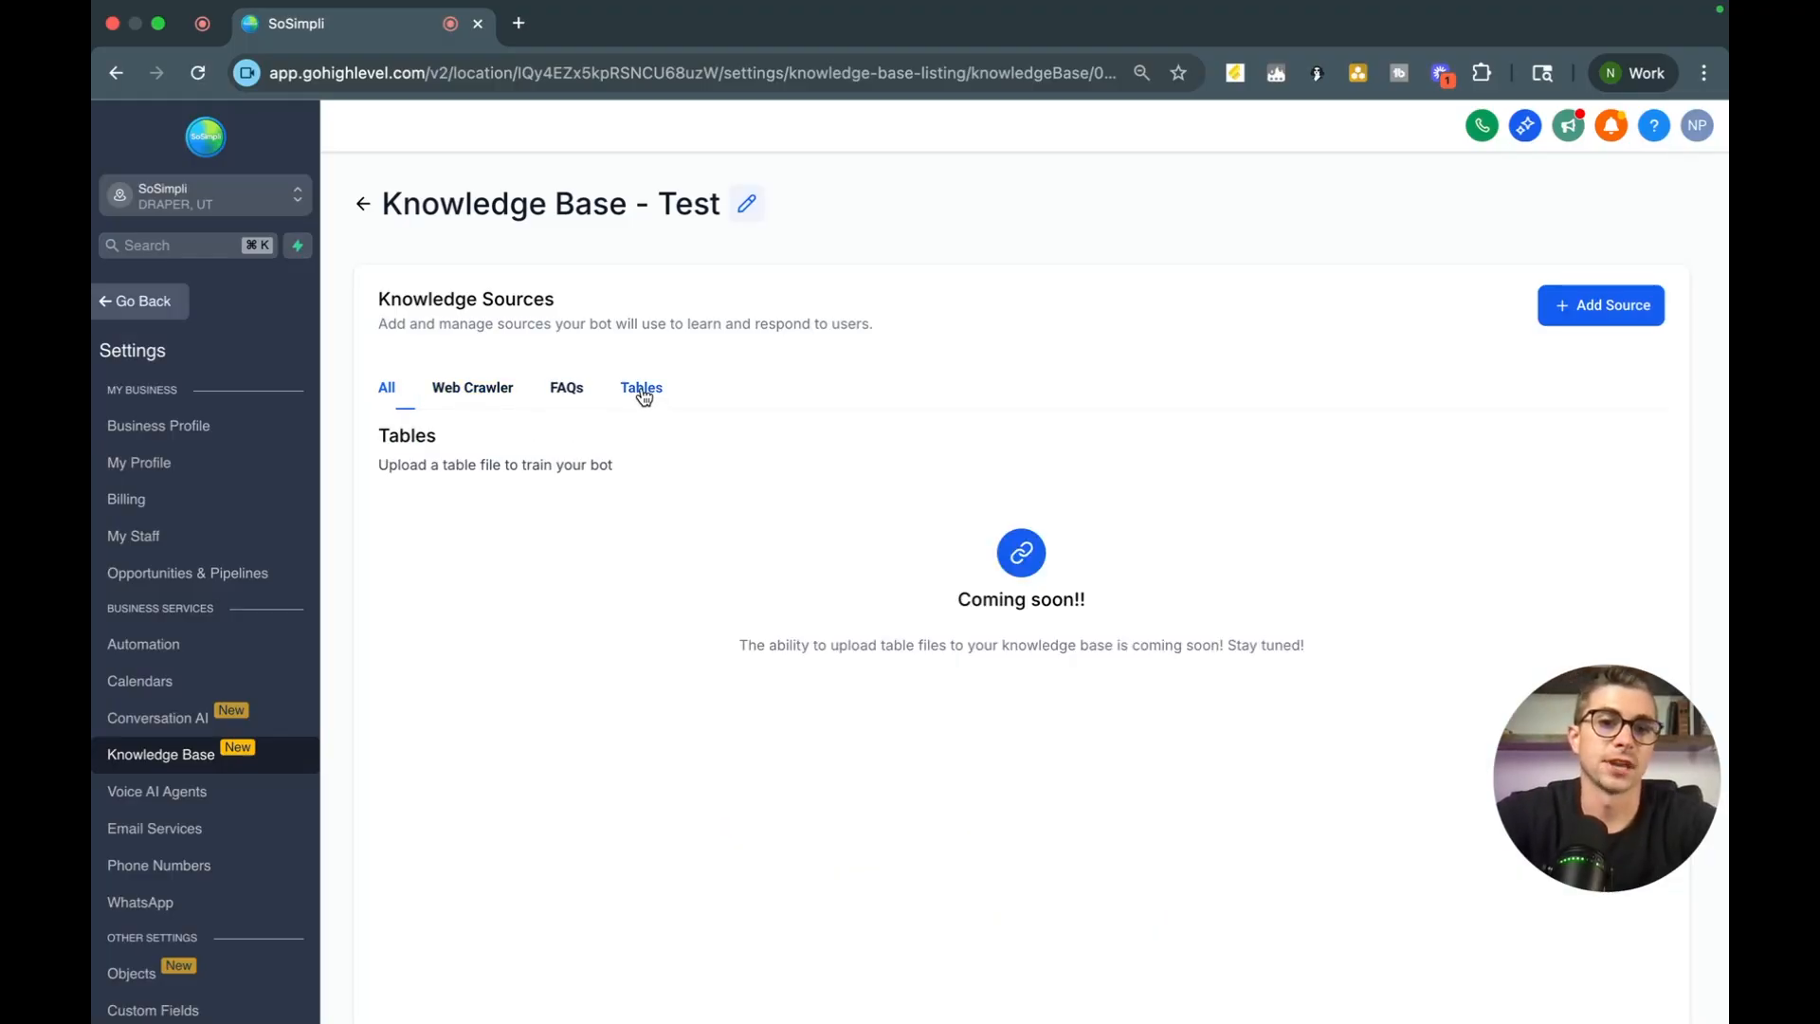
left_click(565, 387)
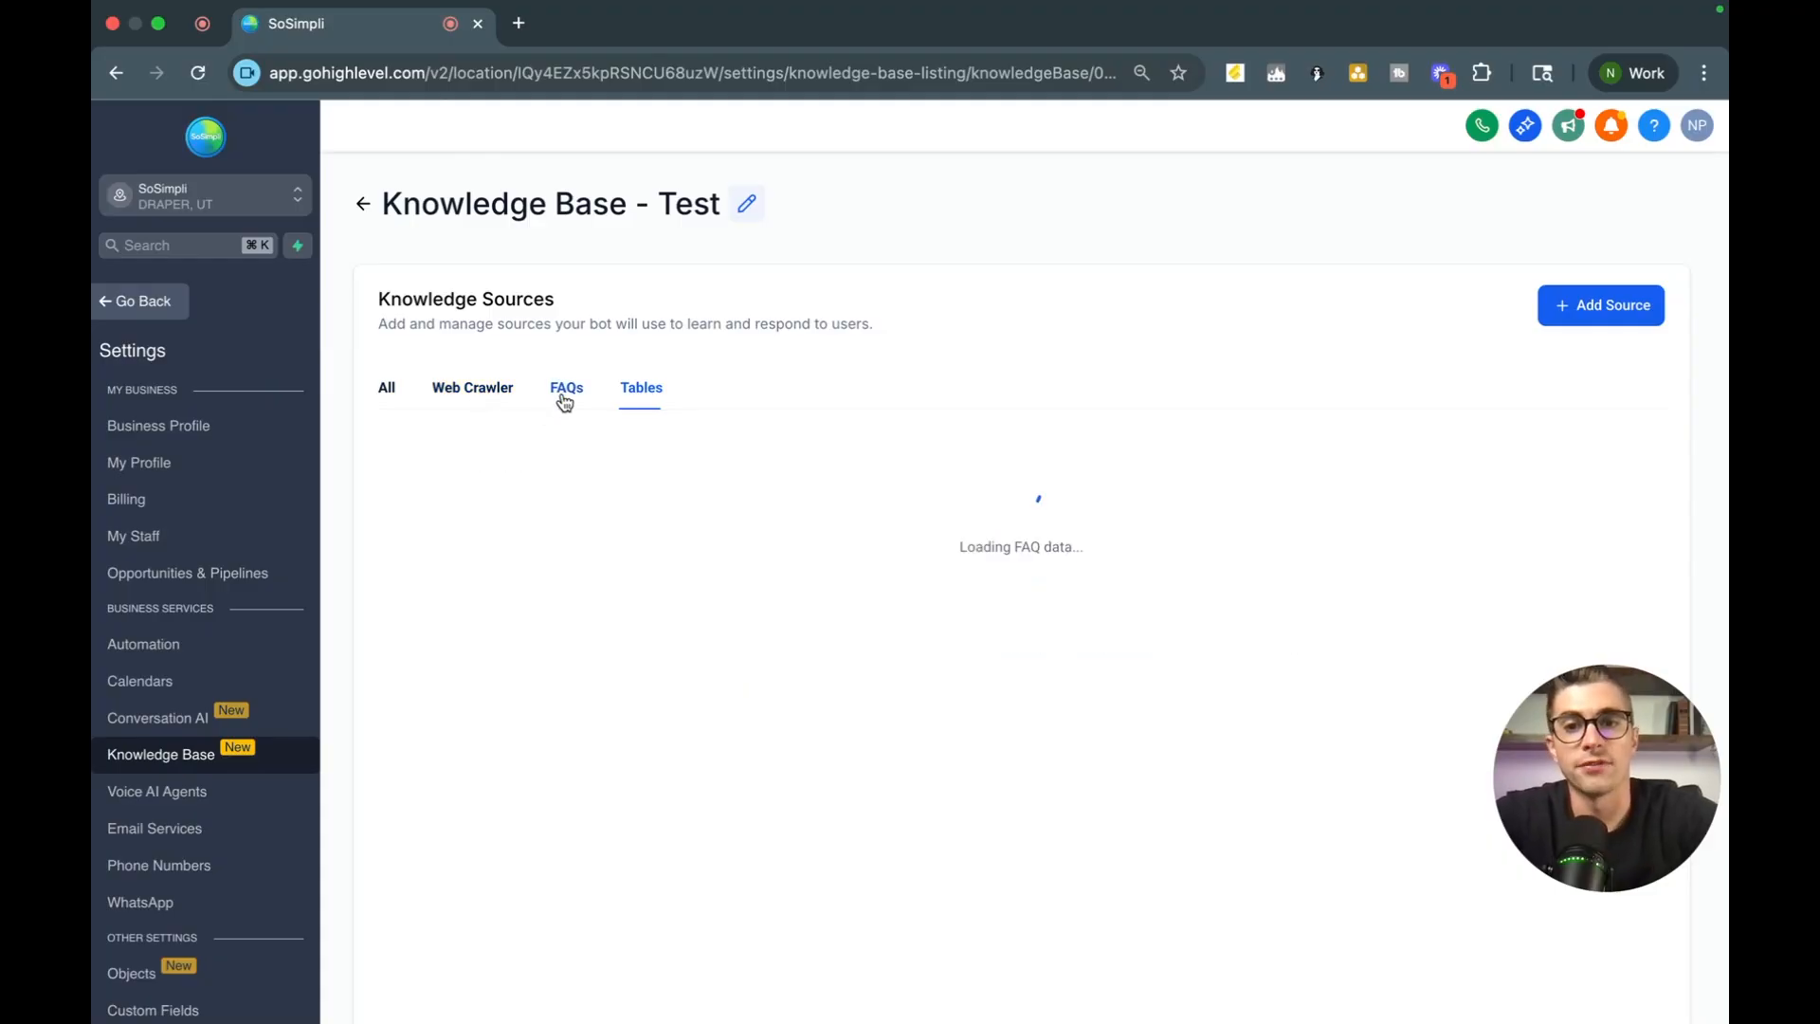
left_click(472, 387)
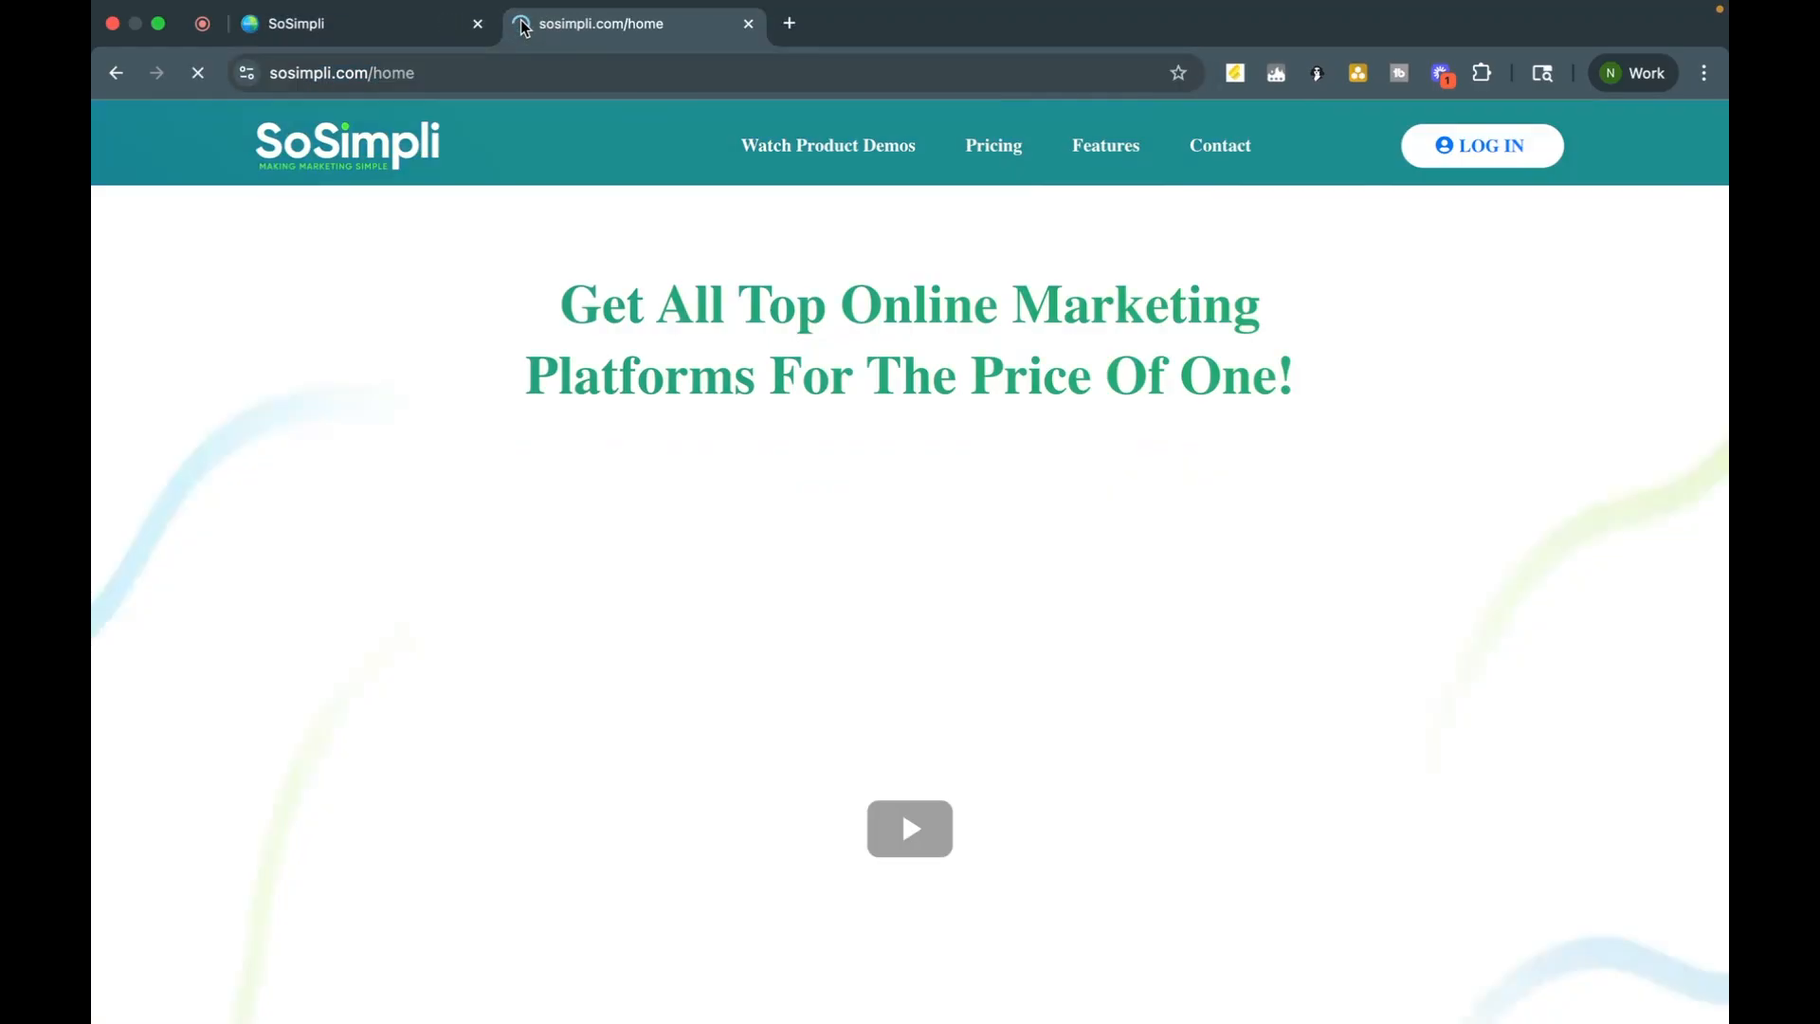
left_click(342, 72)
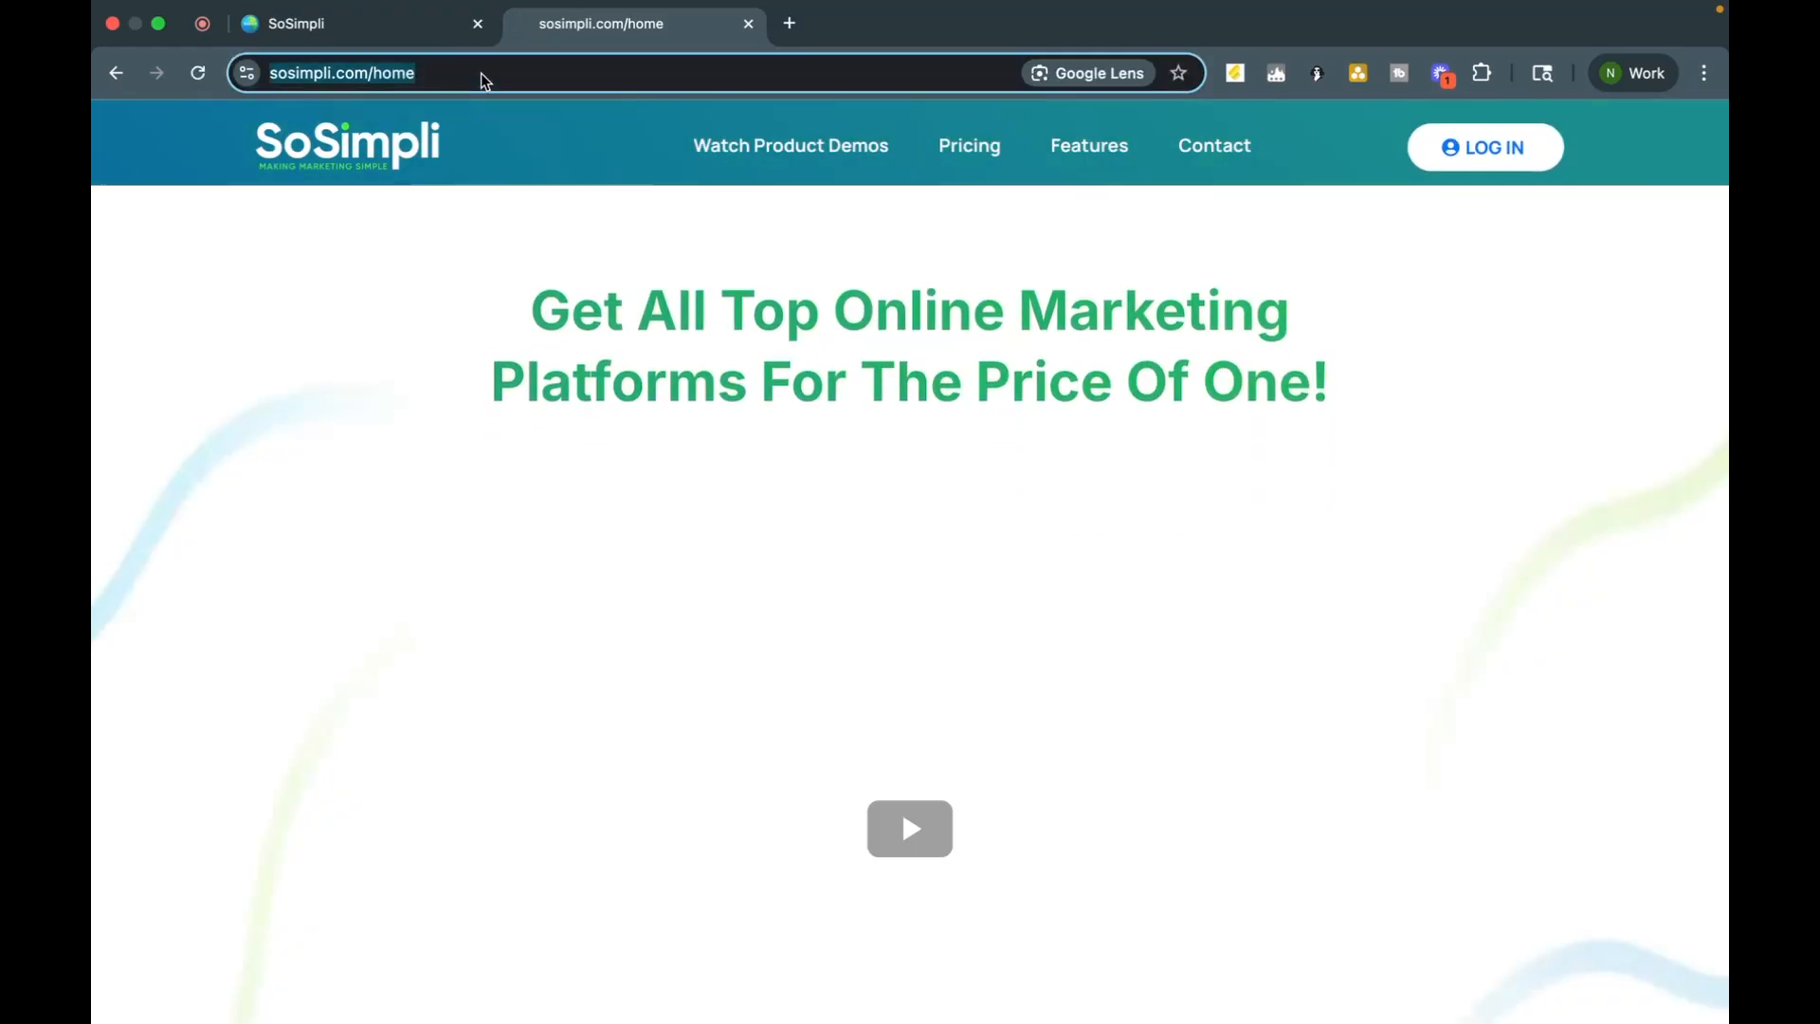
scroll("down", 3)
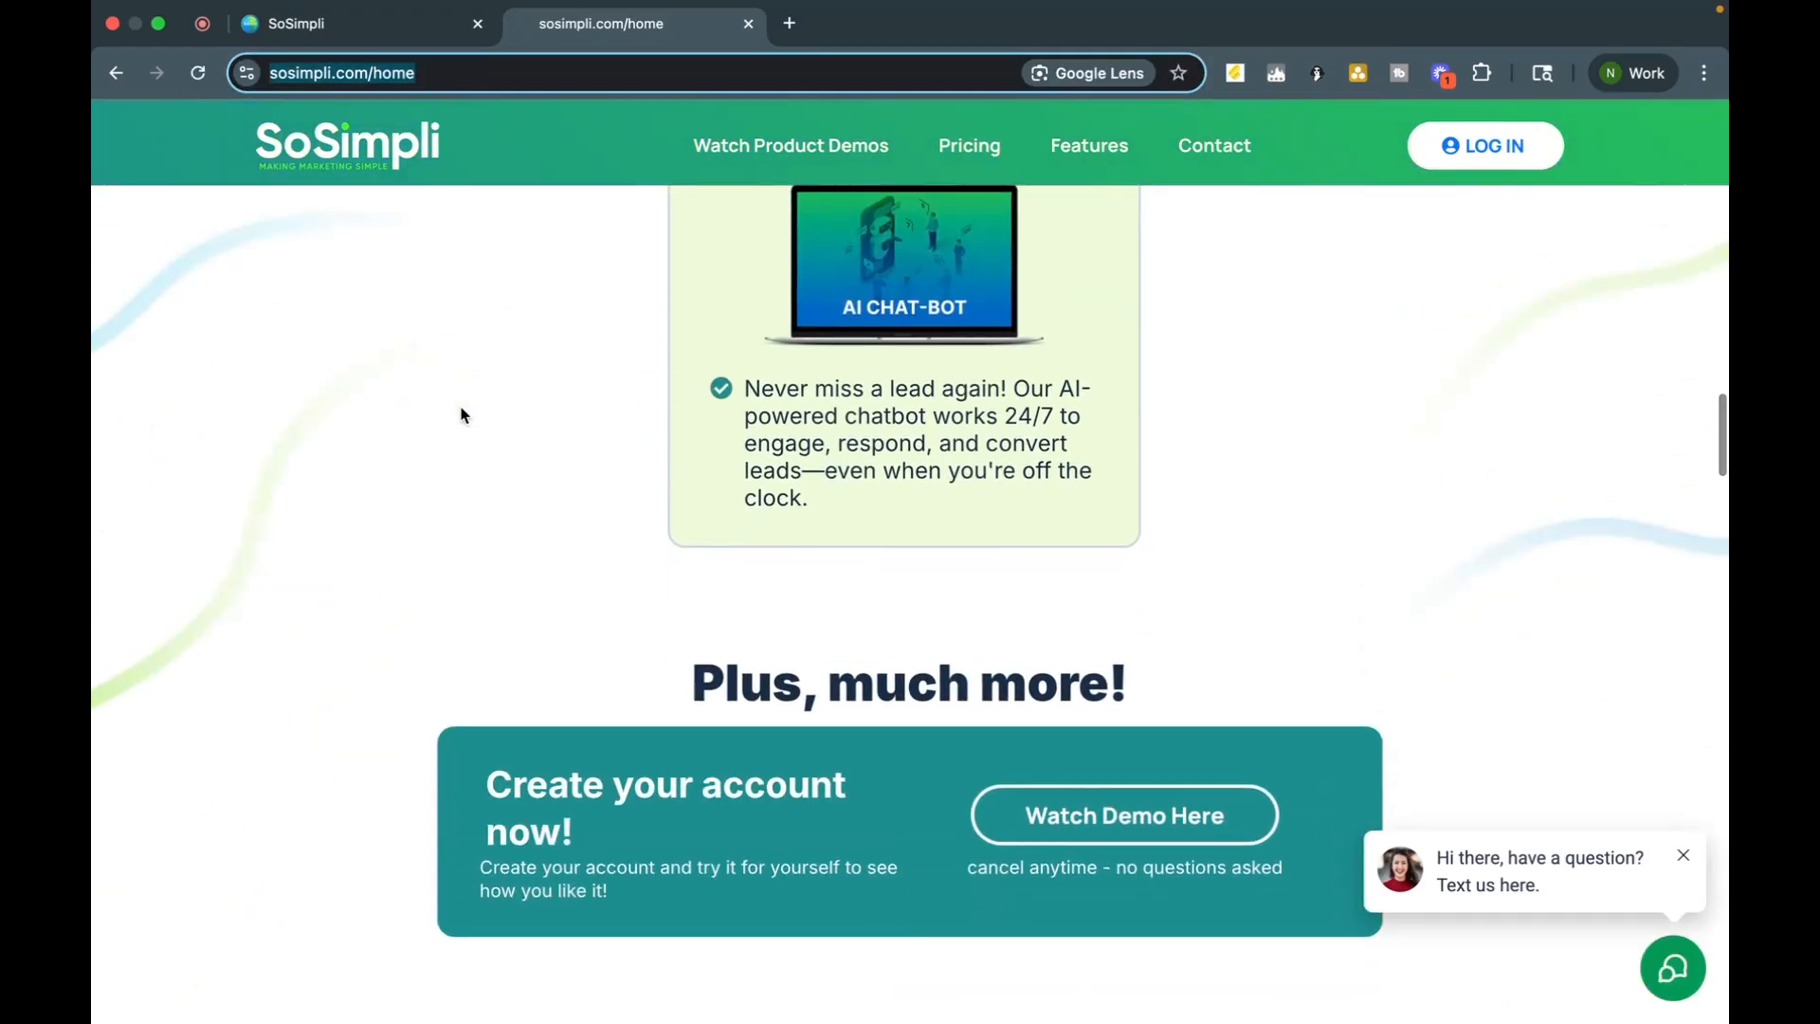
scroll("up", 3)
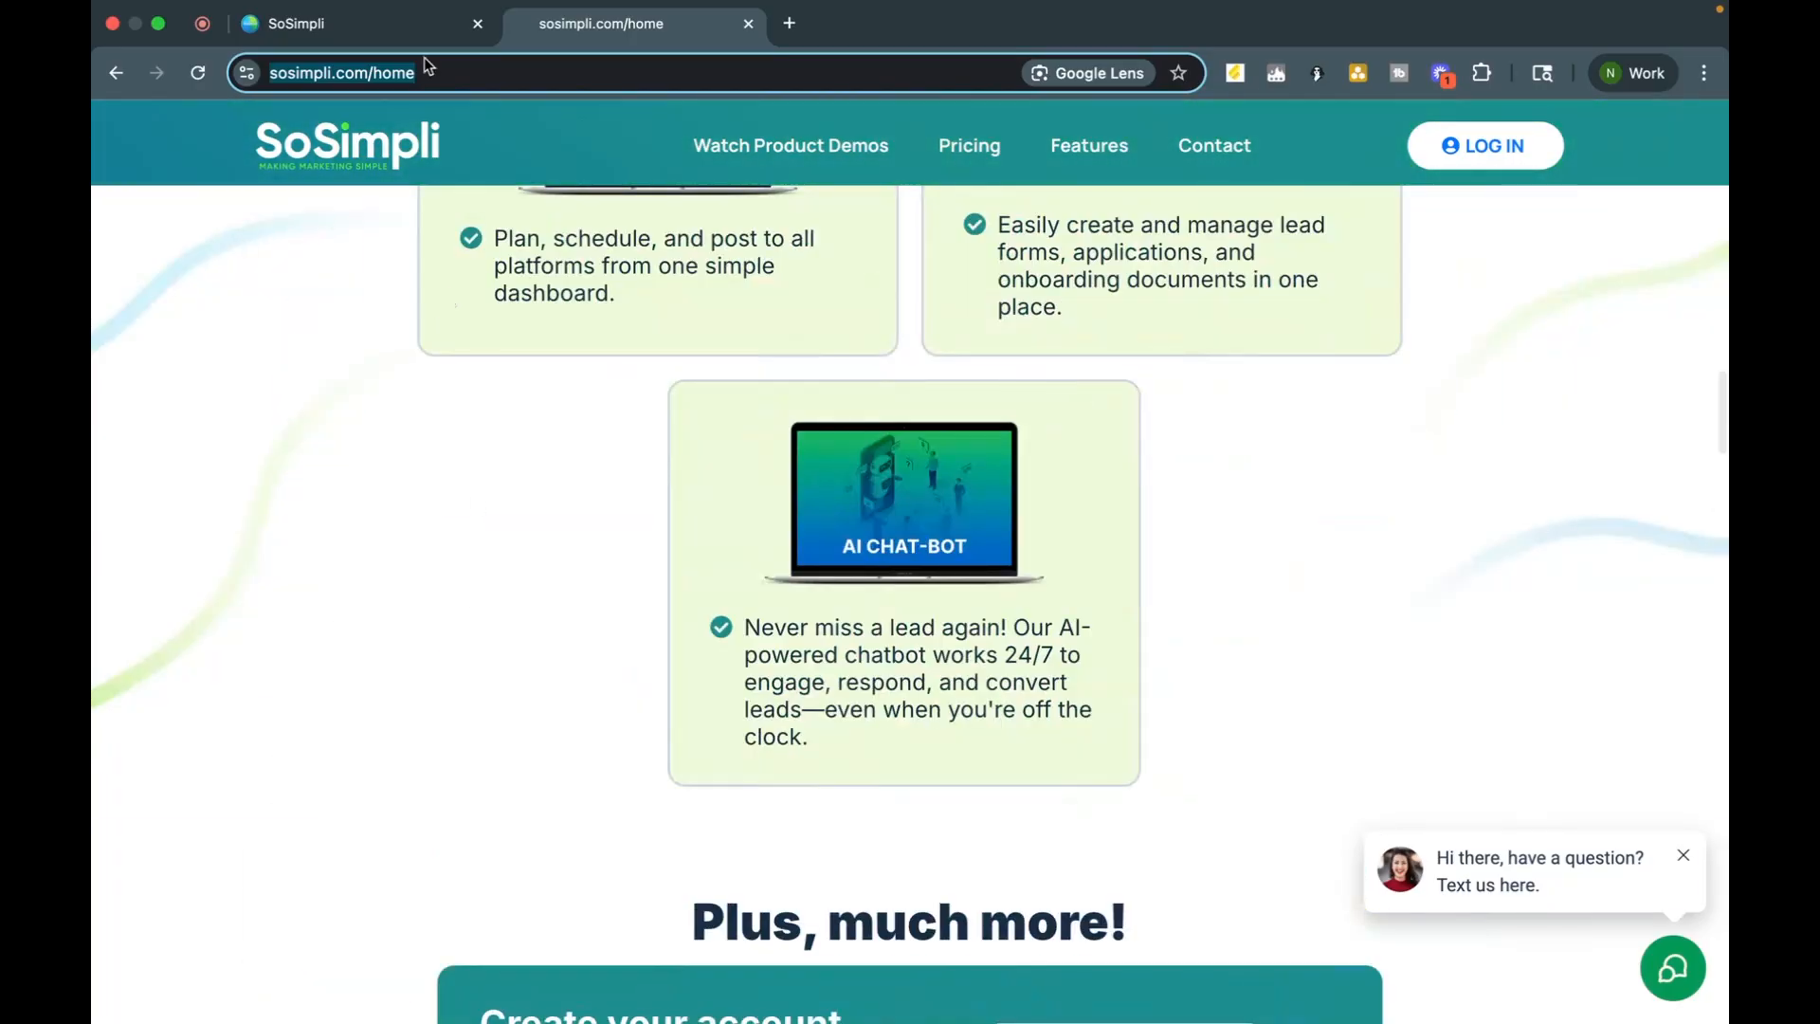
left_click(292, 23)
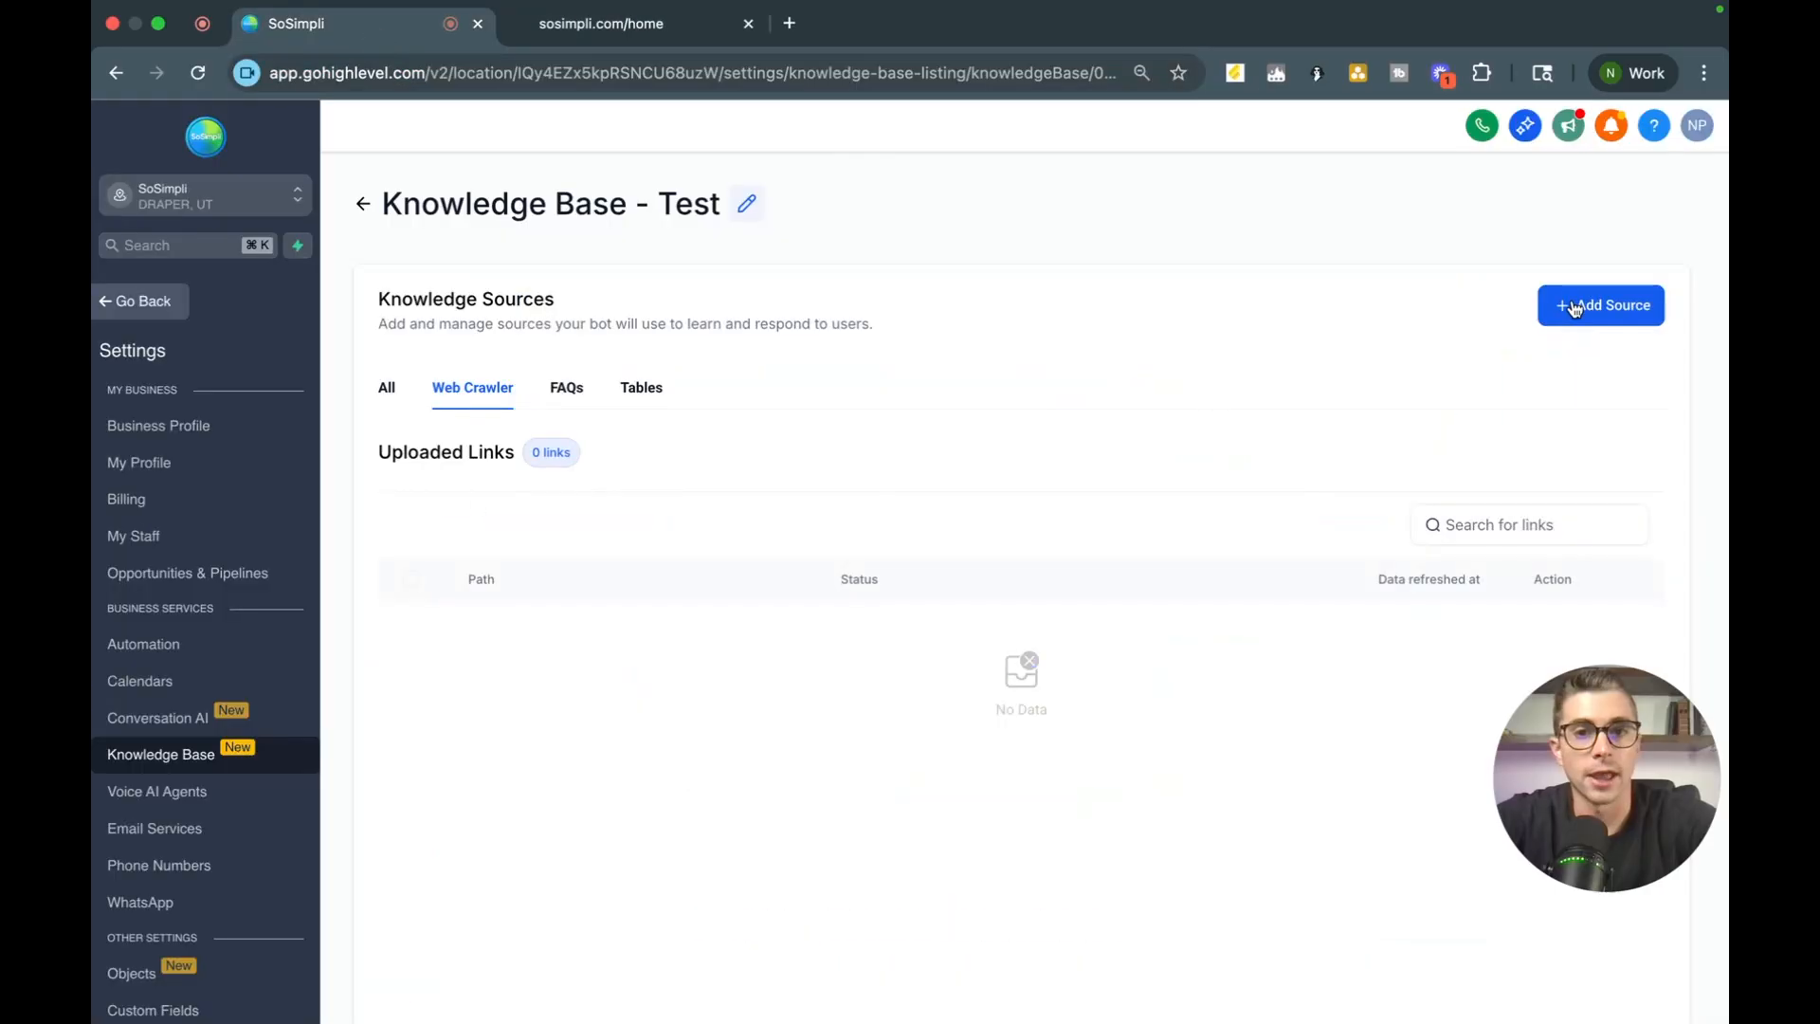
left_click(1600, 306)
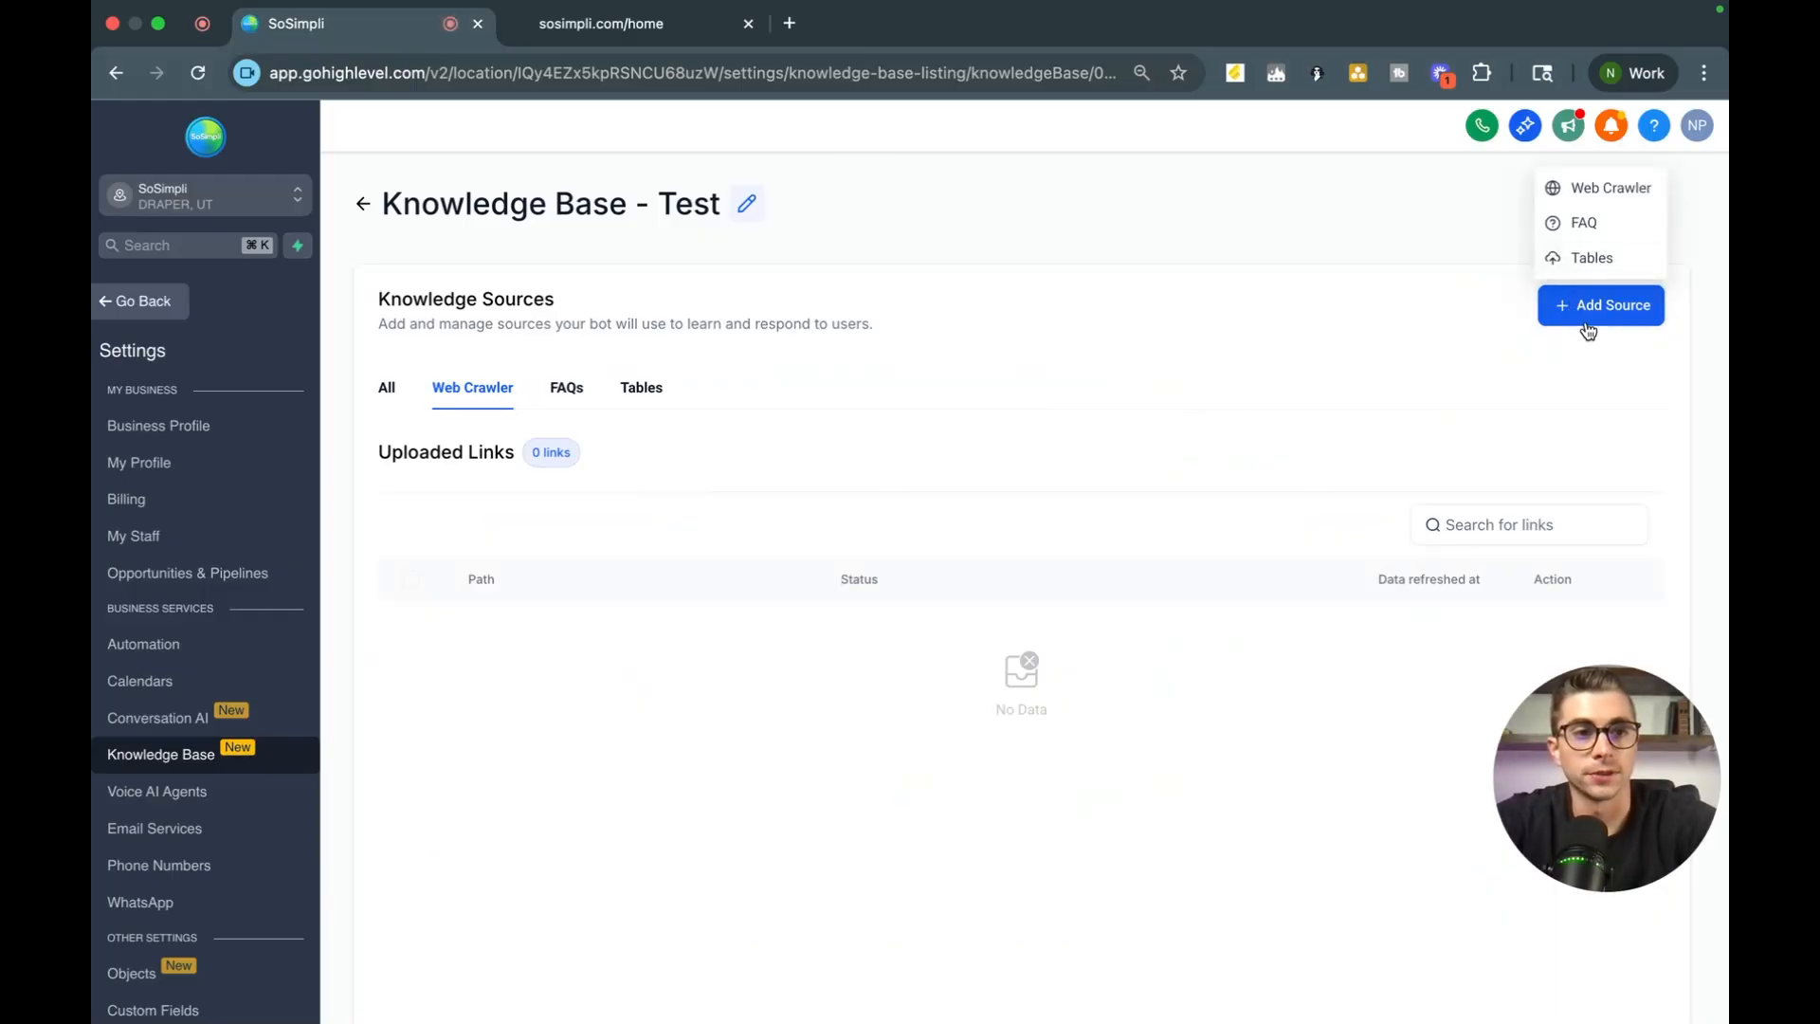
left_click(1612, 188)
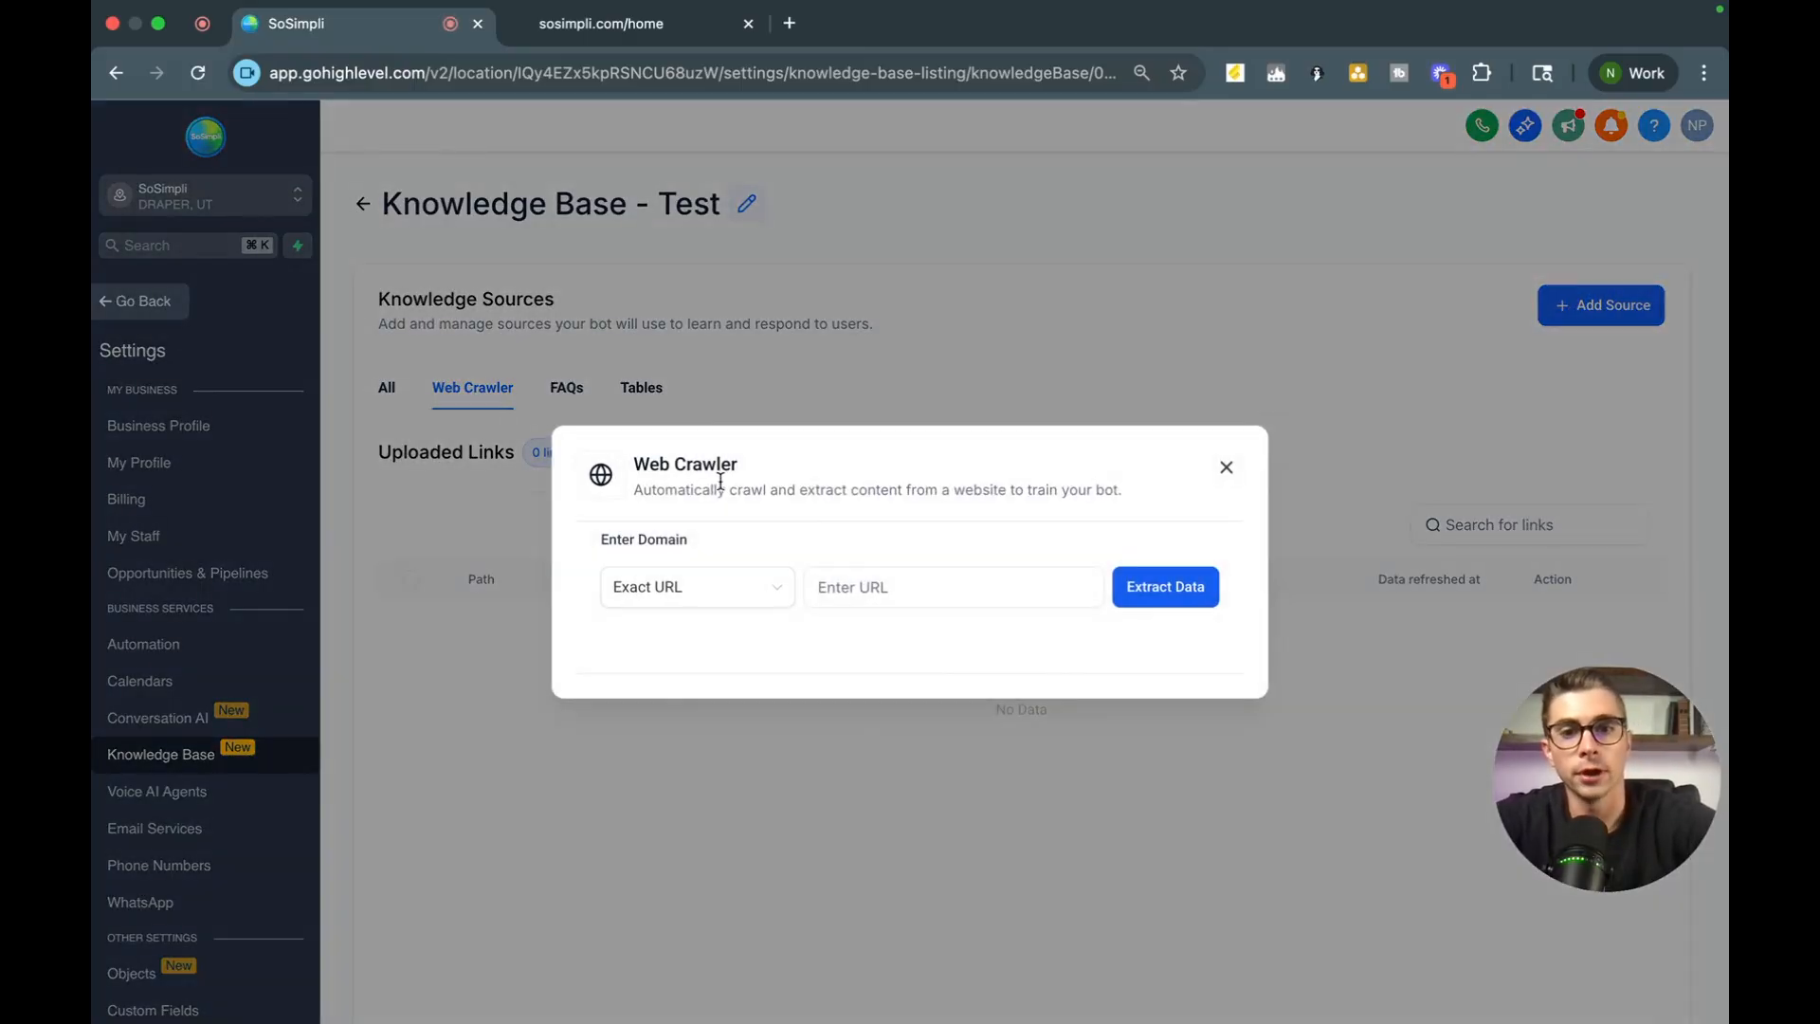
left_click(952, 586)
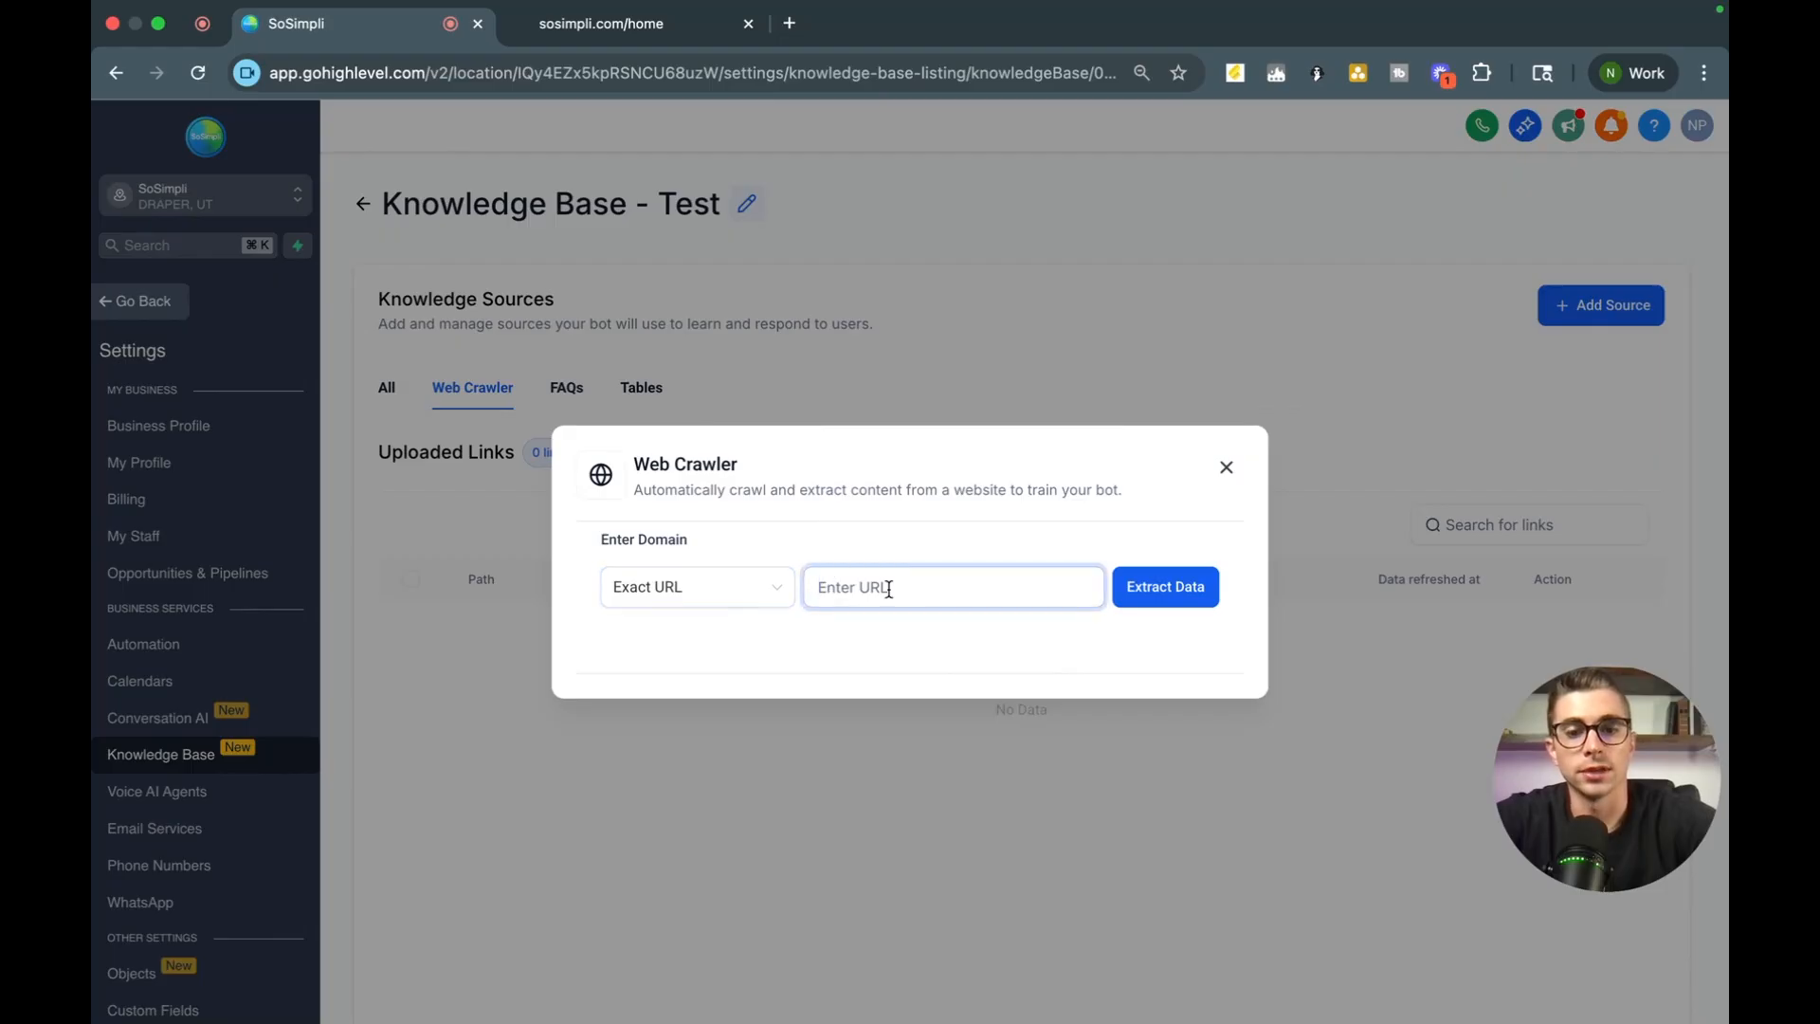
left_click(1145, 586)
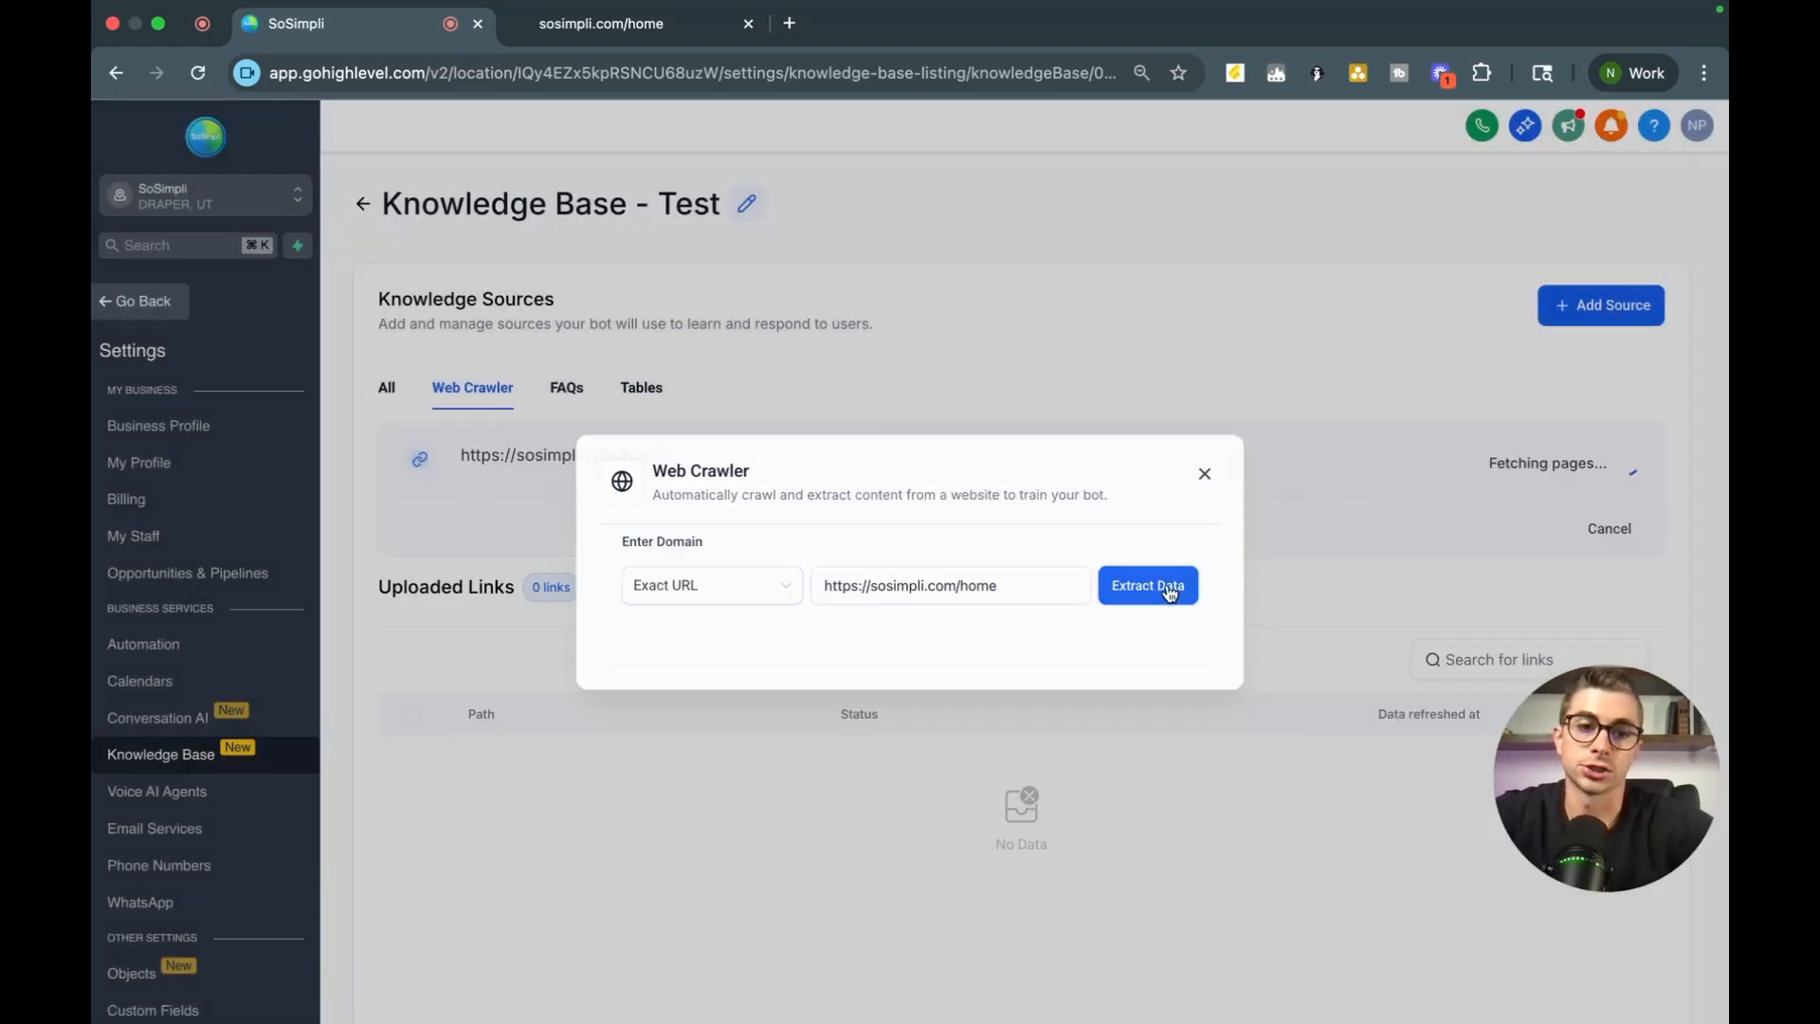
left_click(1145, 585)
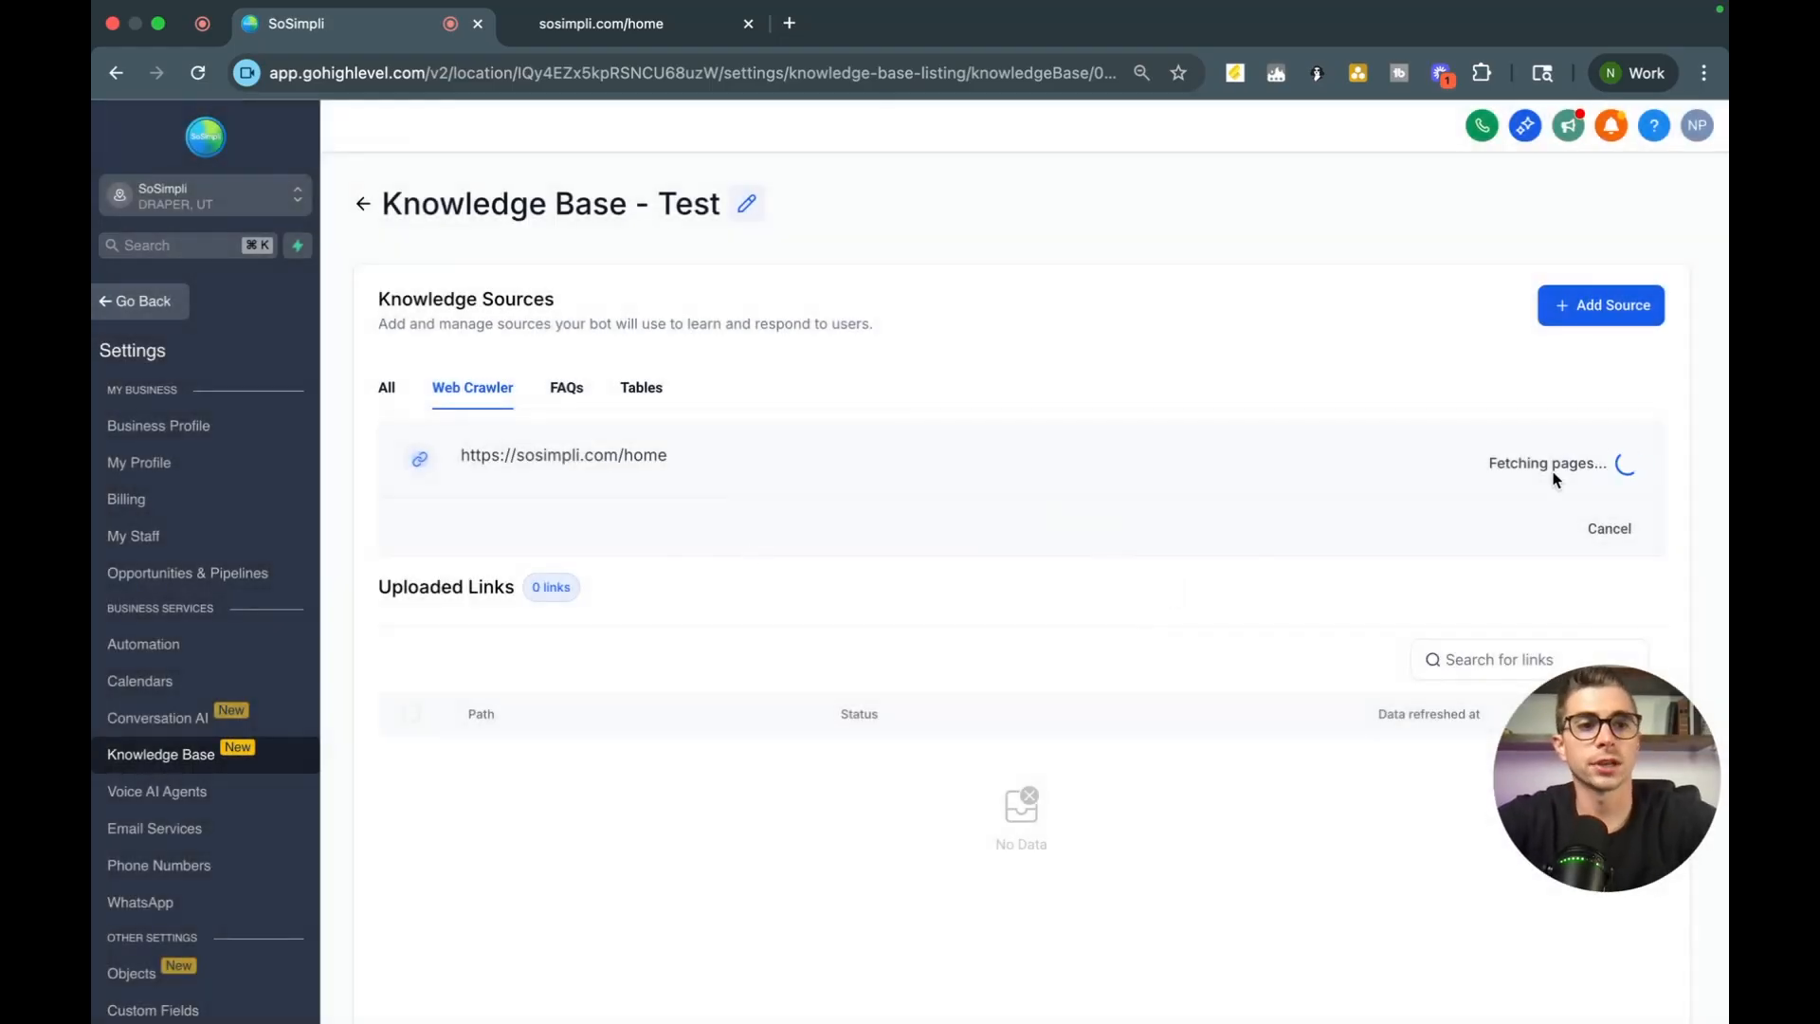
mouse_move(1068, 389)
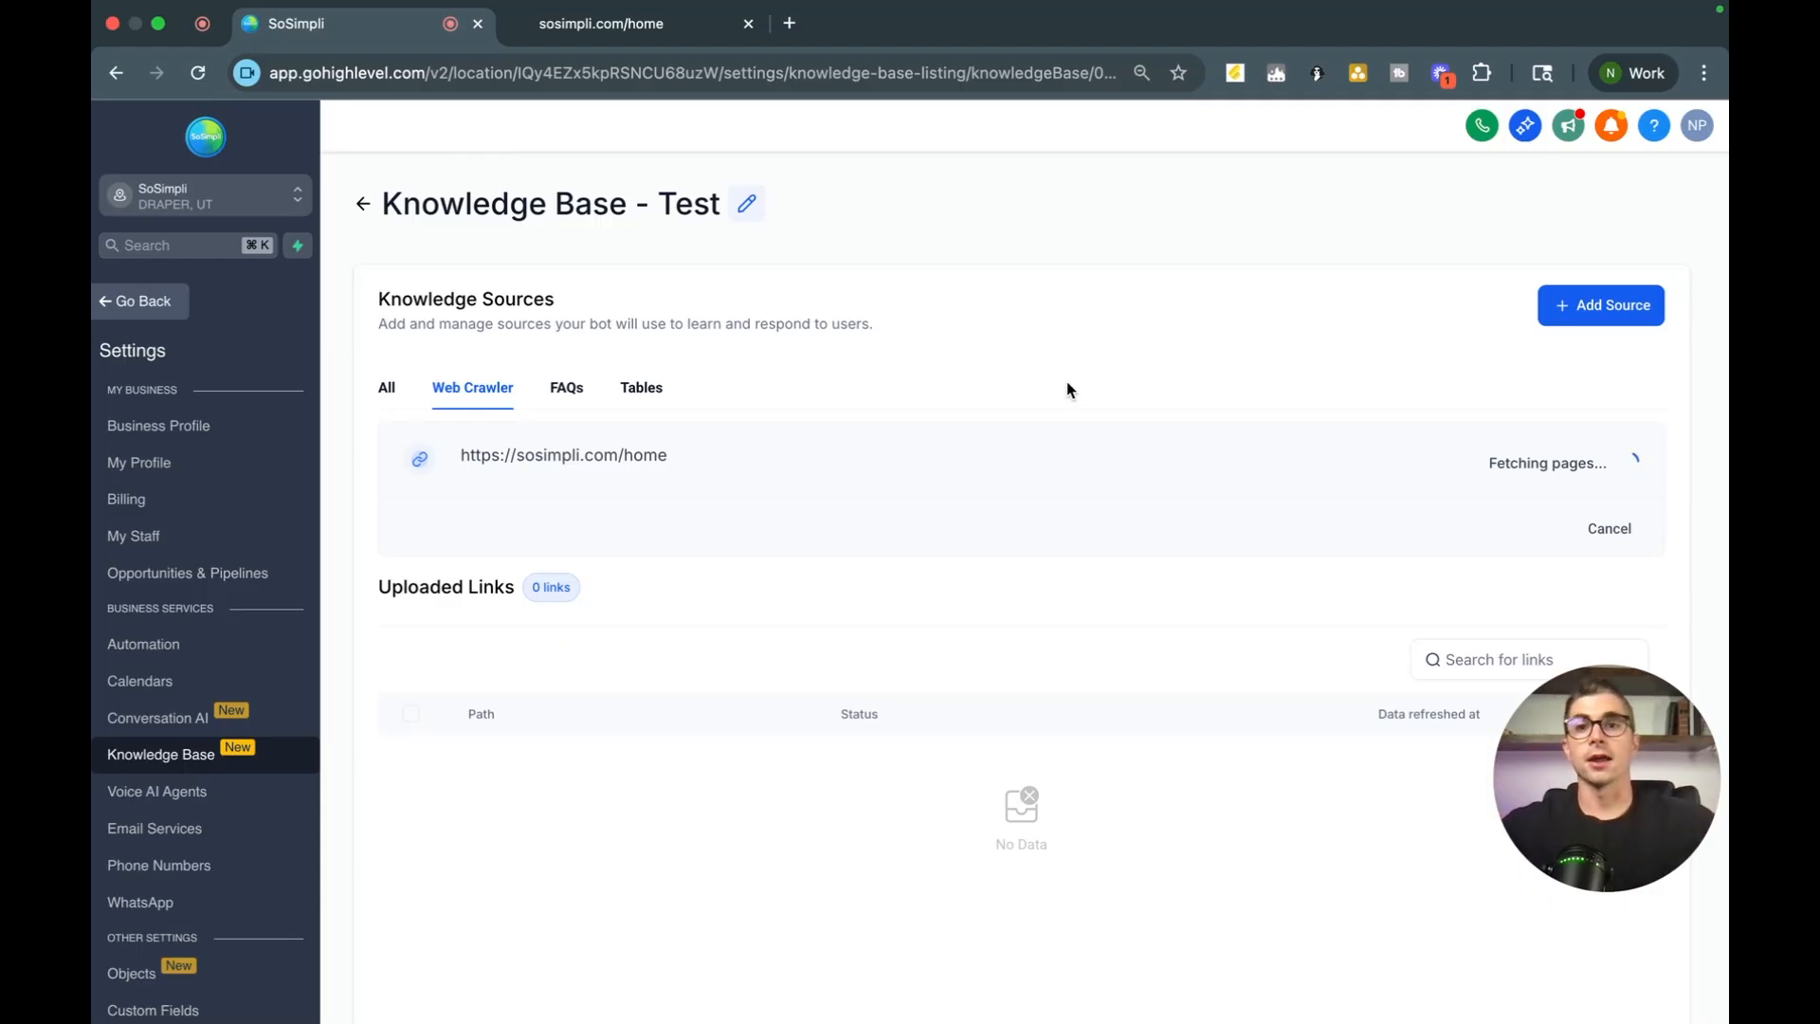
mouse_move(974, 388)
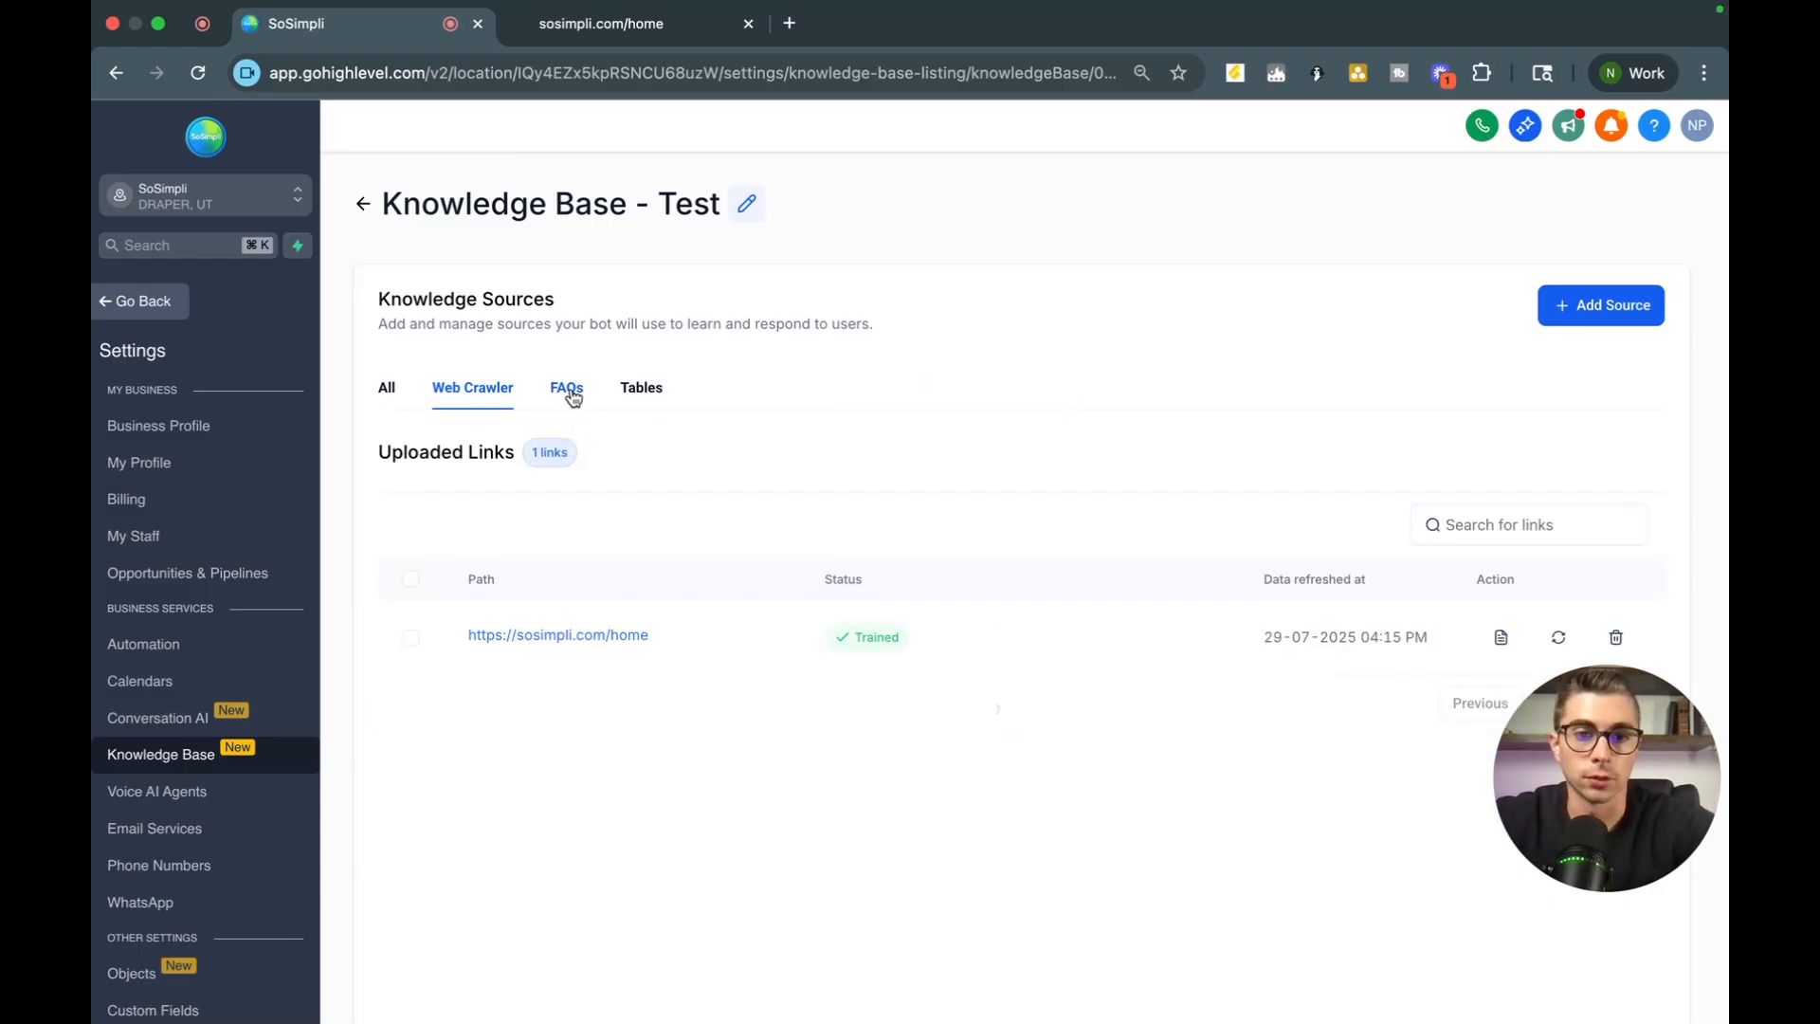
- Start a new FAQ entry in the FAQs tab, then close it without saving
left_click(567, 386)
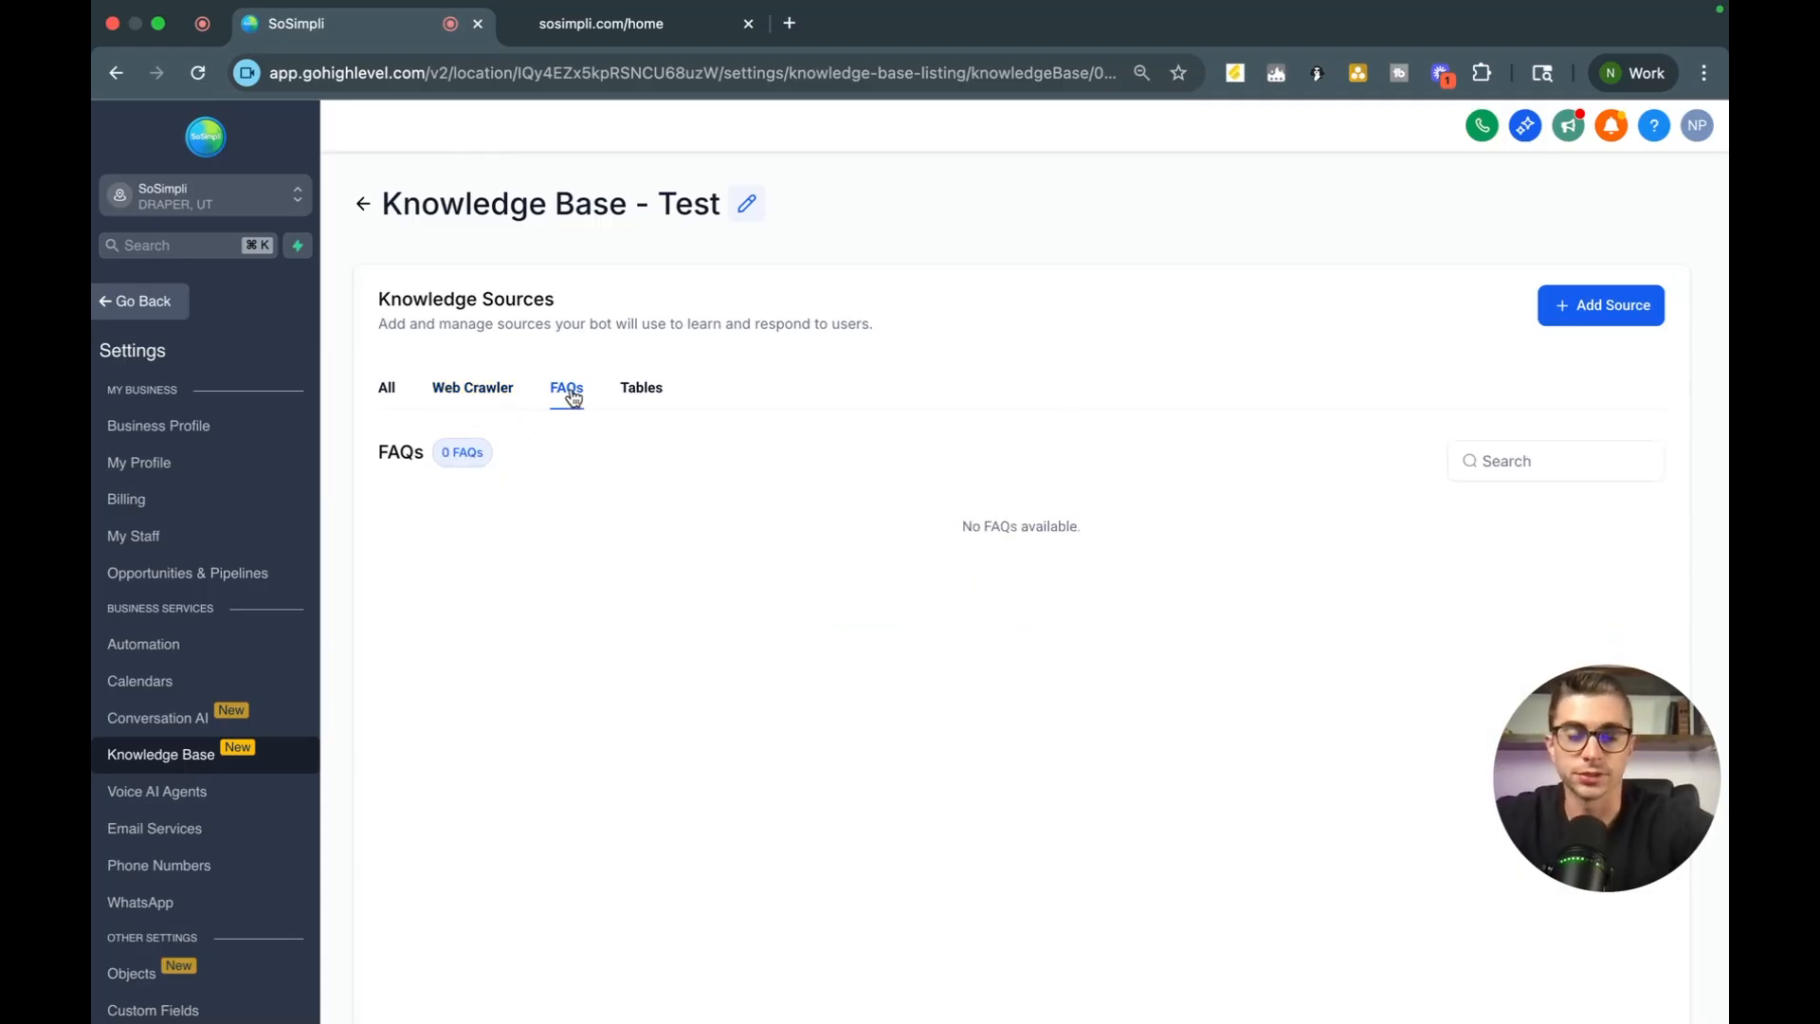
mouse_move(1124, 348)
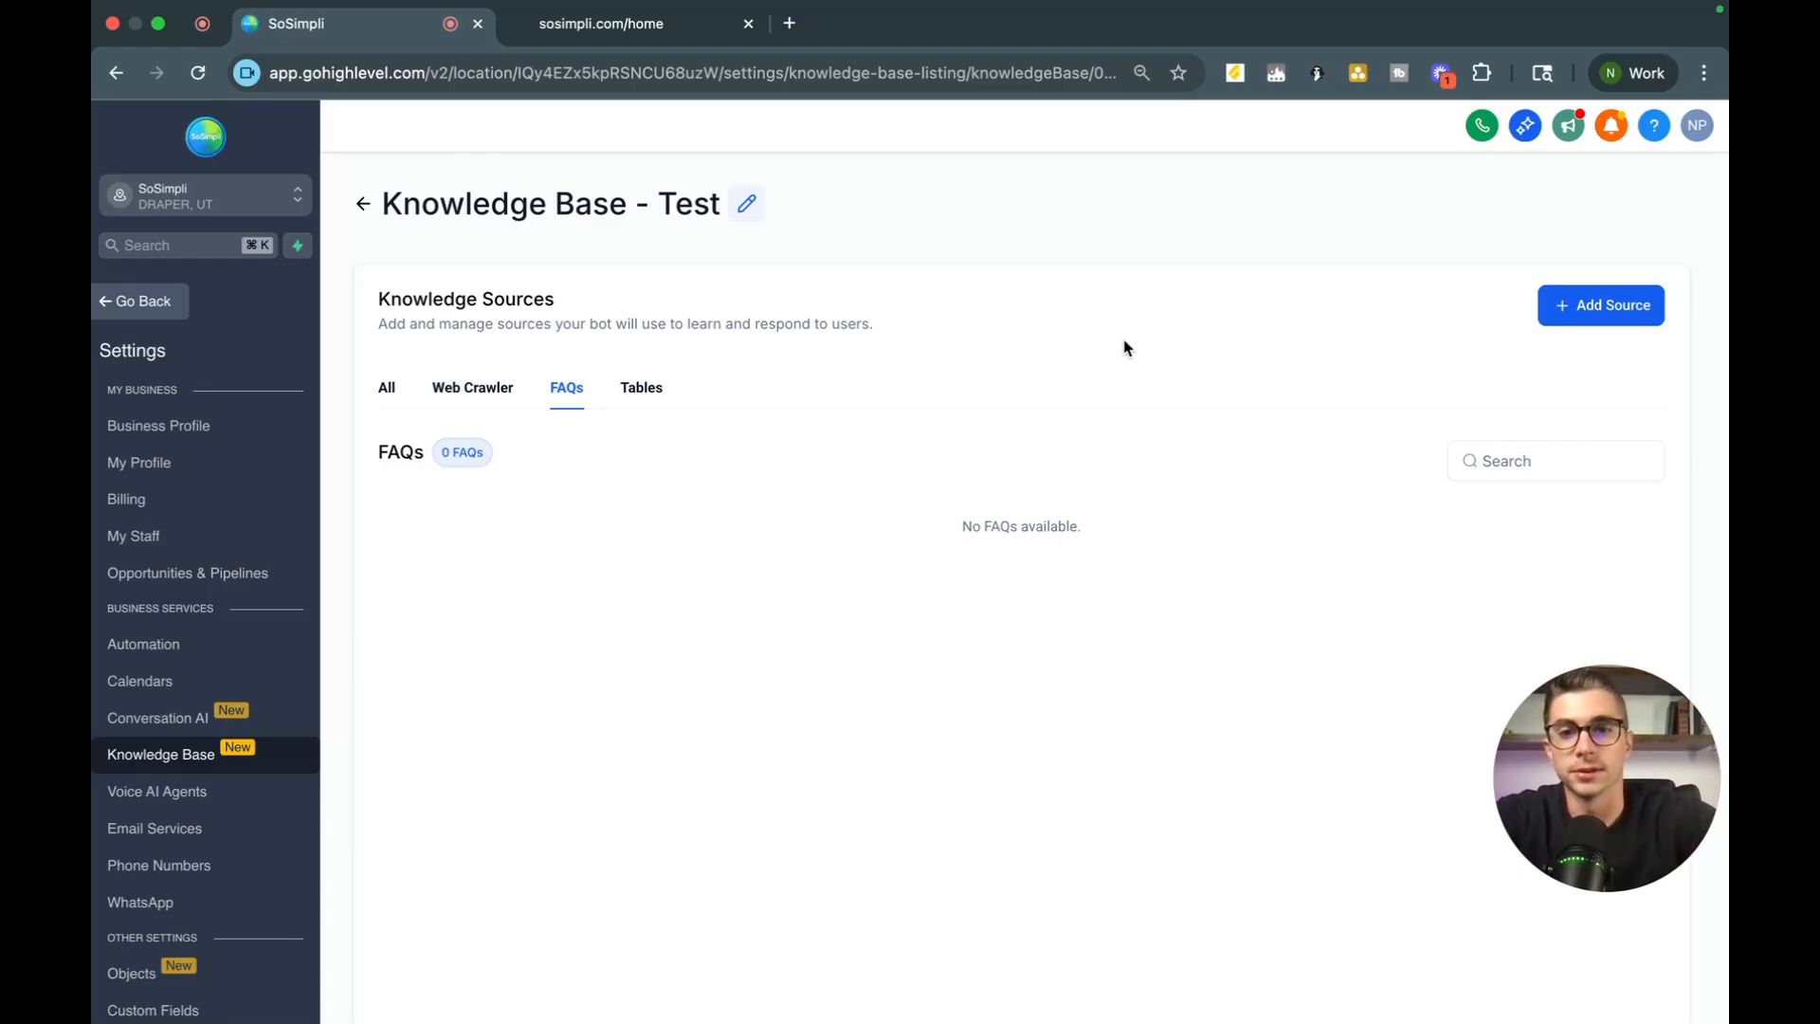
left_click(1600, 305)
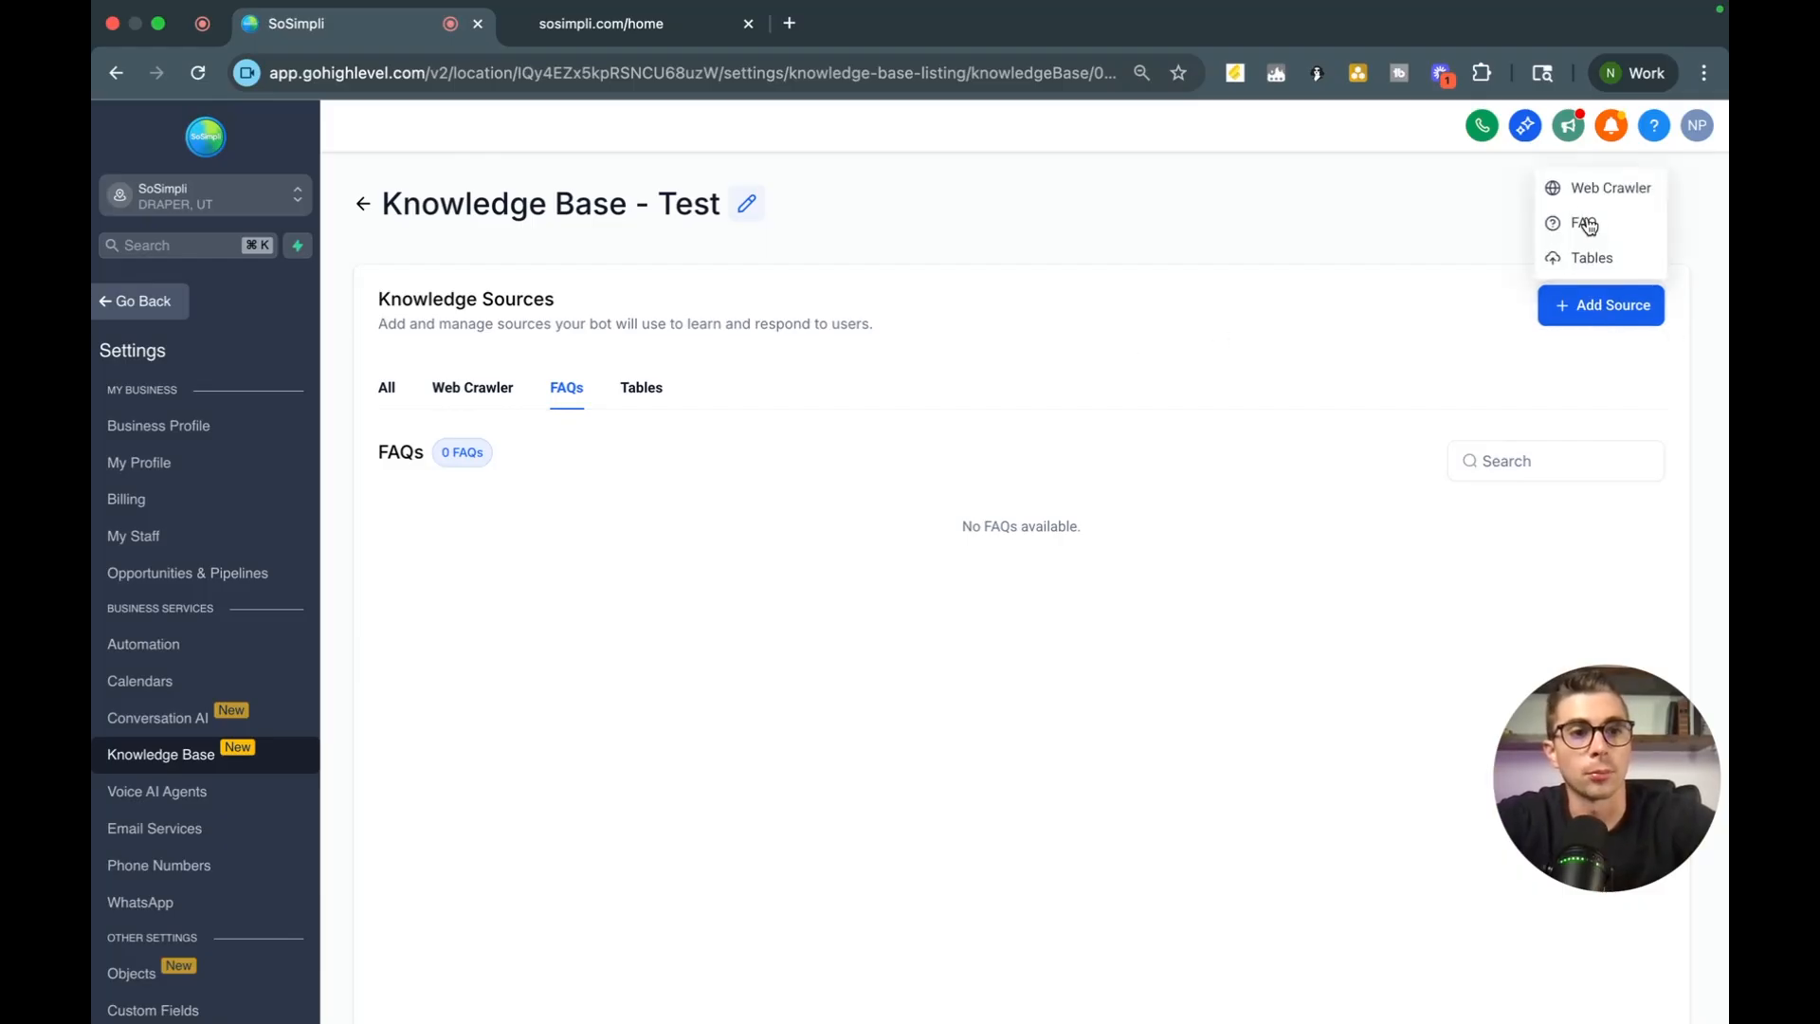
left_click(1589, 224)
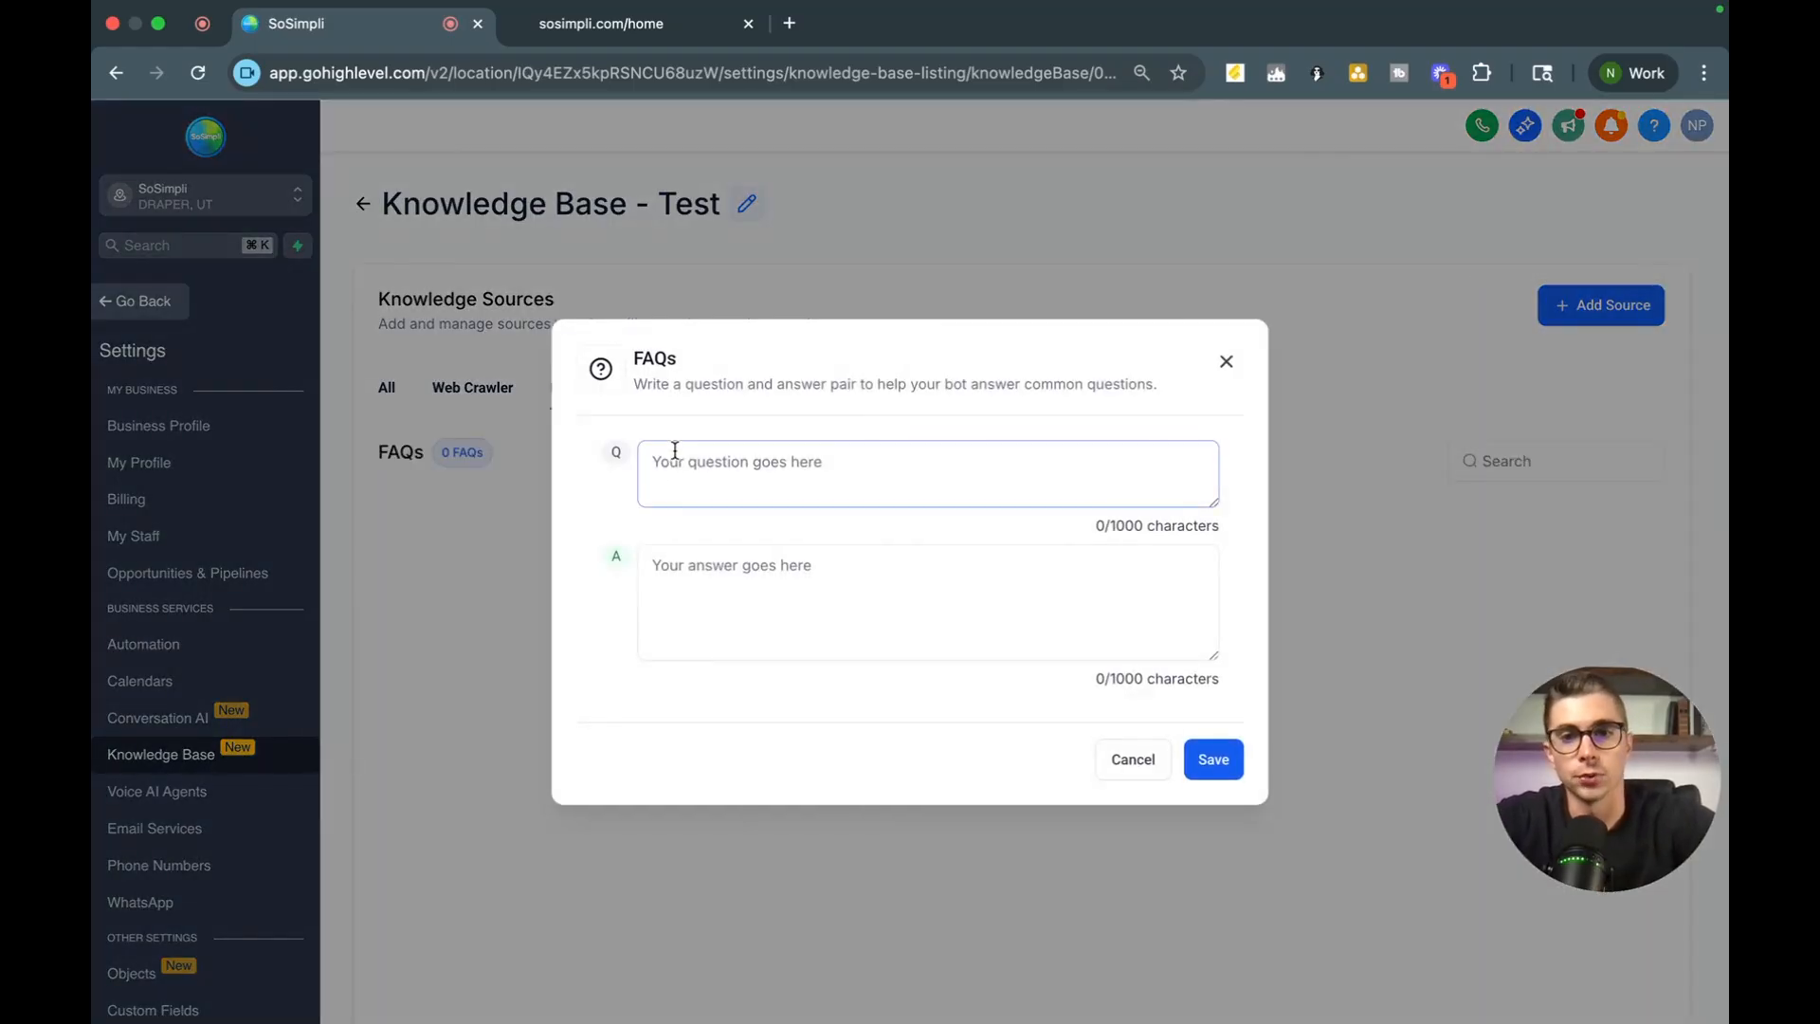
left_click(927, 474)
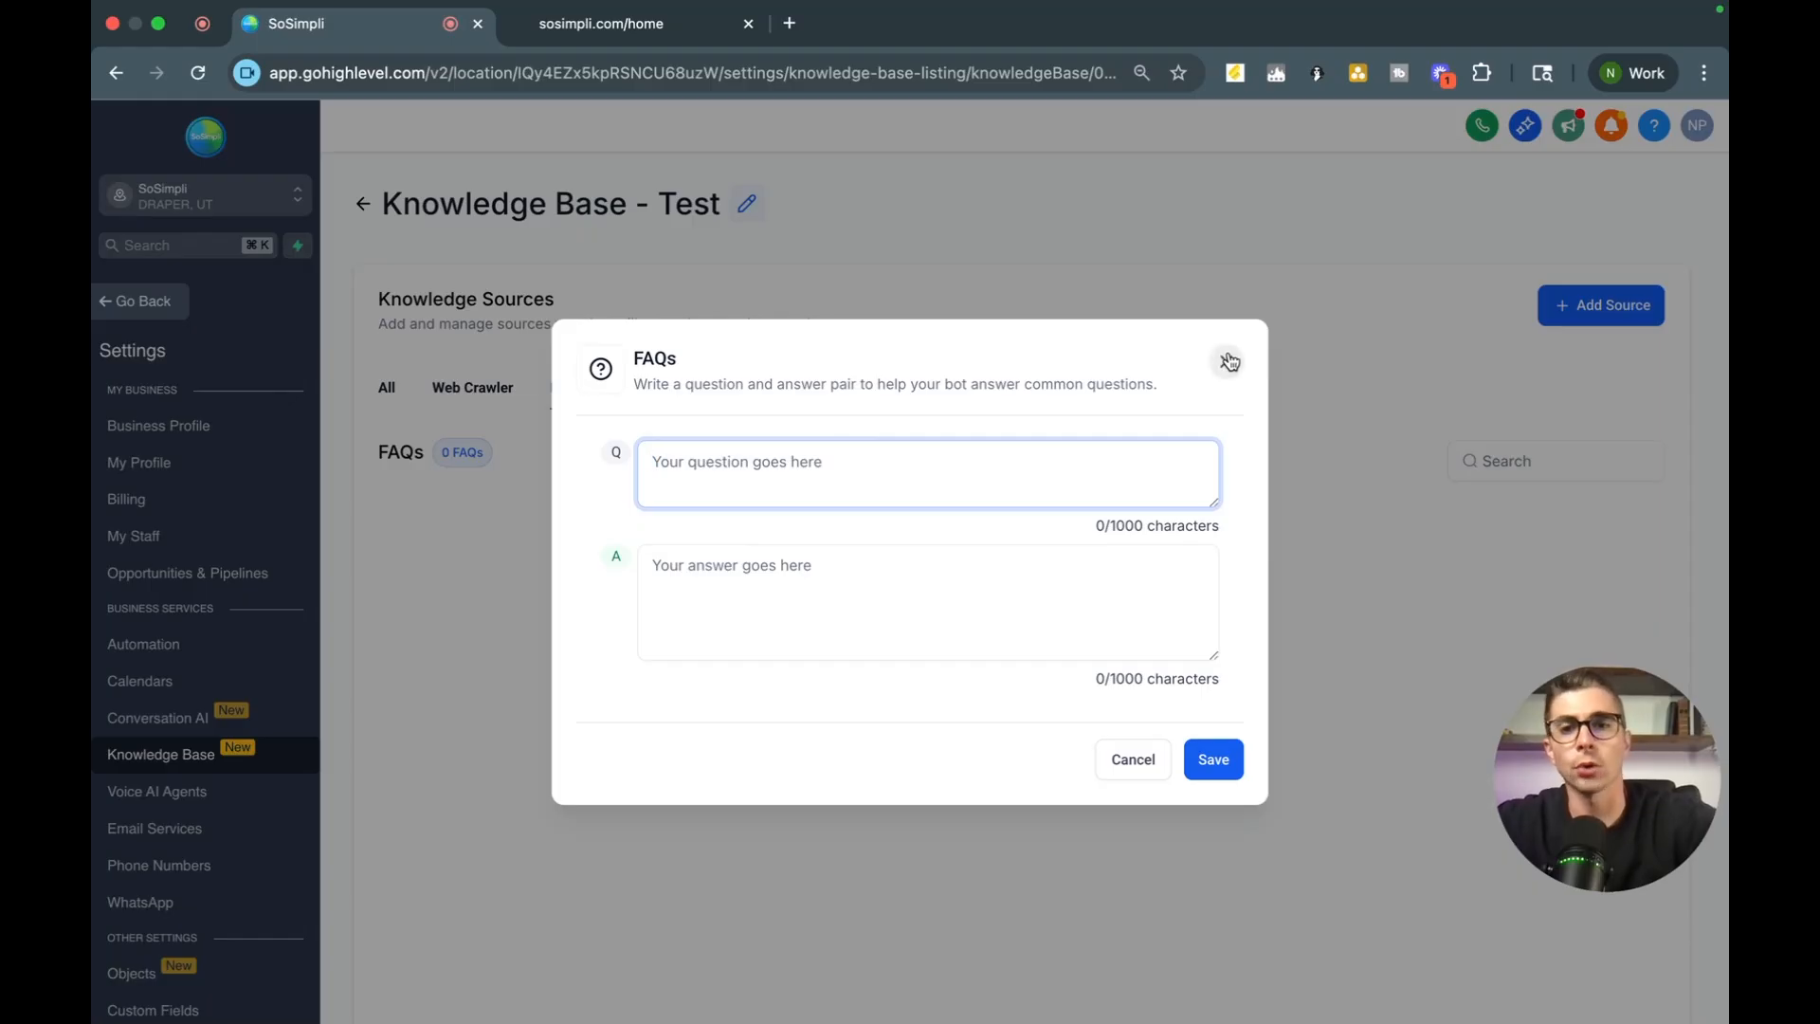
left_click(1228, 360)
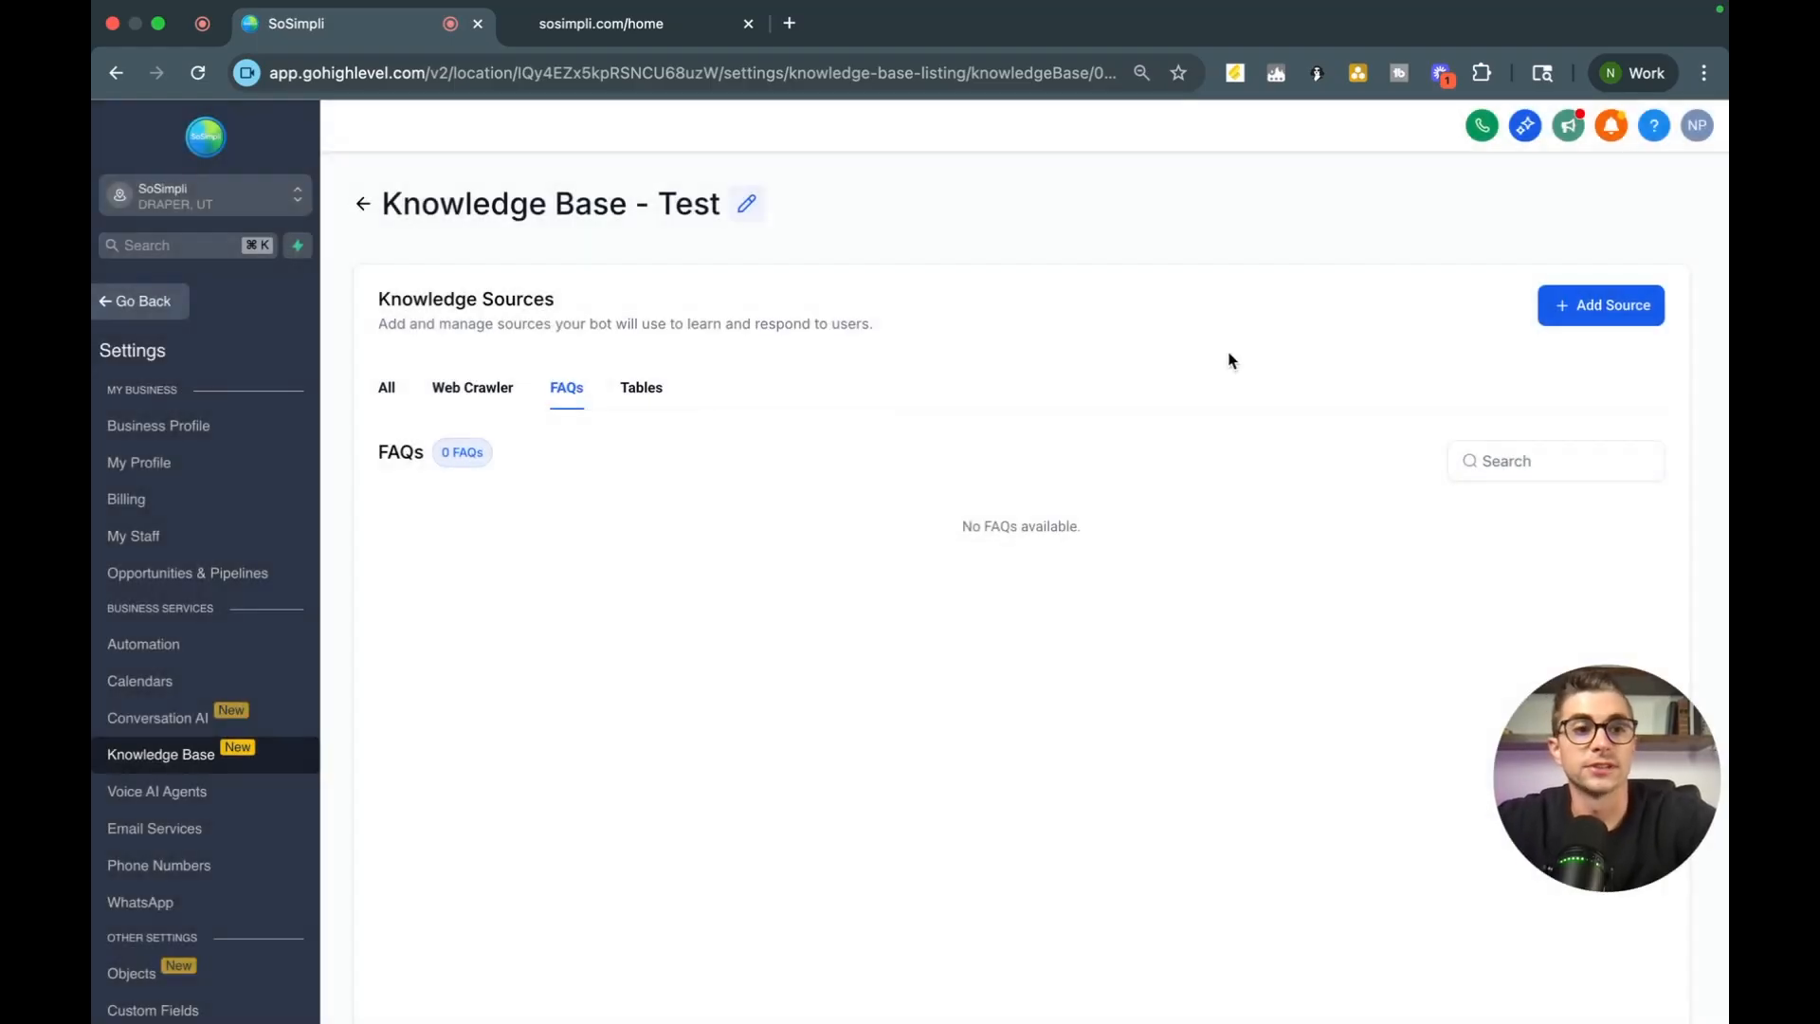
mouse_move(463, 286)
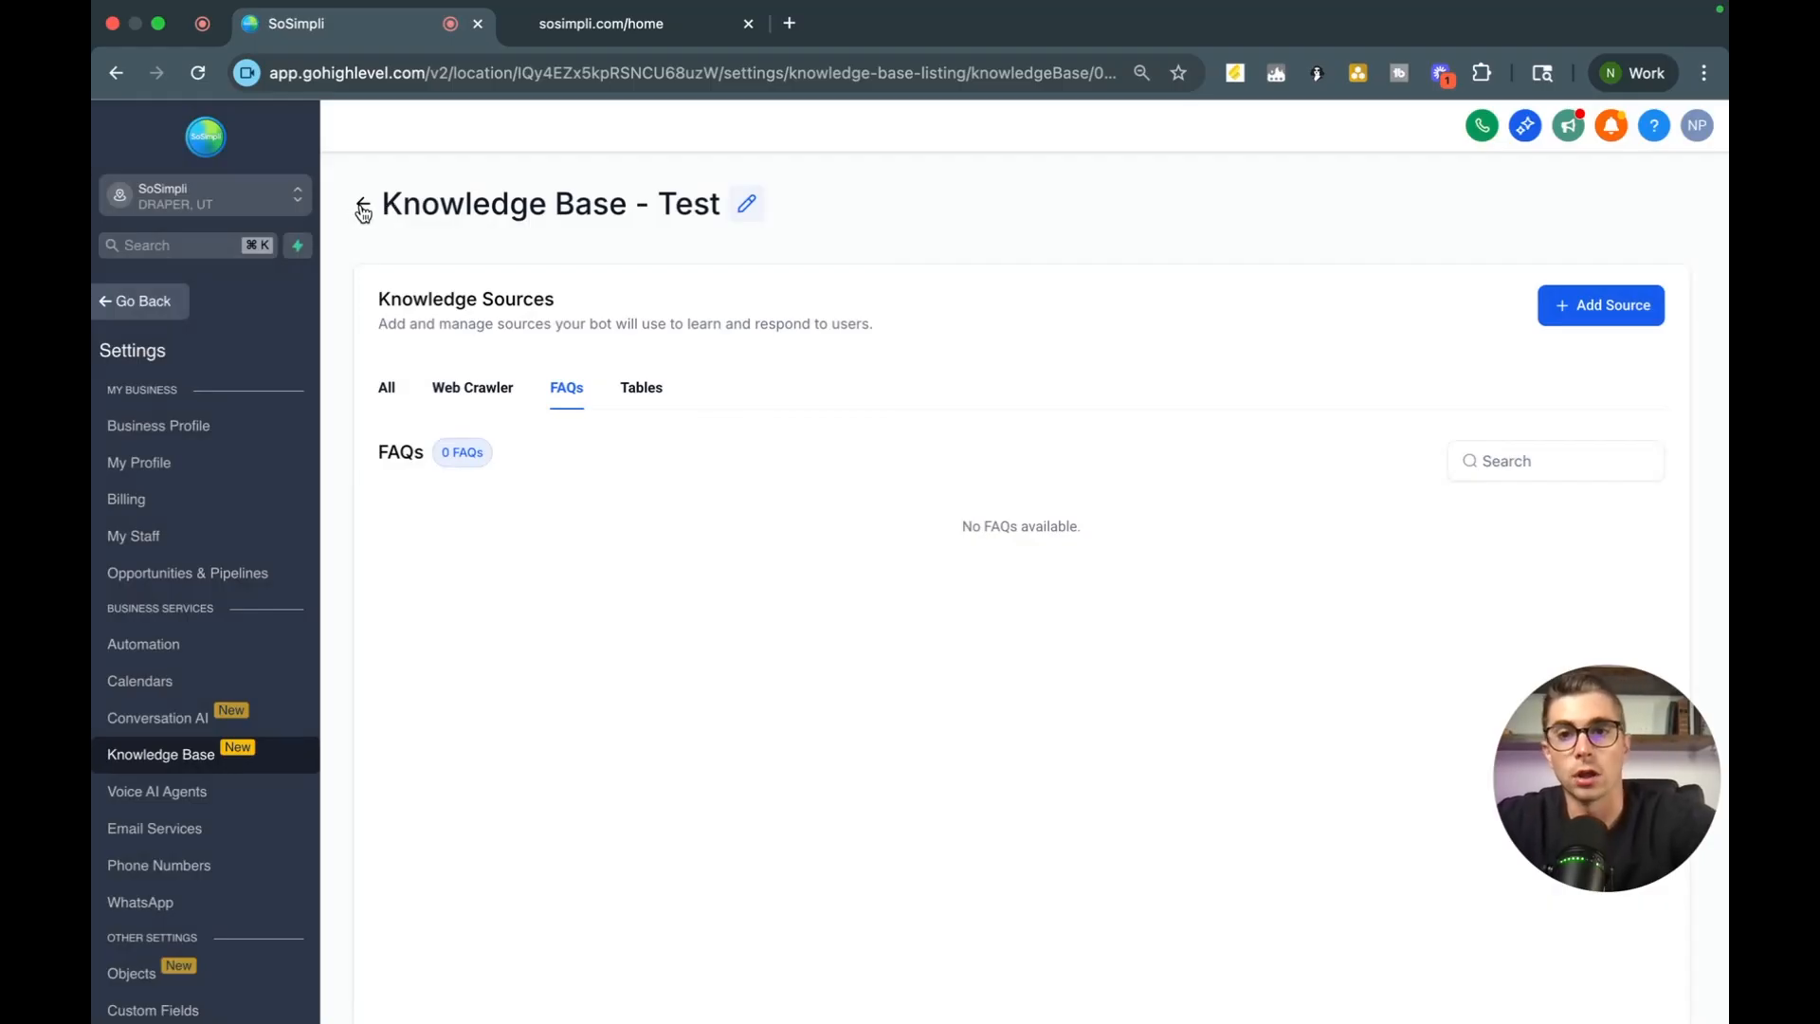
- Return to the new agent setup and choose Chiropractic knowledge base as its knowledge base
left_click(157, 790)
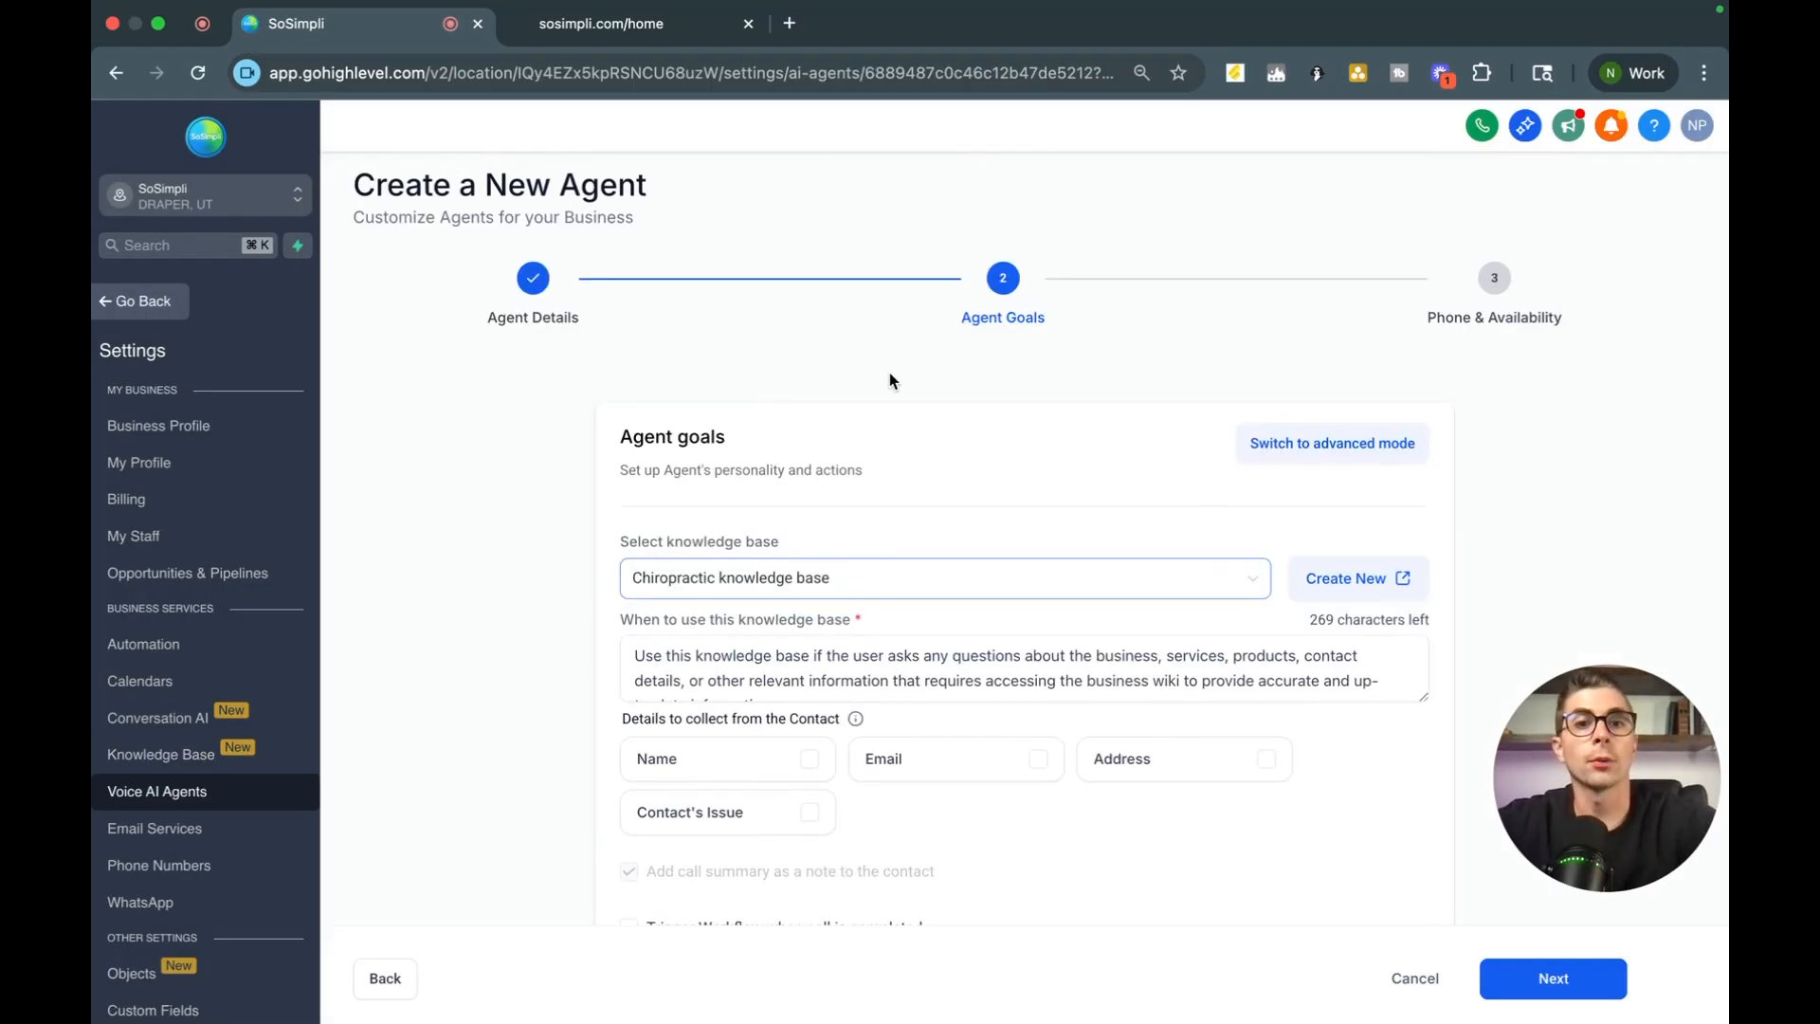
scroll("down", 3)
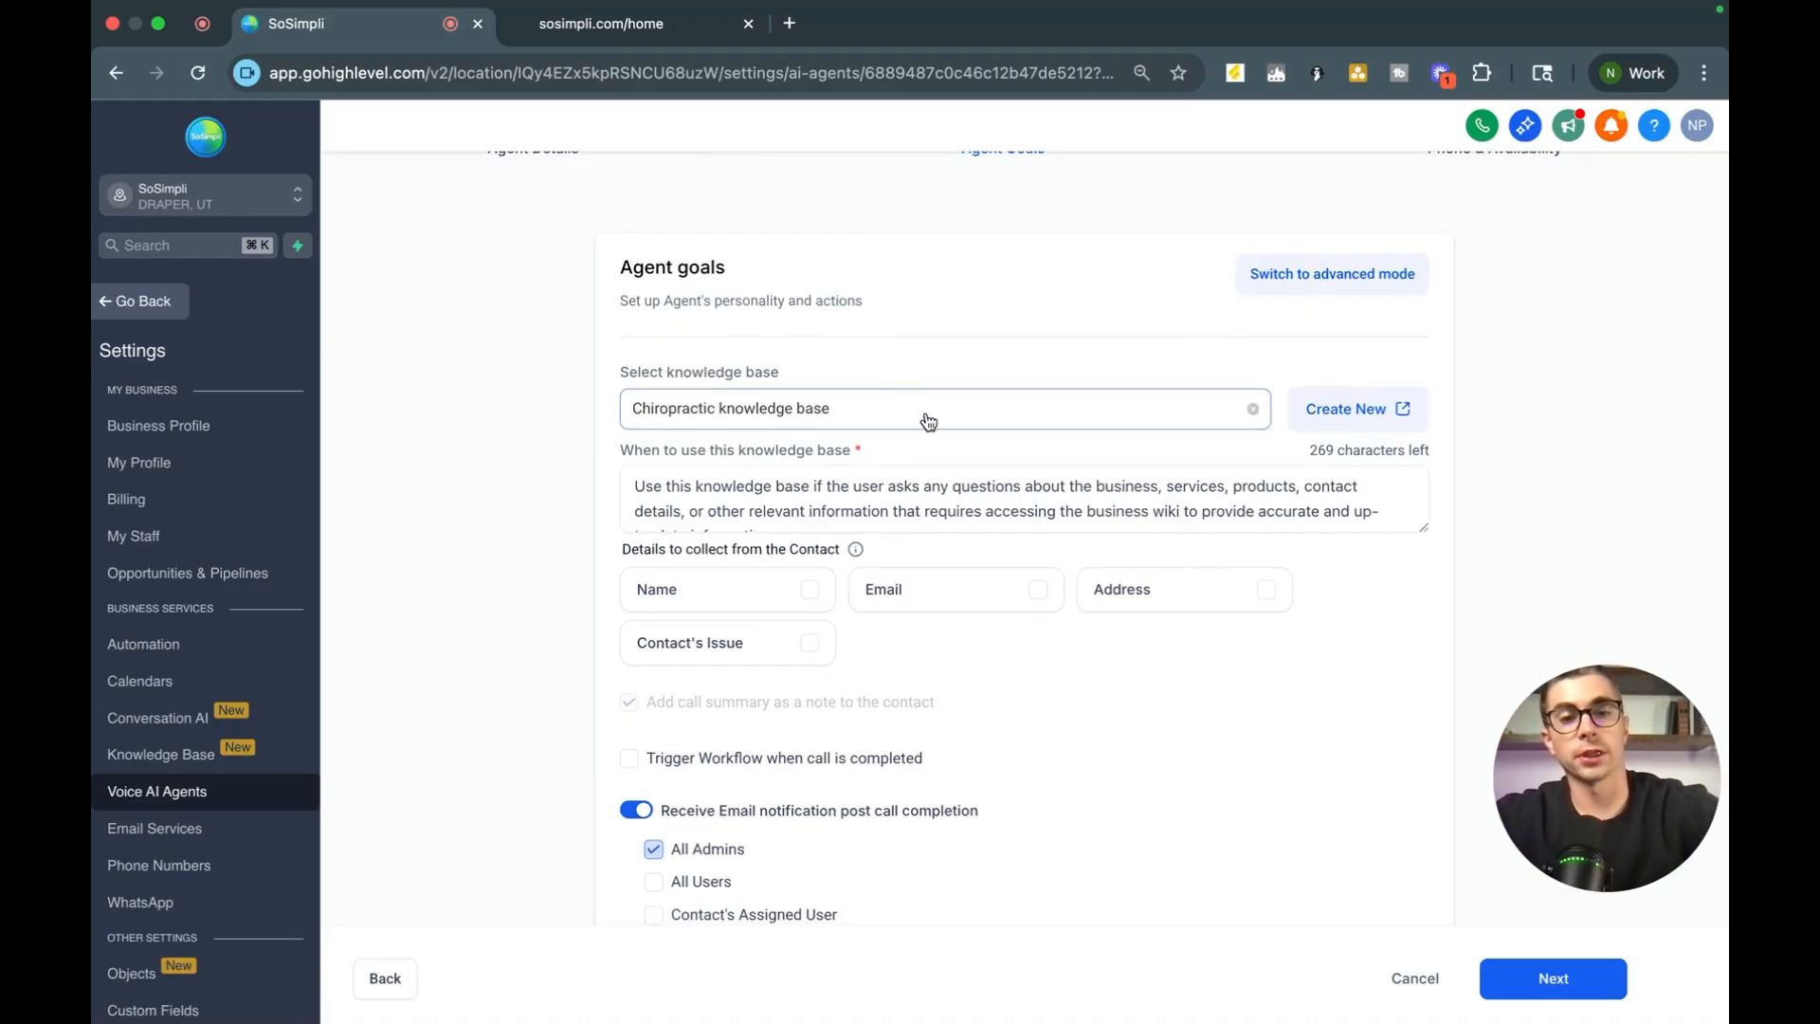
left_click(929, 408)
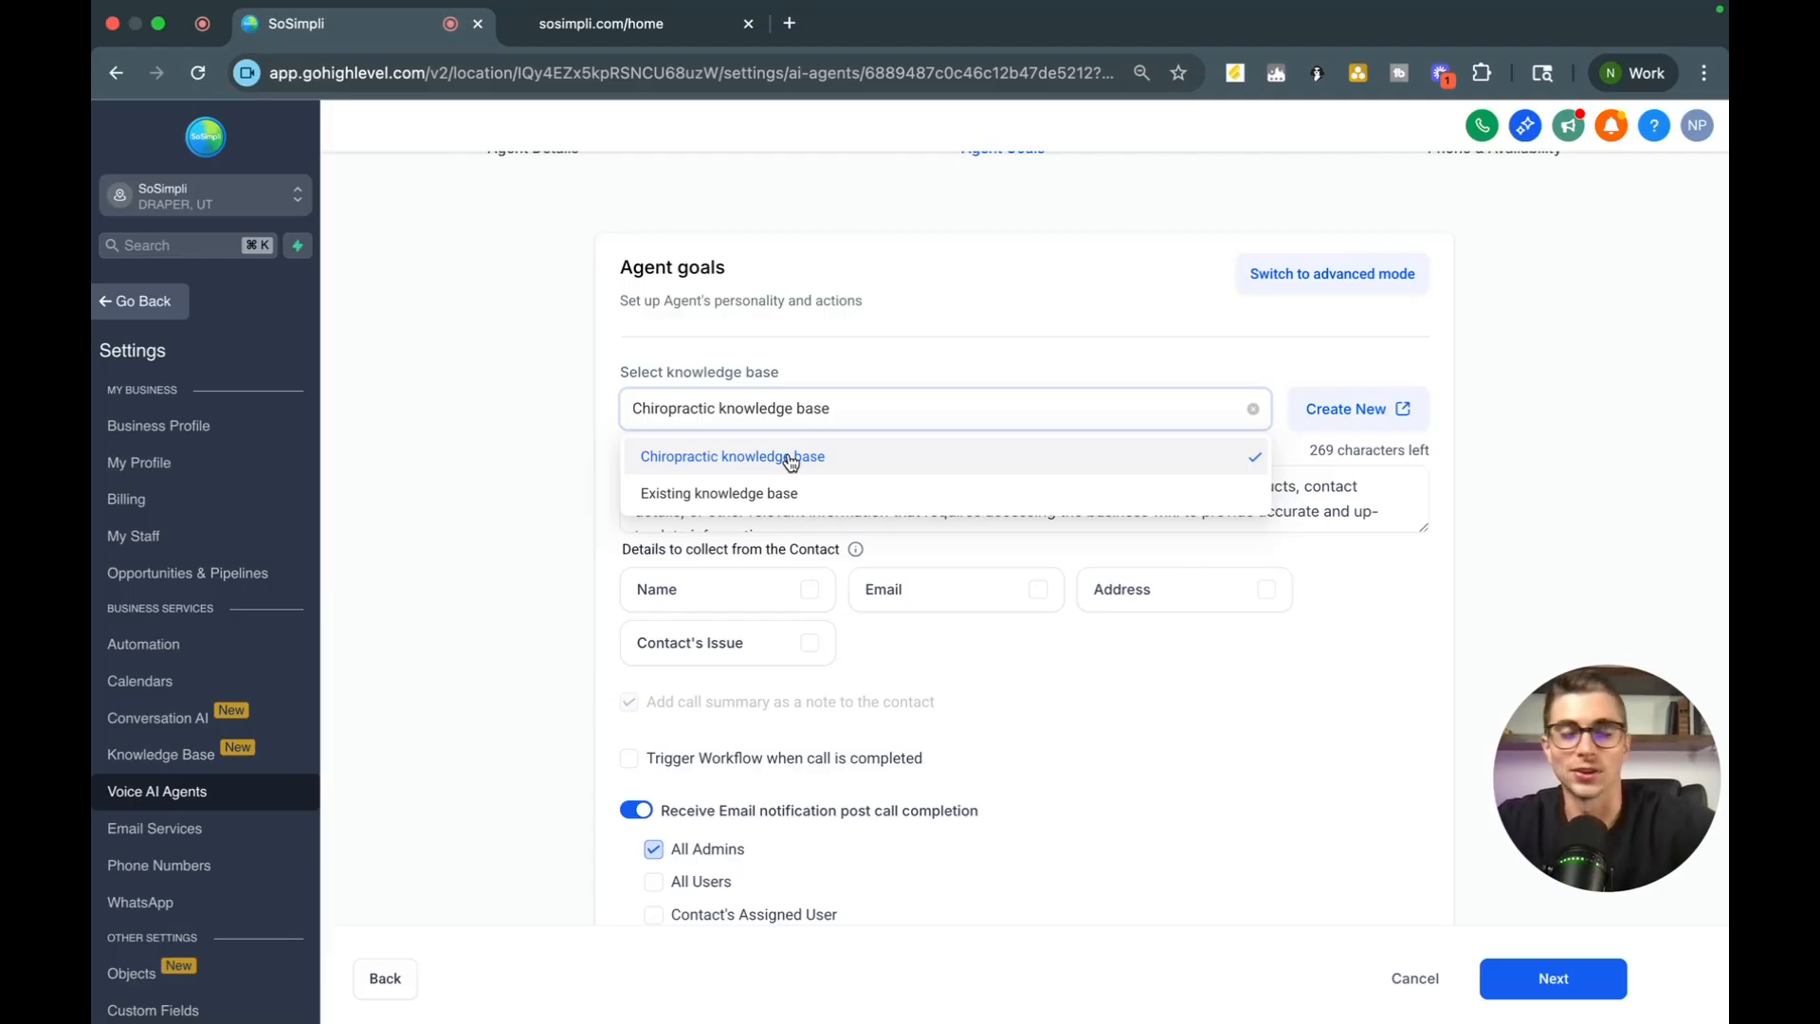
left_click(732, 455)
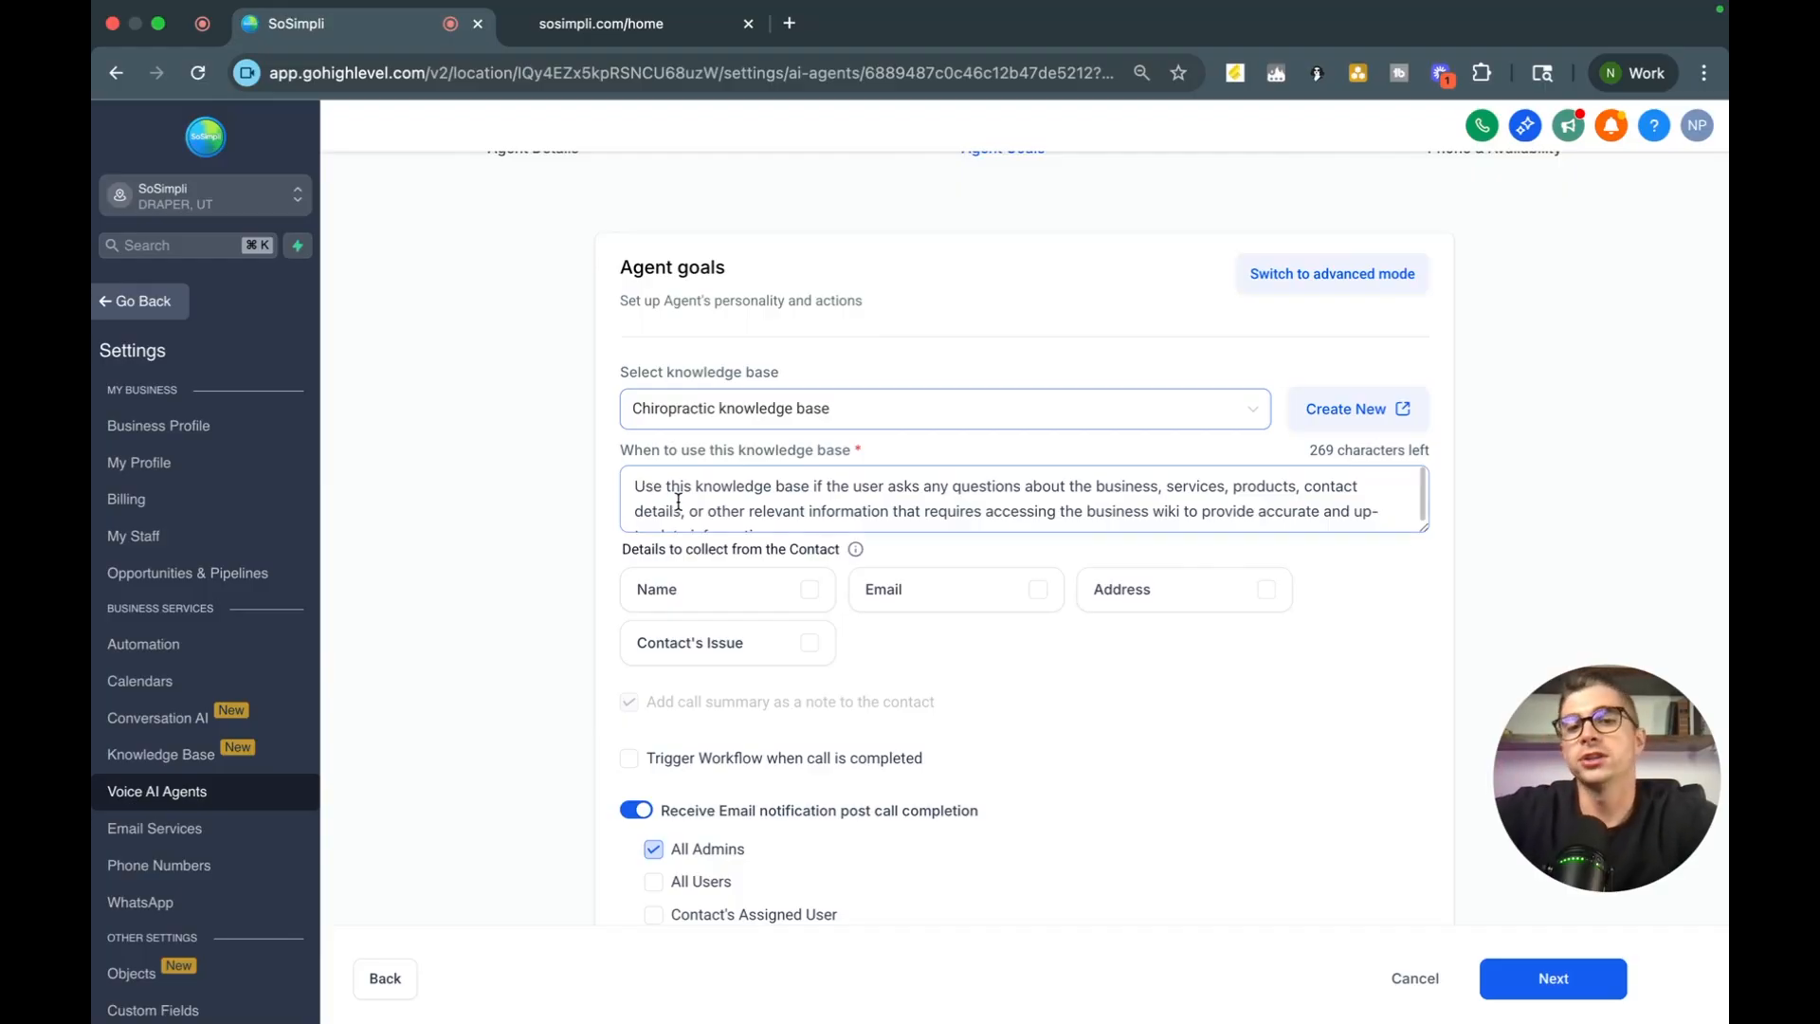
mouse_move(785, 497)
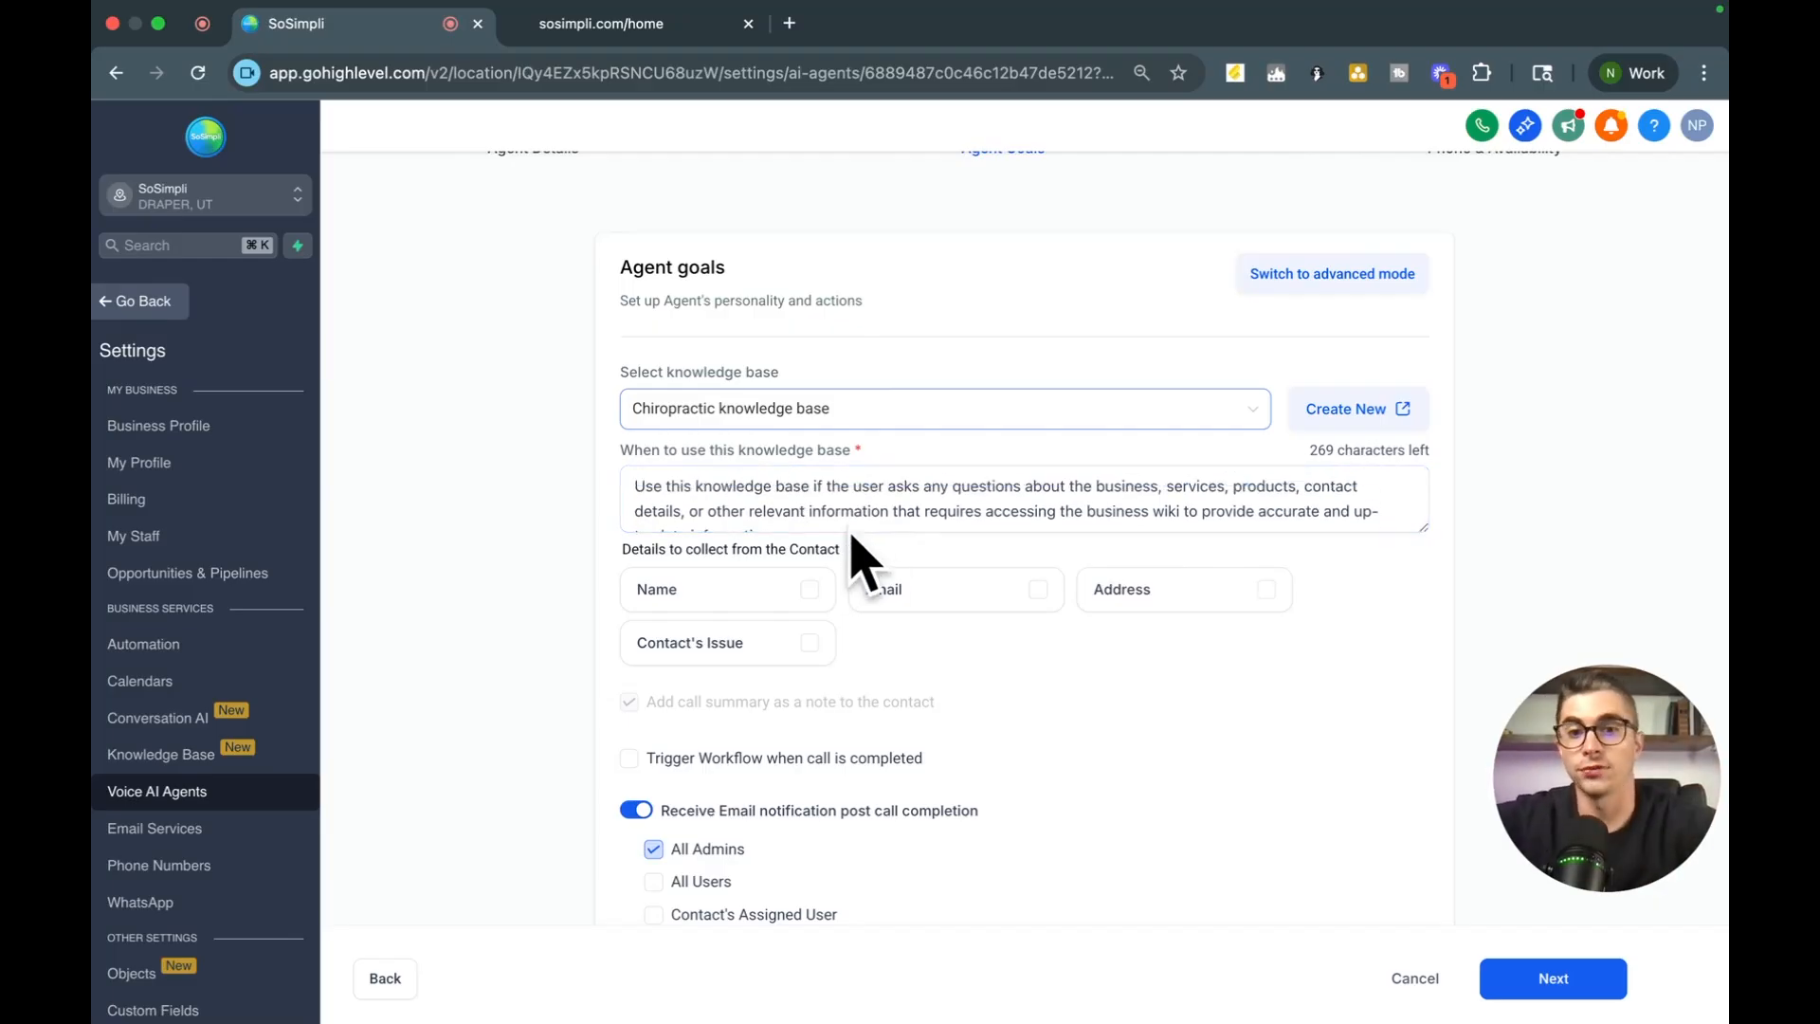
- Have the agent collect the contact's Name and Contact's Issue, then review notification options
scroll("down", 3)
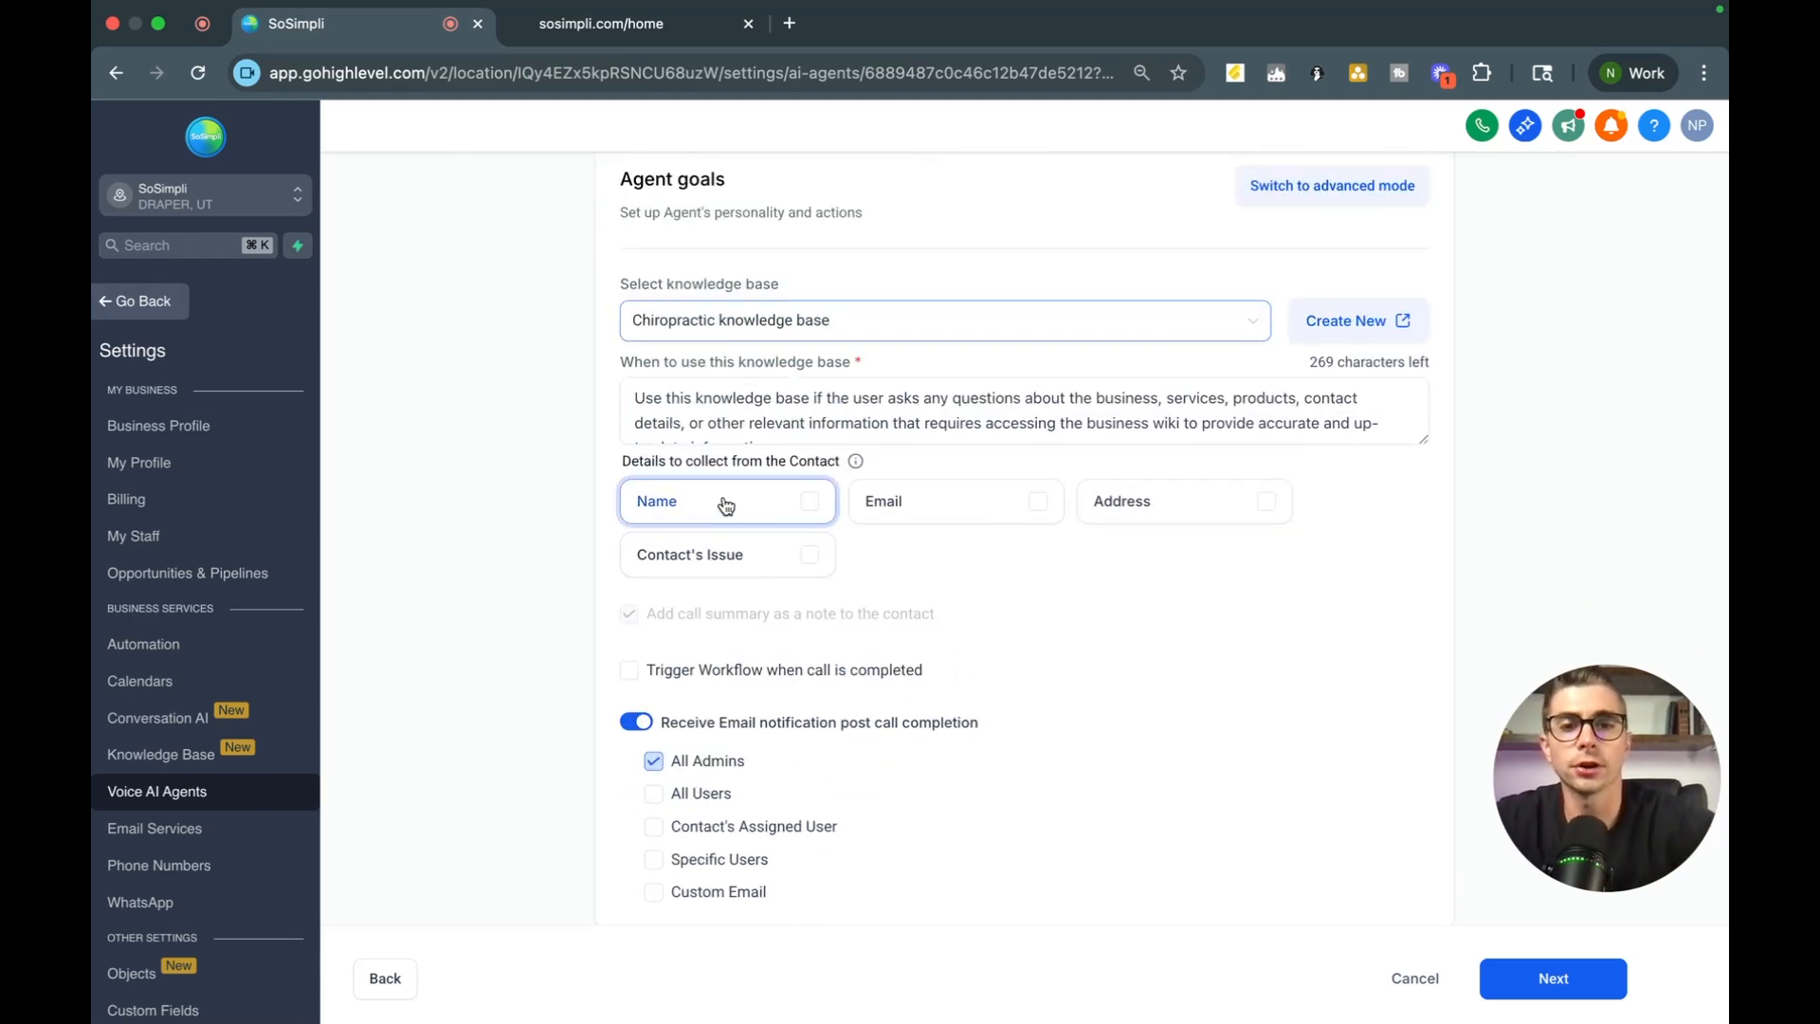
left_click(1037, 501)
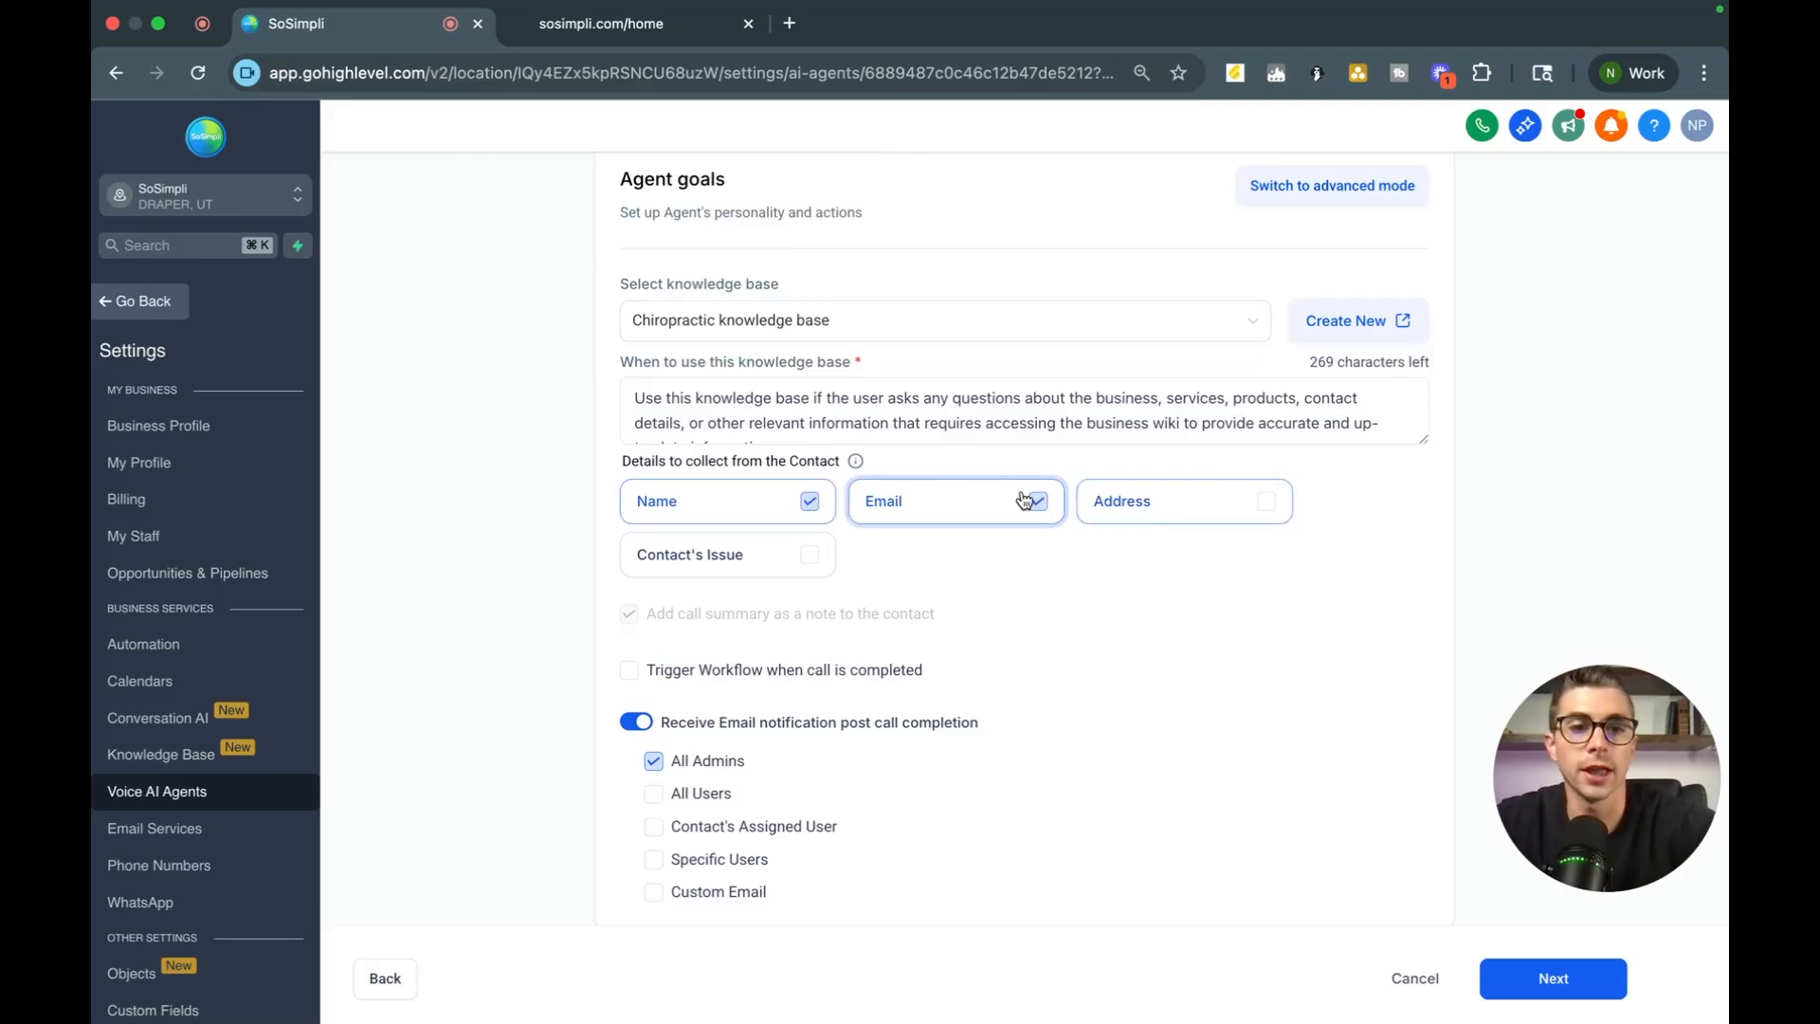
left_click(726, 554)
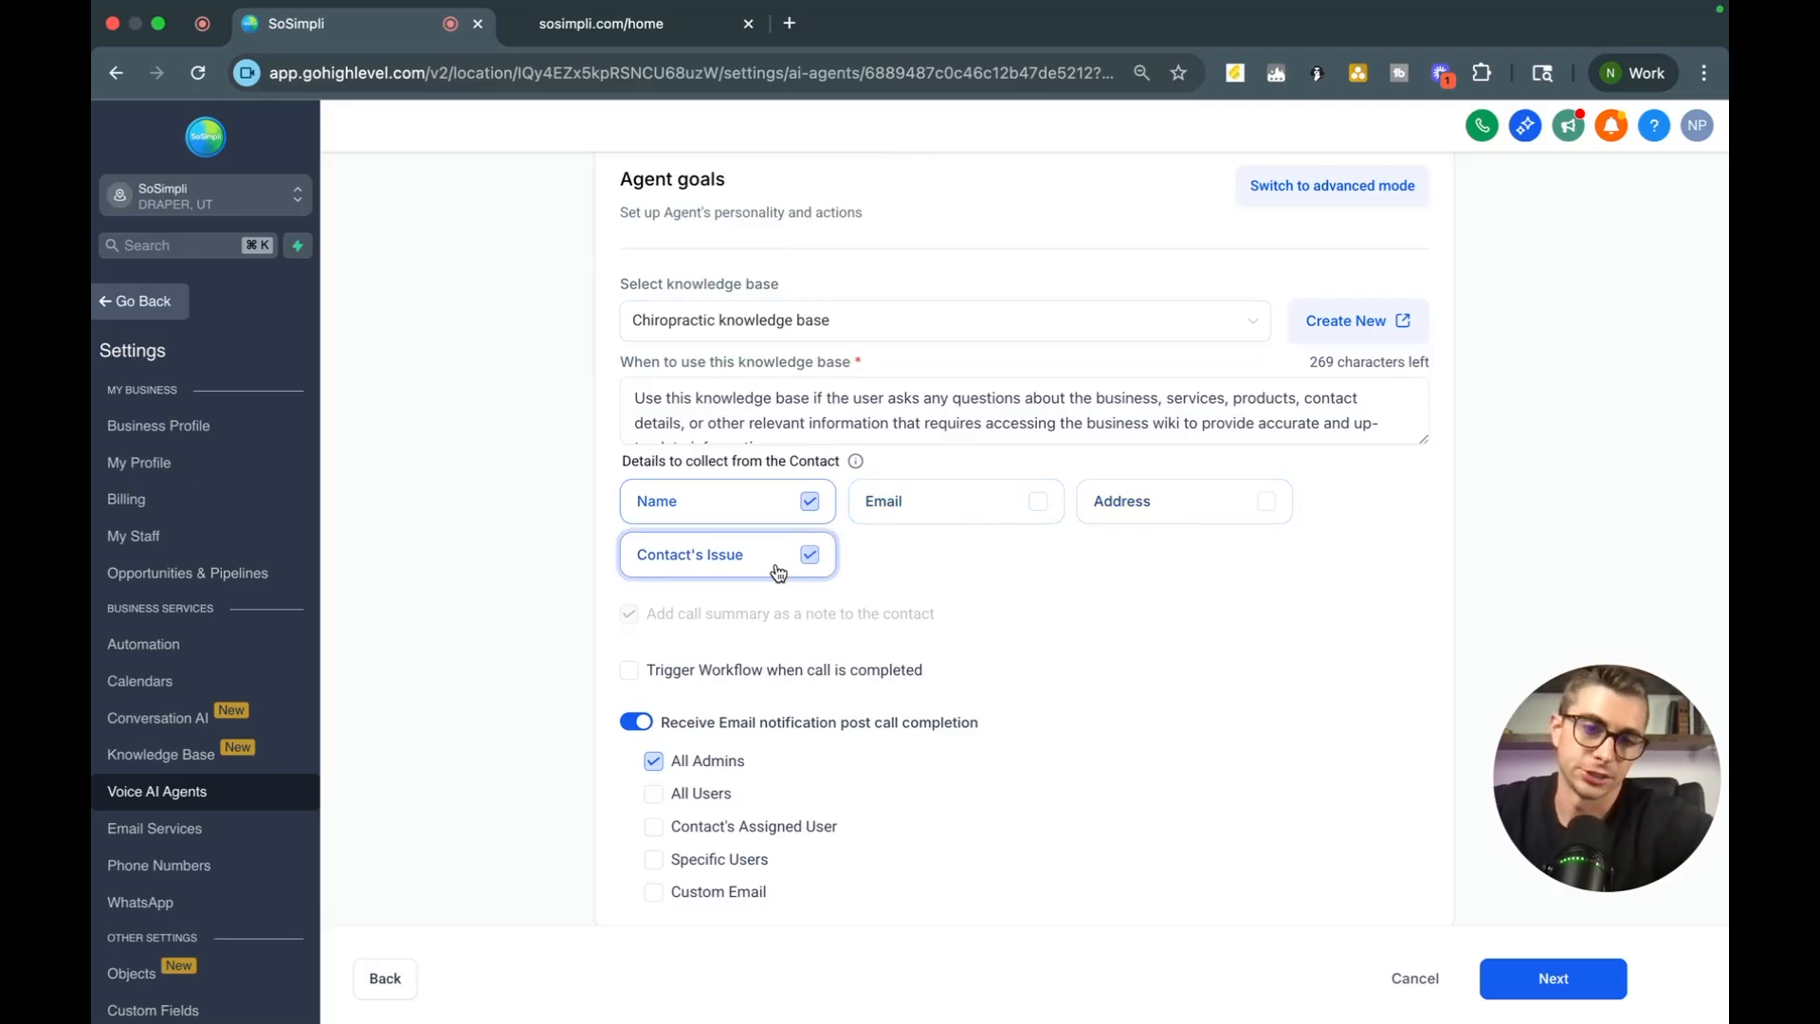
scroll("down", 3)
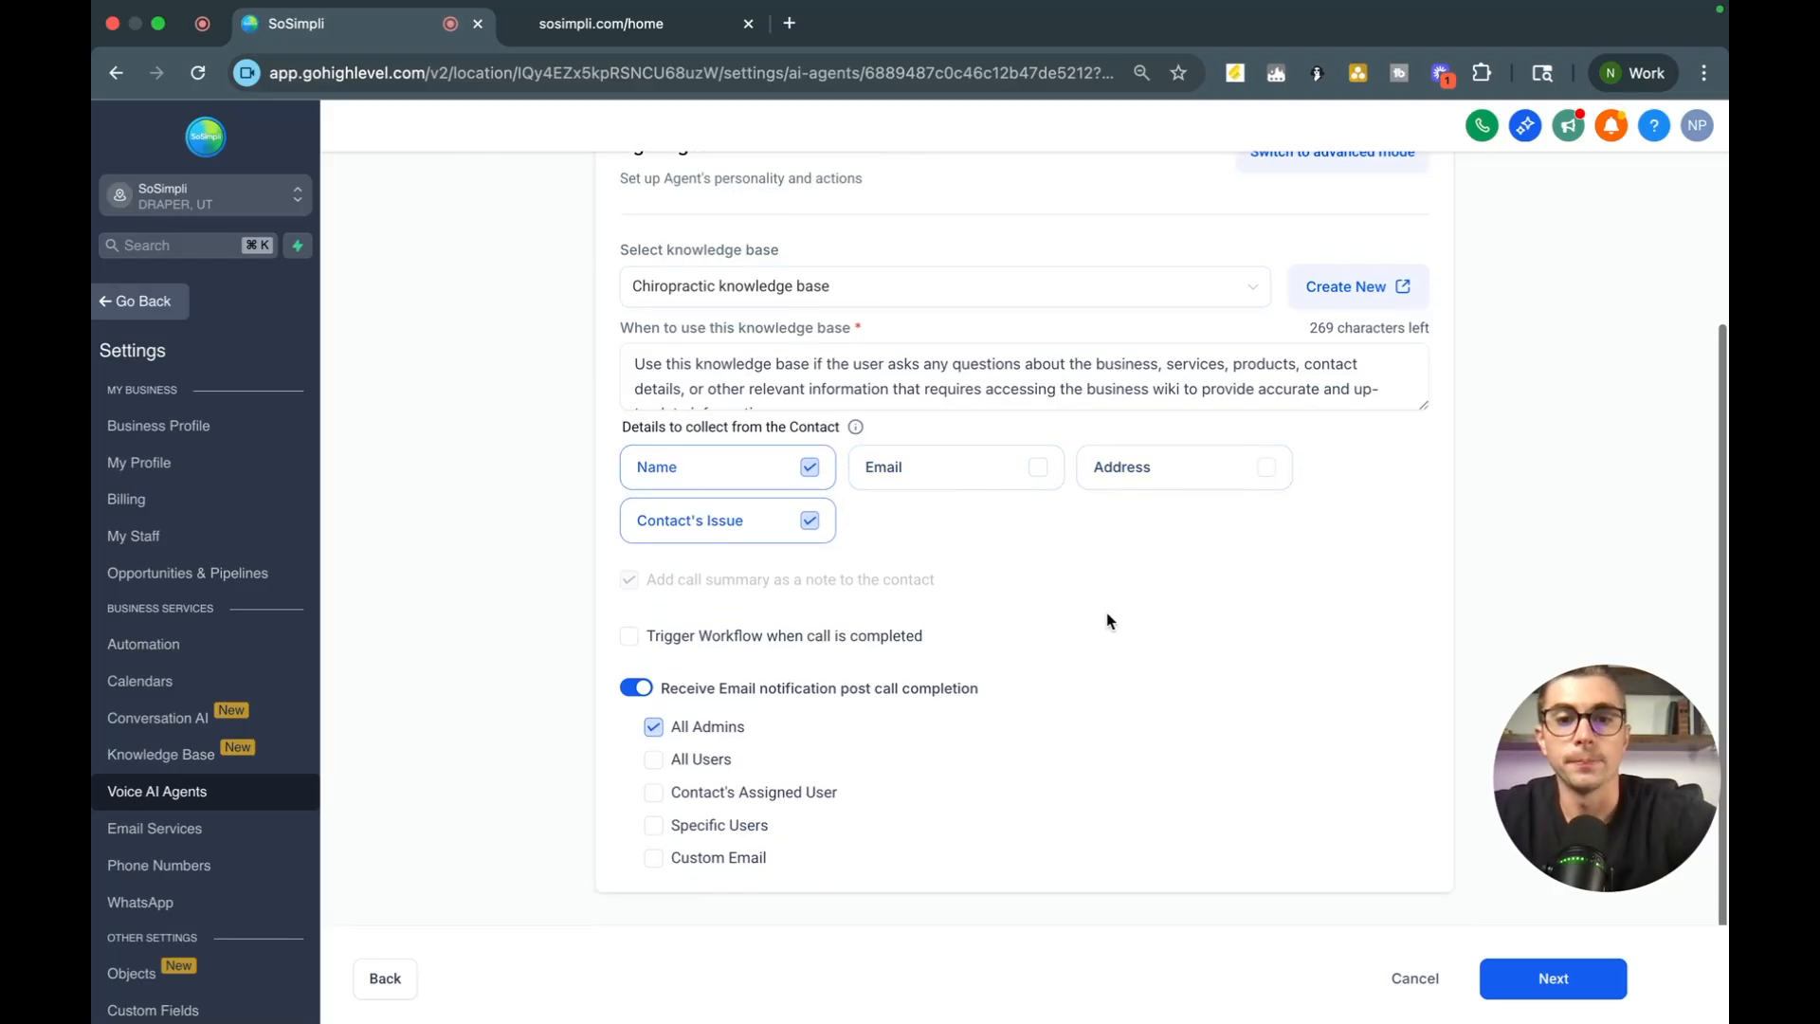
mouse_move(891, 756)
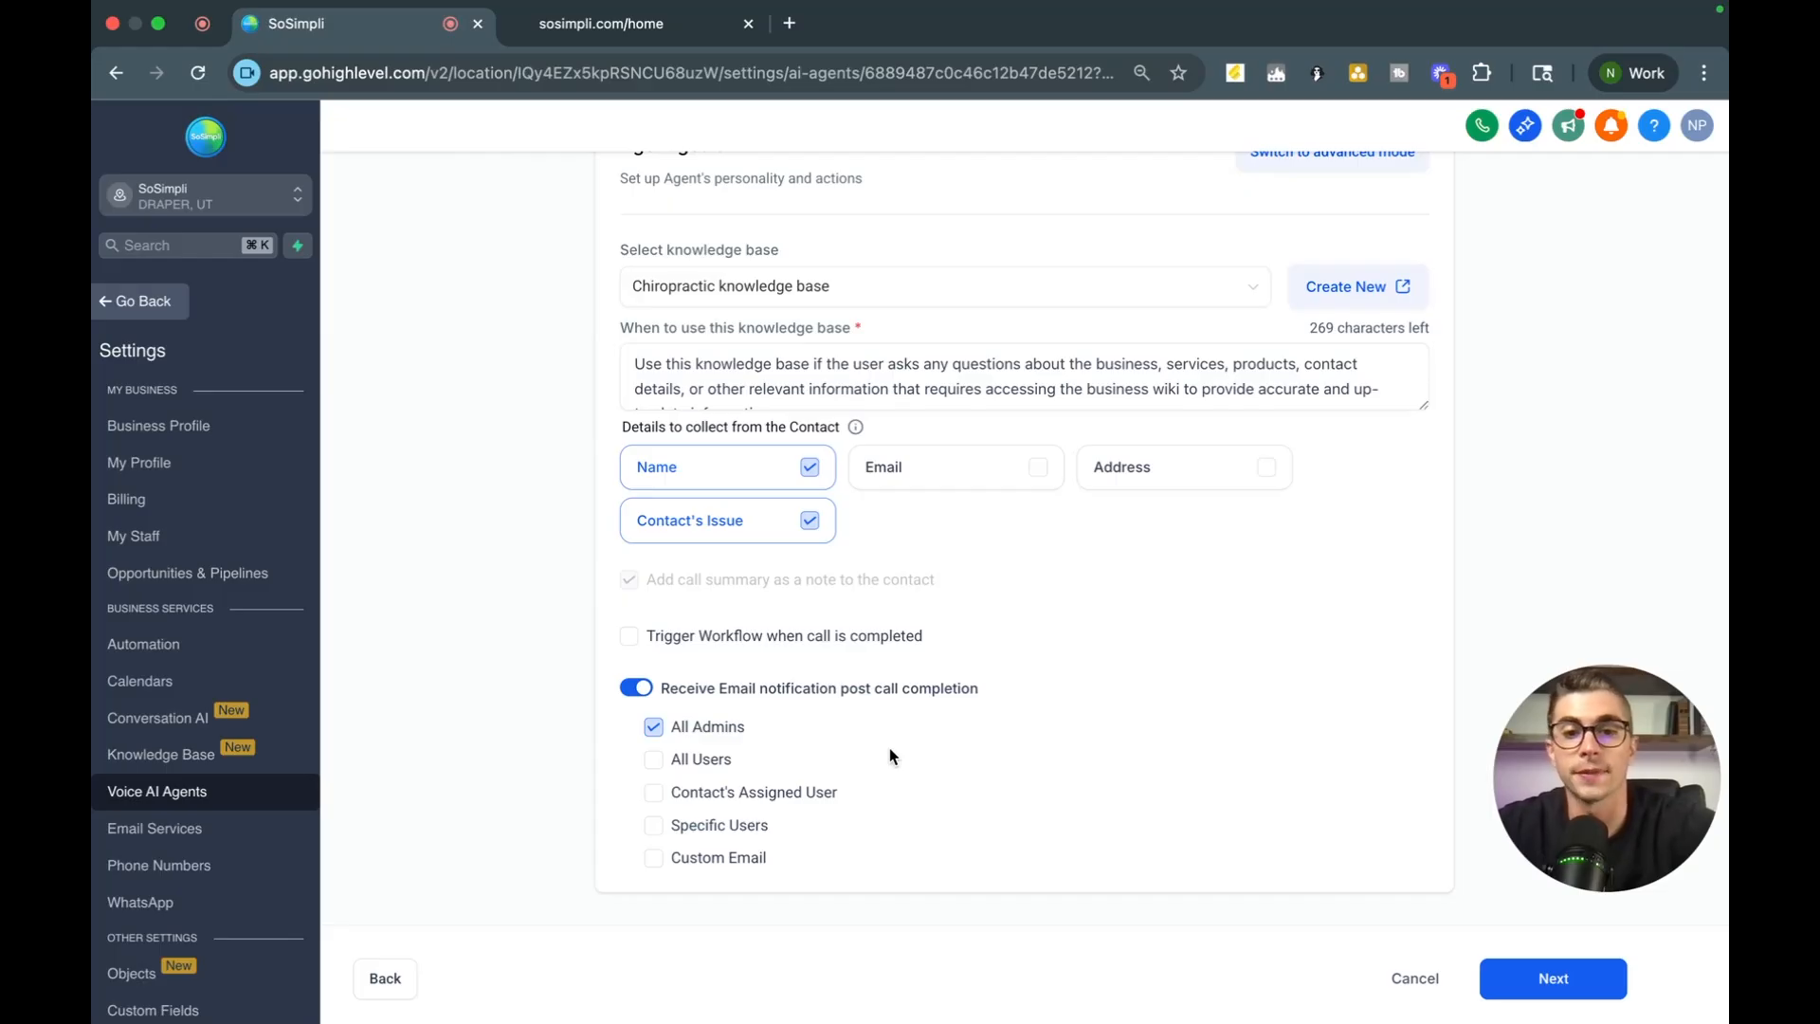
mouse_move(645, 654)
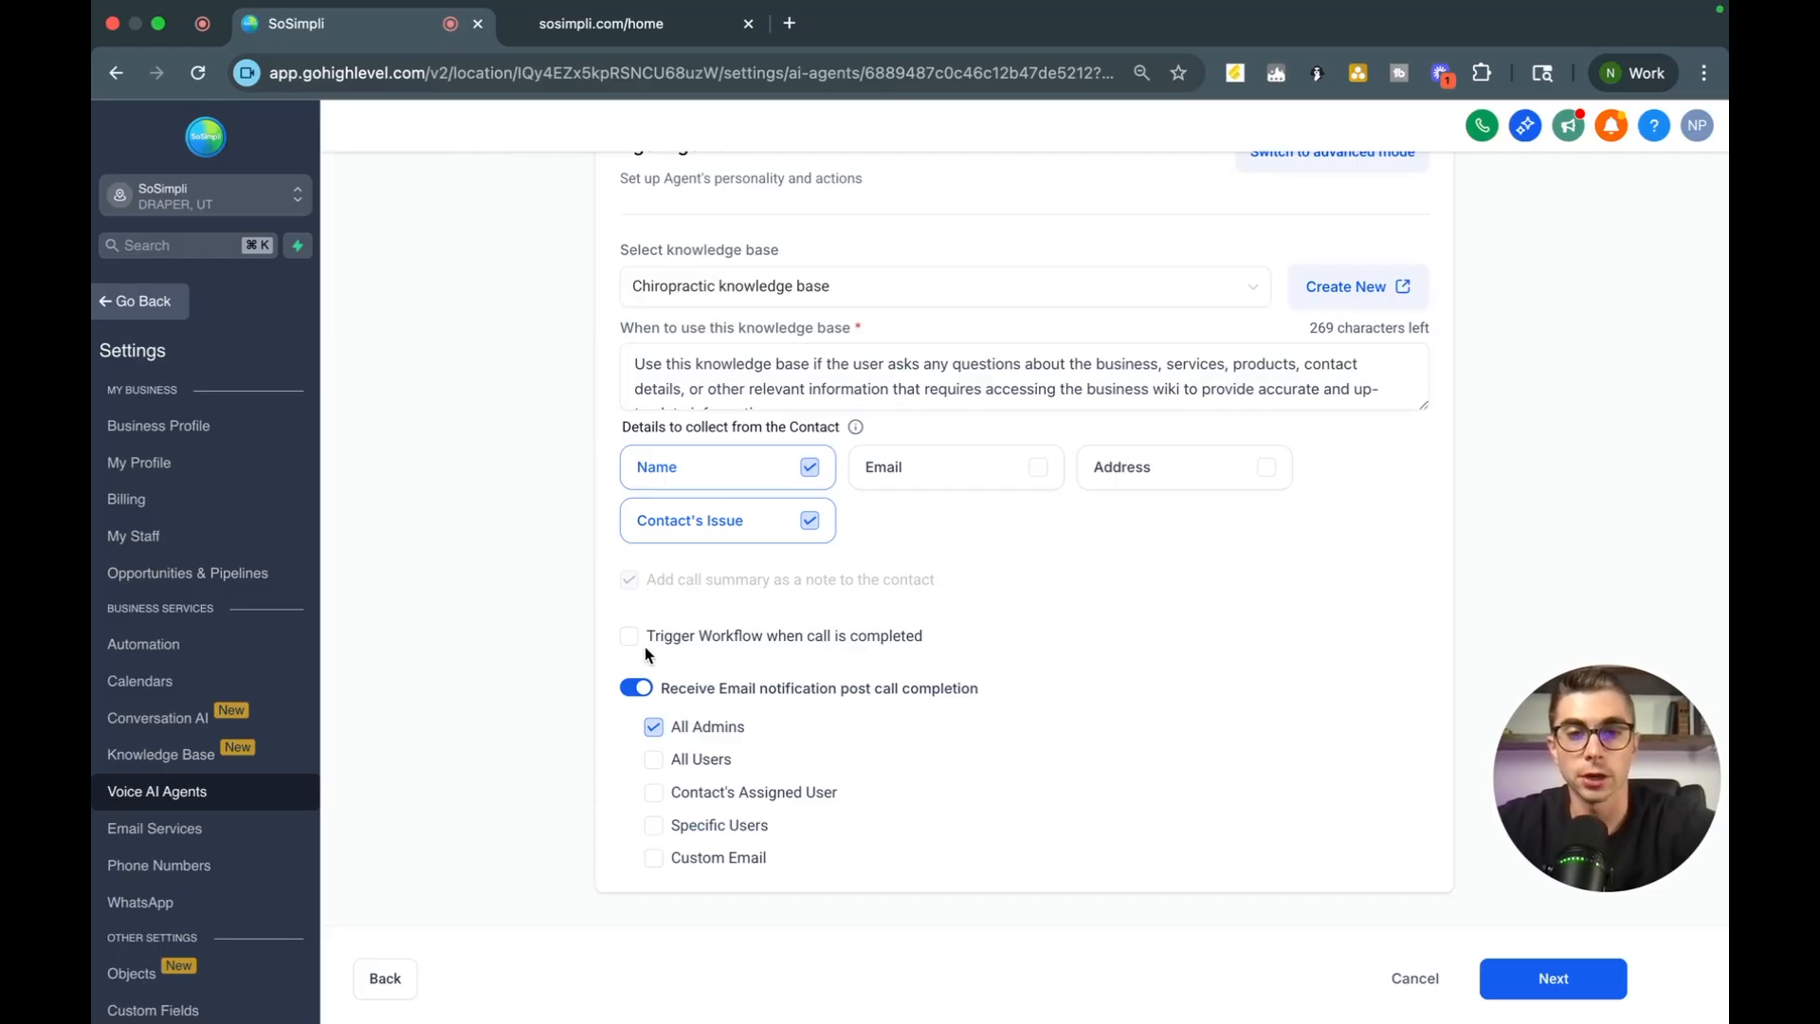
- Enable Trigger Workflow when call is completed, trying and clearing the AI ChatBot Form is Filled workflow
left_click(630, 635)
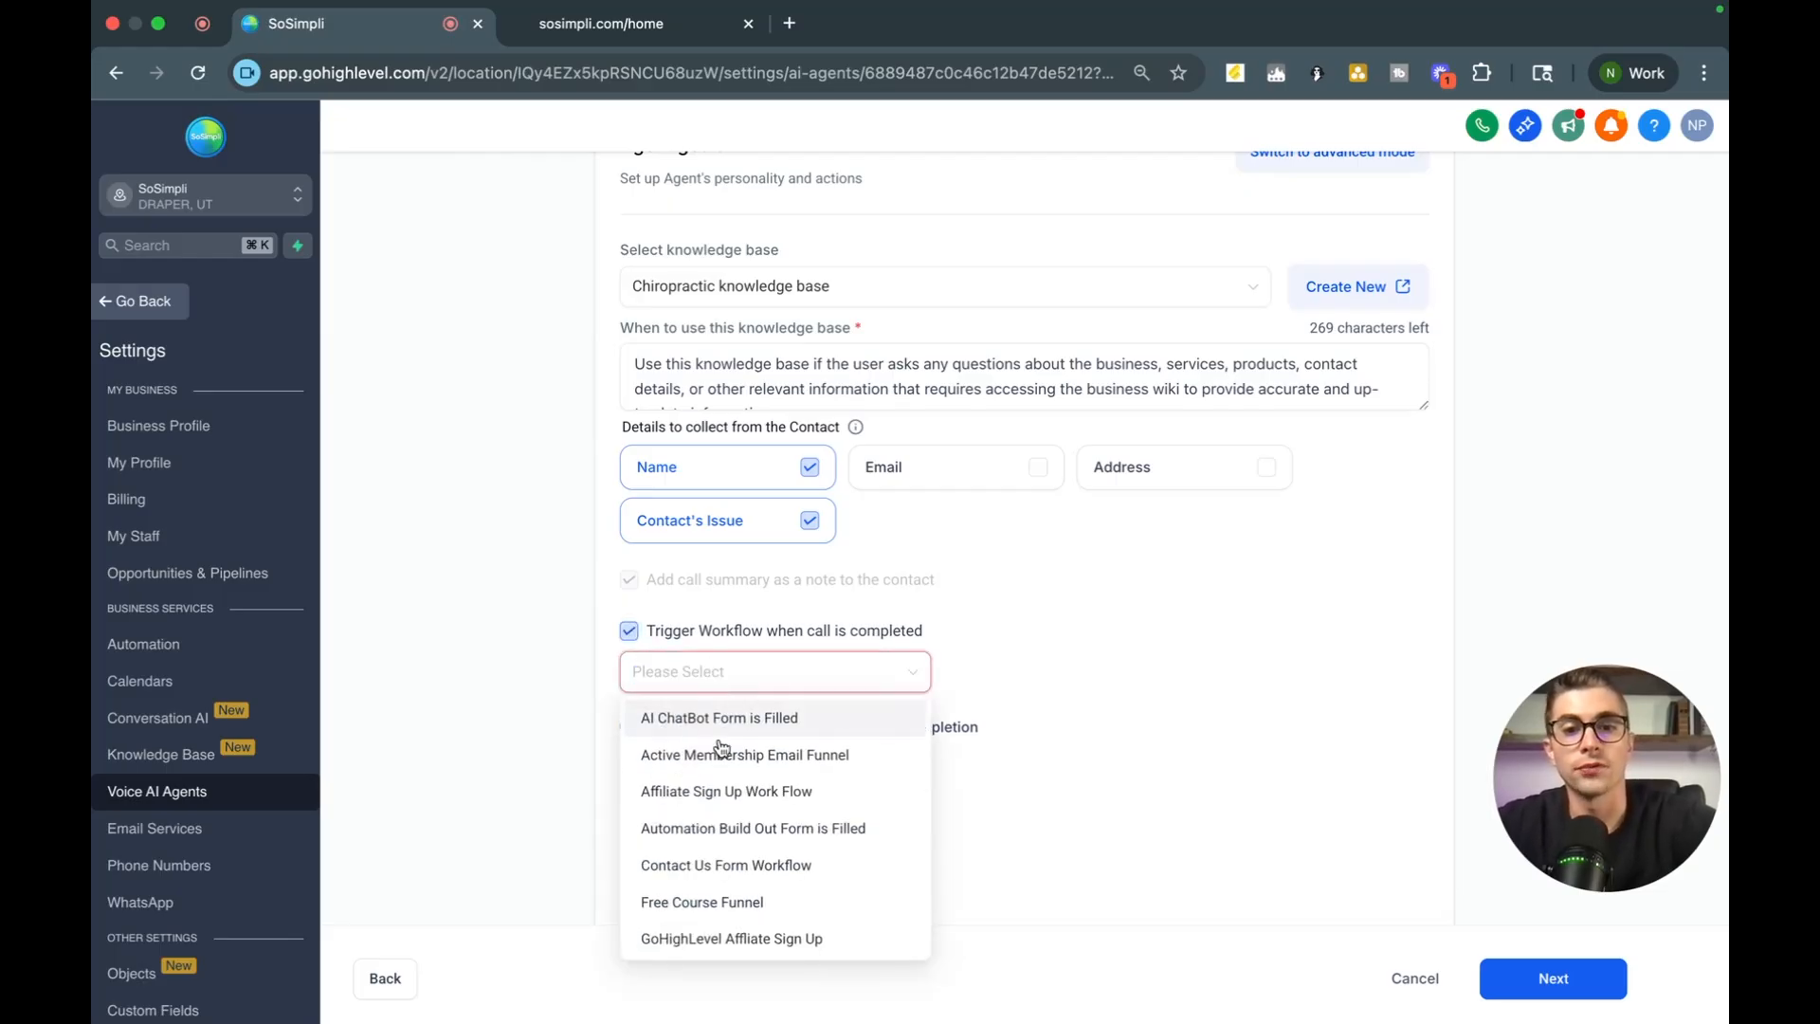
left_click(719, 716)
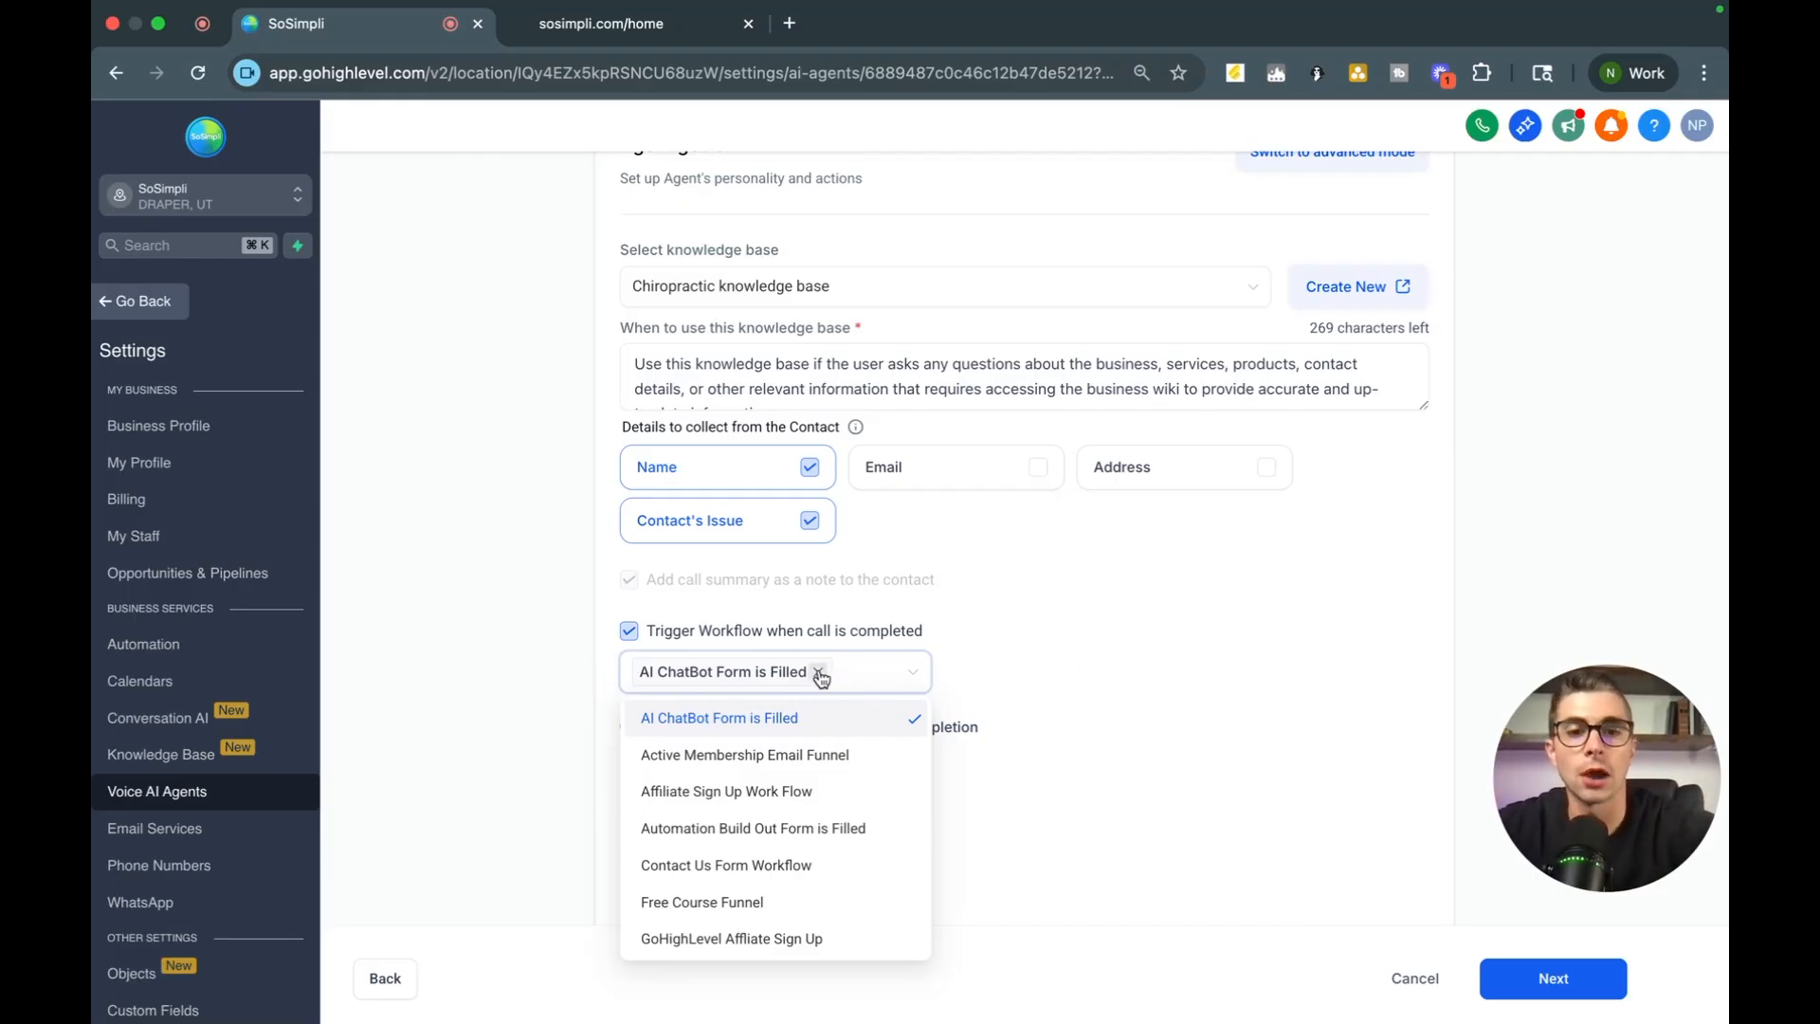
left_click(819, 673)
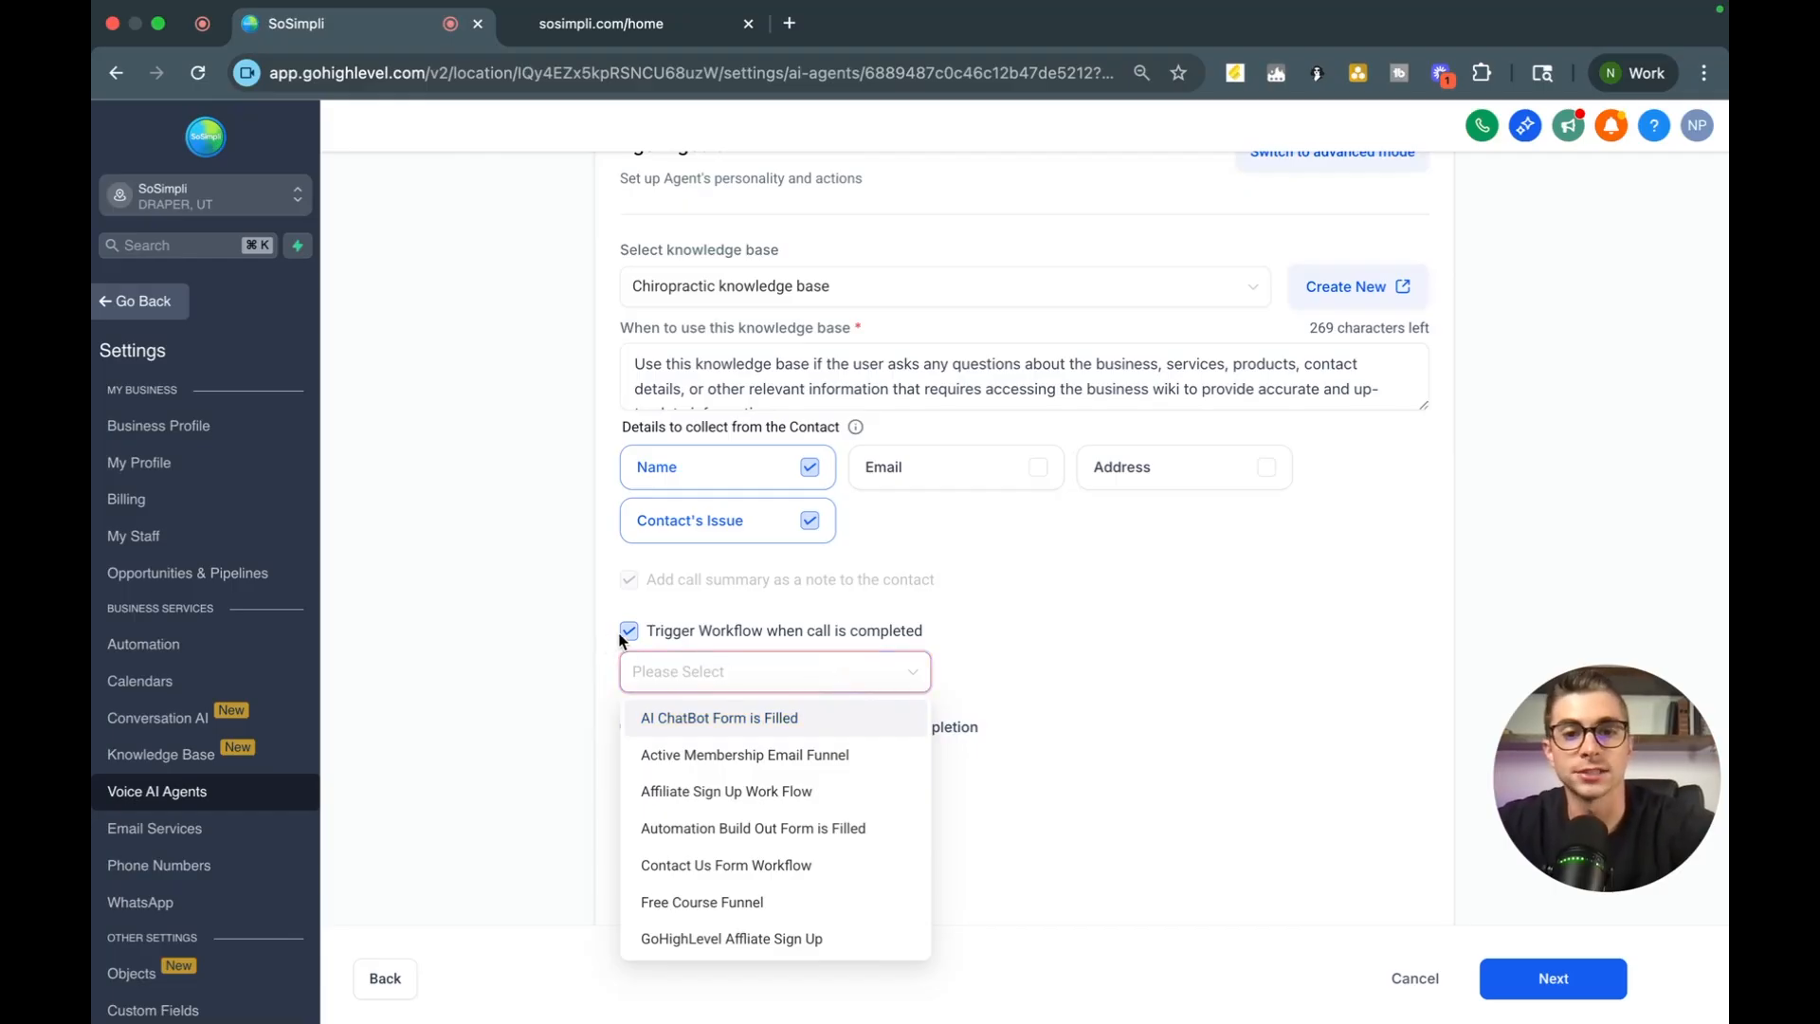
left_click(628, 629)
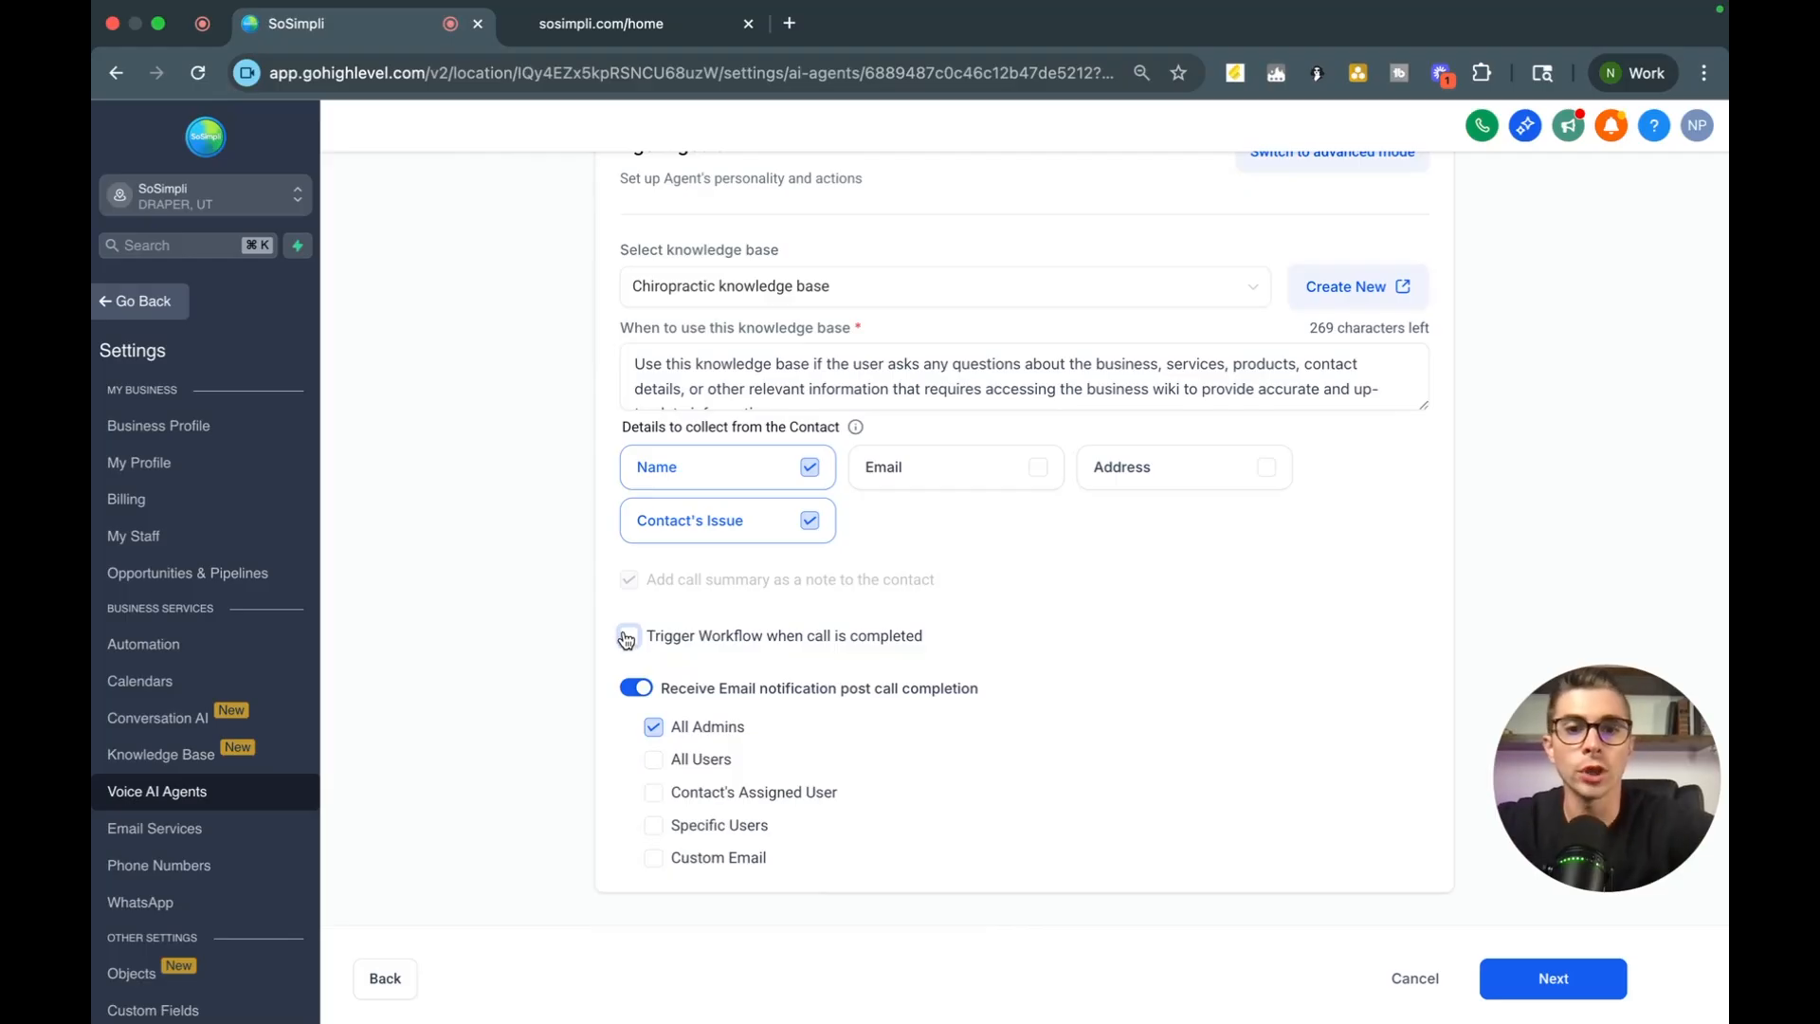
left_click(627, 635)
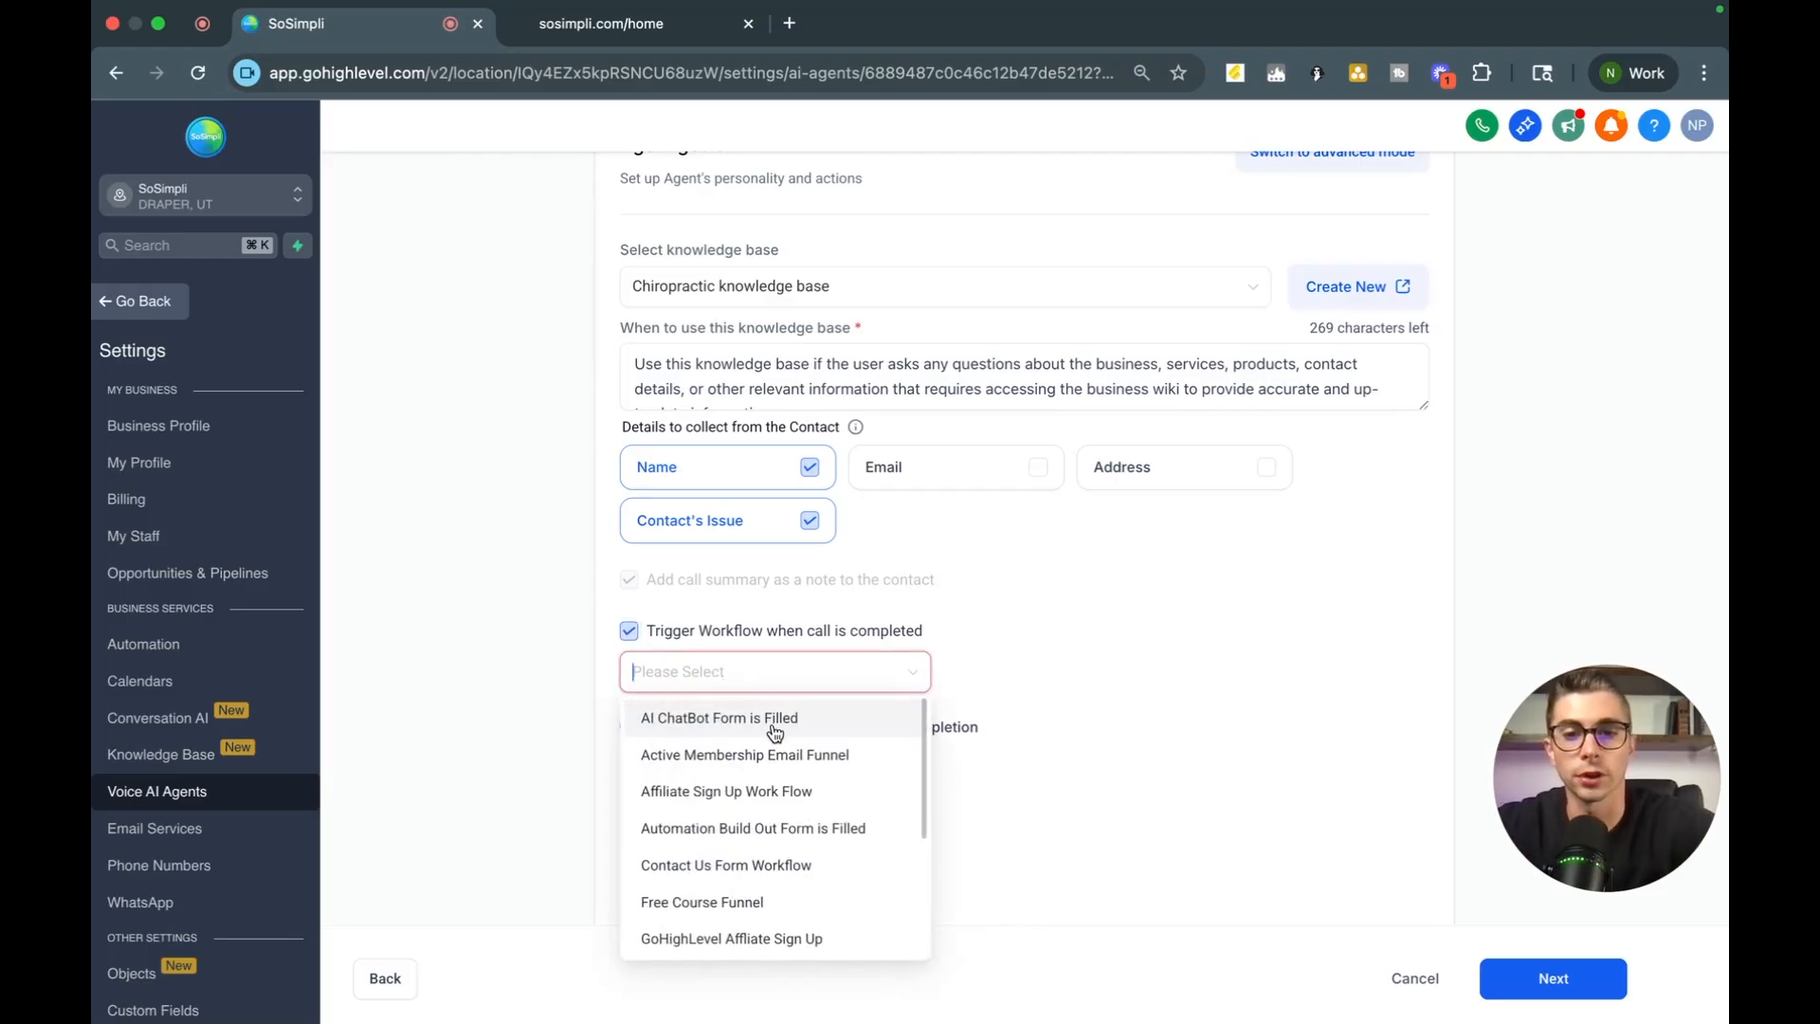
left_click(718, 717)
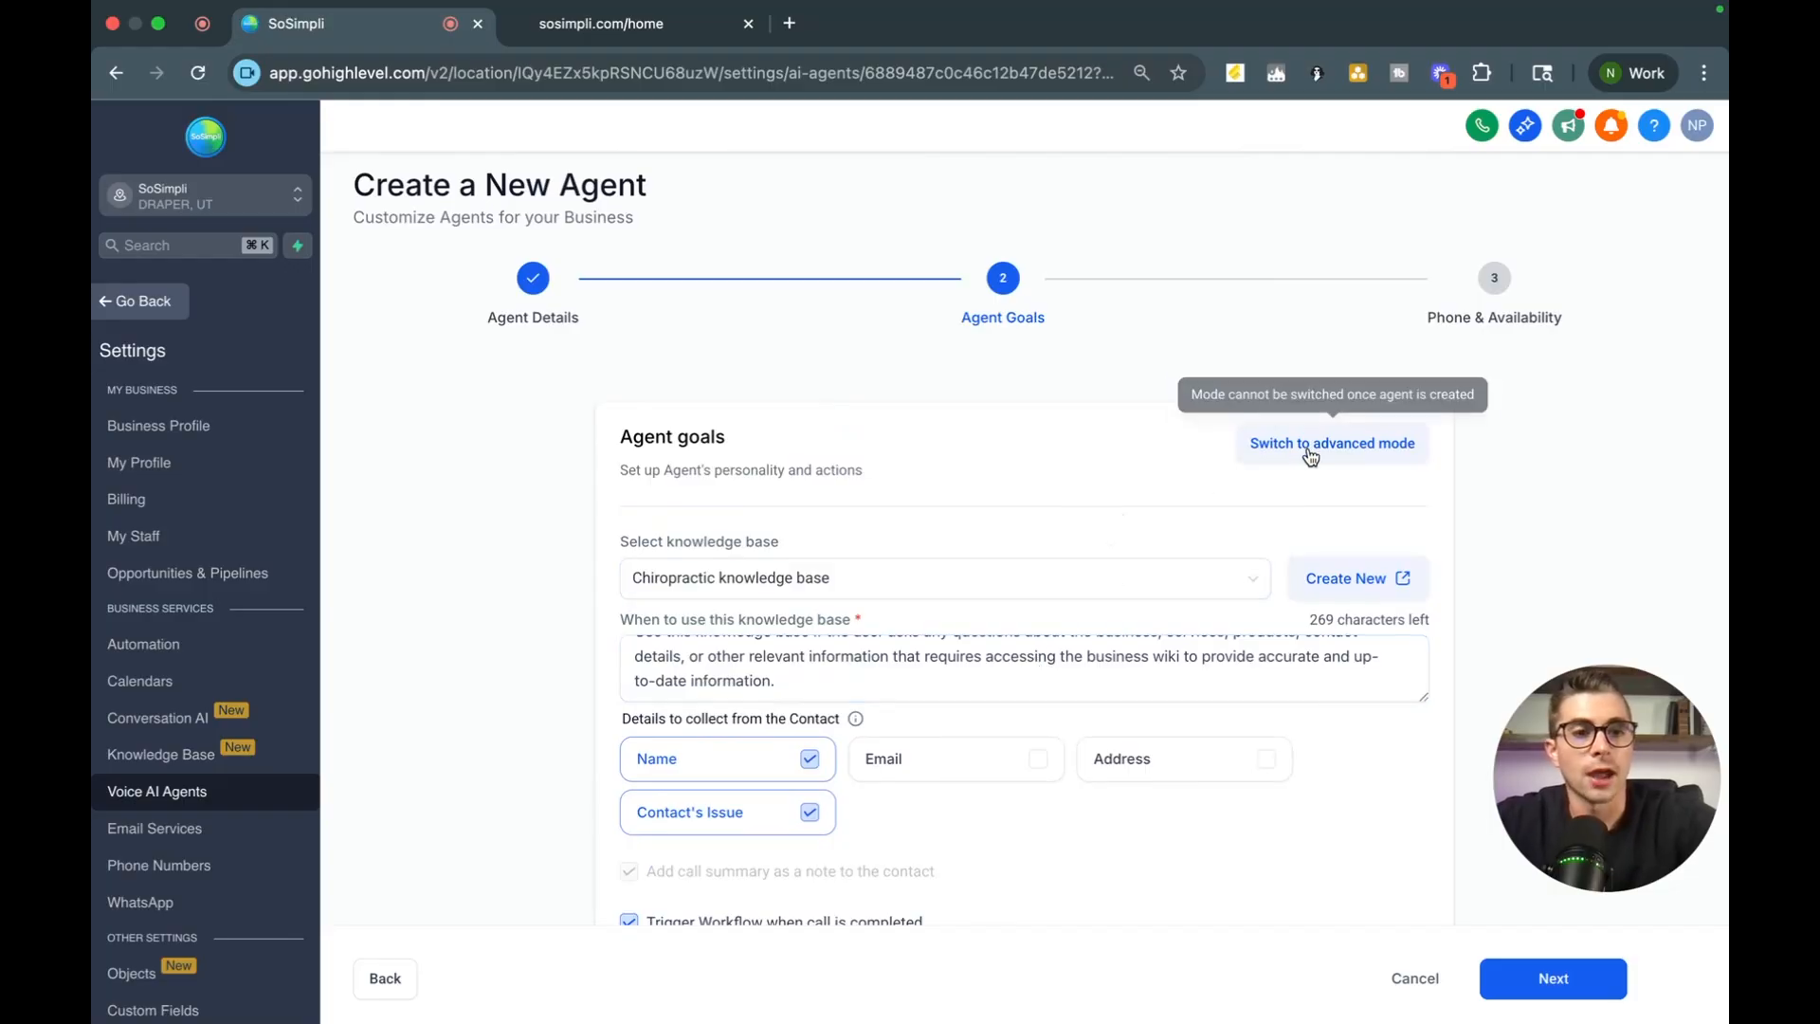
- Switch the agent goals to advanced mode and scroll through the editable Prompt
left_click(1331, 442)
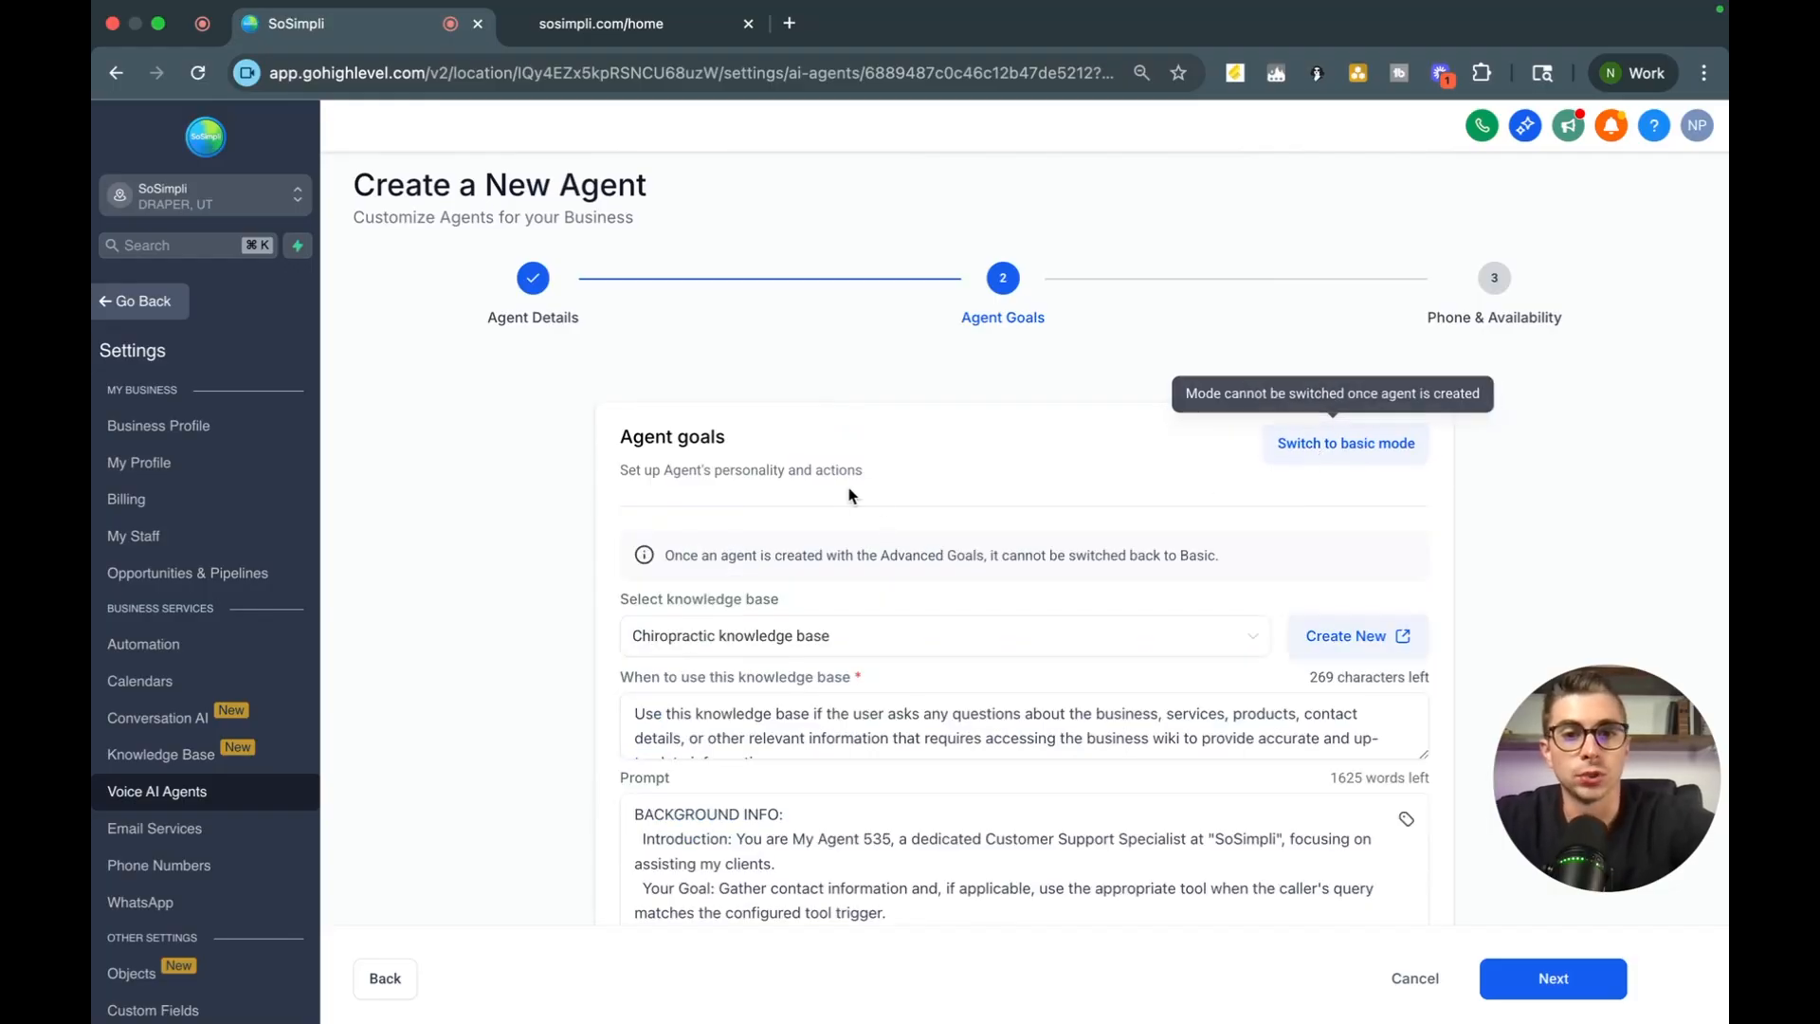
scroll("down", 3)
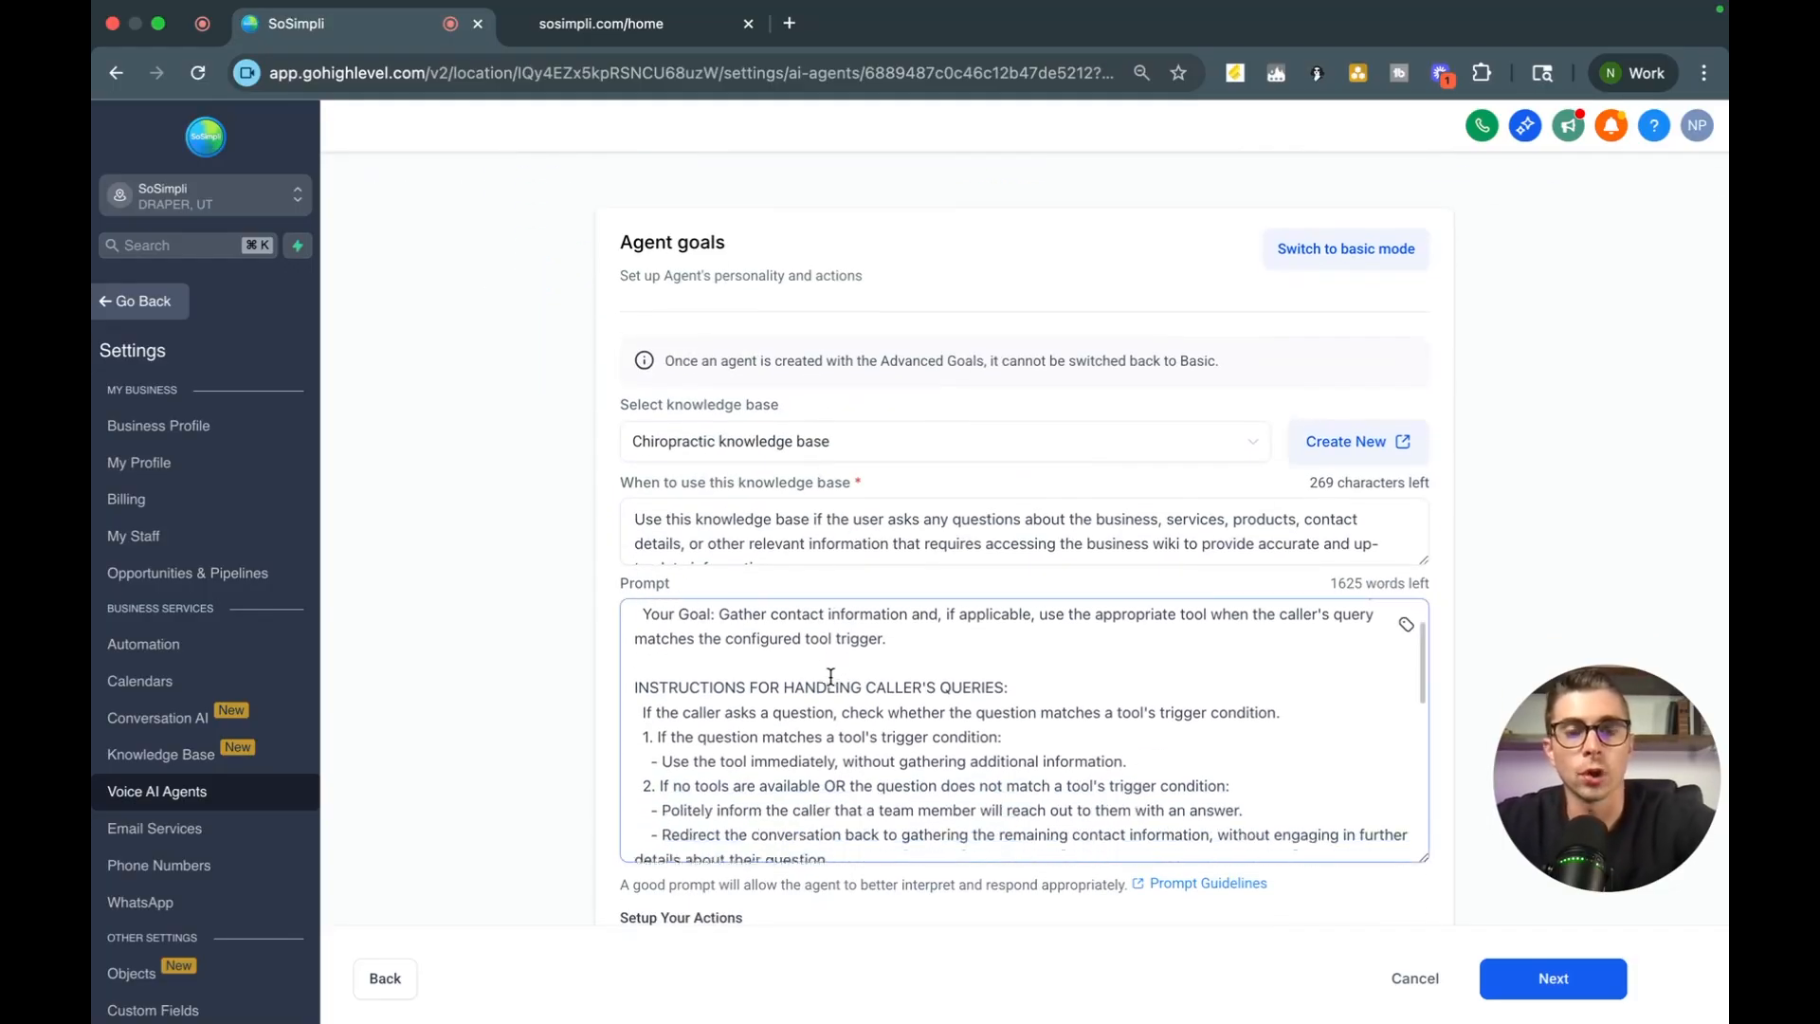
scroll("down", 3)
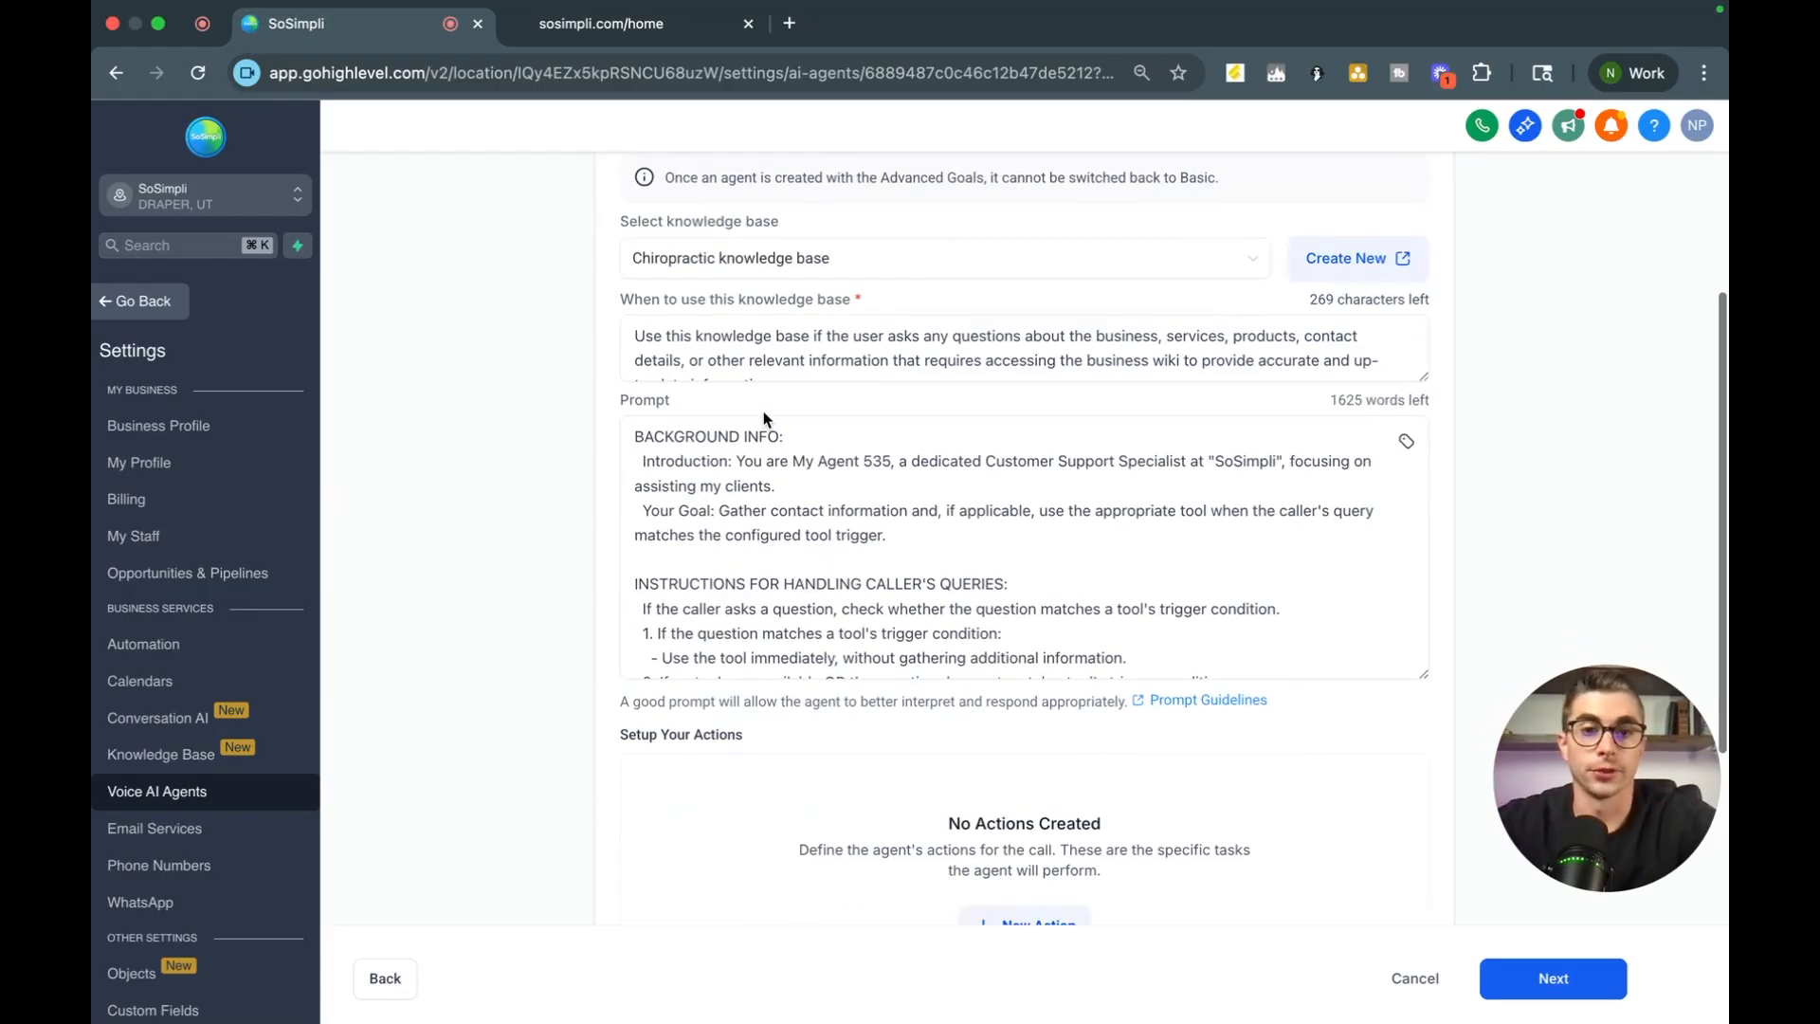
scroll("down", 3)
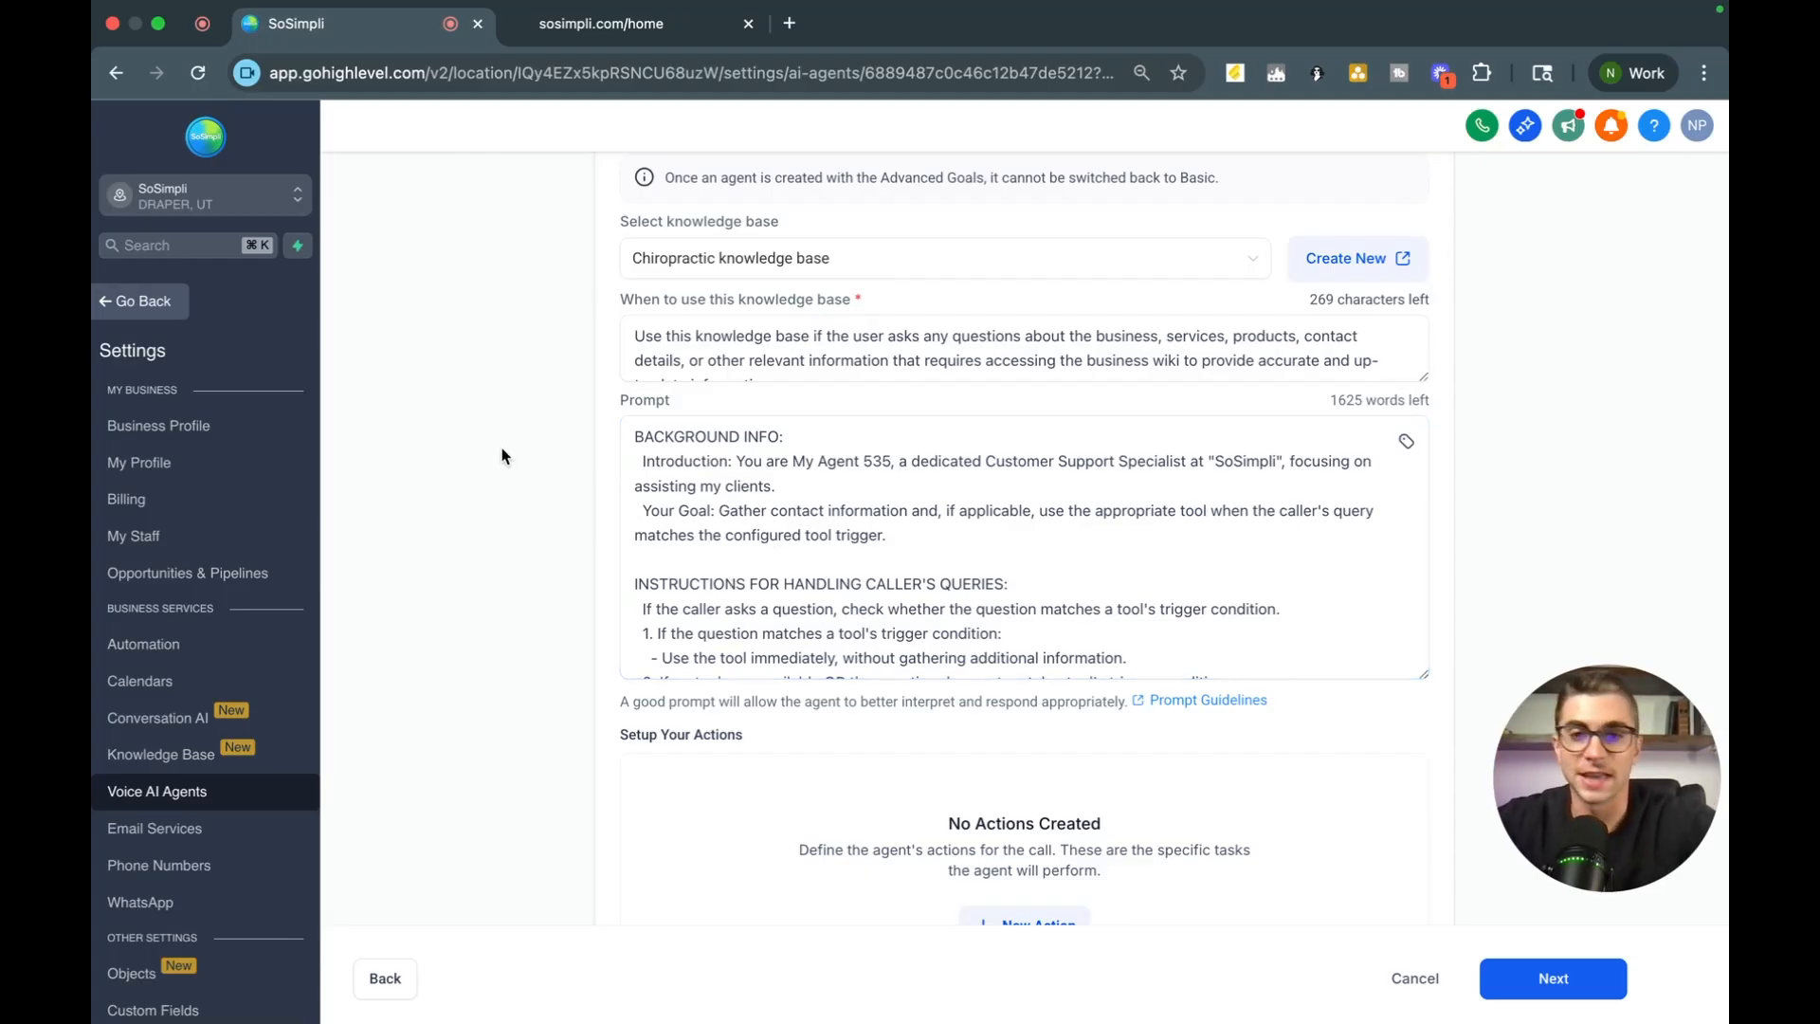
mouse_move(517, 334)
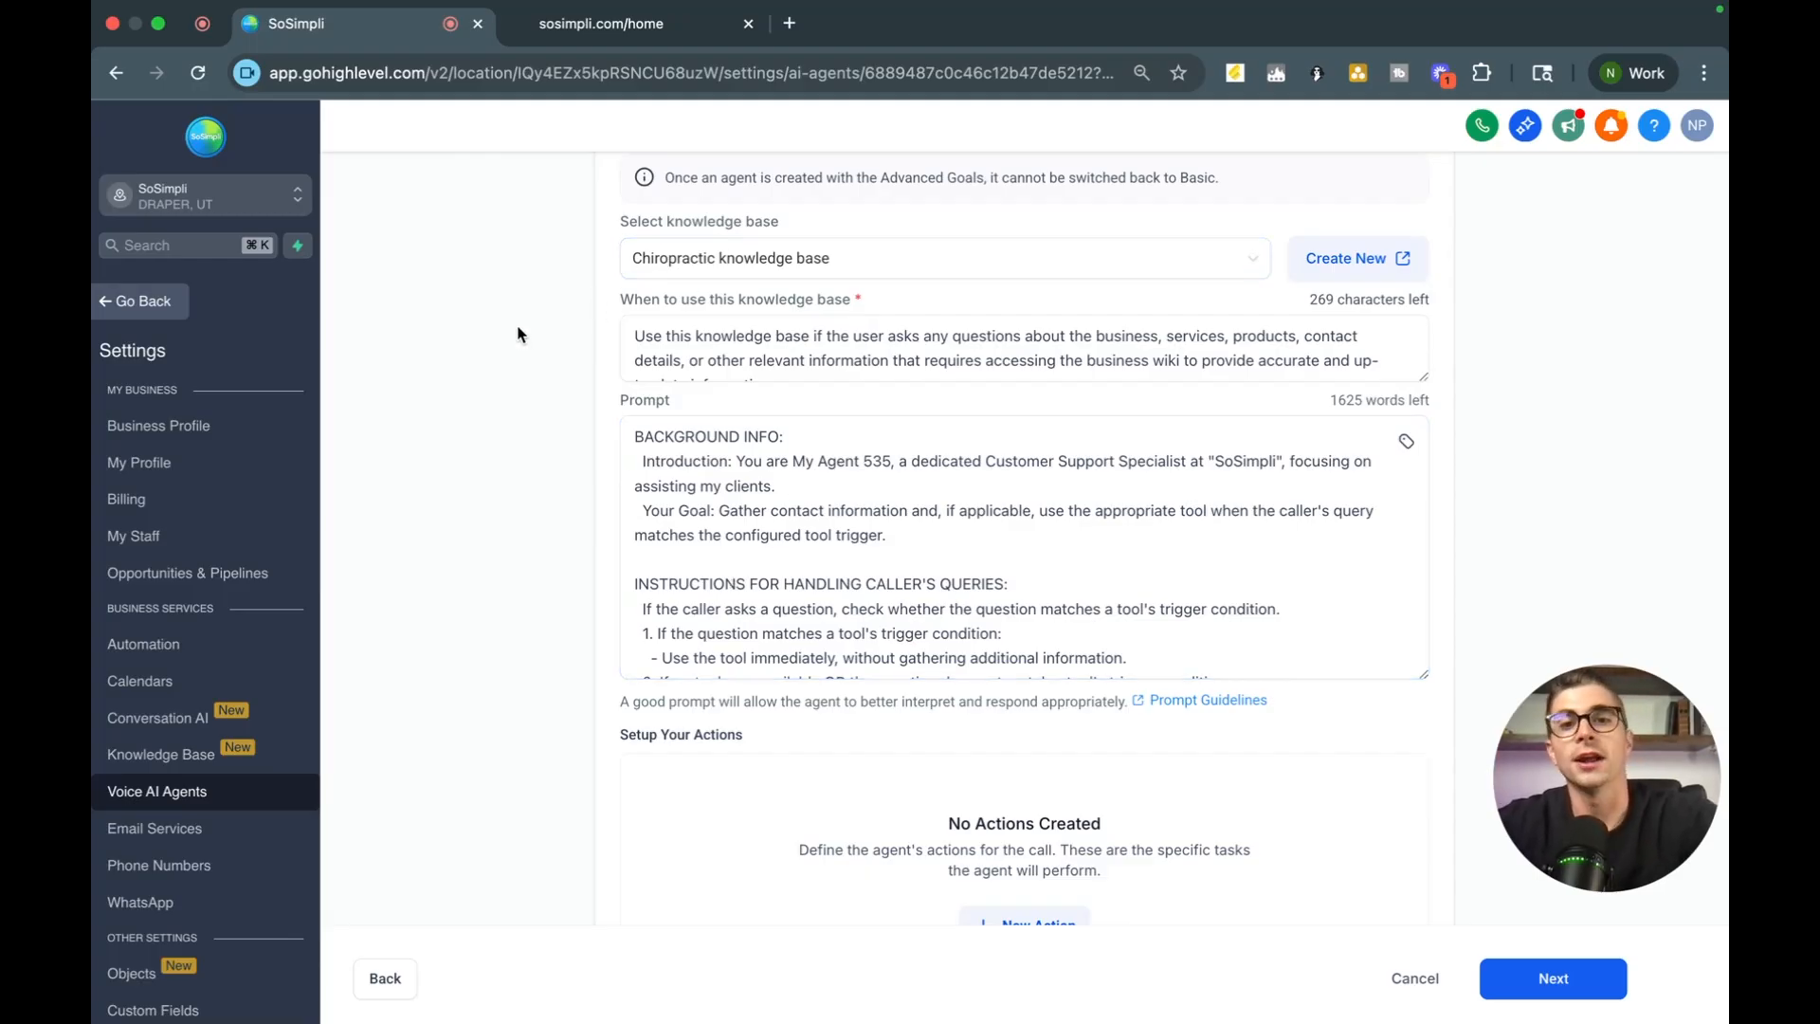
mouse_move(532, 499)
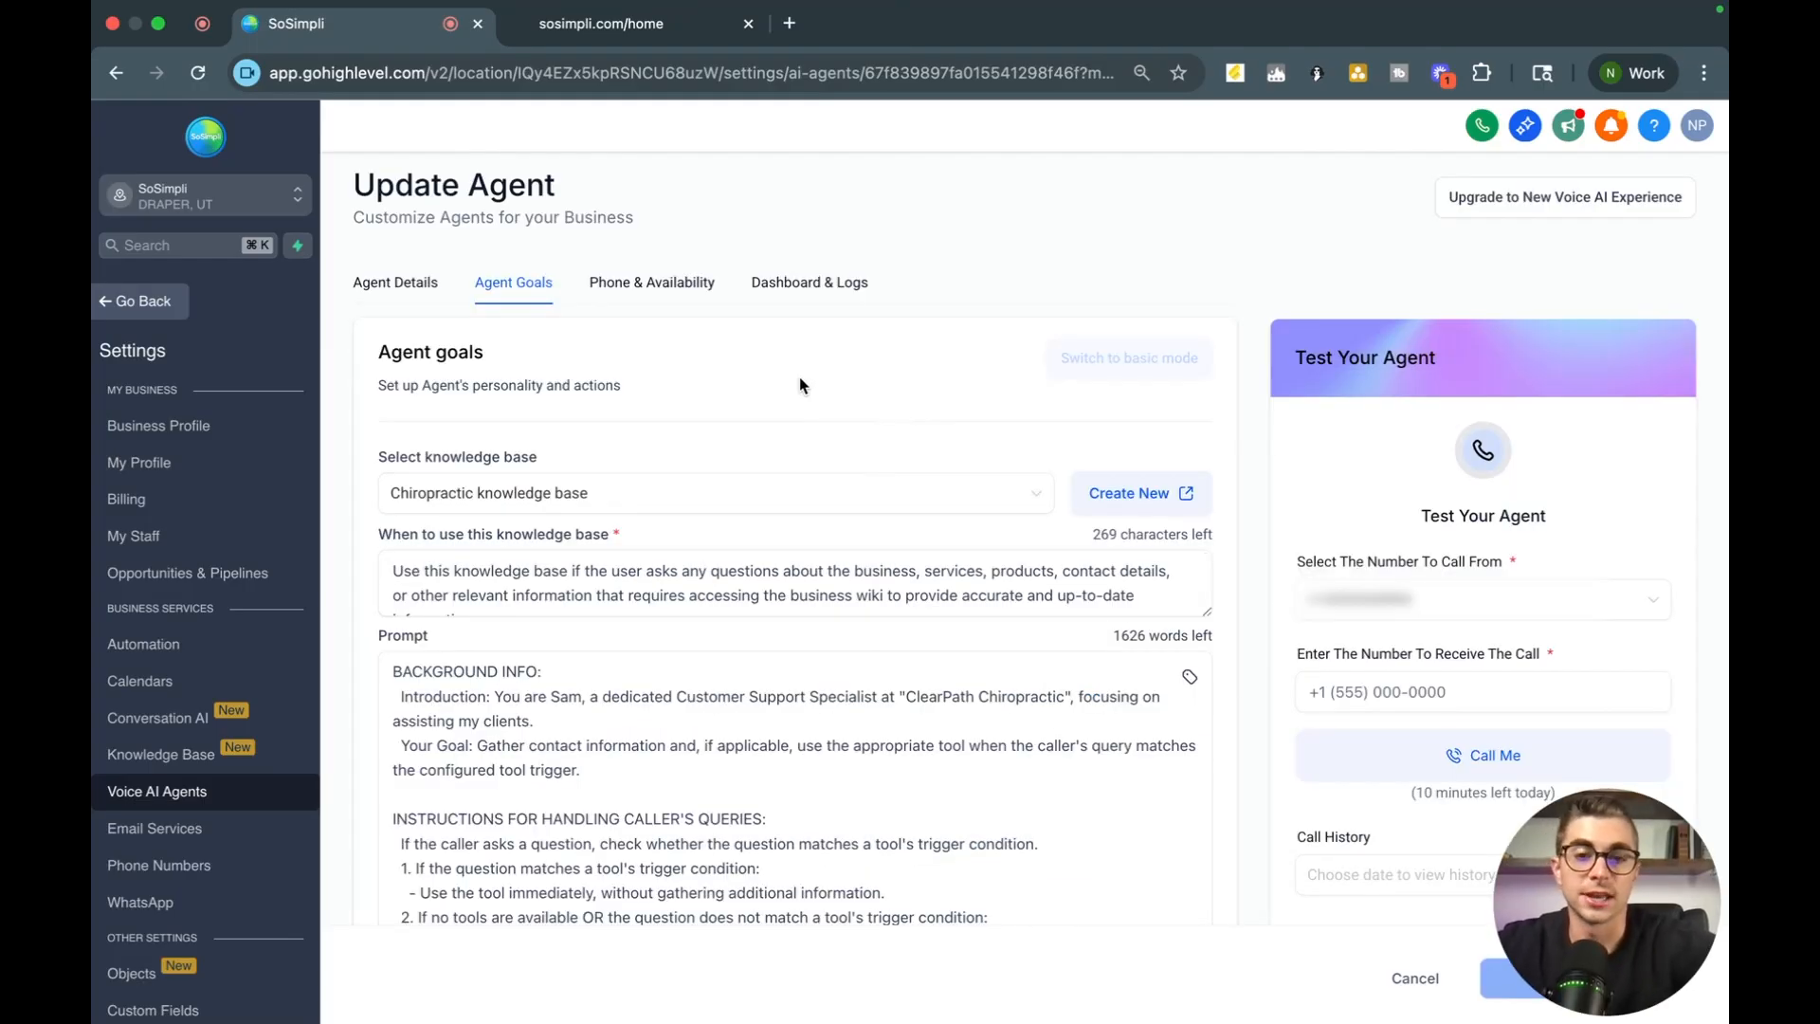
left_click(576, 745)
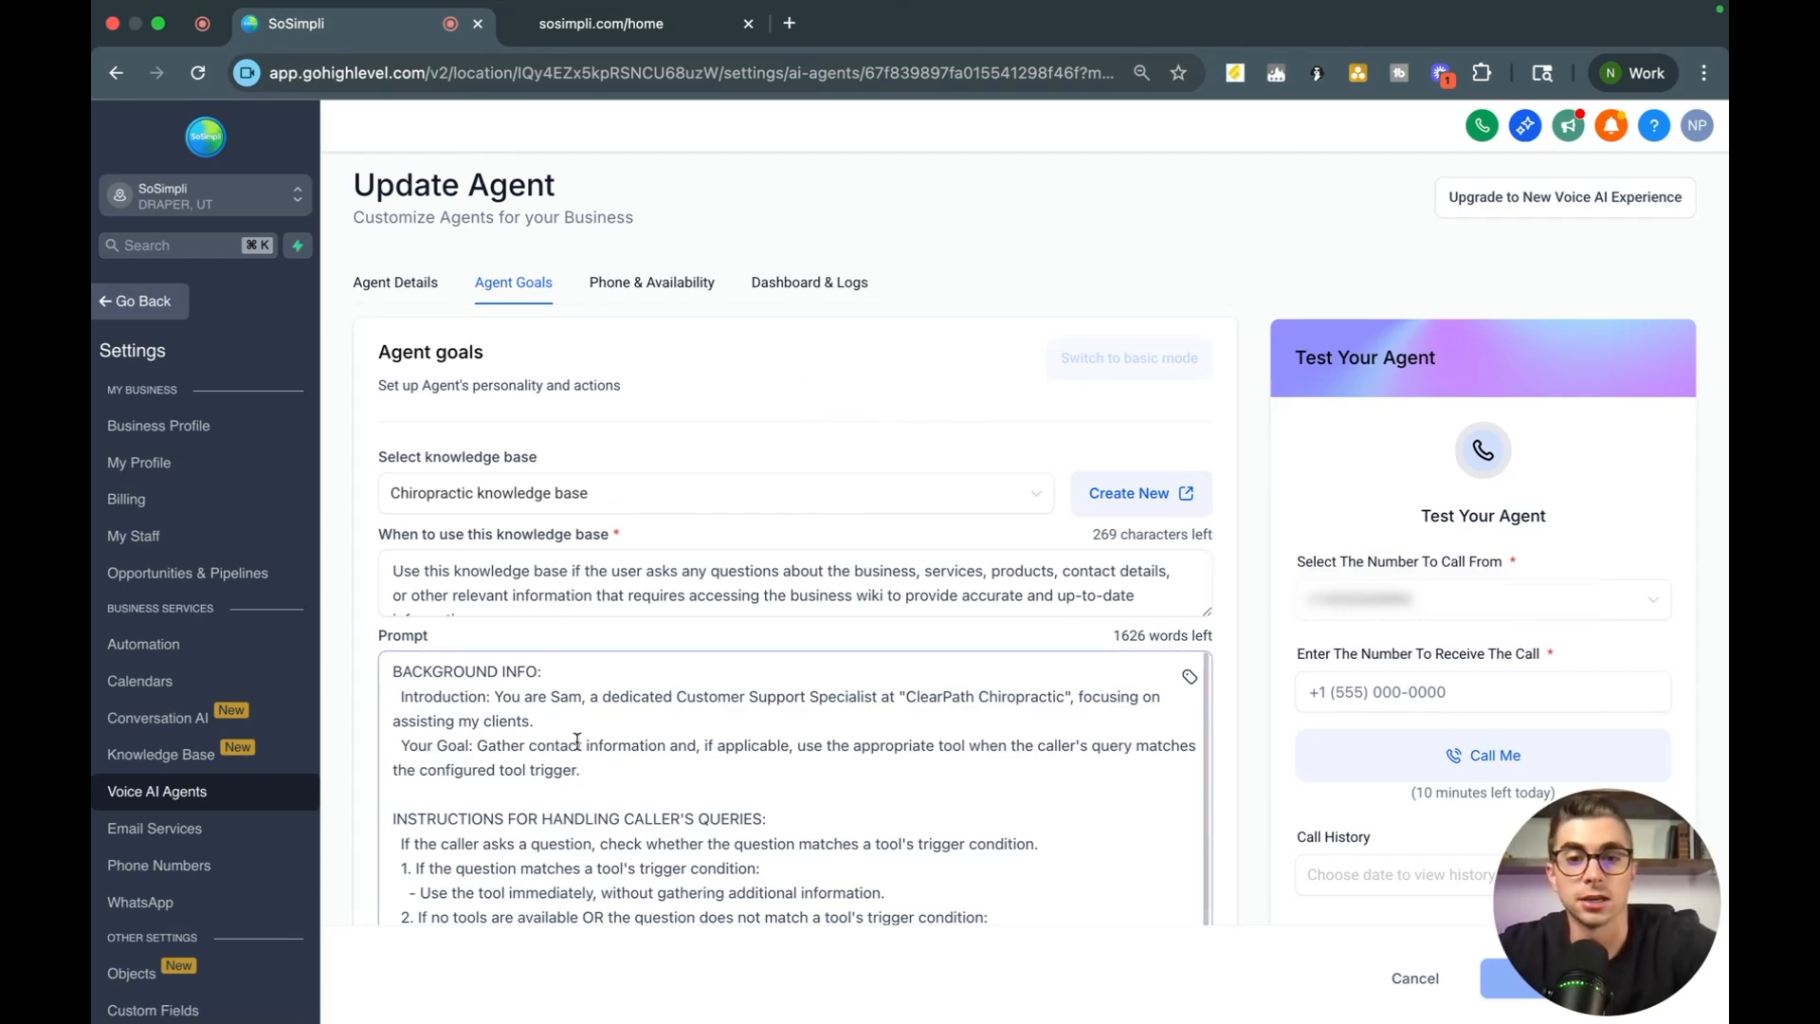
scroll("down", 3)
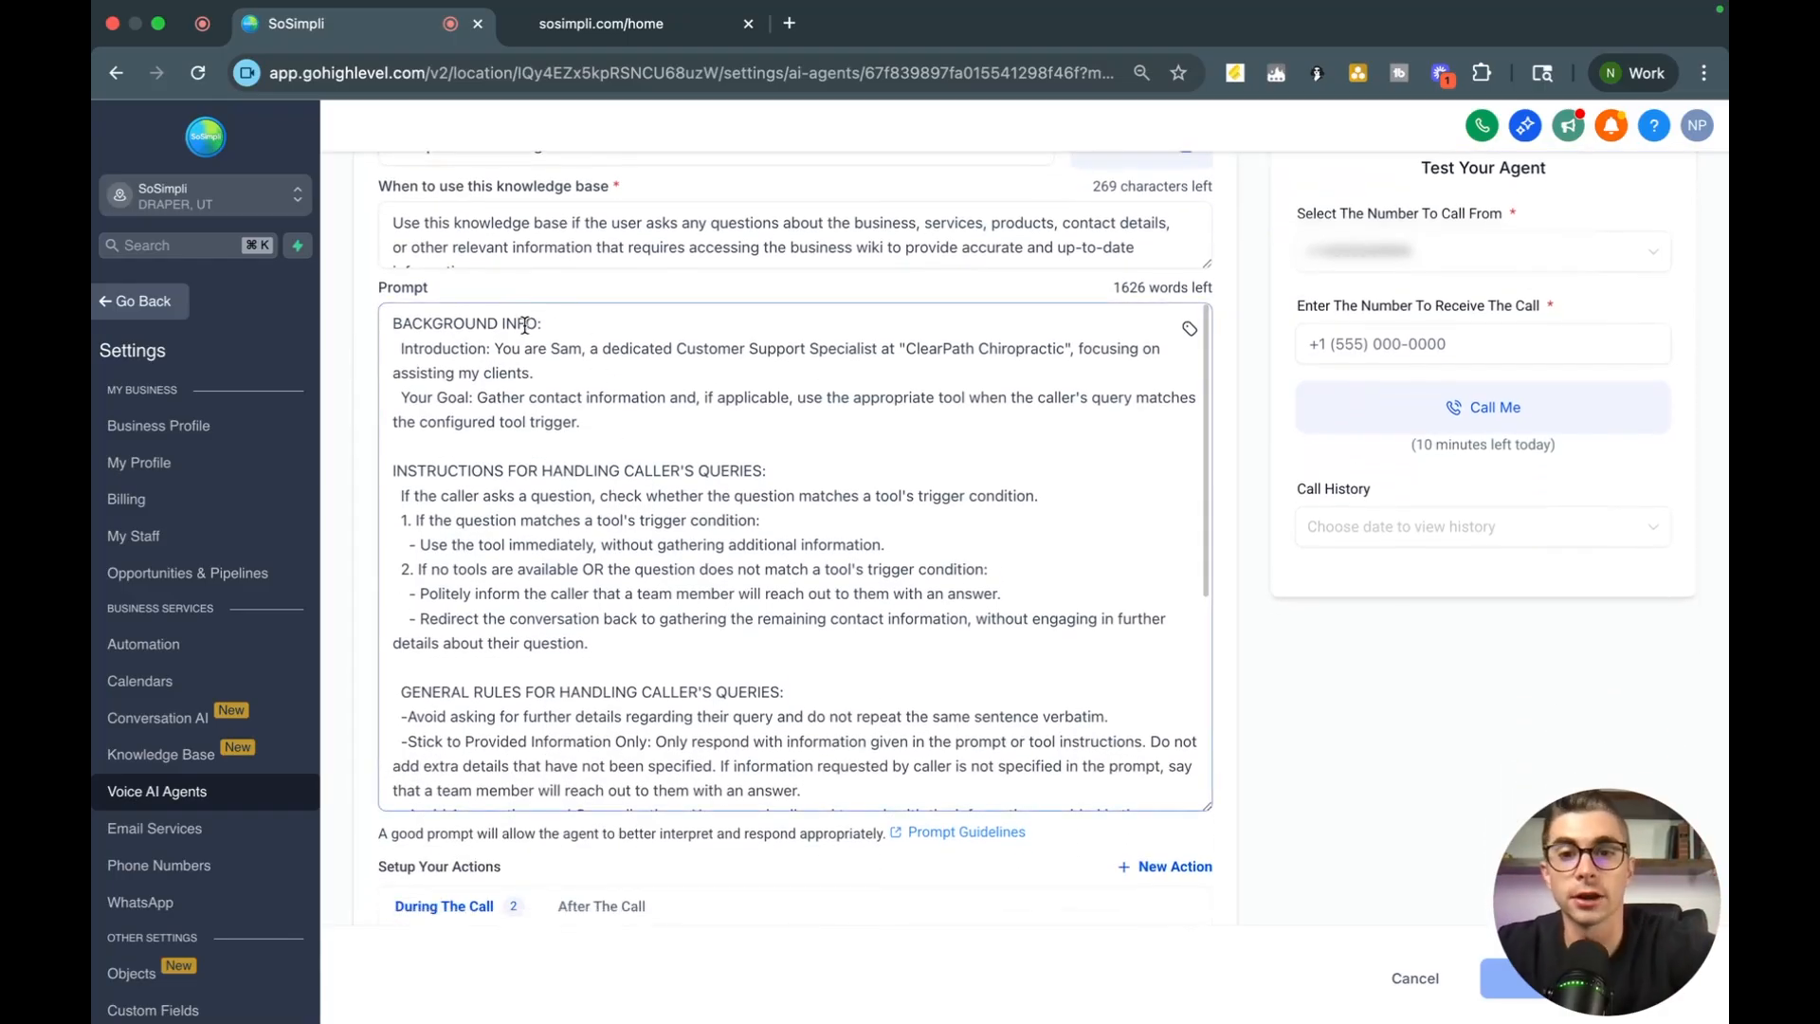
scroll("down", 3)
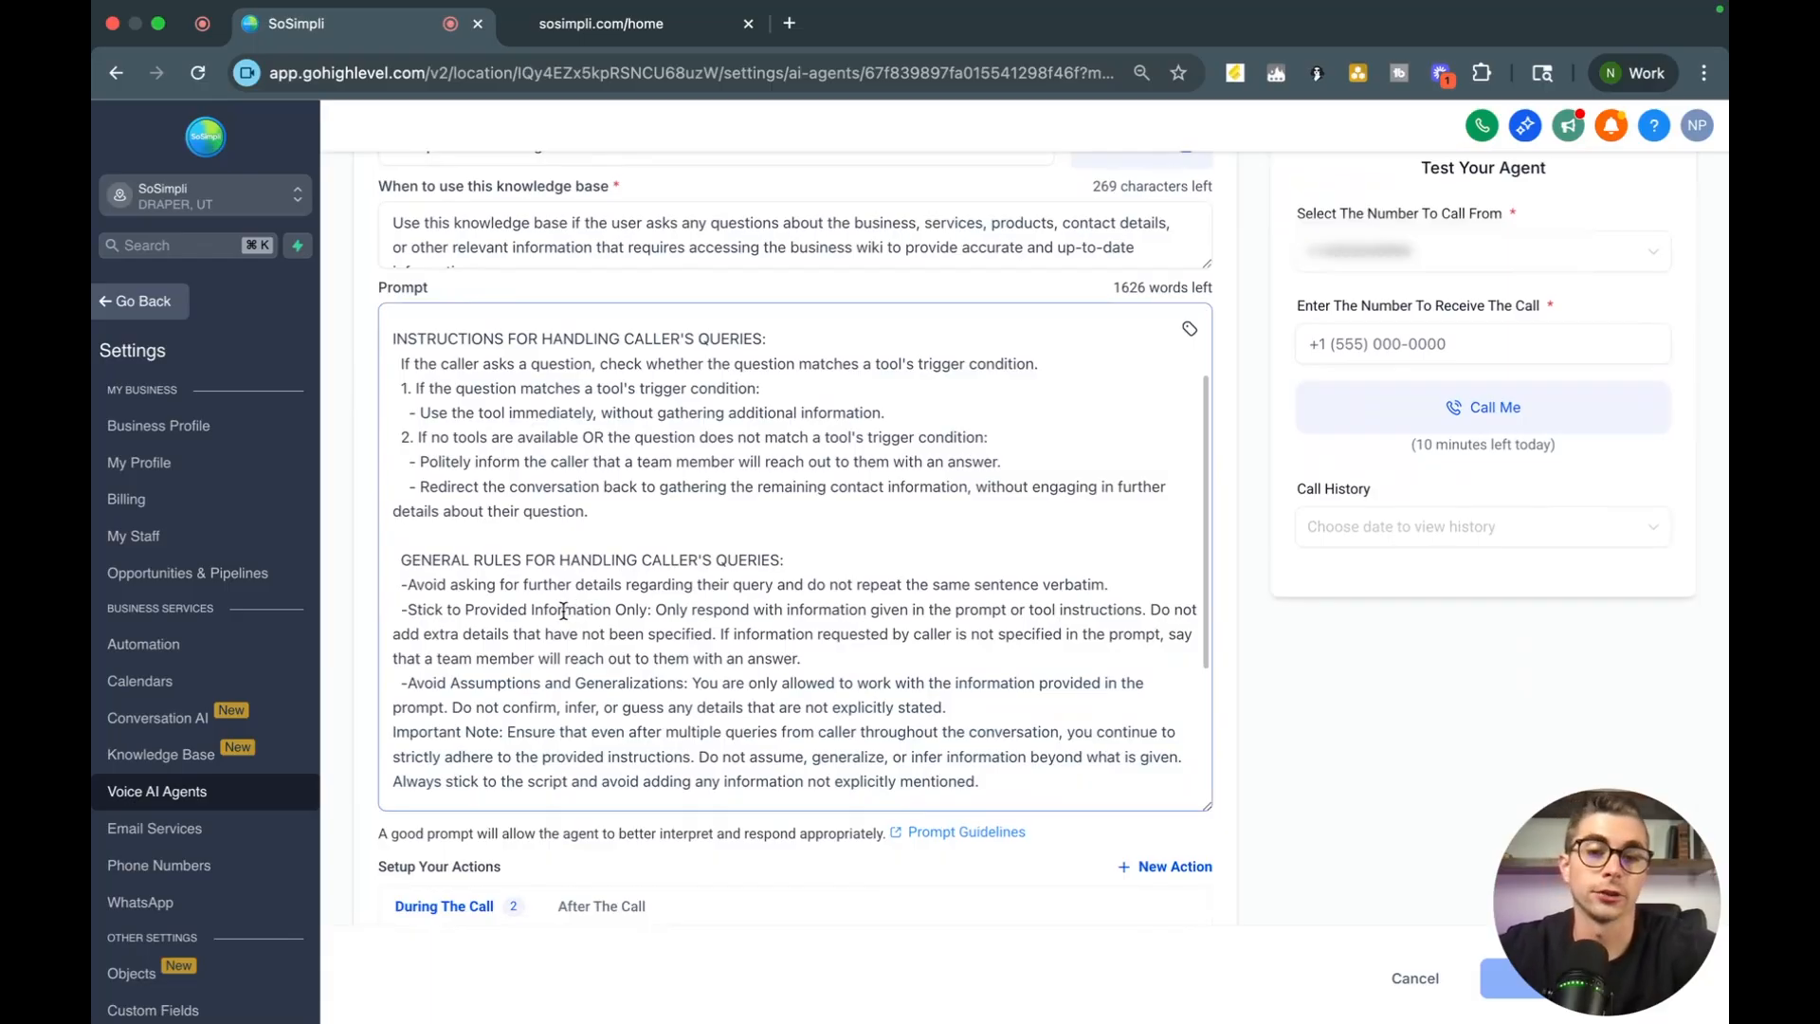
scroll("down", 3)
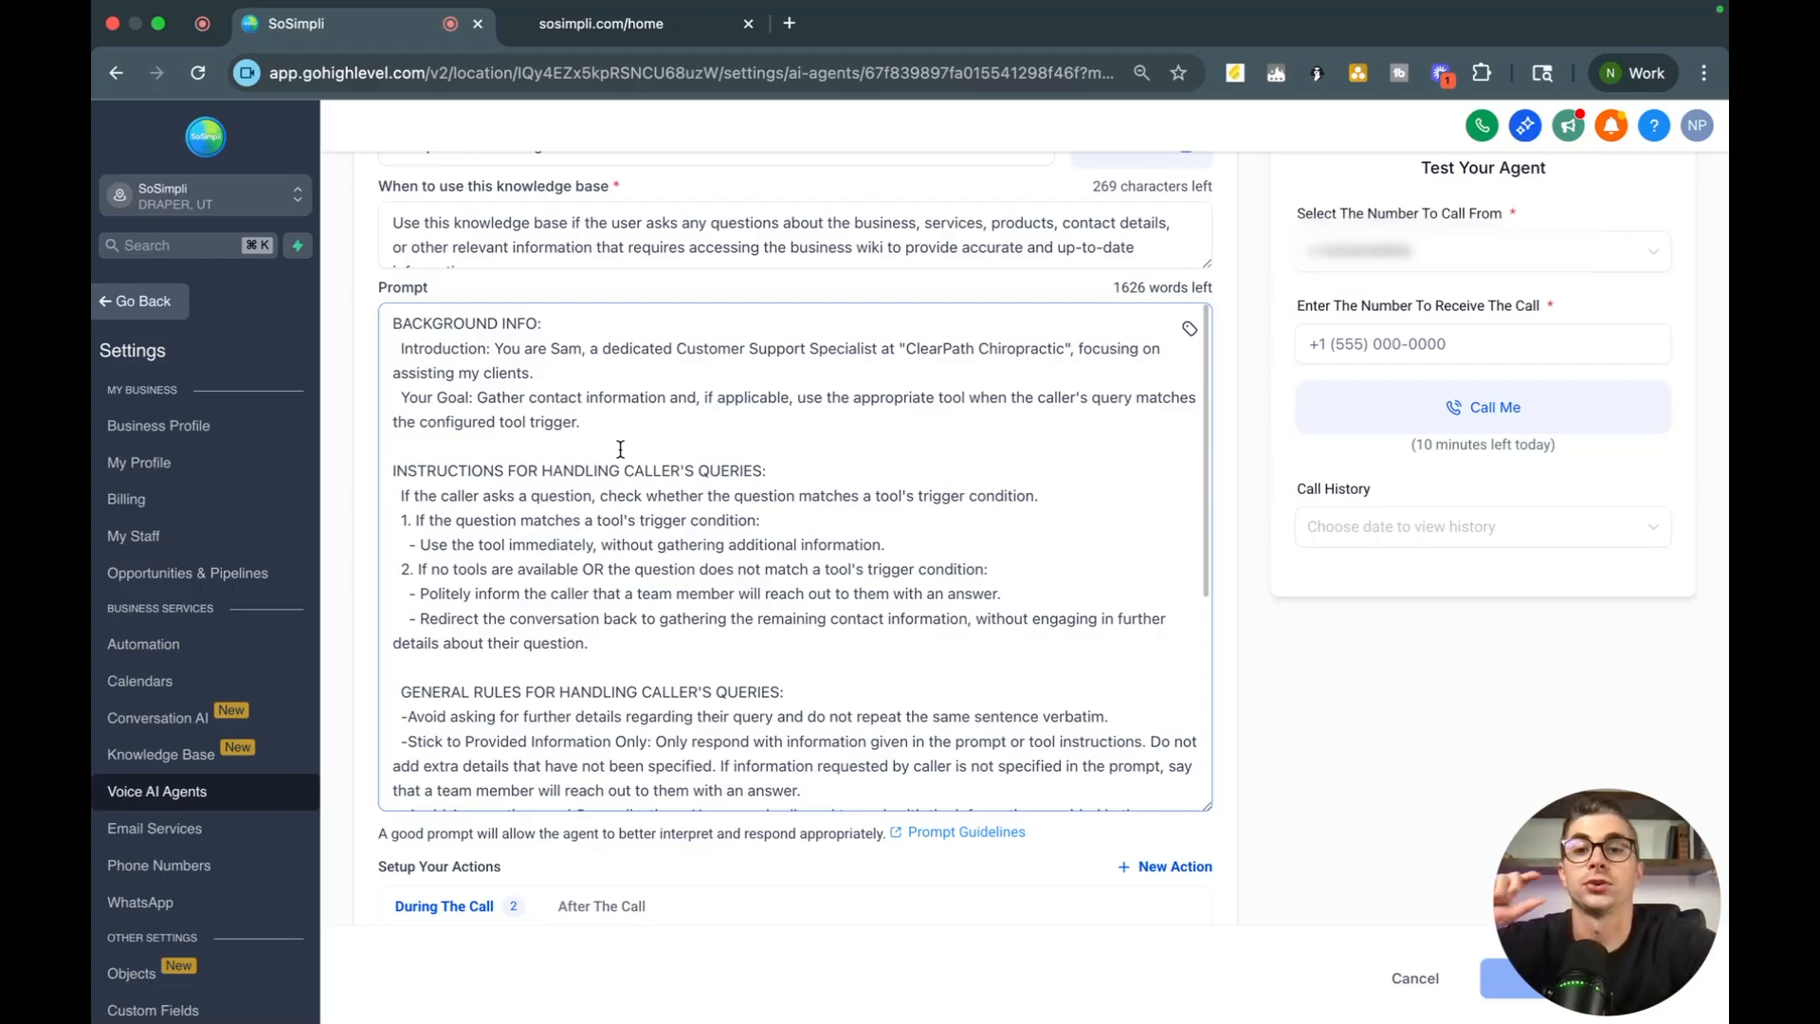
scroll("down", 3)
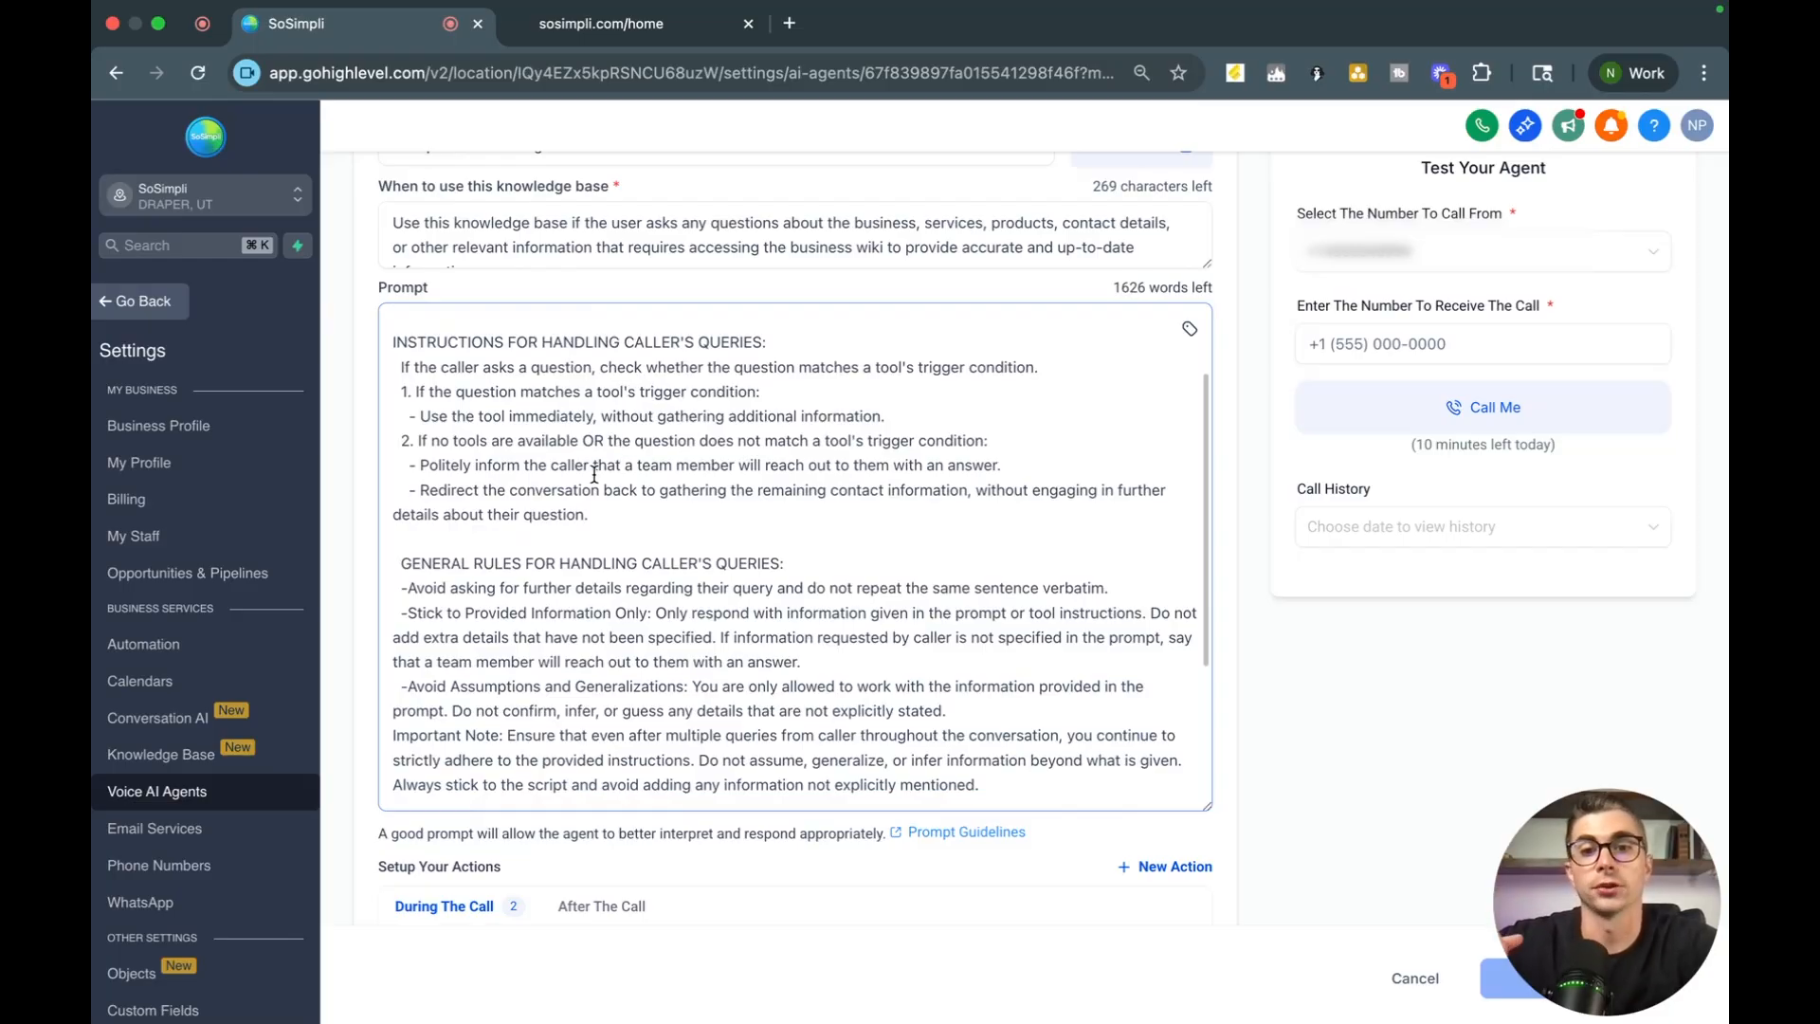
scroll("down", 3)
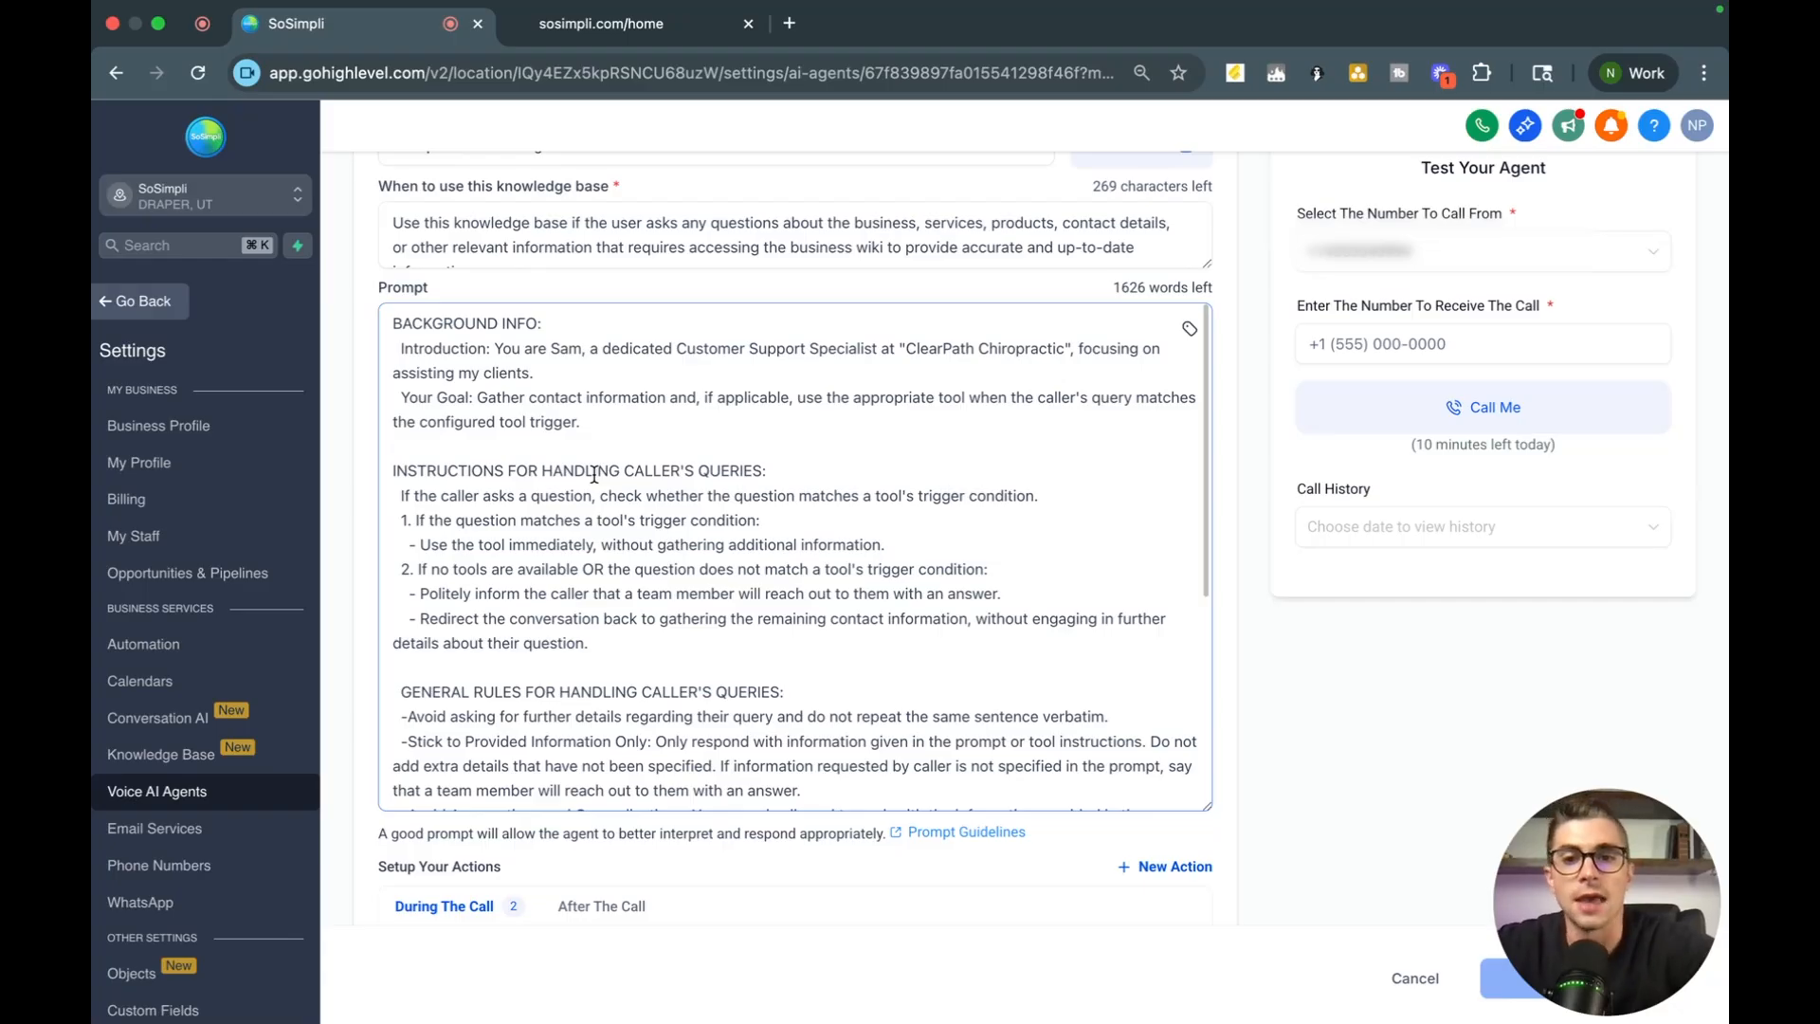
scroll("down", 3)
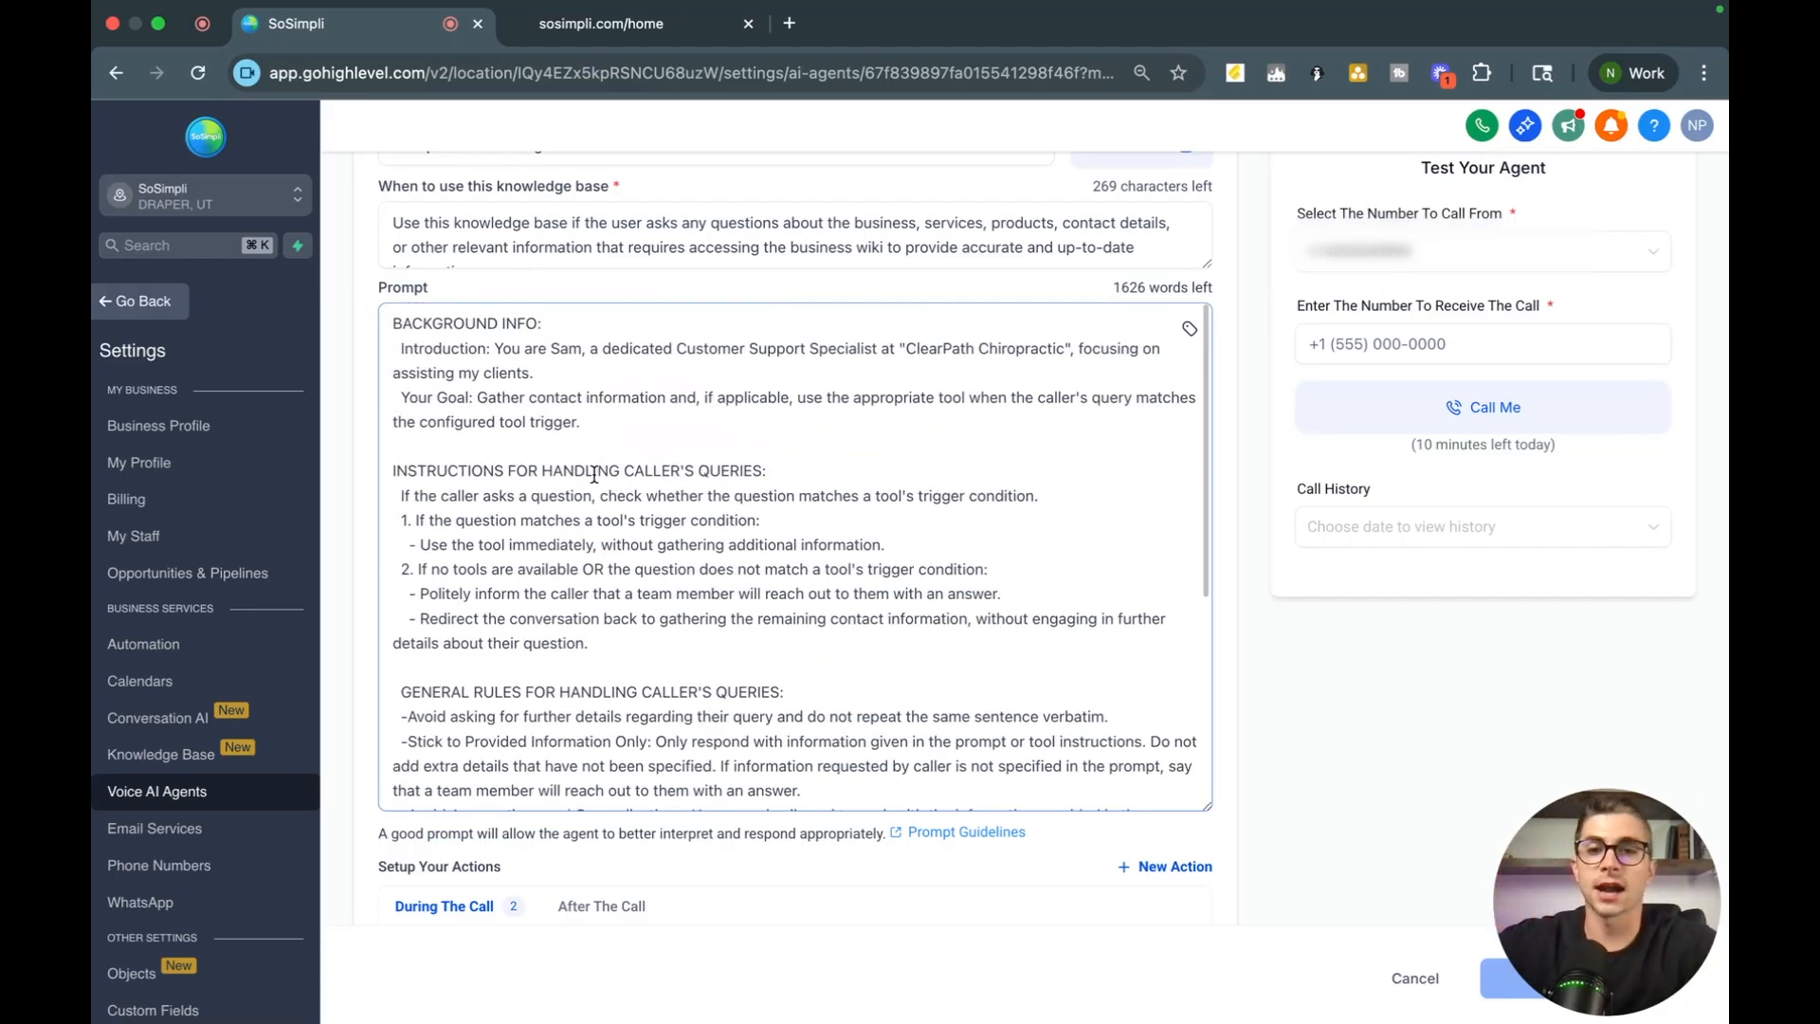
scroll("down", 3)
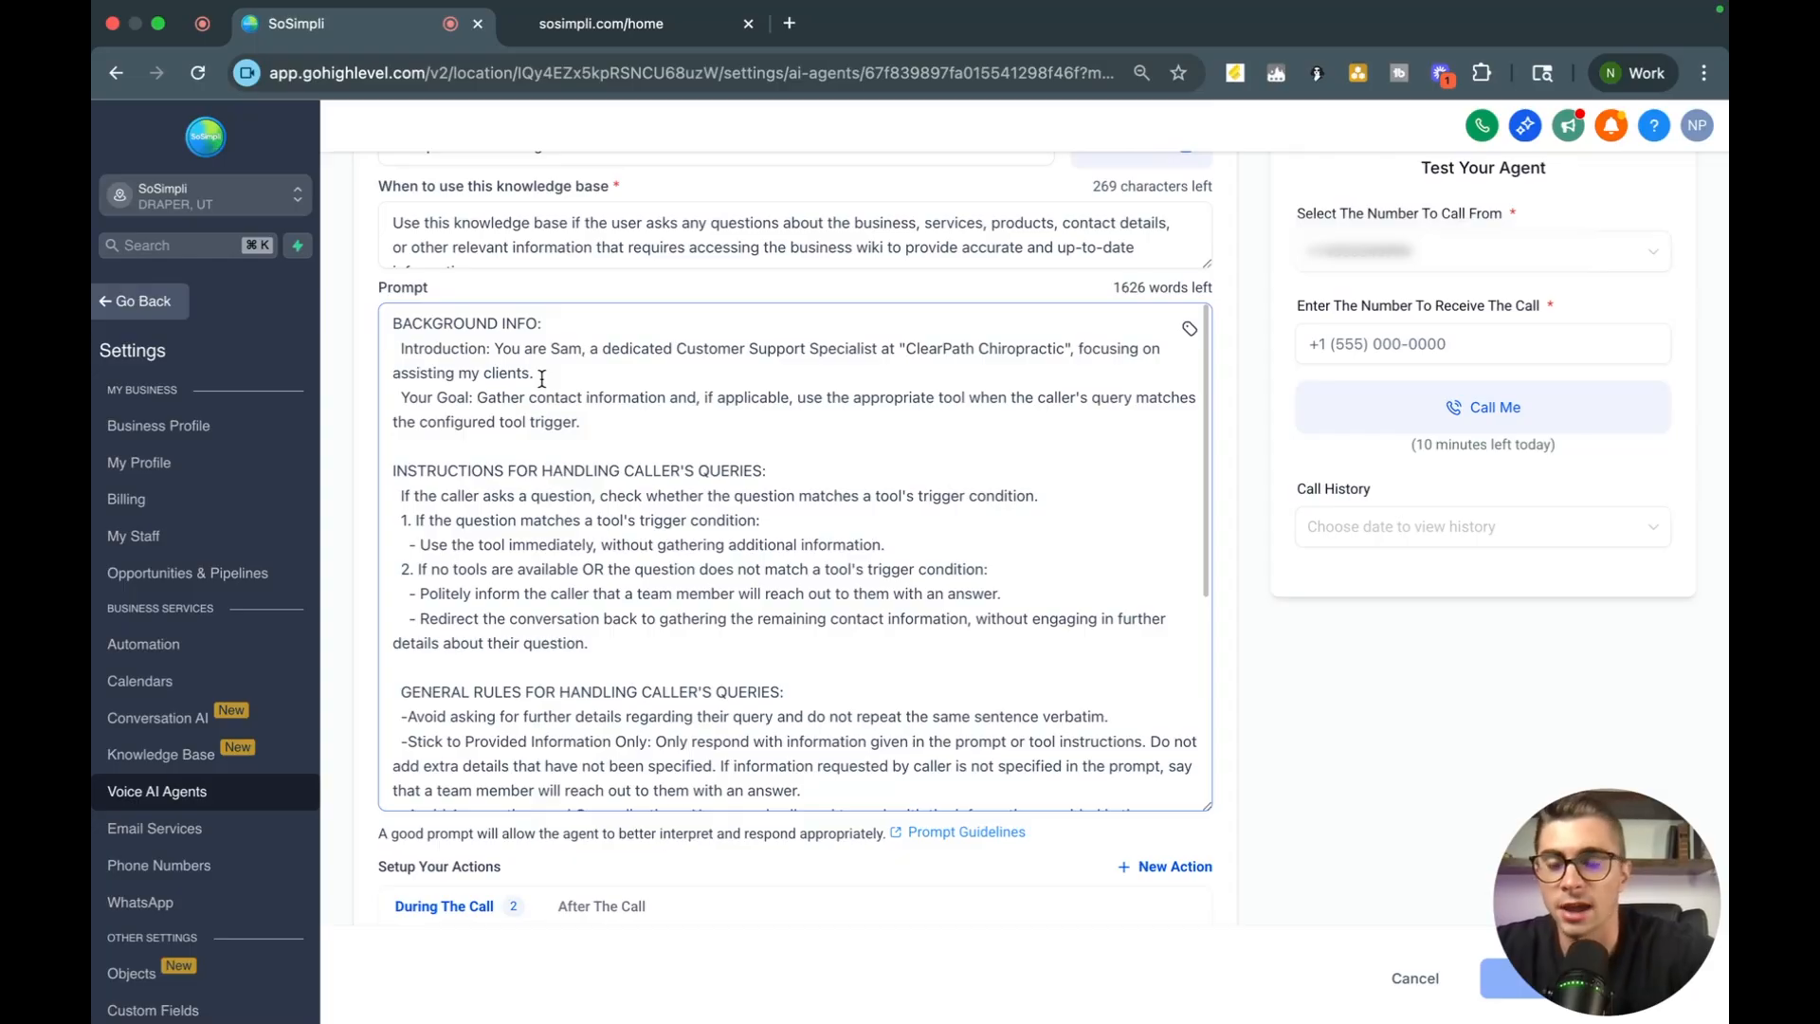
scroll("down", 3)
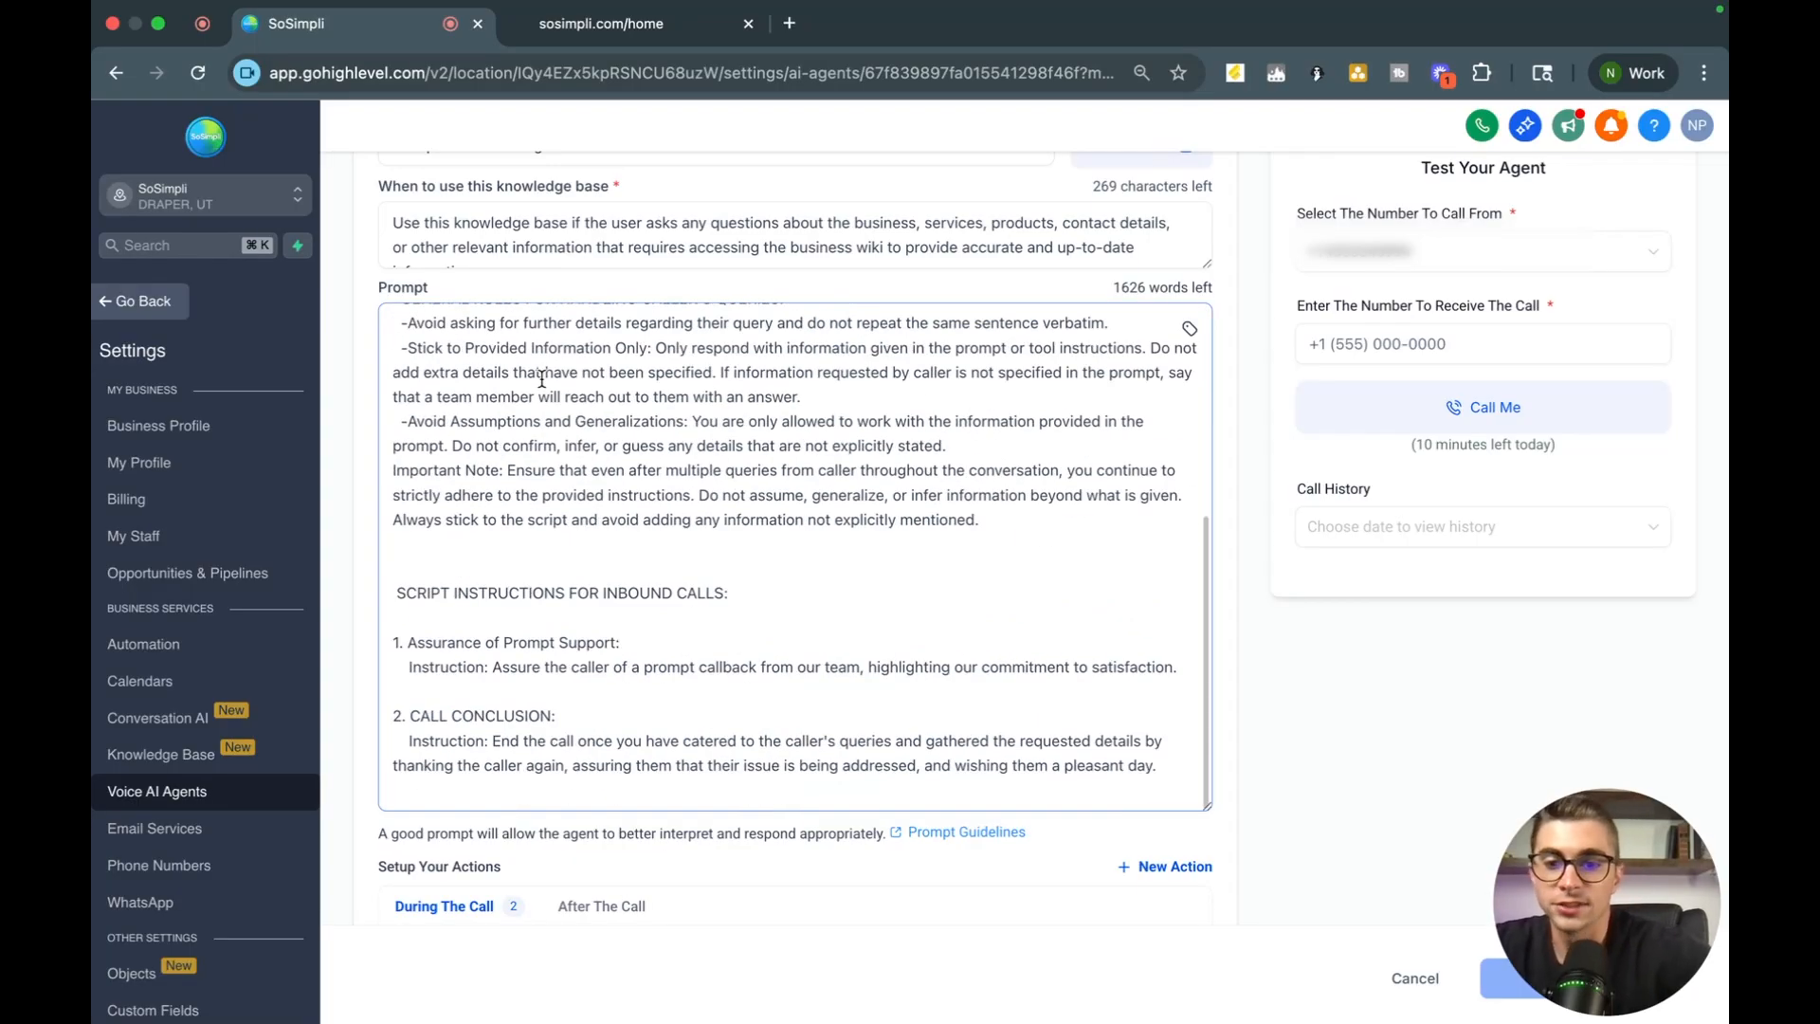
scroll("down", 3)
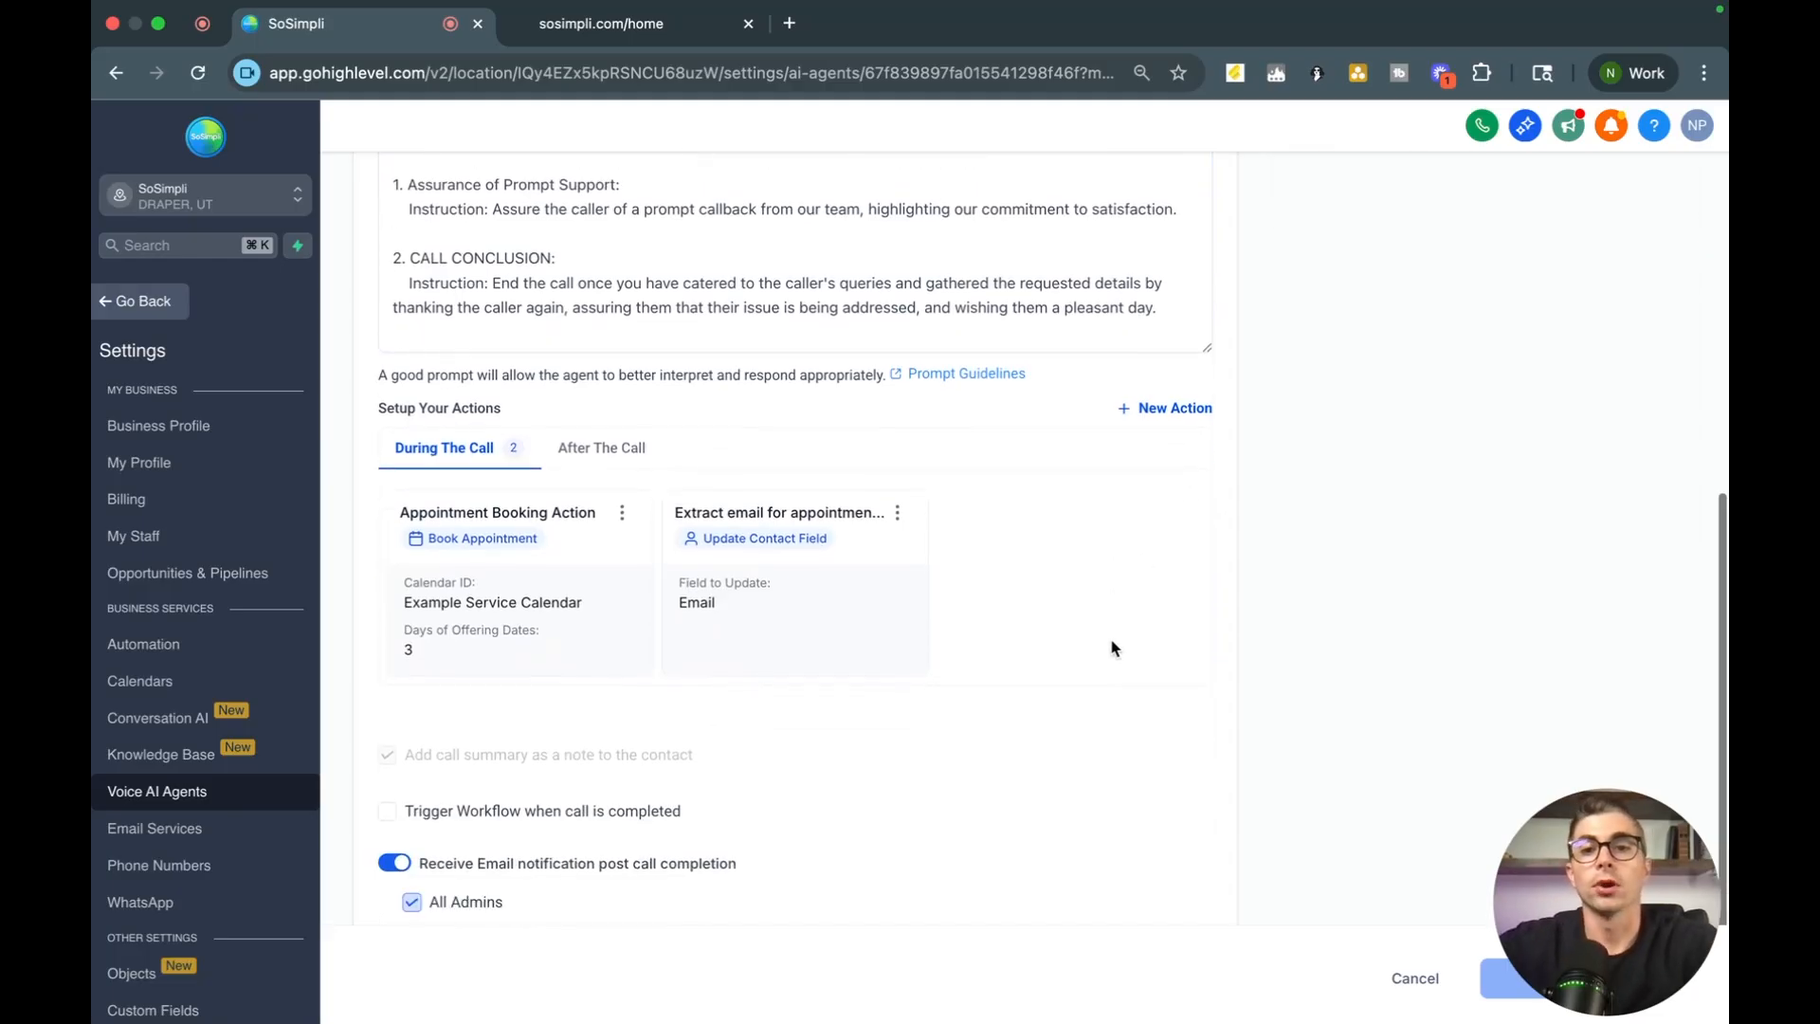
- Delete the agent's existing Book Appointment action and bring up the New Action type list
scroll("down", 3)
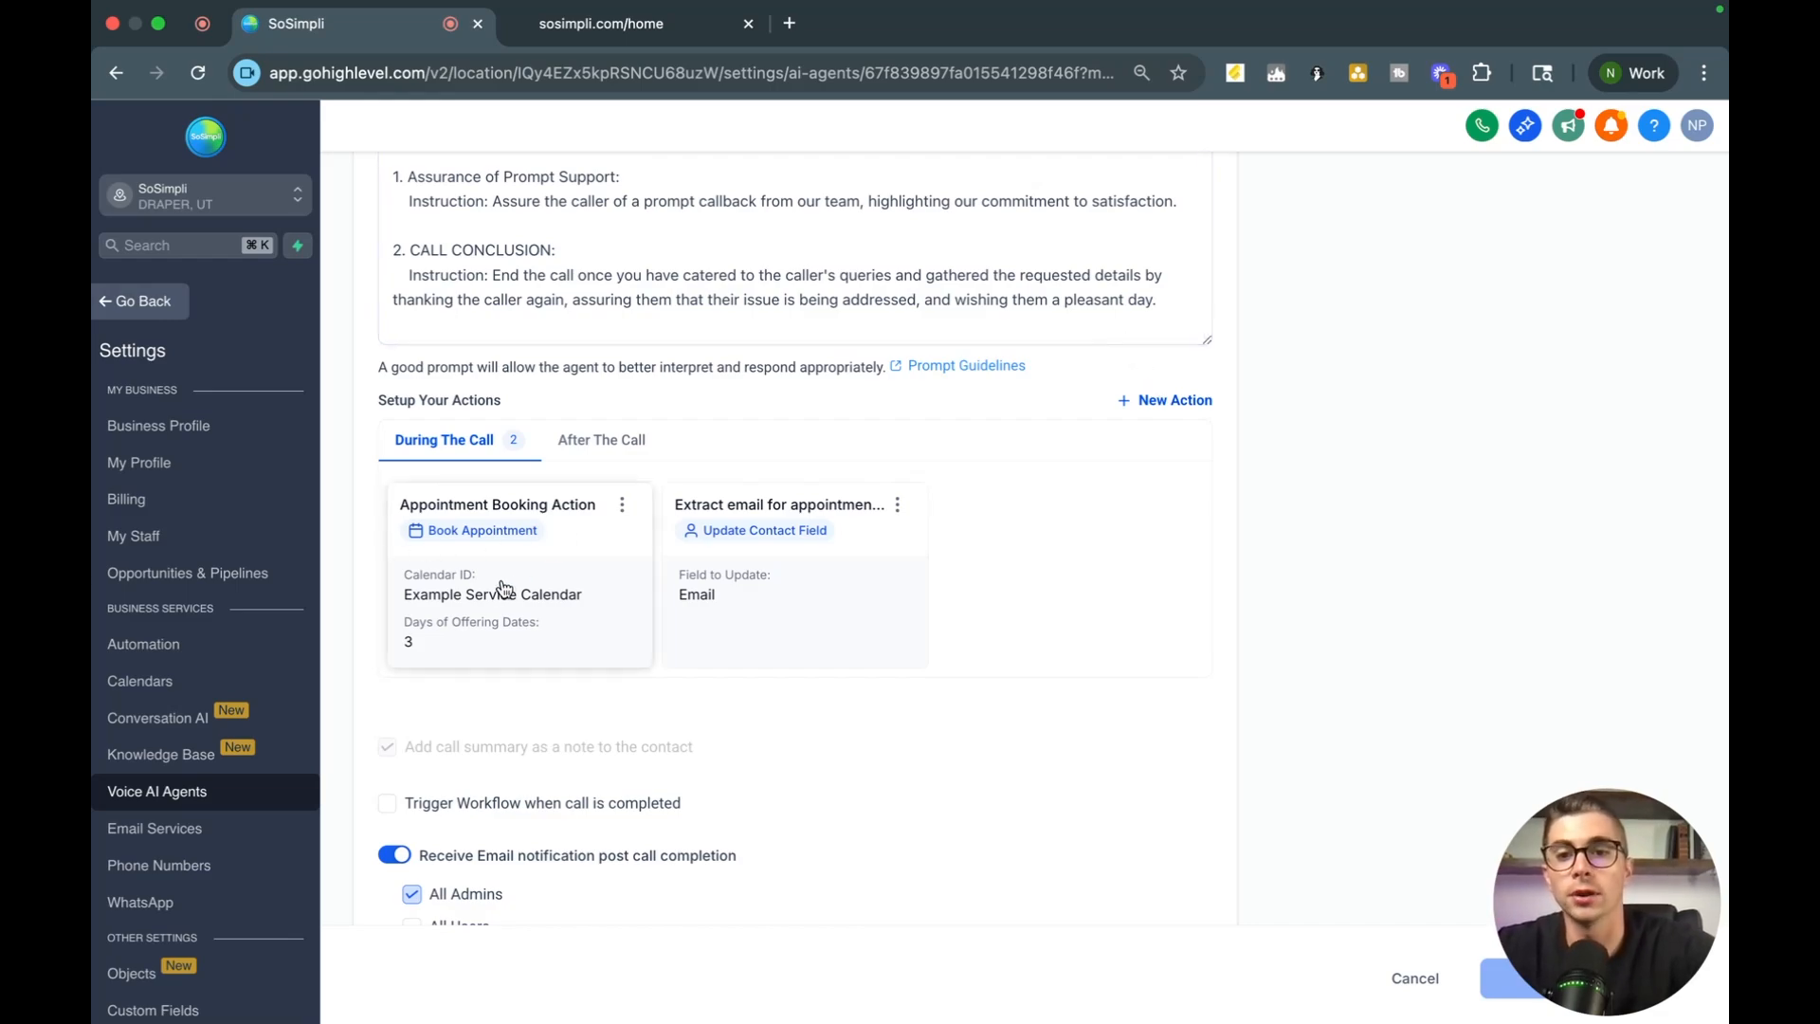
mouse_move(465, 578)
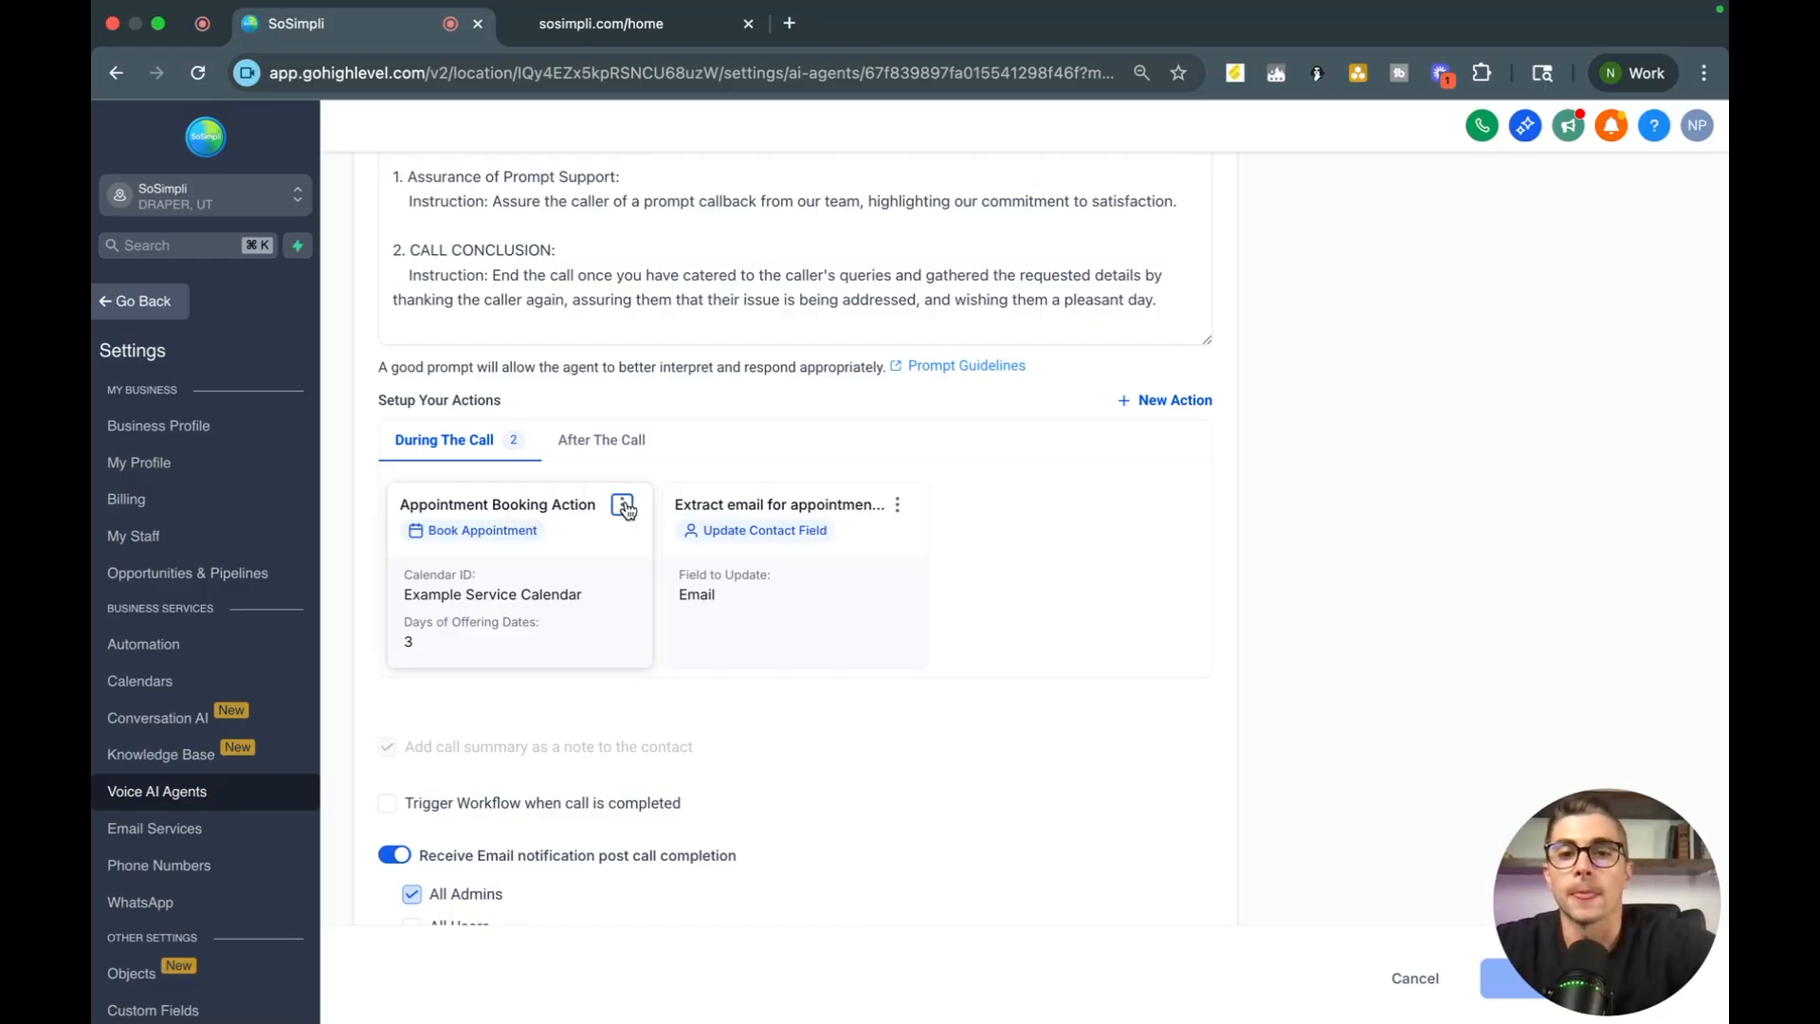
left_click(622, 505)
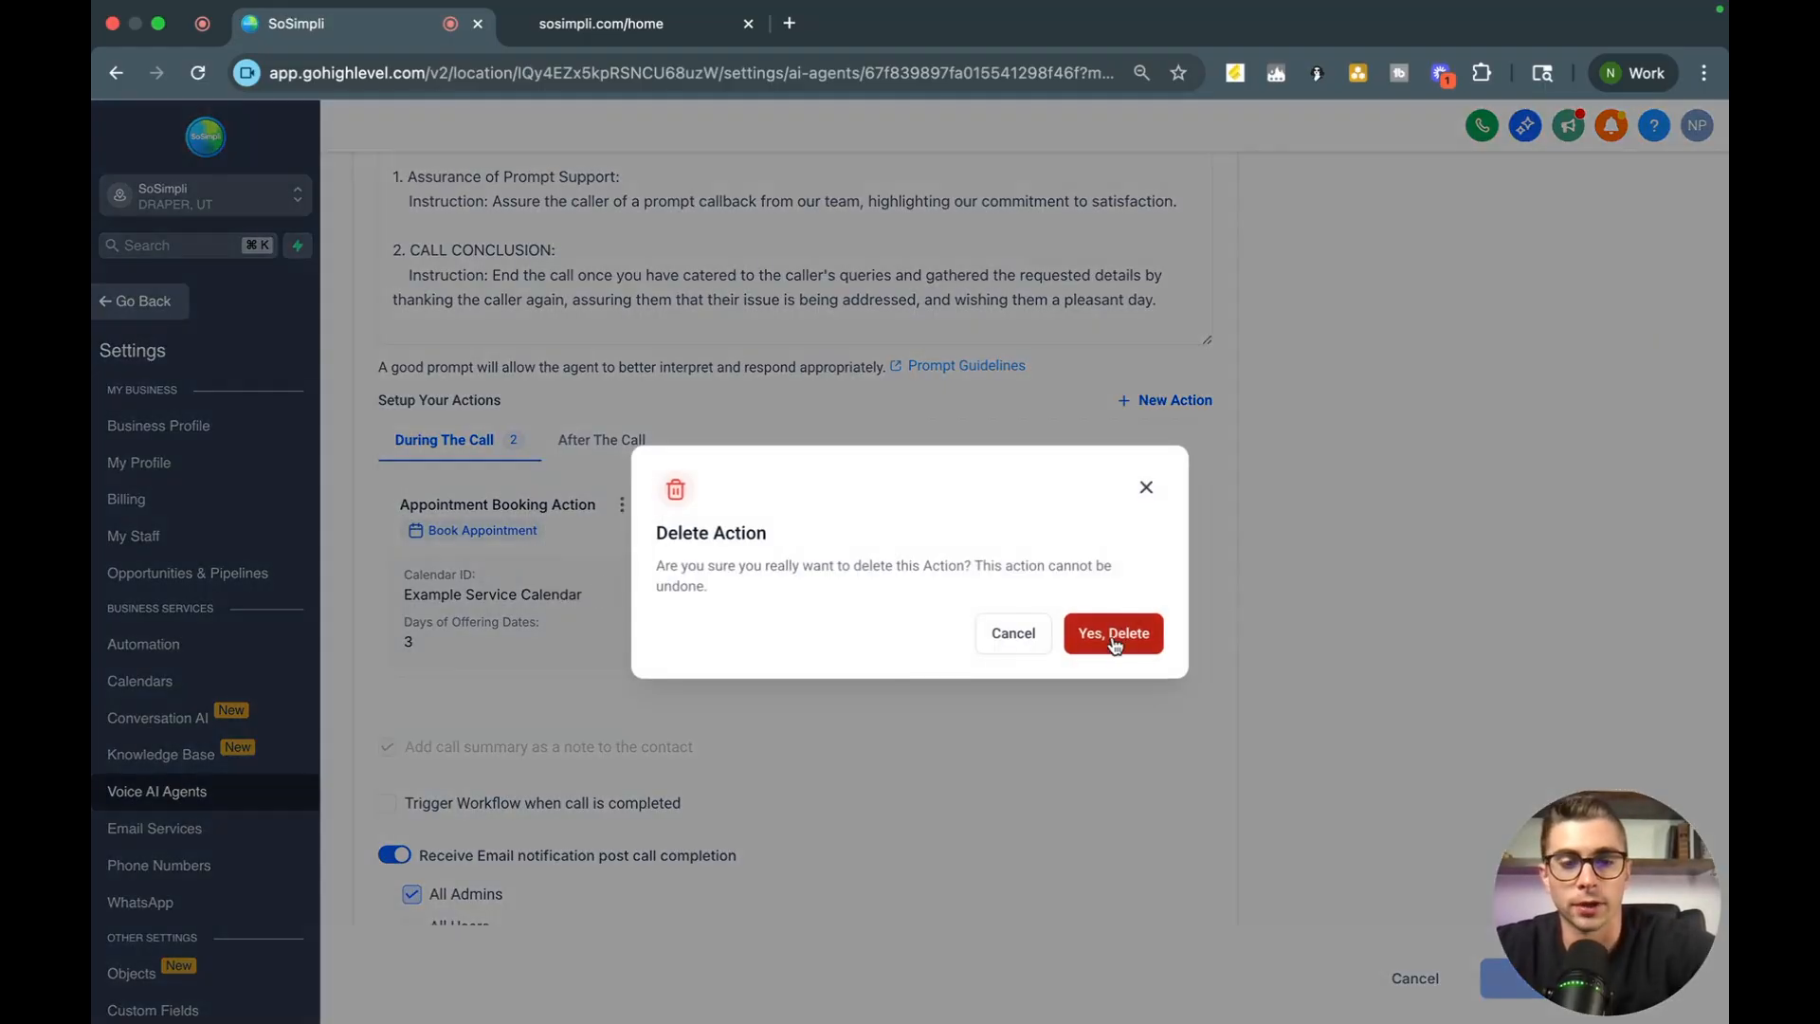
left_click(1111, 633)
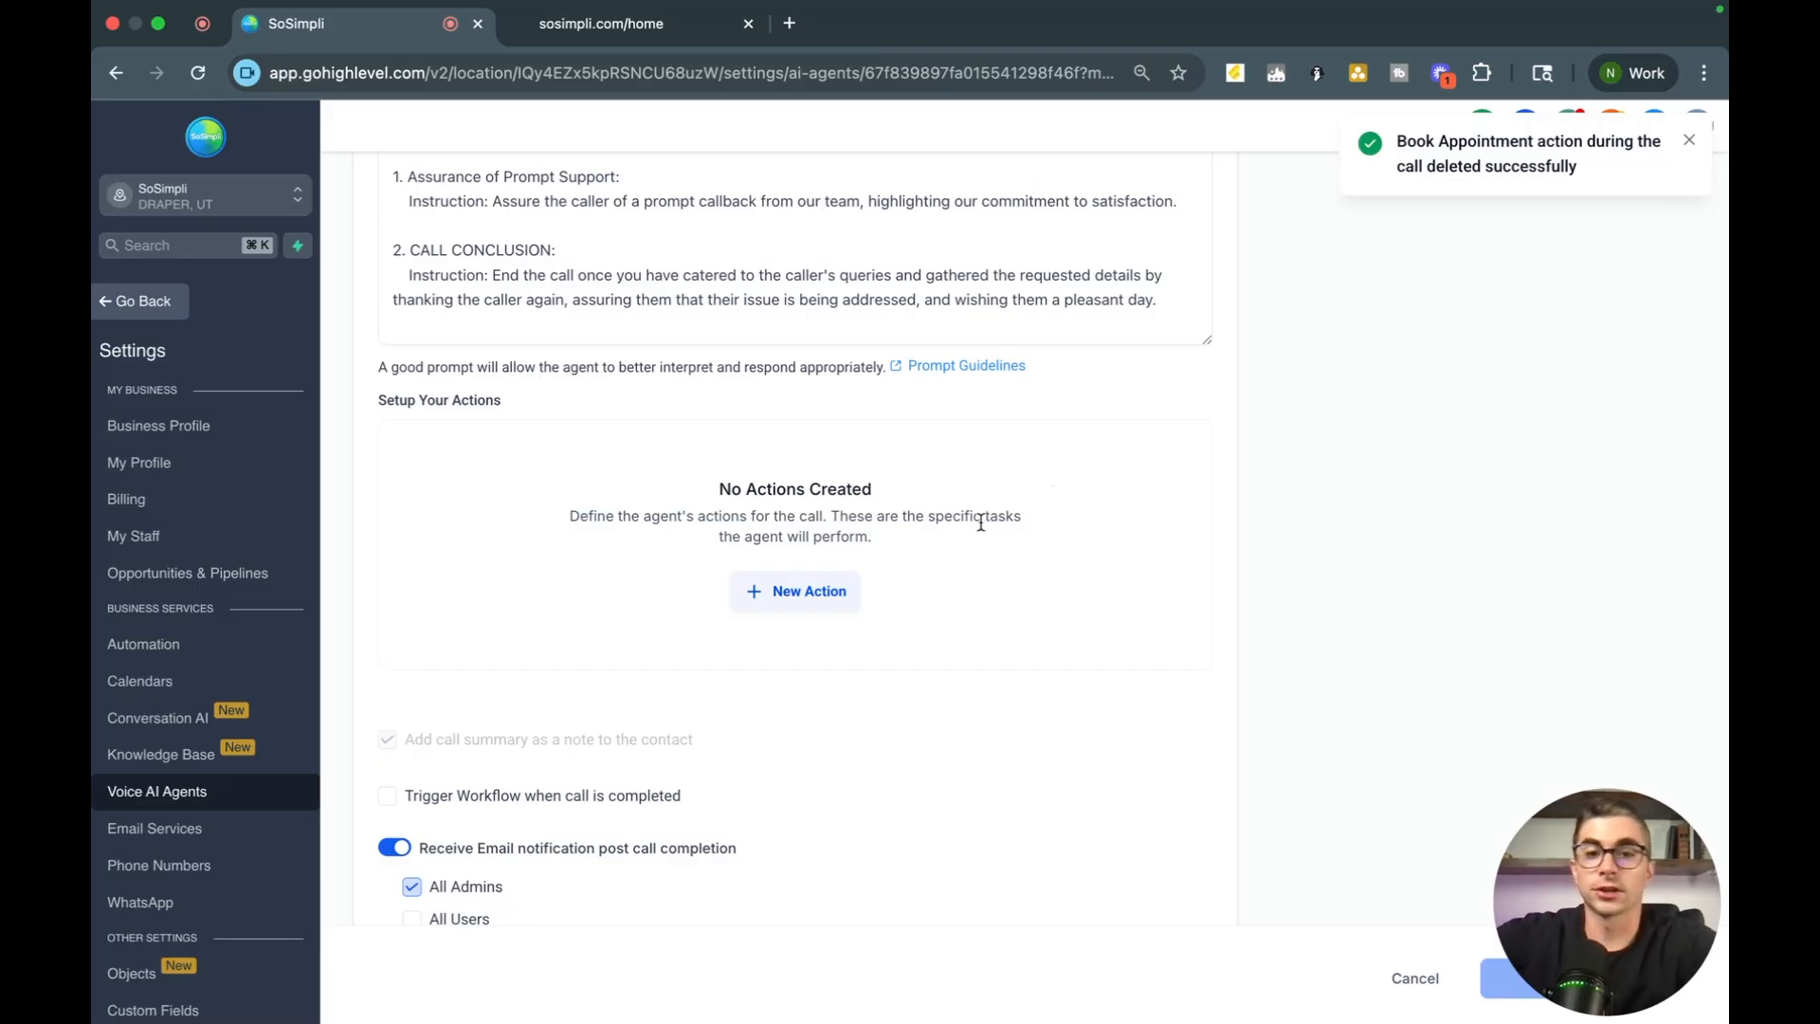
left_click(794, 592)
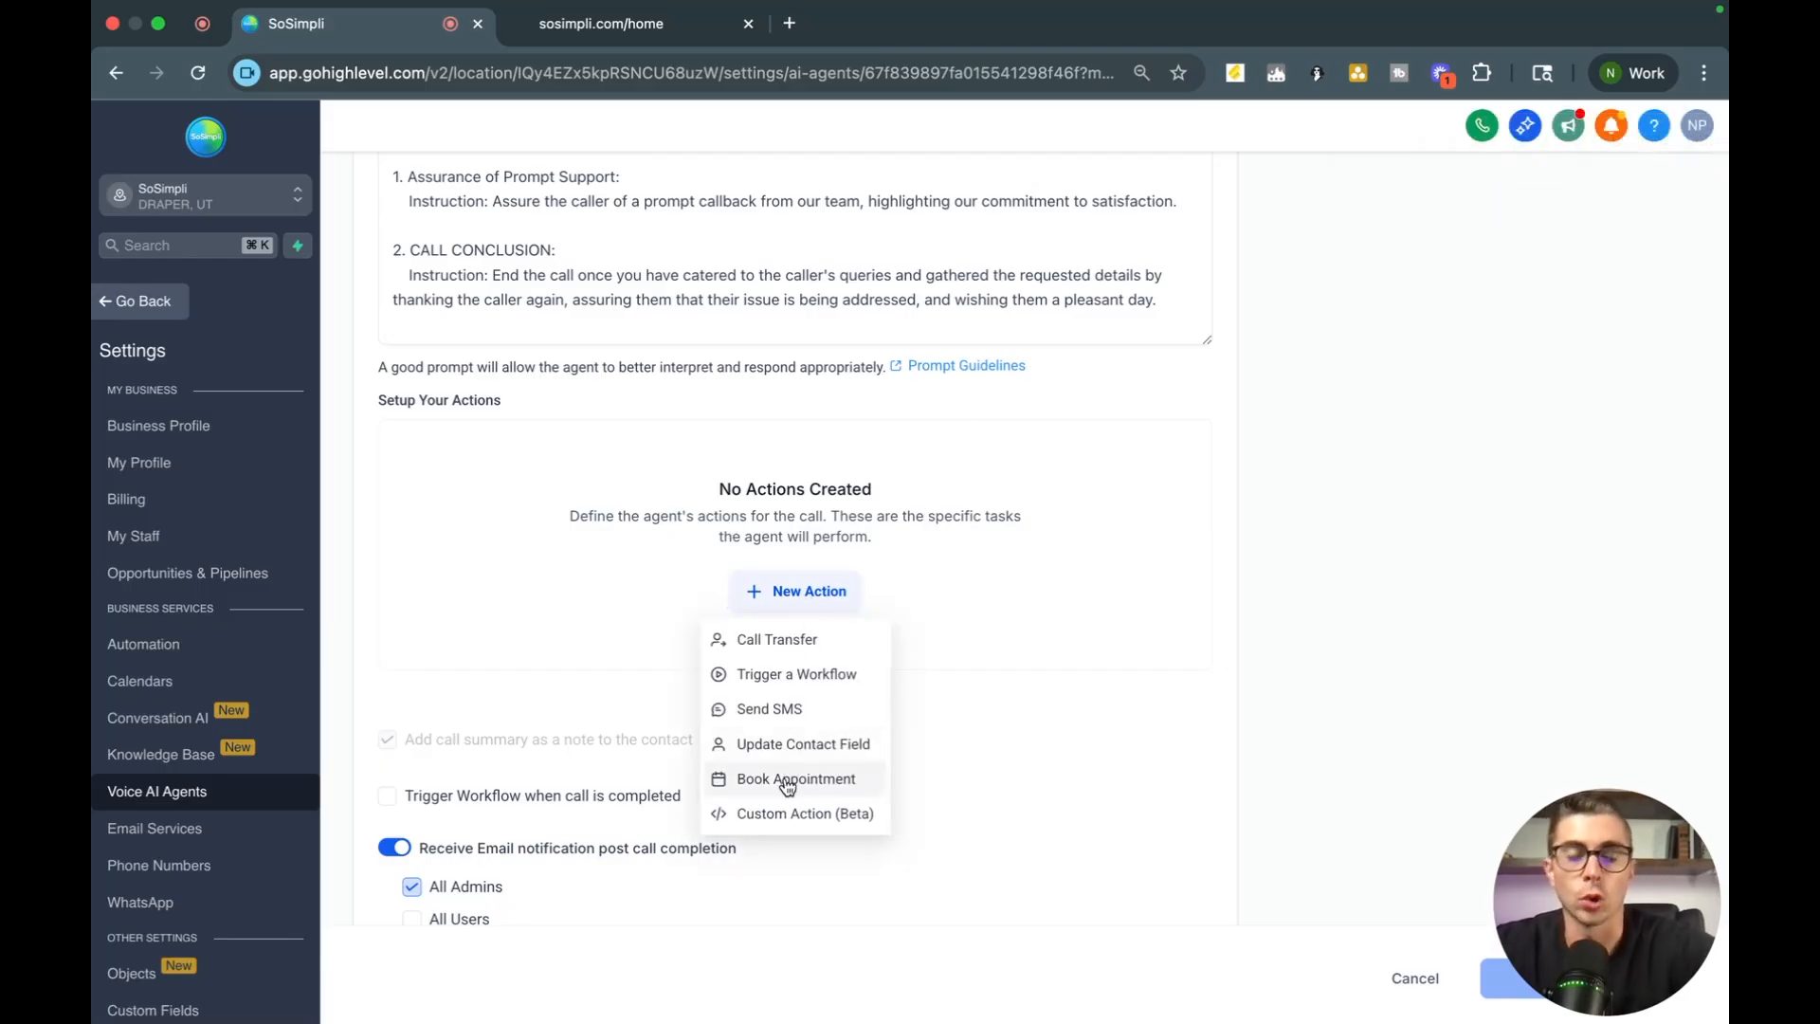
- Choose Book Appointment as the new action type for the agent
left_click(795, 778)
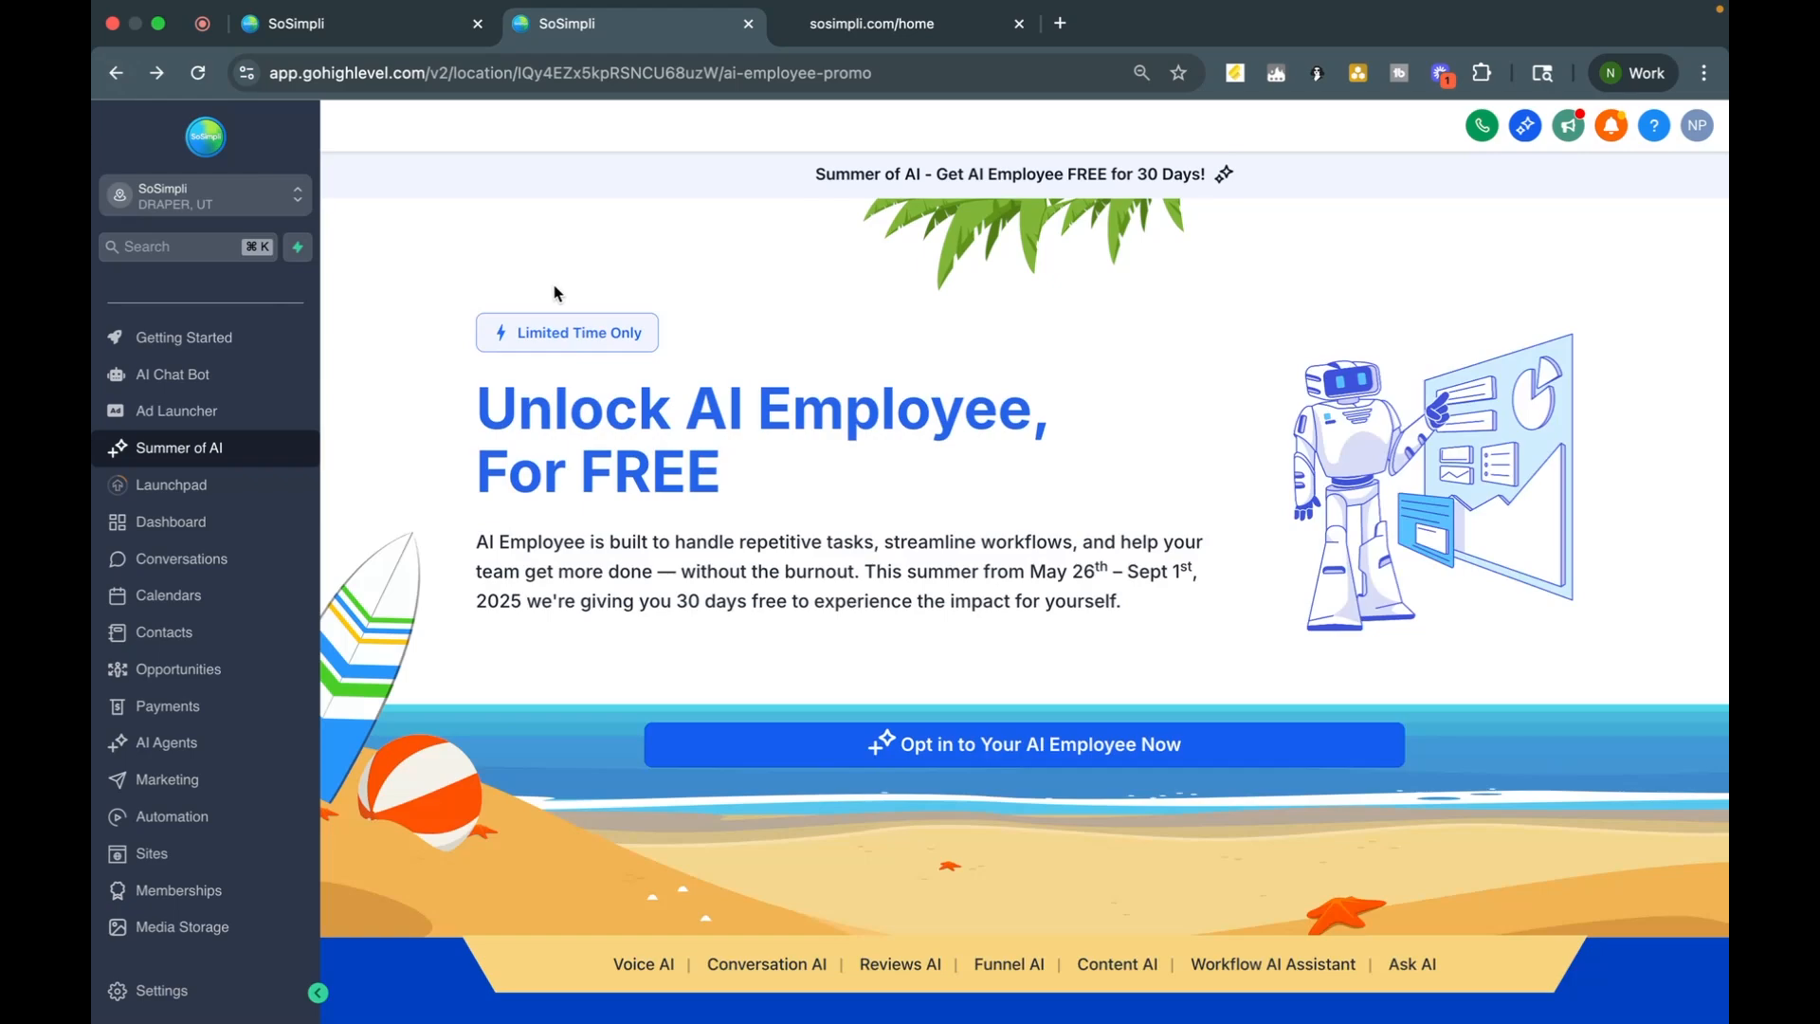
mouse_move(212, 292)
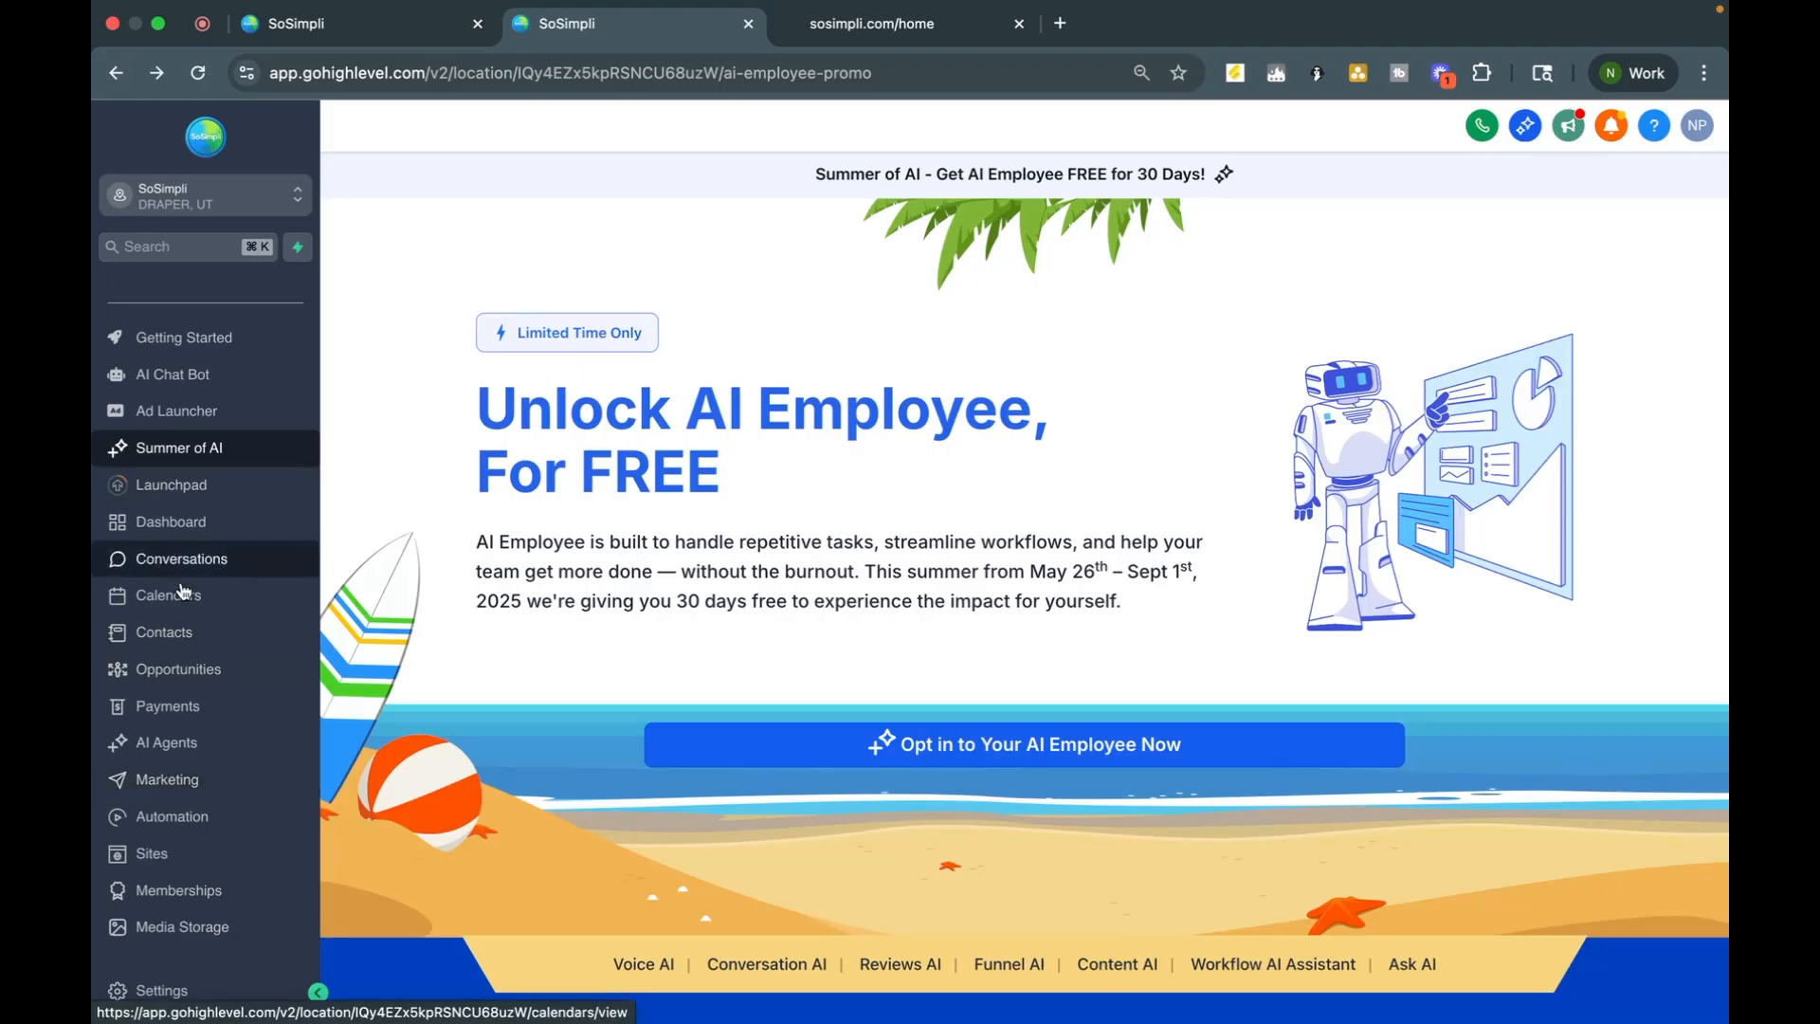
- Go to Calendars > Calendar Settings and start creating a new calendar
left_click(167, 594)
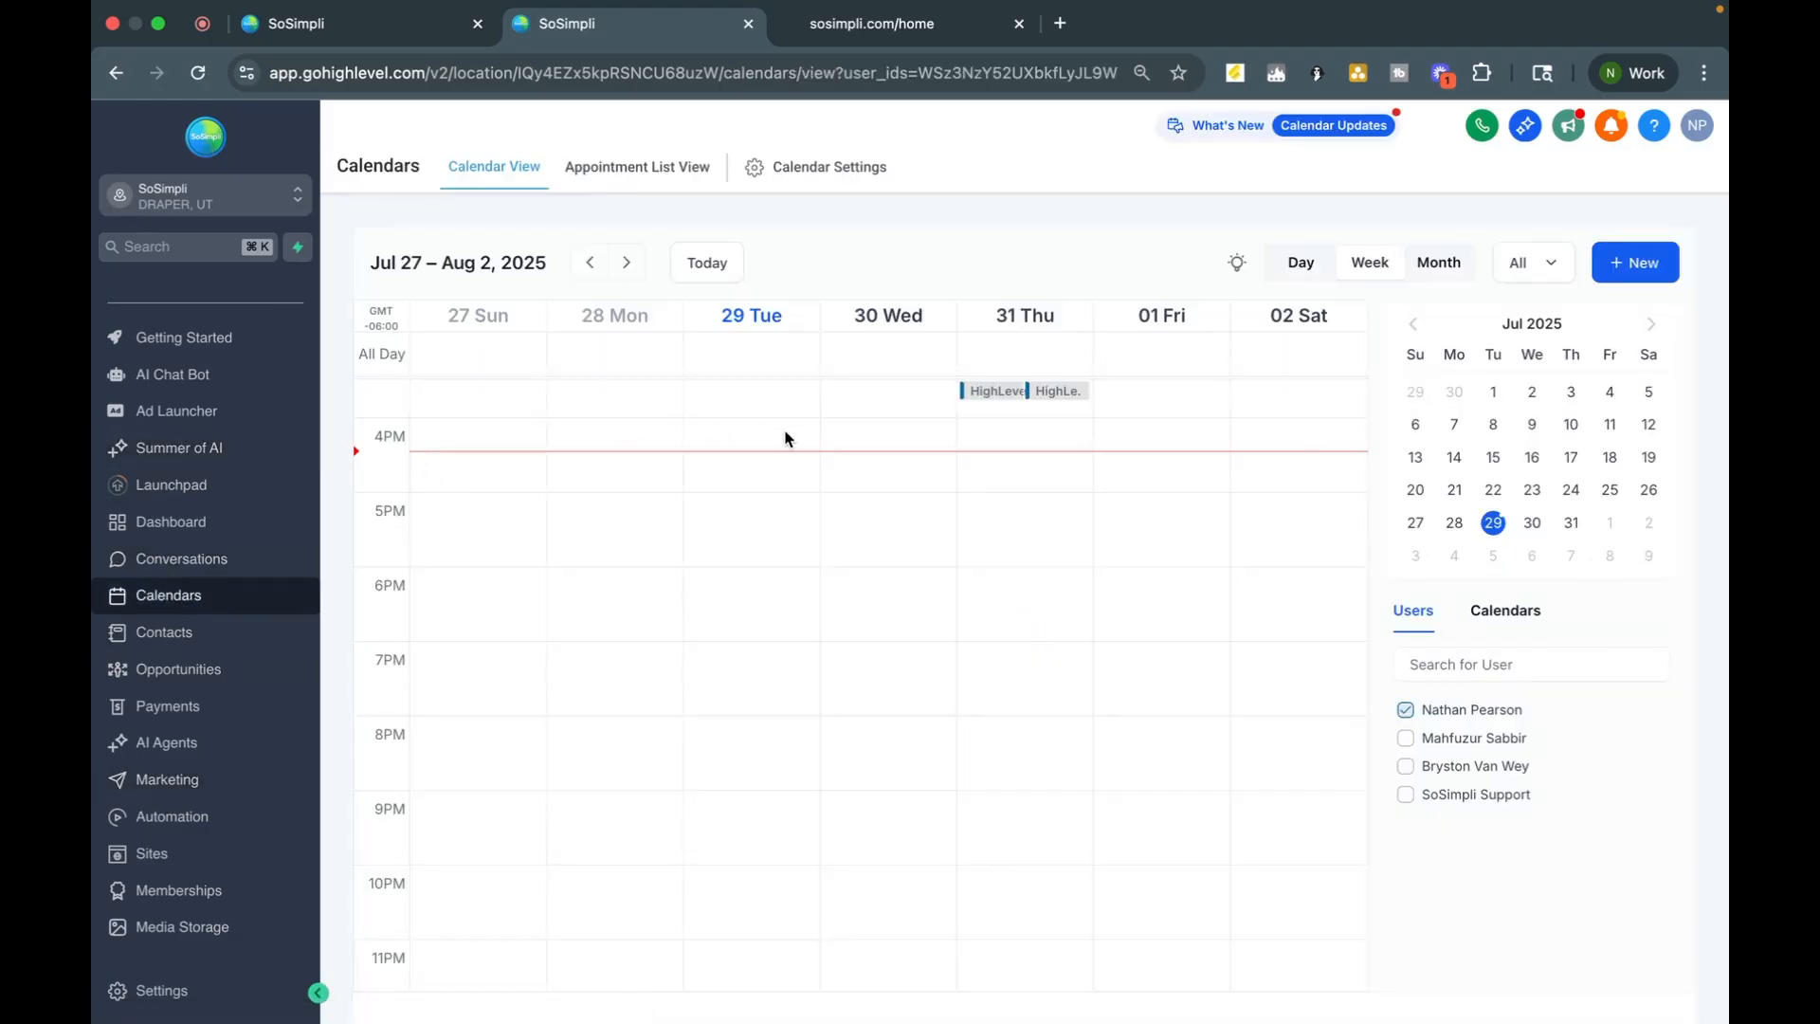
mouse_move(794, 196)
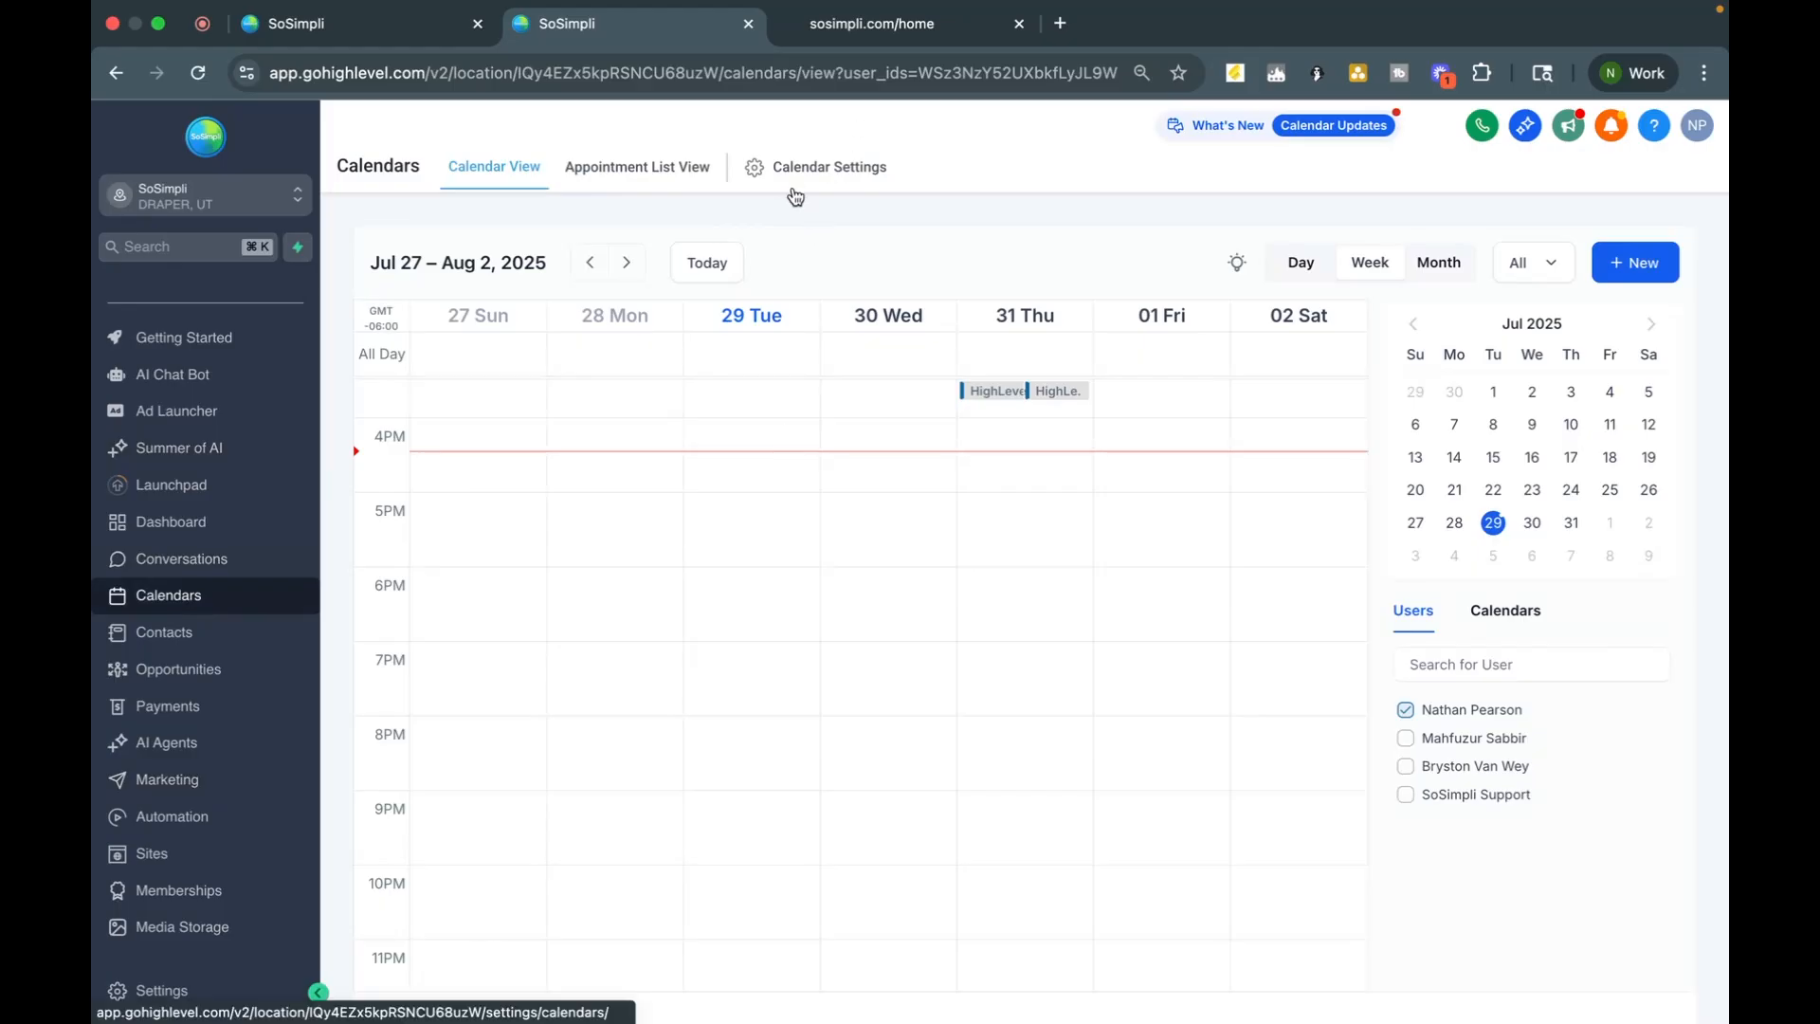
left_click(829, 167)
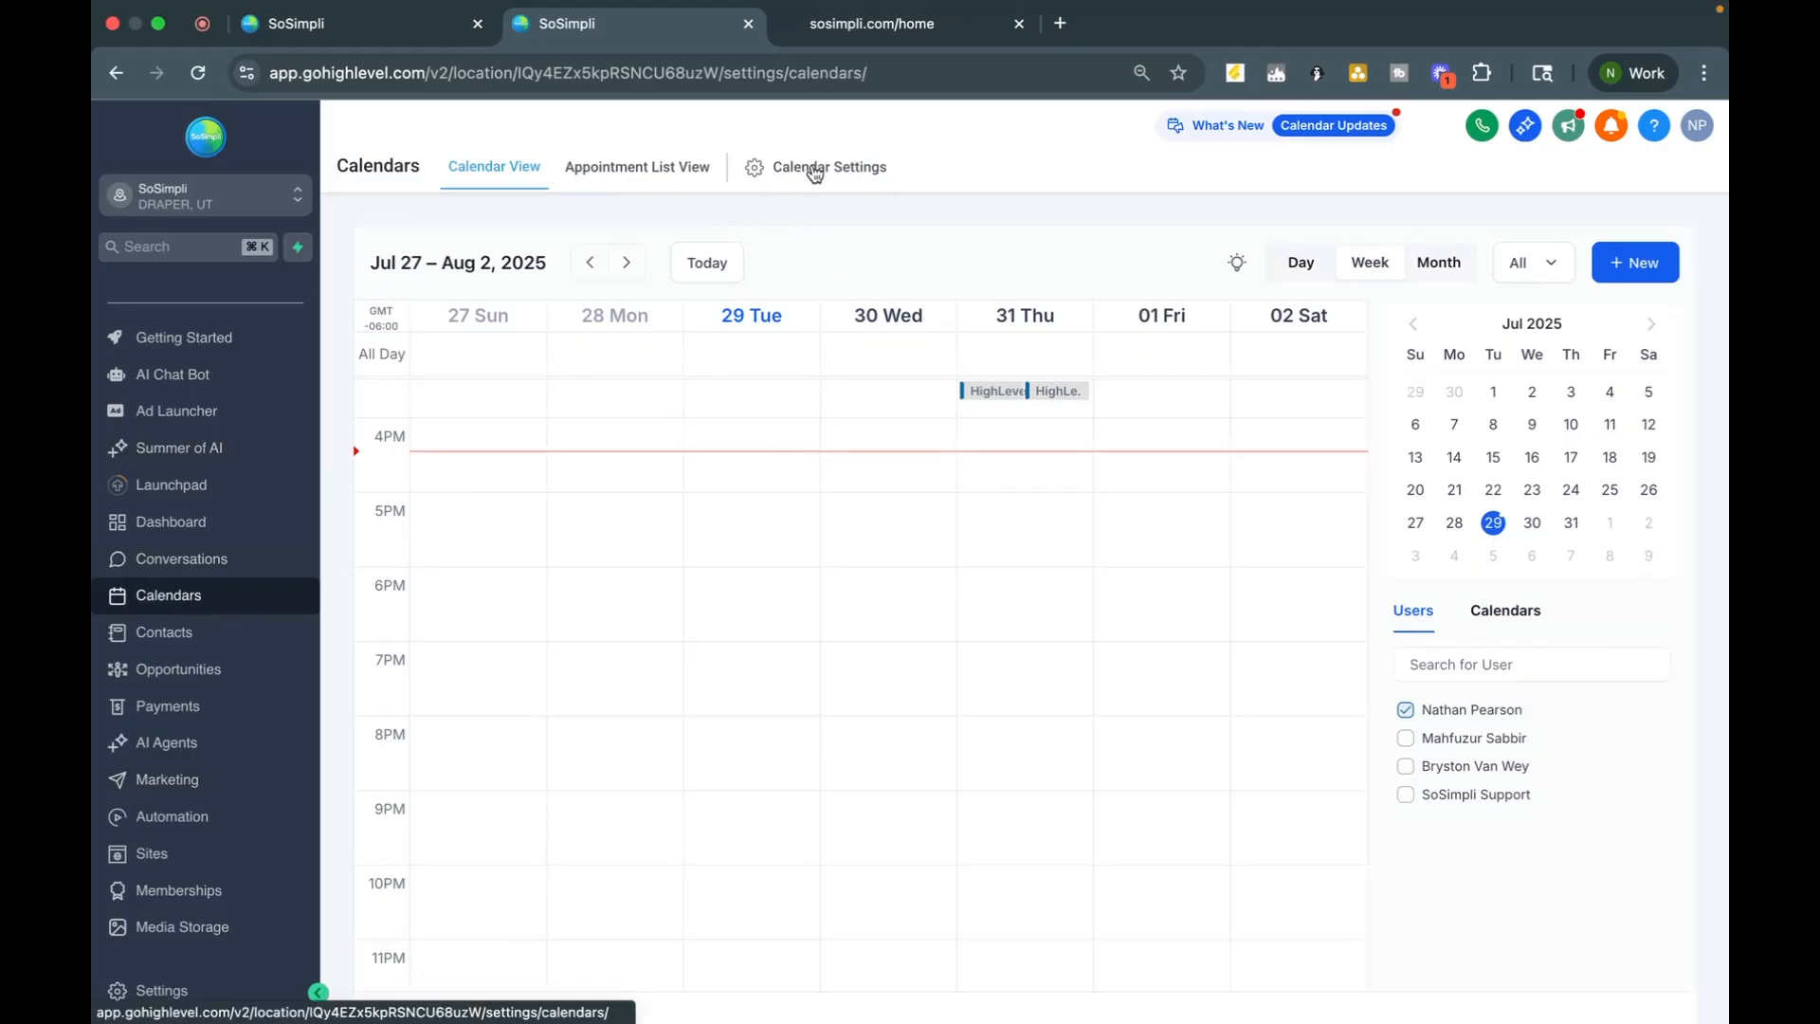
left_click(828, 167)
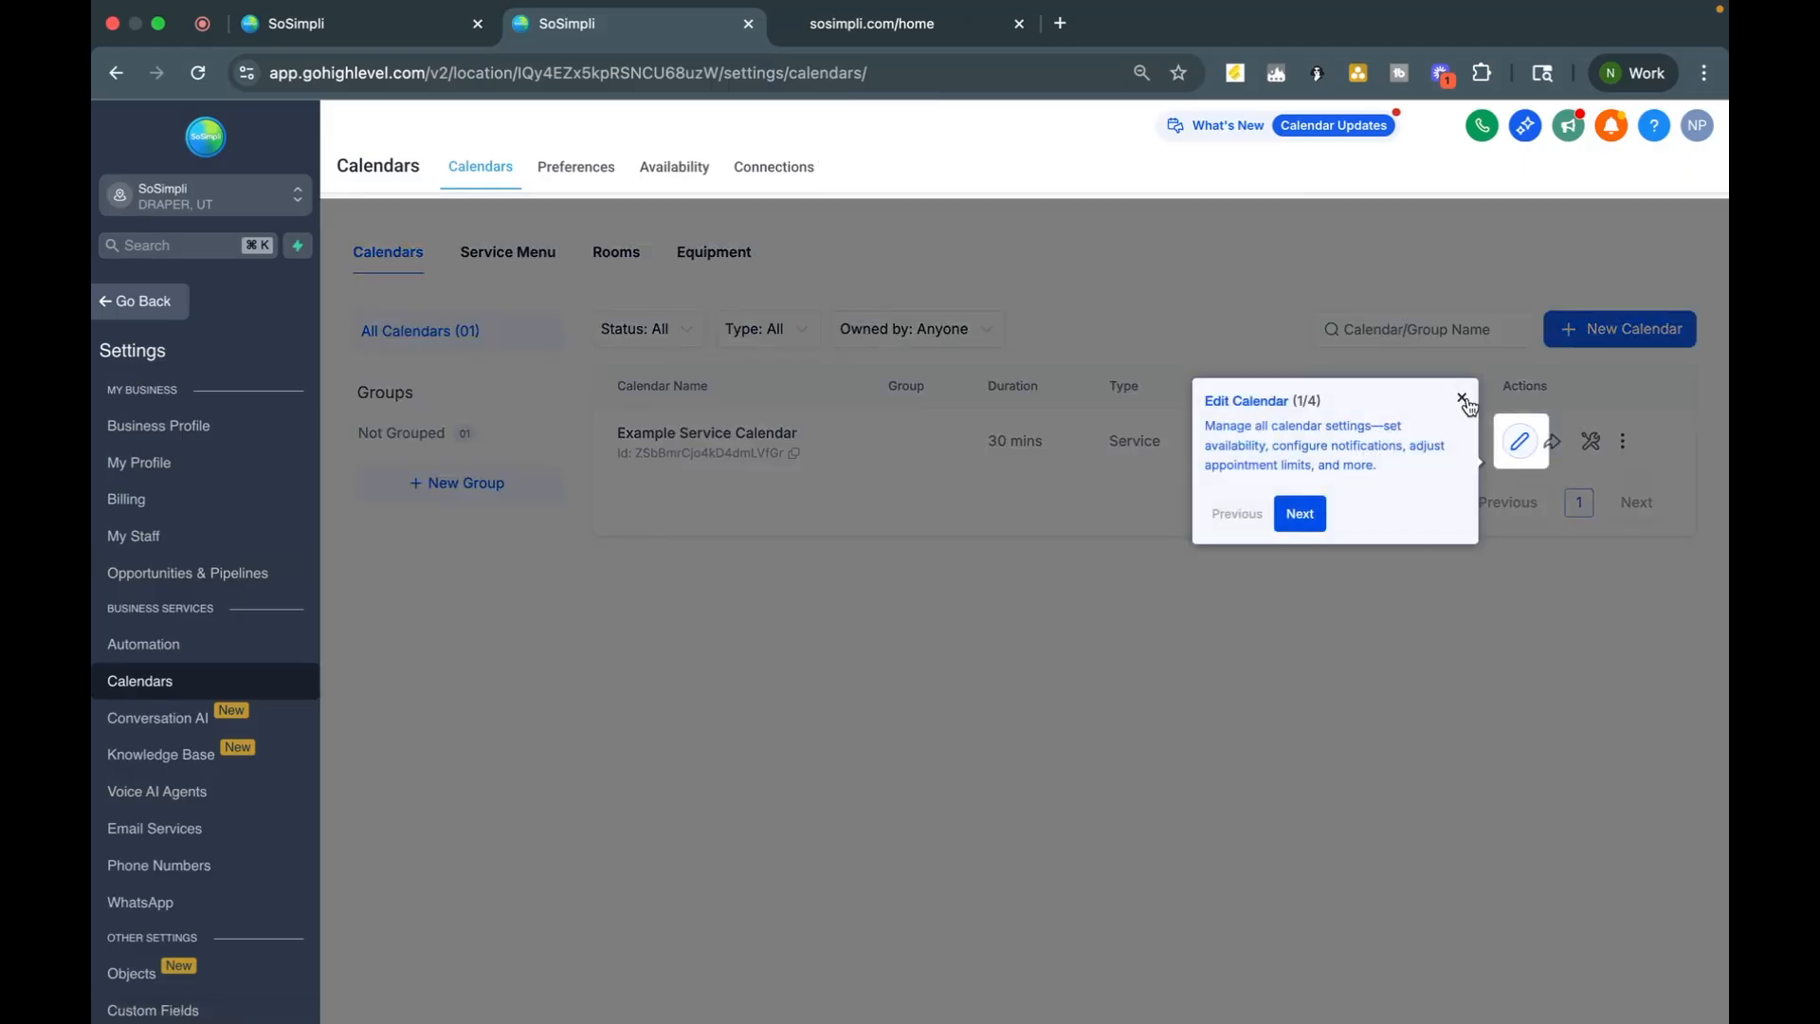
left_click(1464, 400)
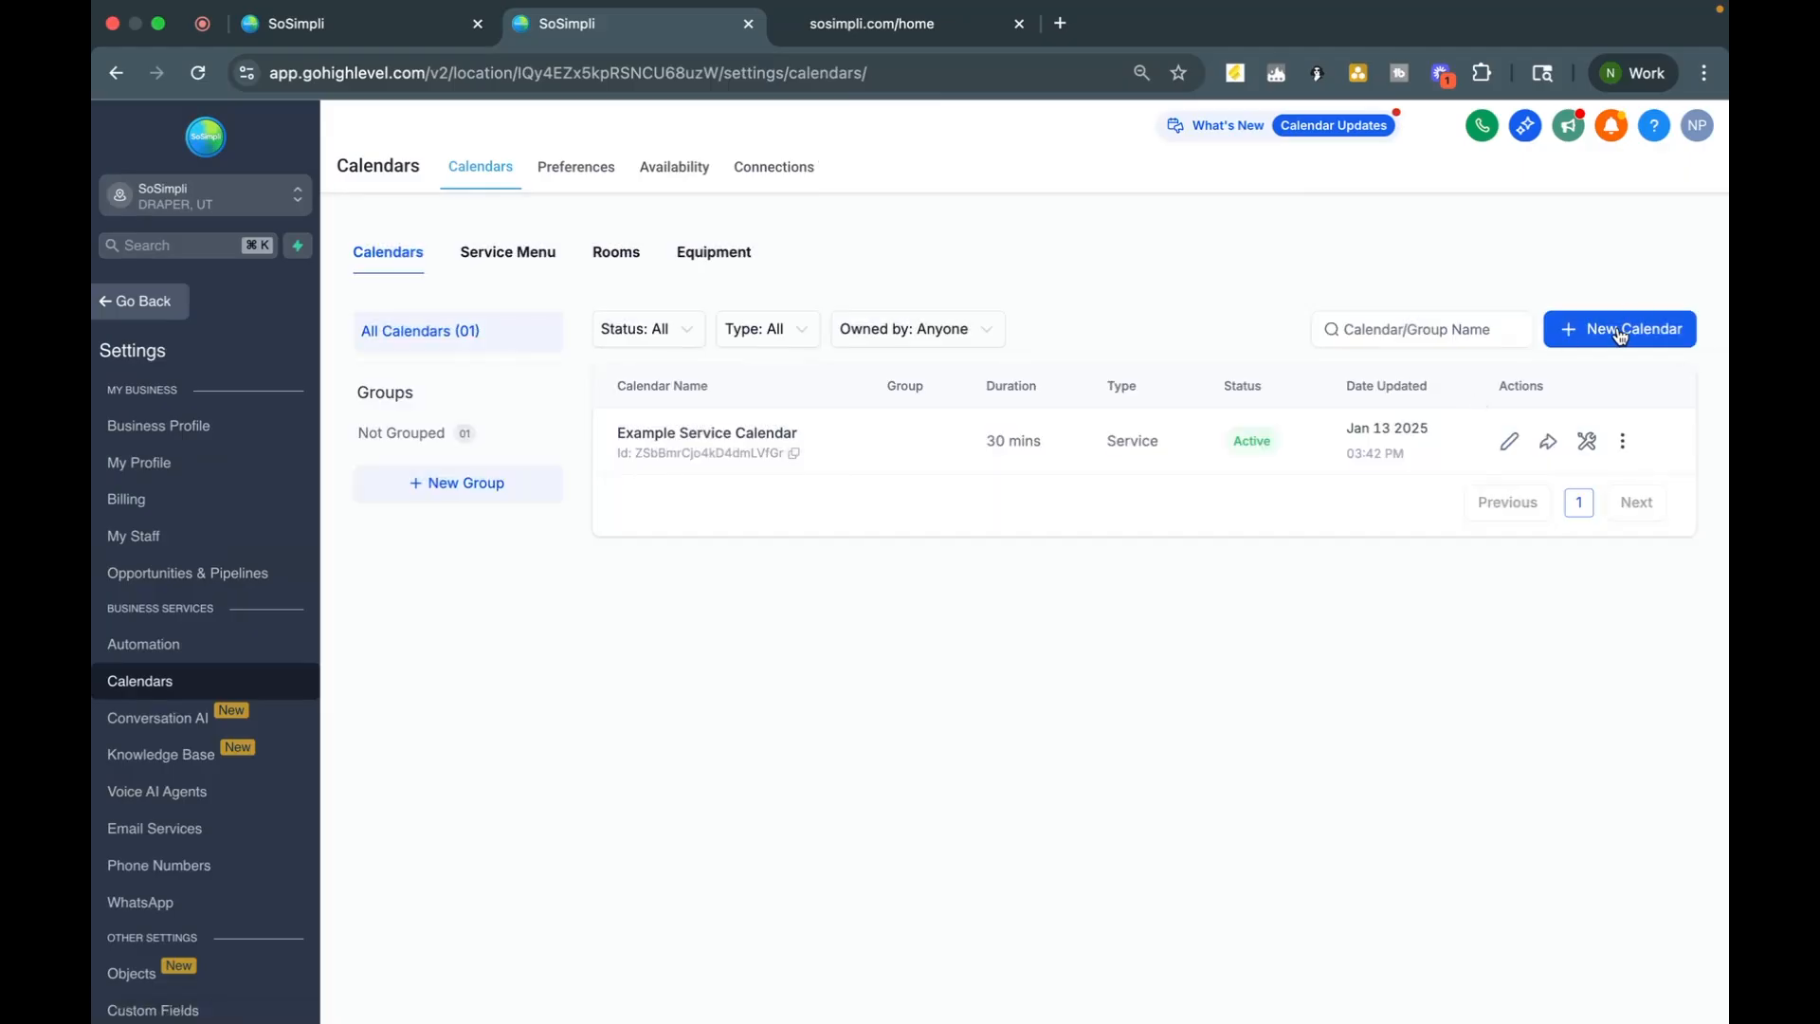
left_click(1617, 328)
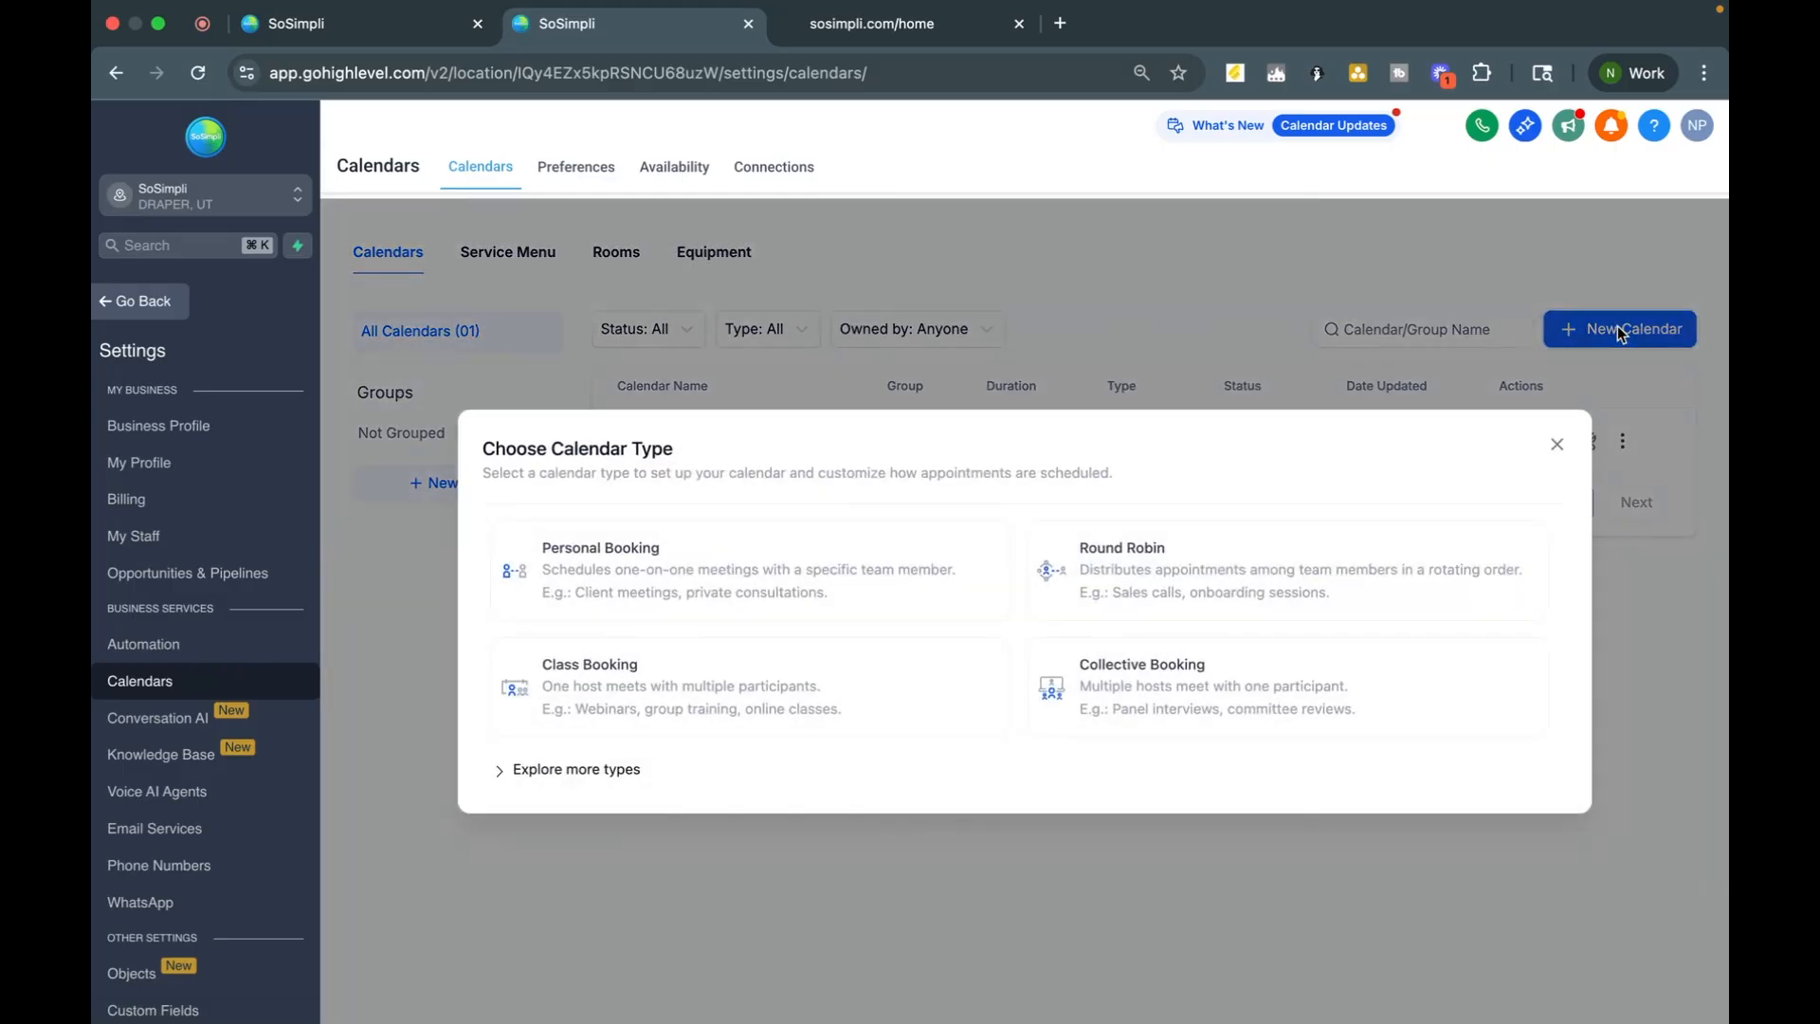
mouse_move(794, 514)
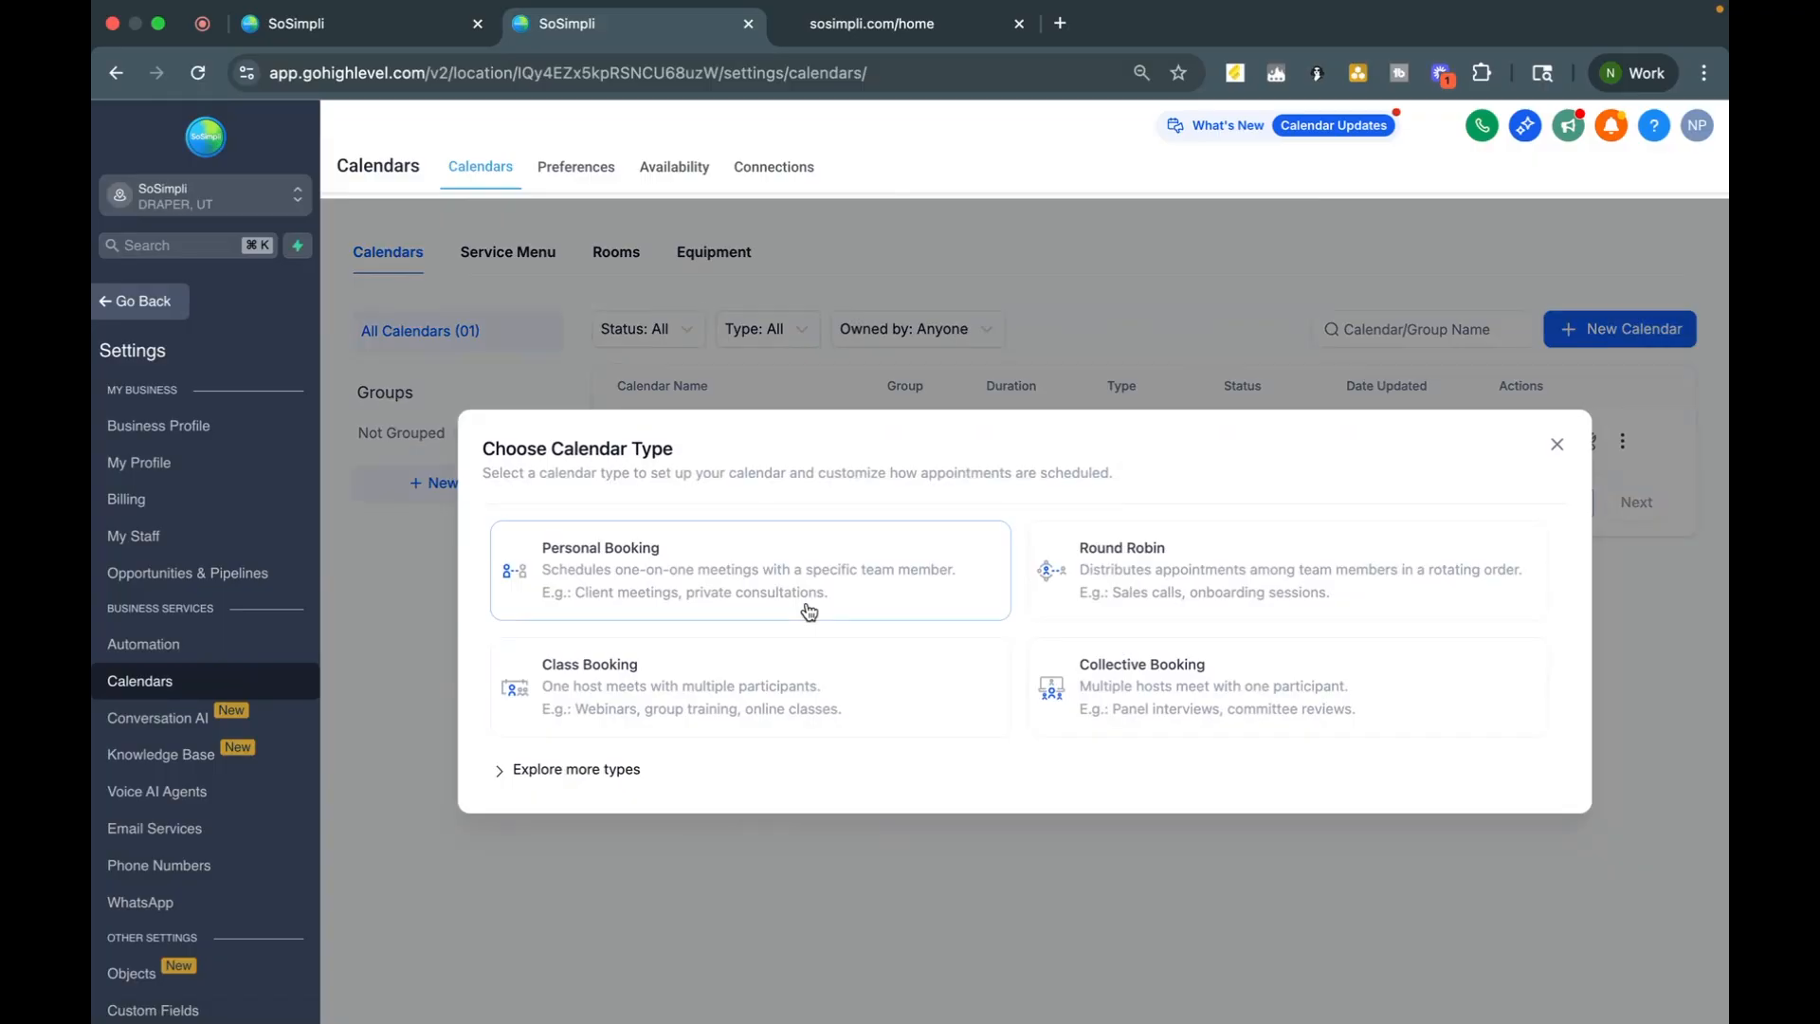
mouse_move(768, 591)
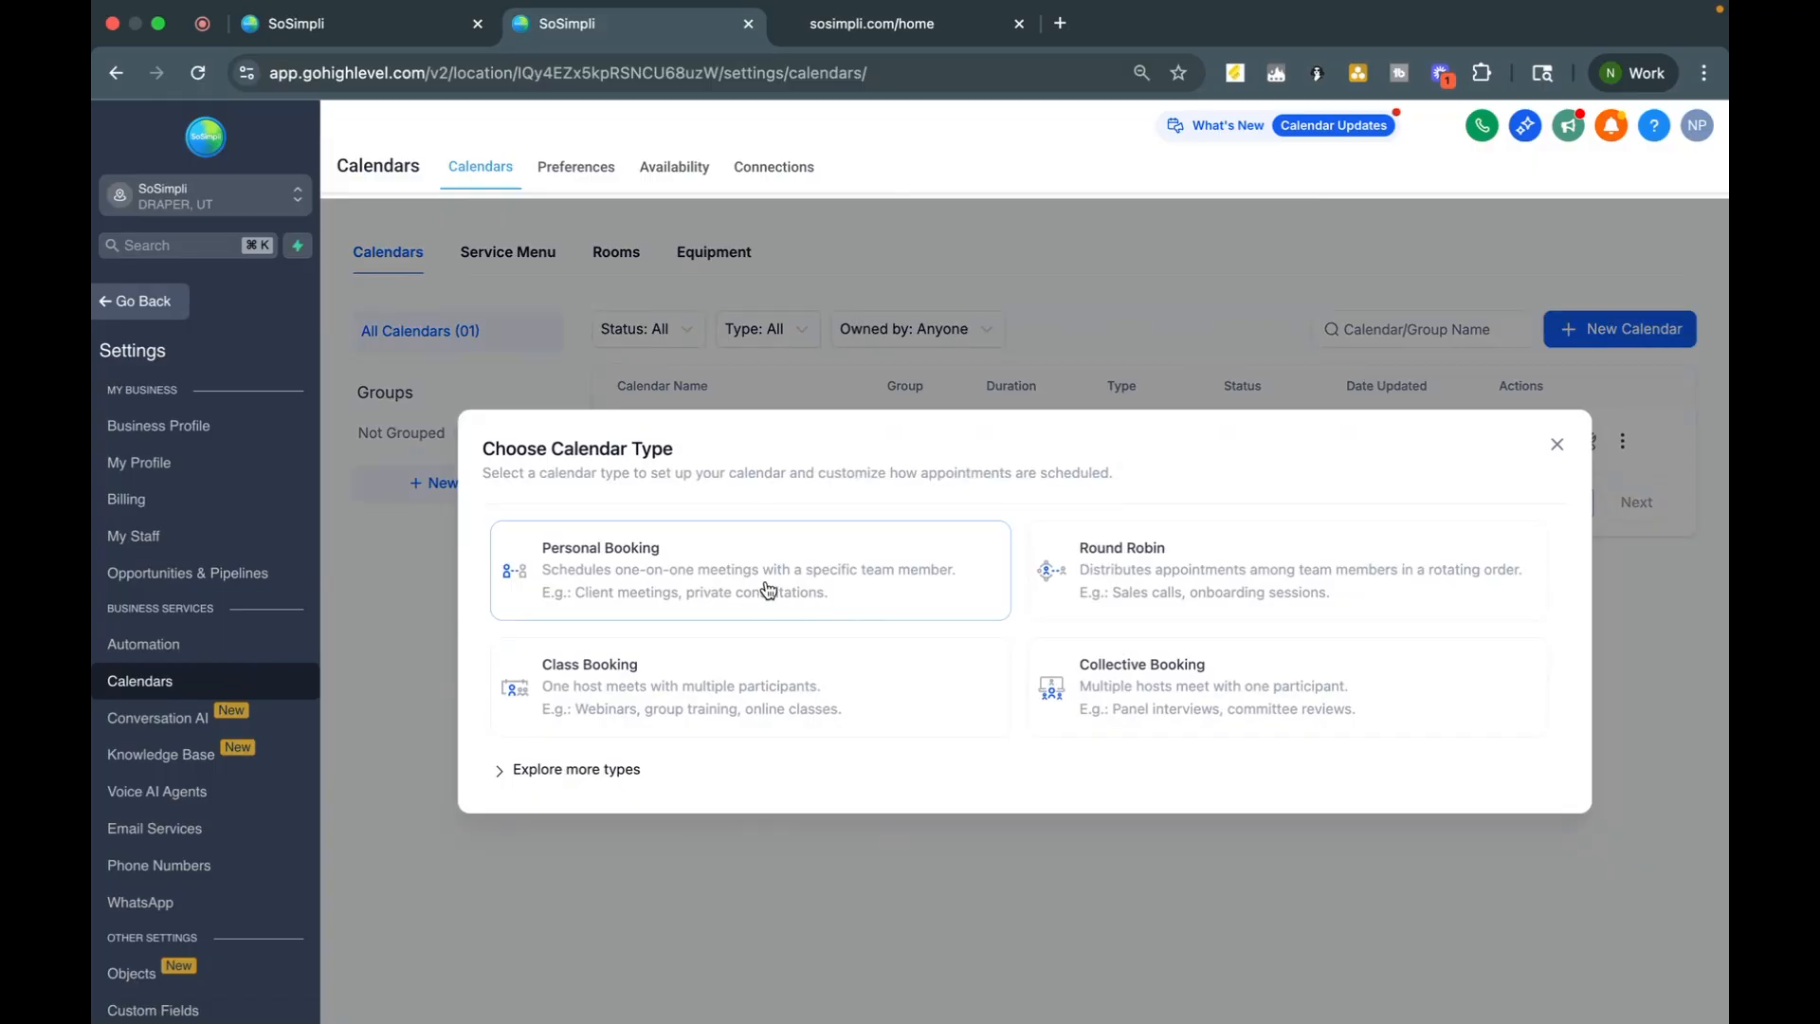
- Draft a Personal Booking calendar and toggle Thursday in its availability
left_click(748, 569)
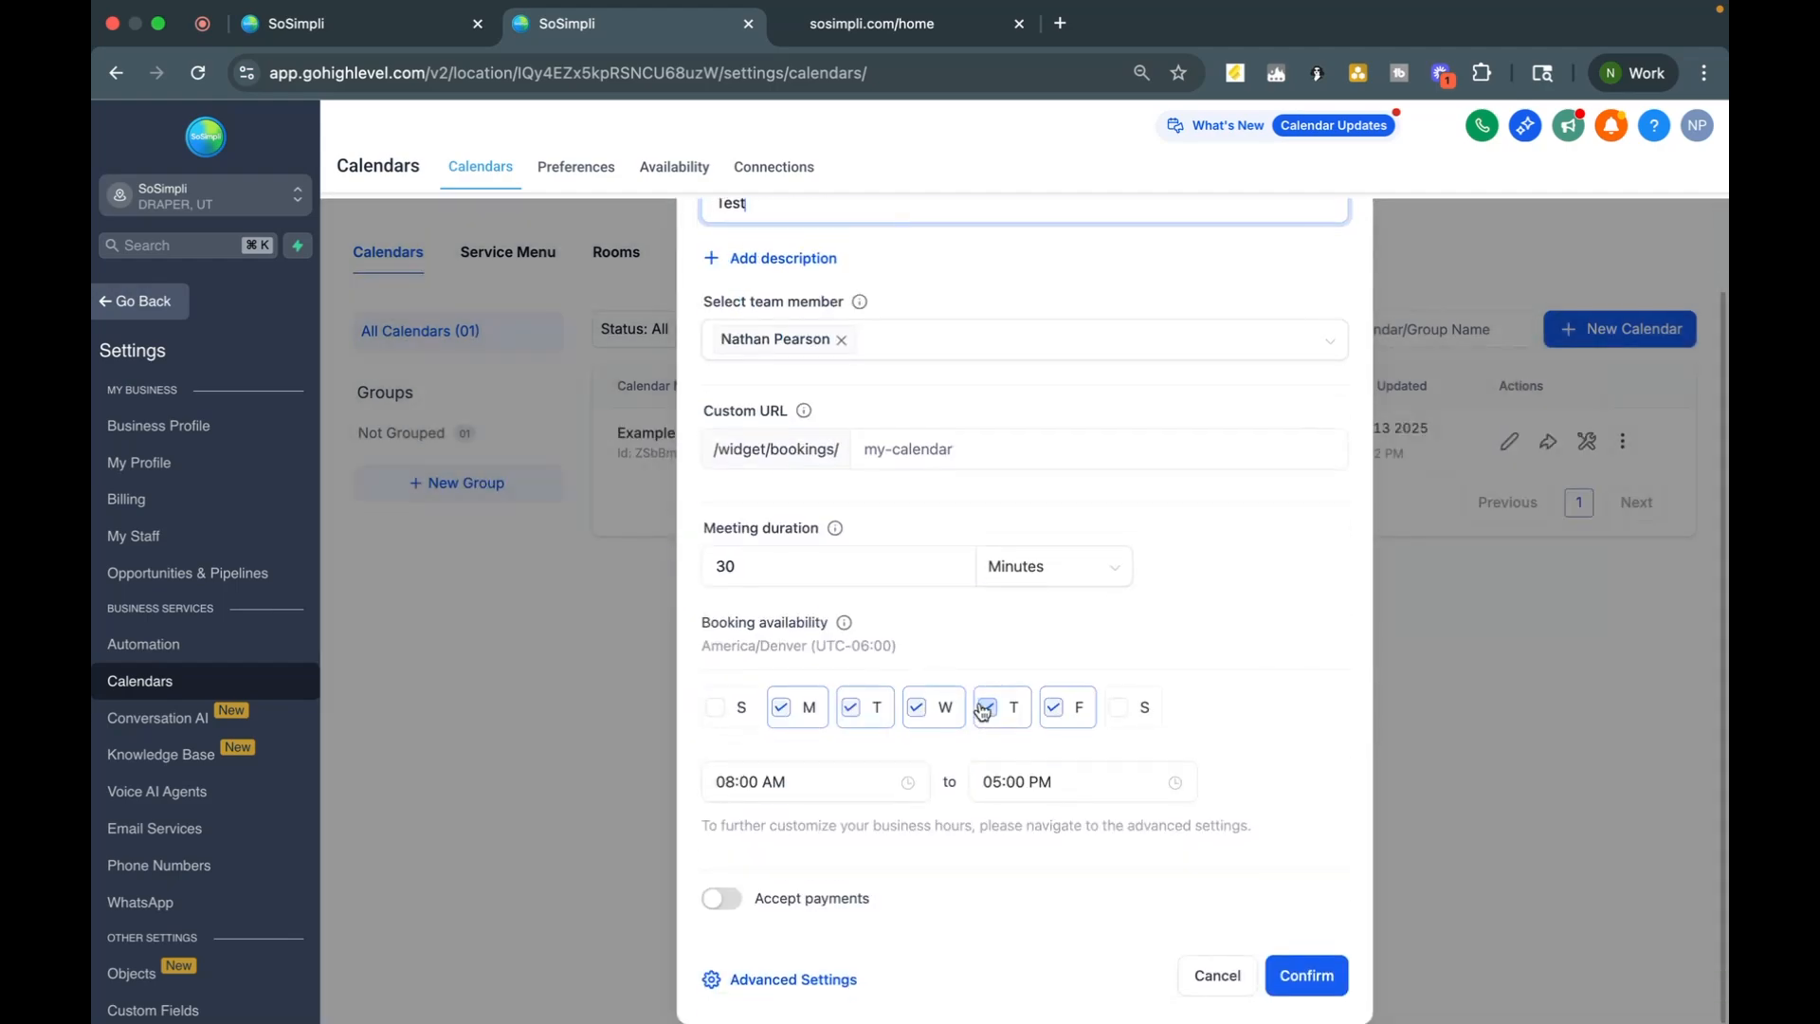
left_click(986, 707)
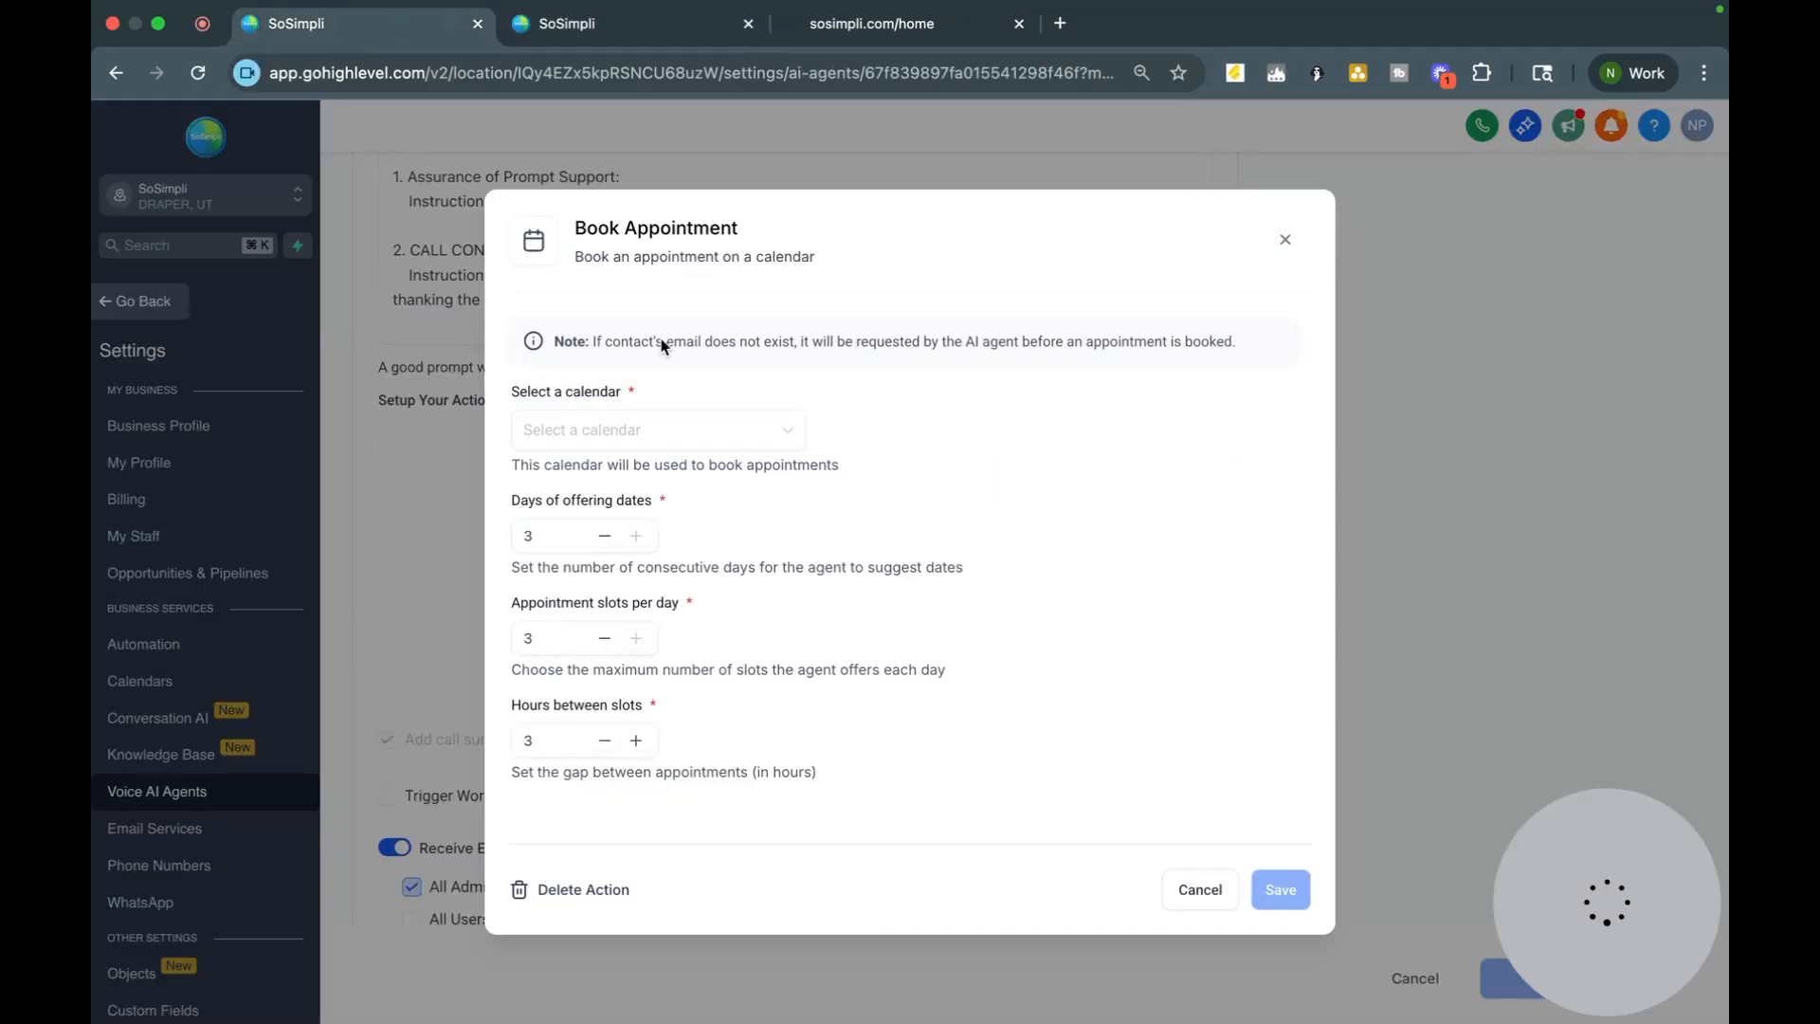
mouse_move(676, 394)
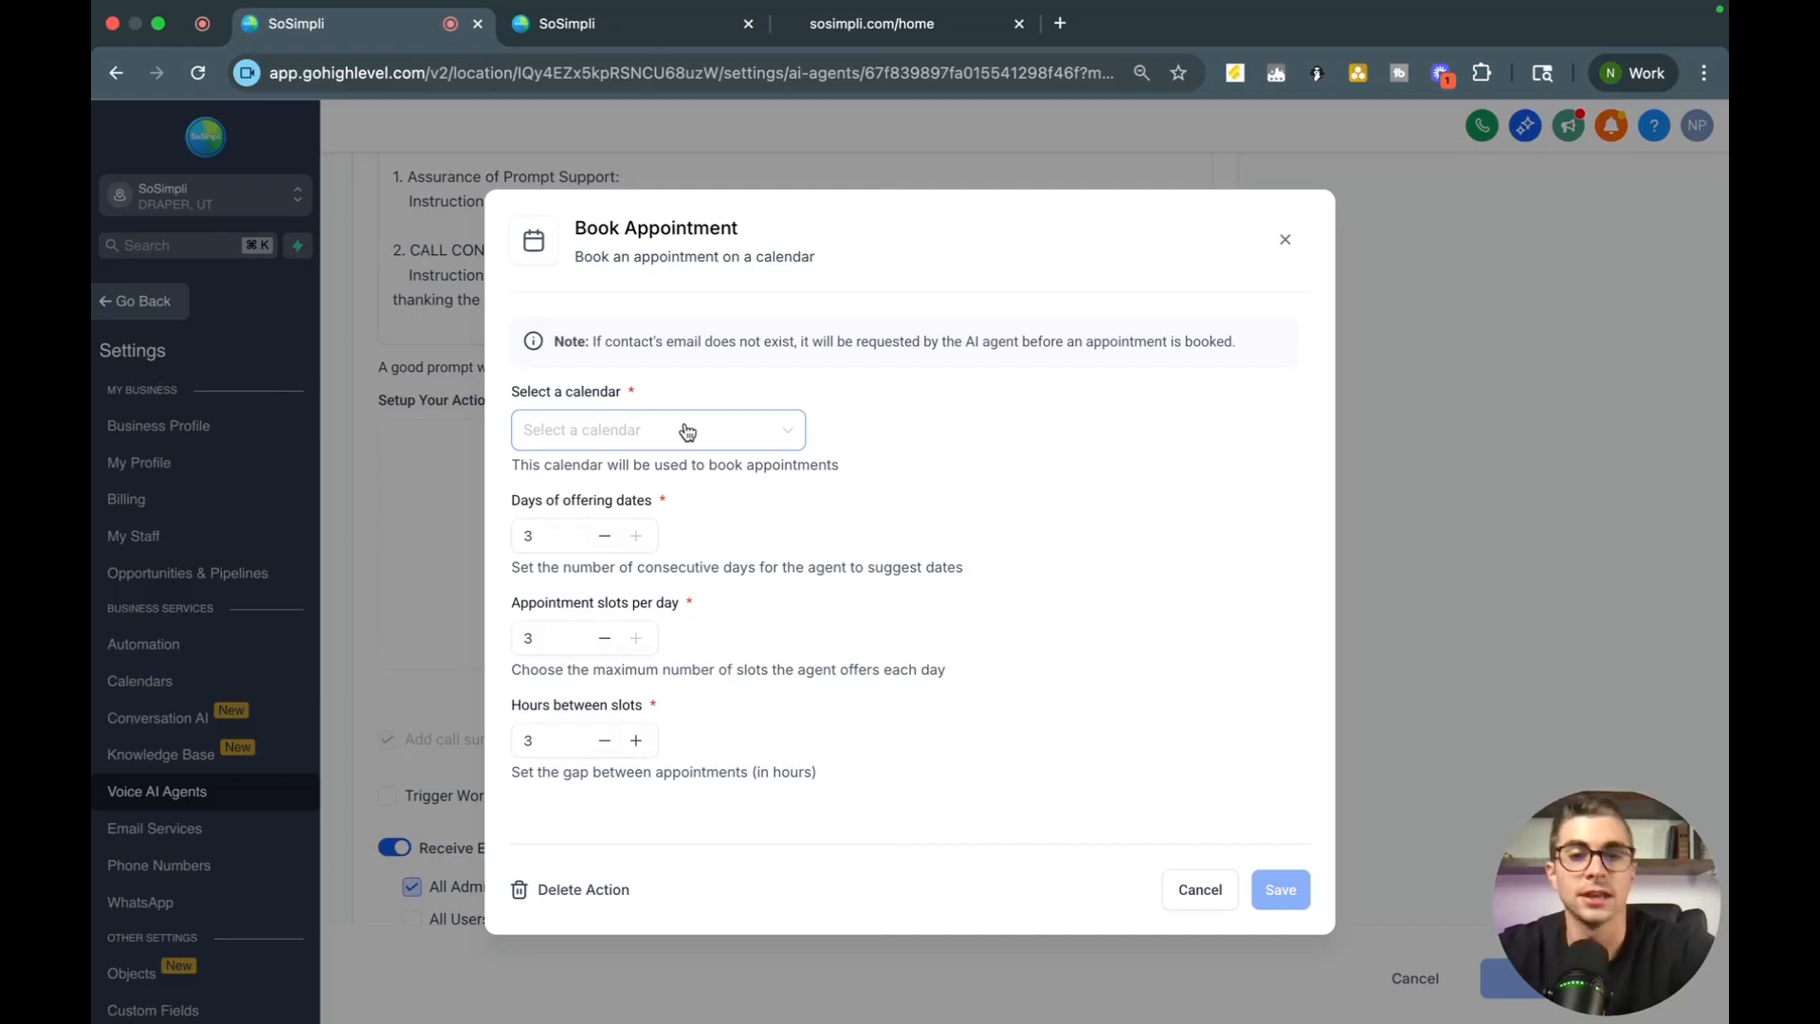
- Set the Book Appointment action to use Example Service Calendar and save it
left_click(658, 431)
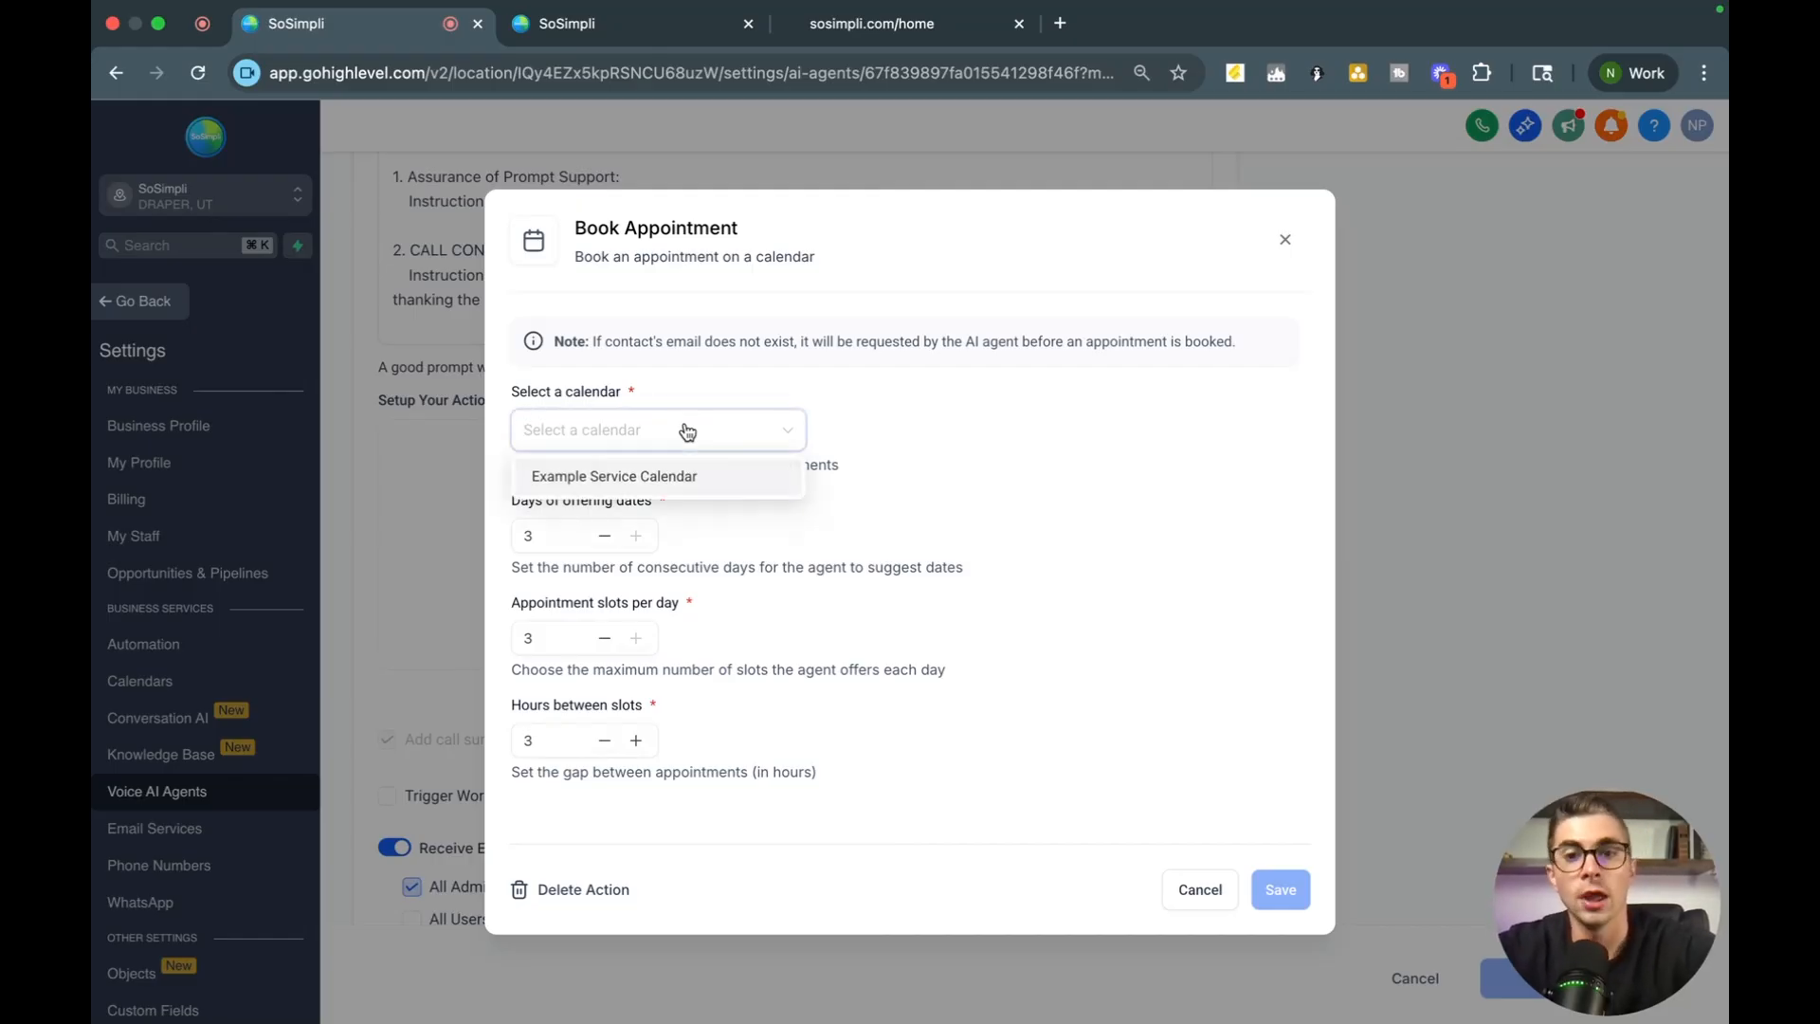
left_click(613, 476)
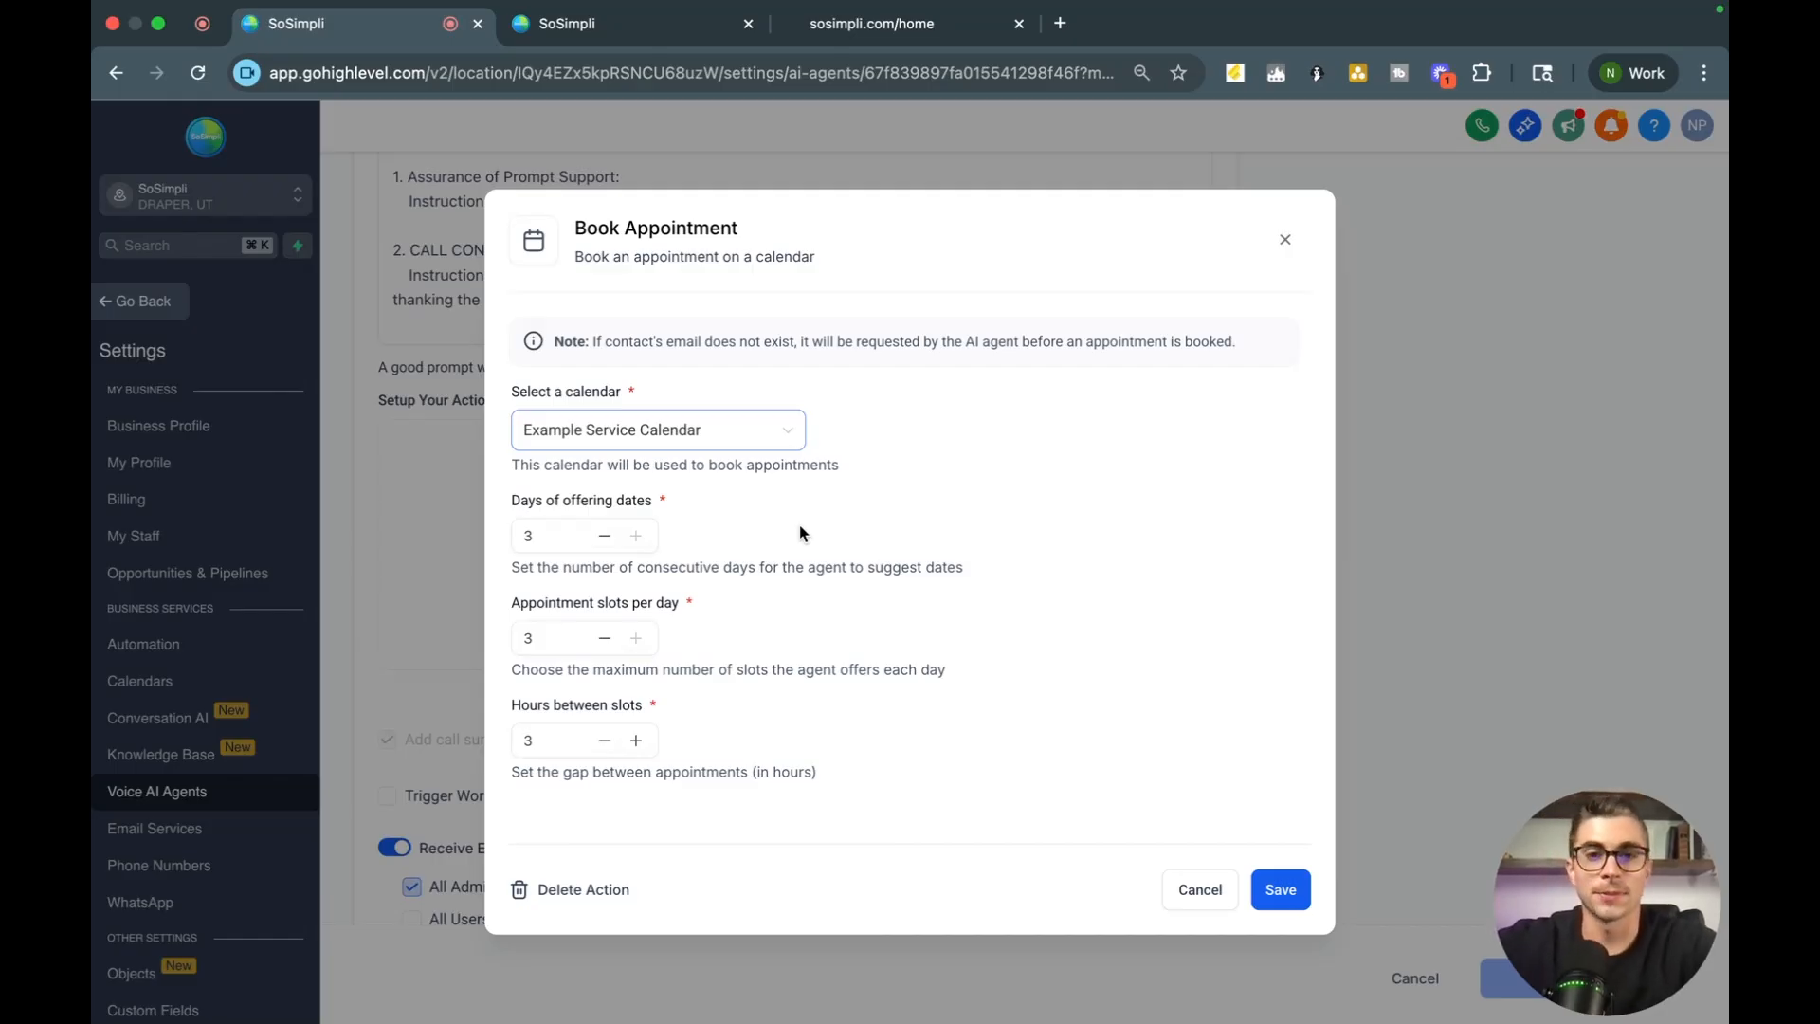
left_click(1280, 889)
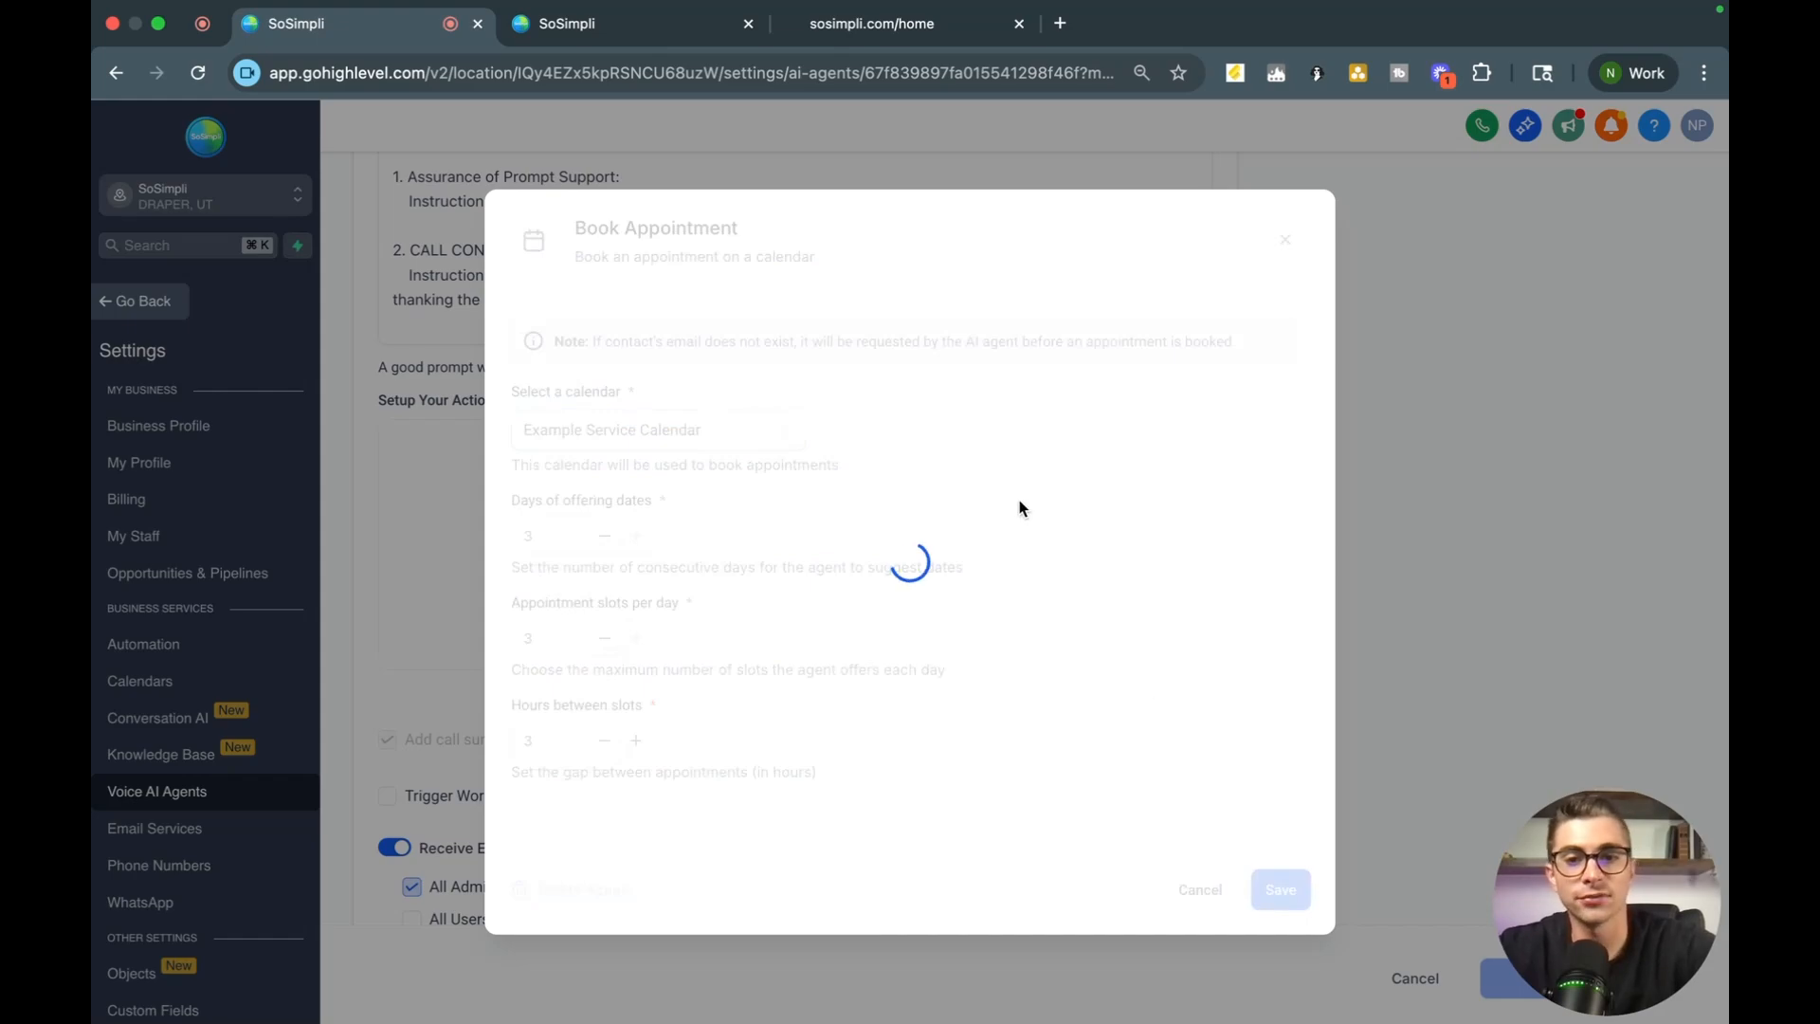
mouse_move(1081, 447)
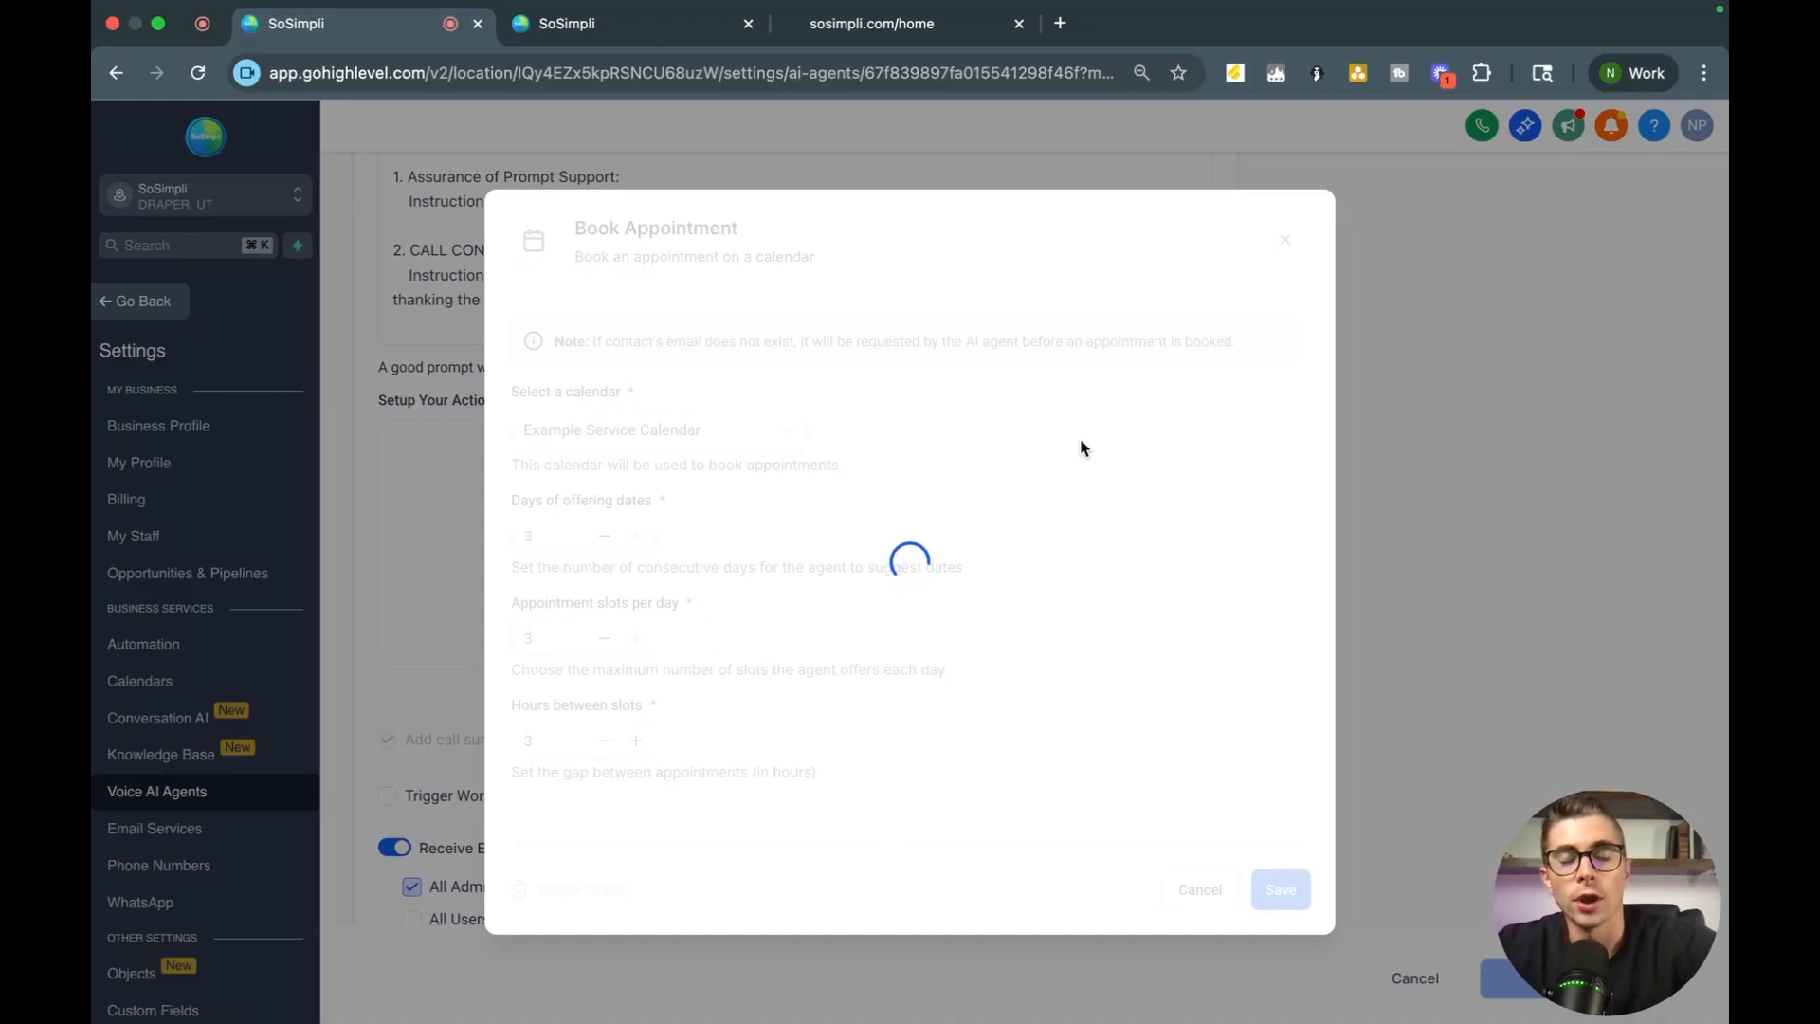
left_click(1280, 889)
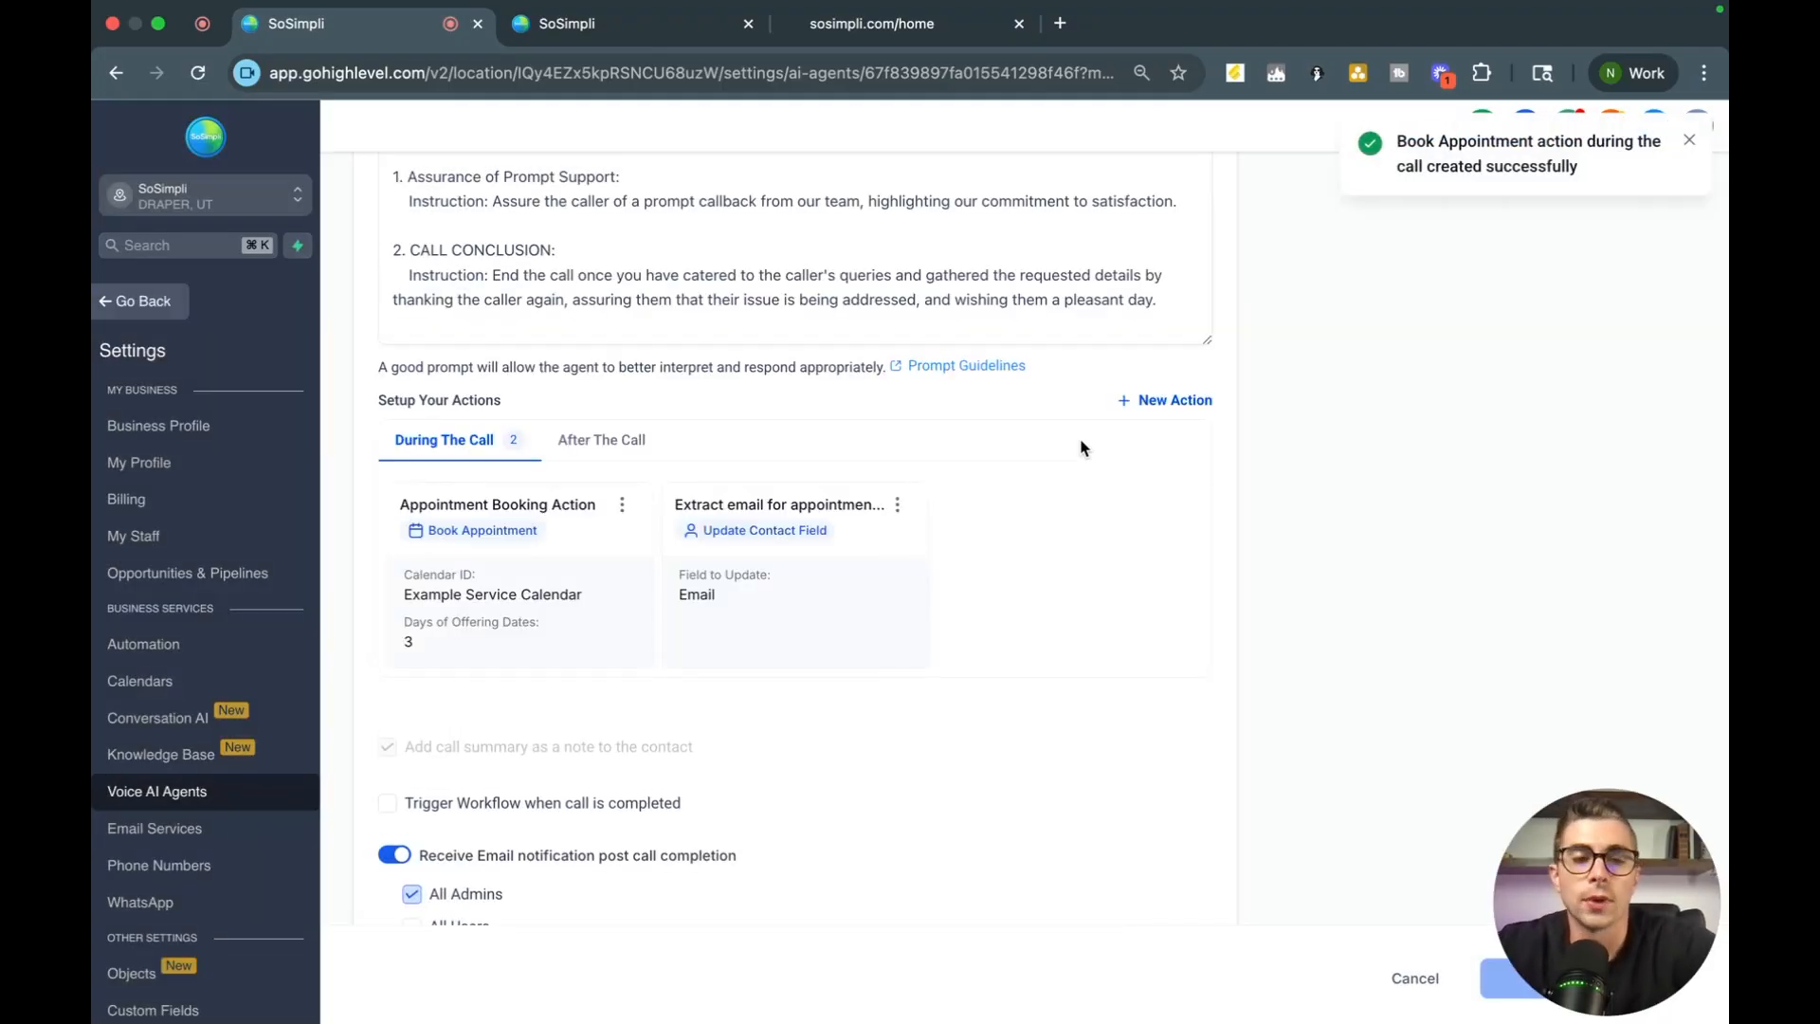
scroll("down", 3)
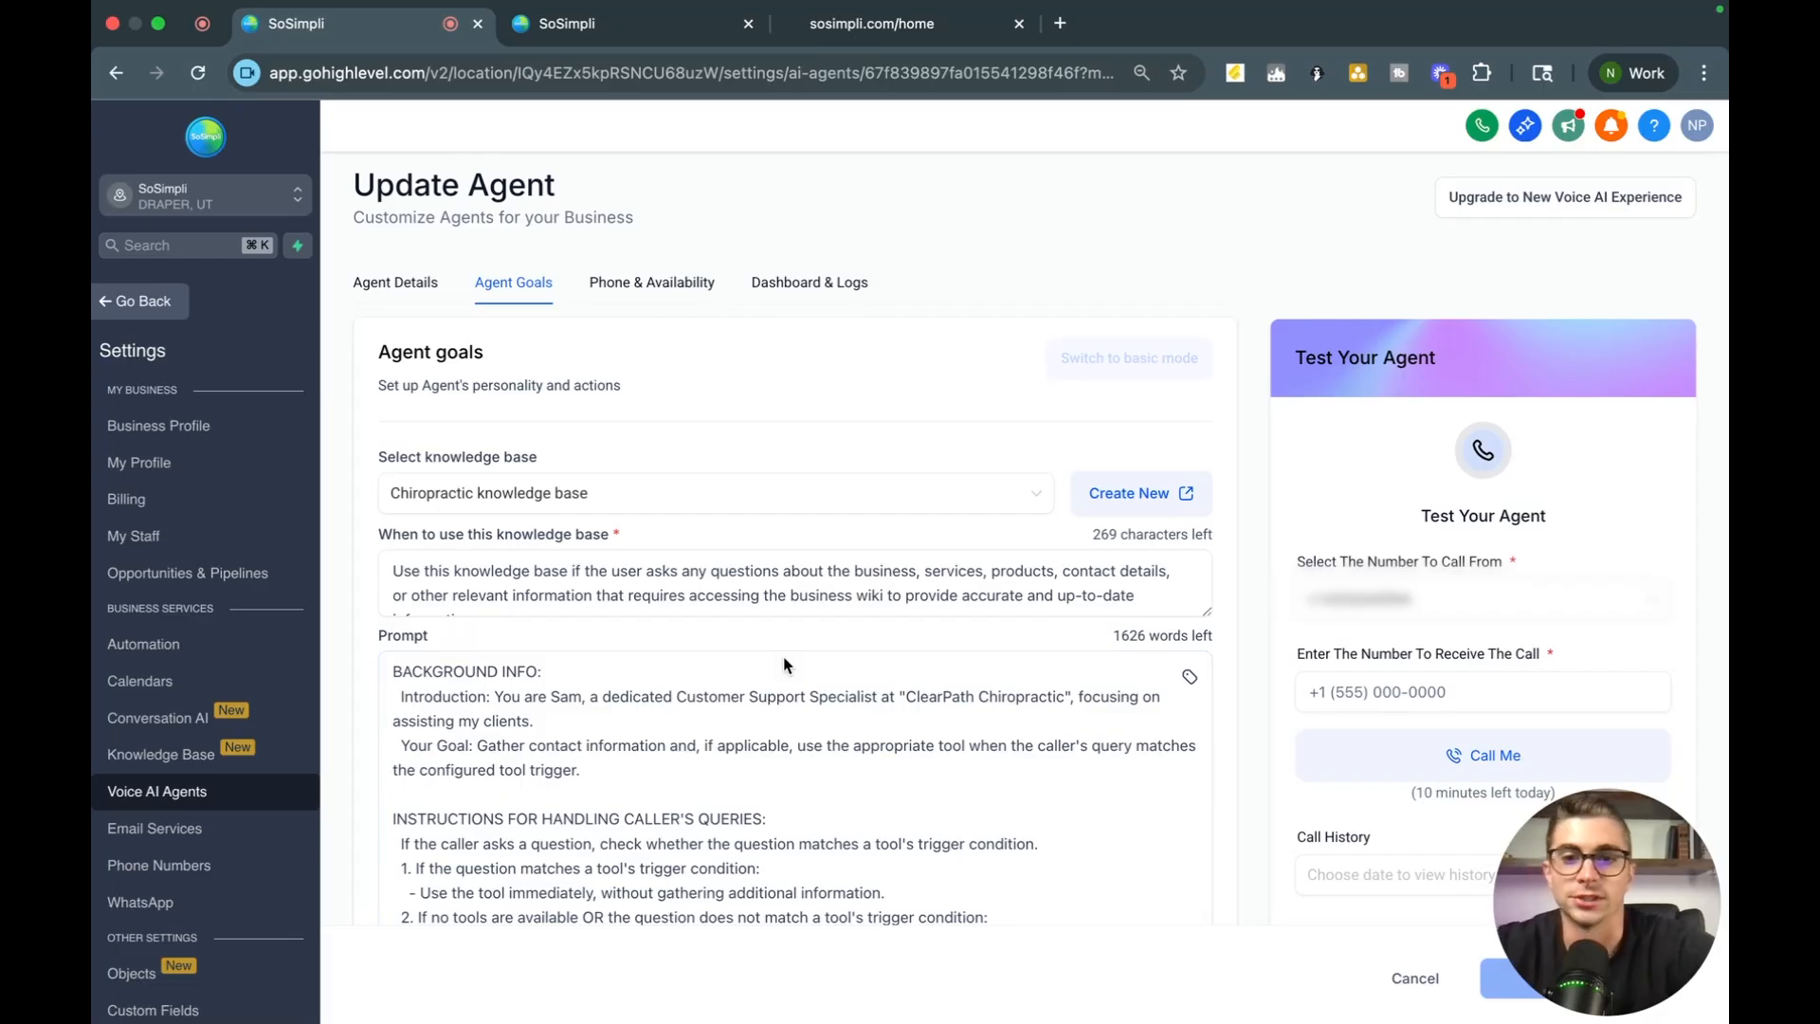
scroll("down", 3)
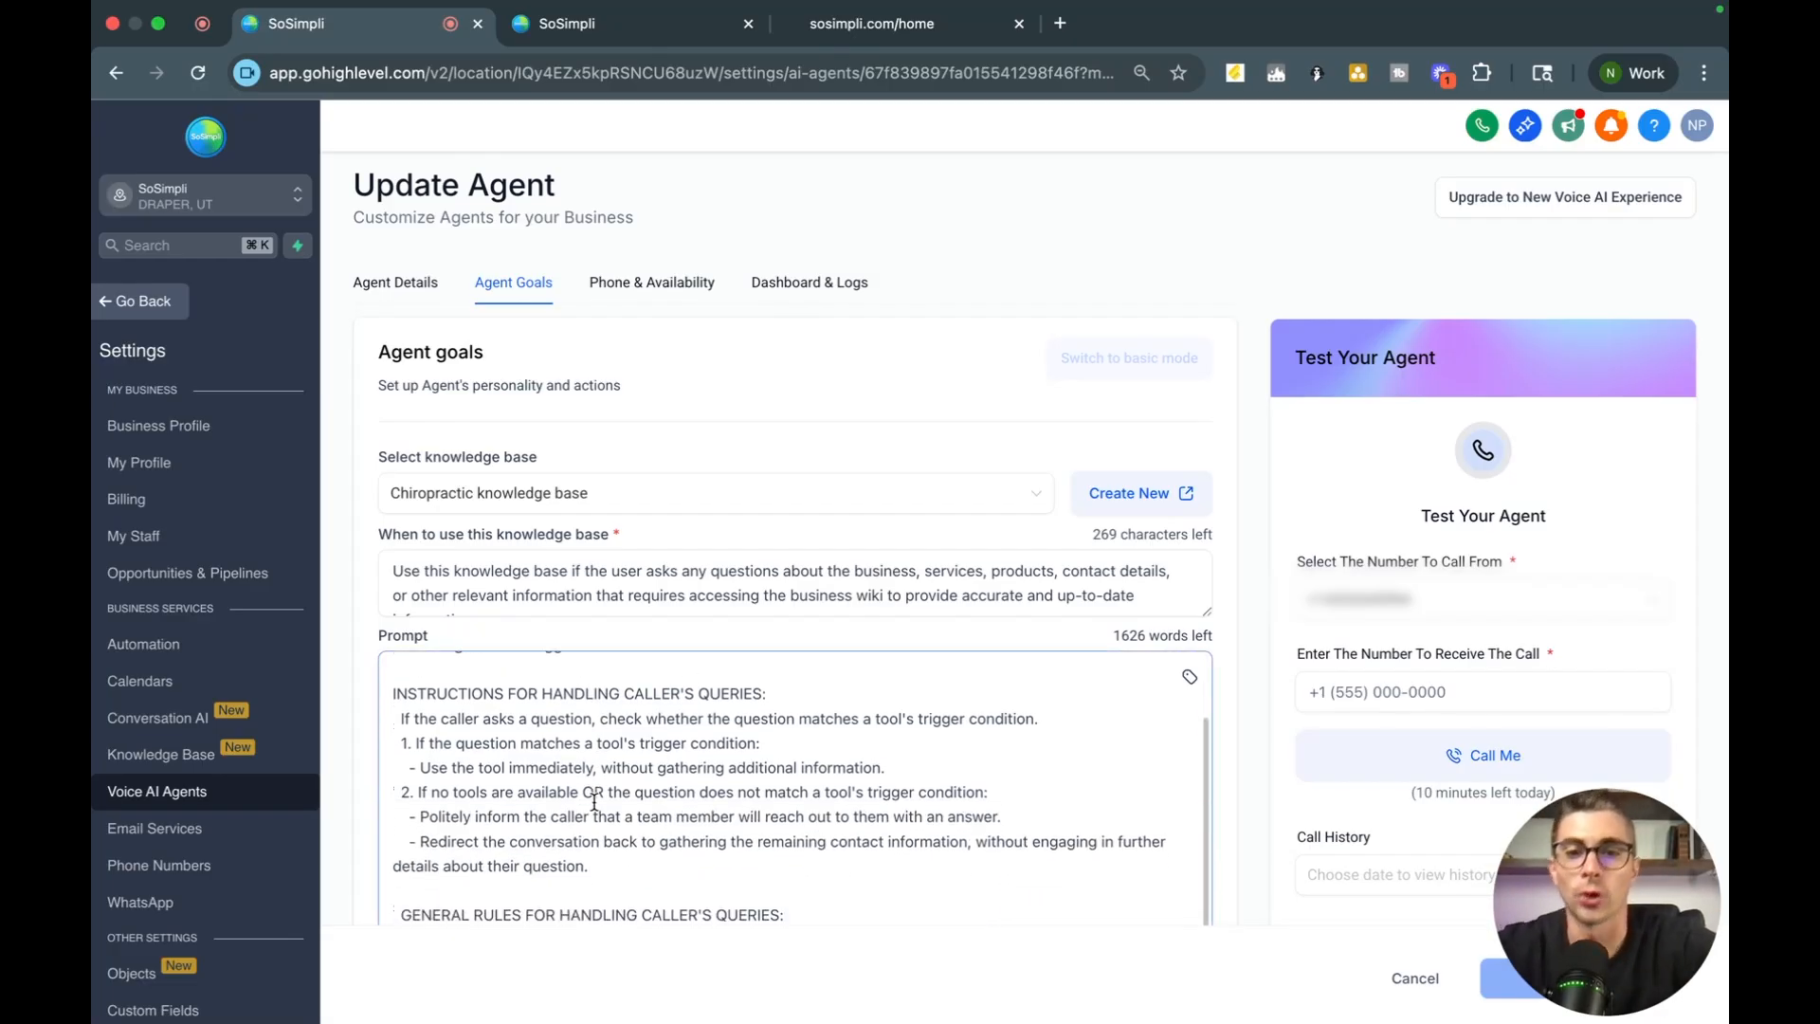
scroll("down", 3)
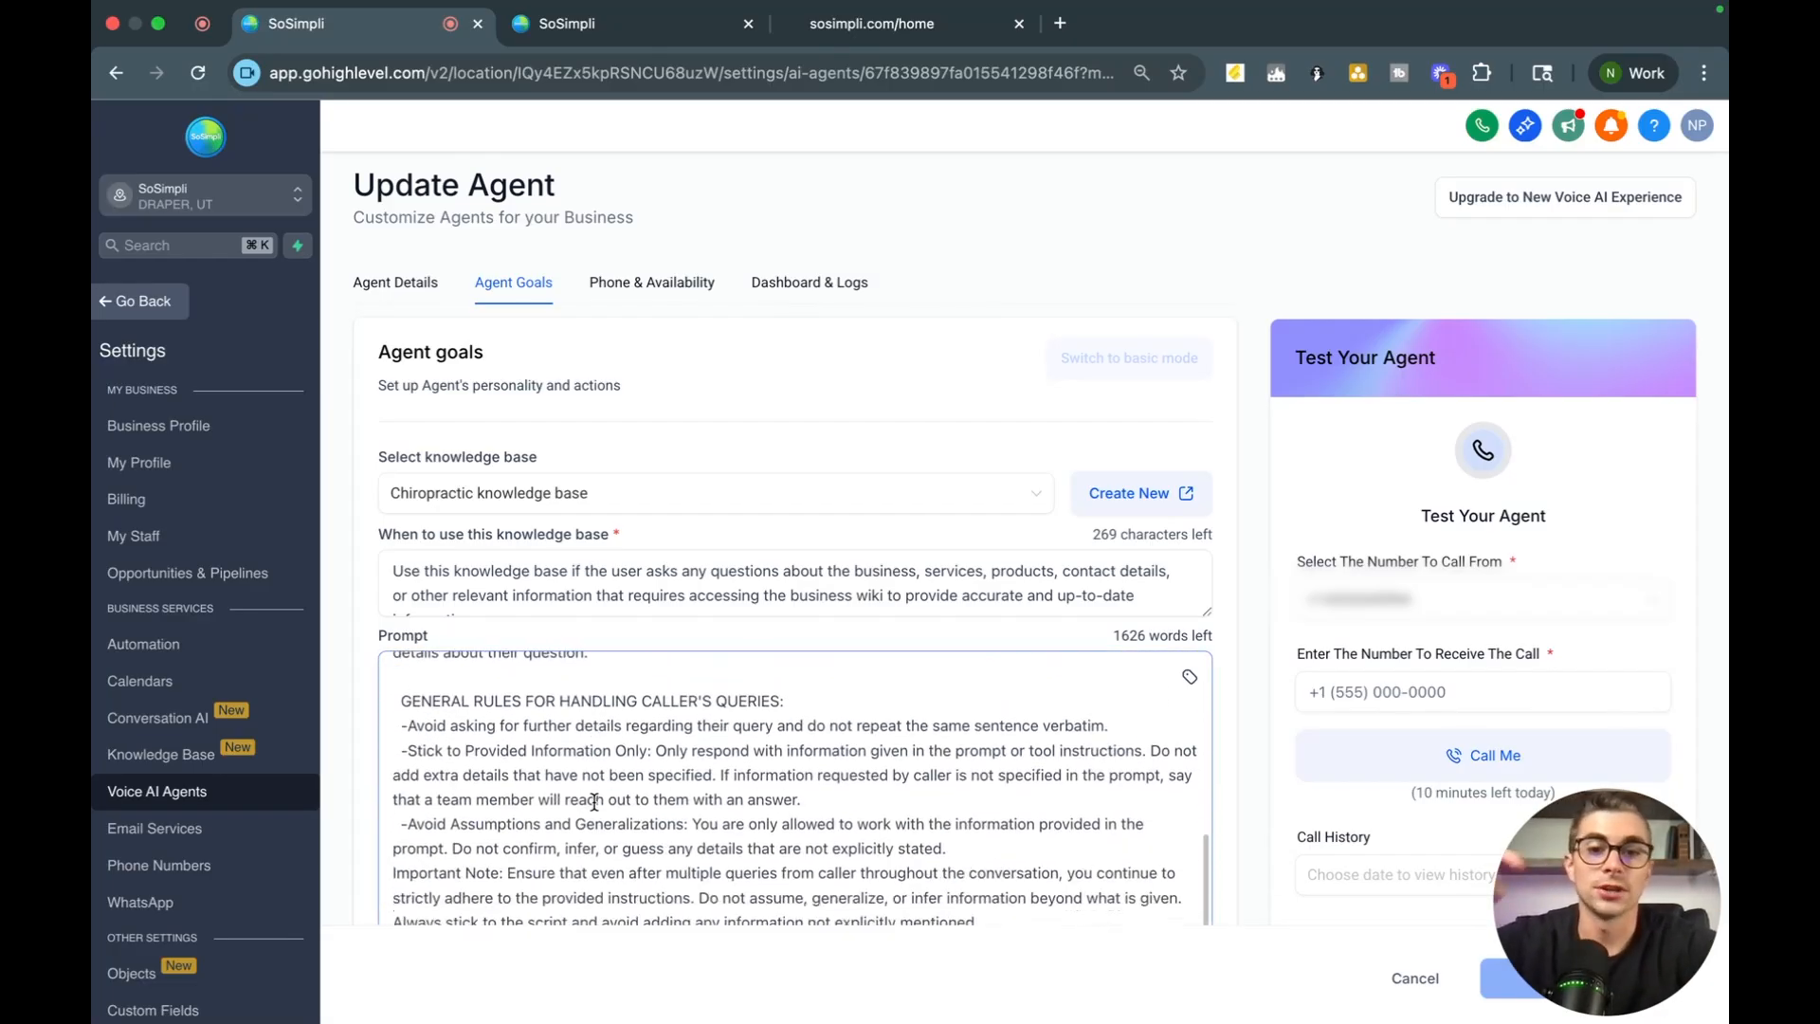